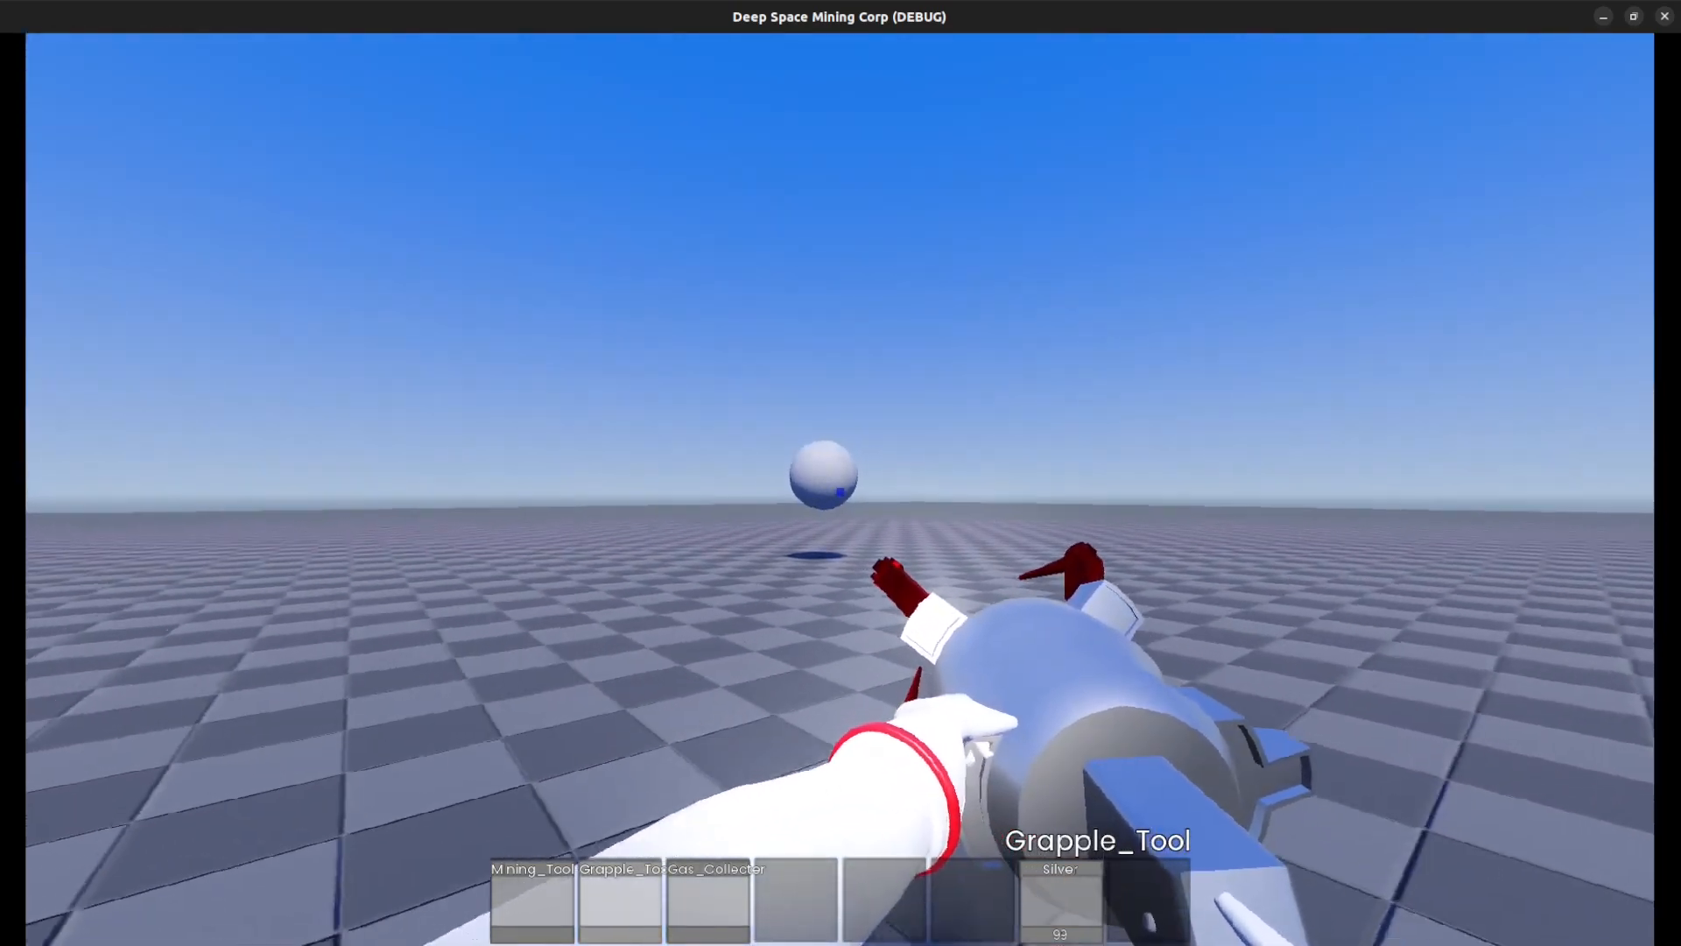
pyautogui.moveTo(841, 472)
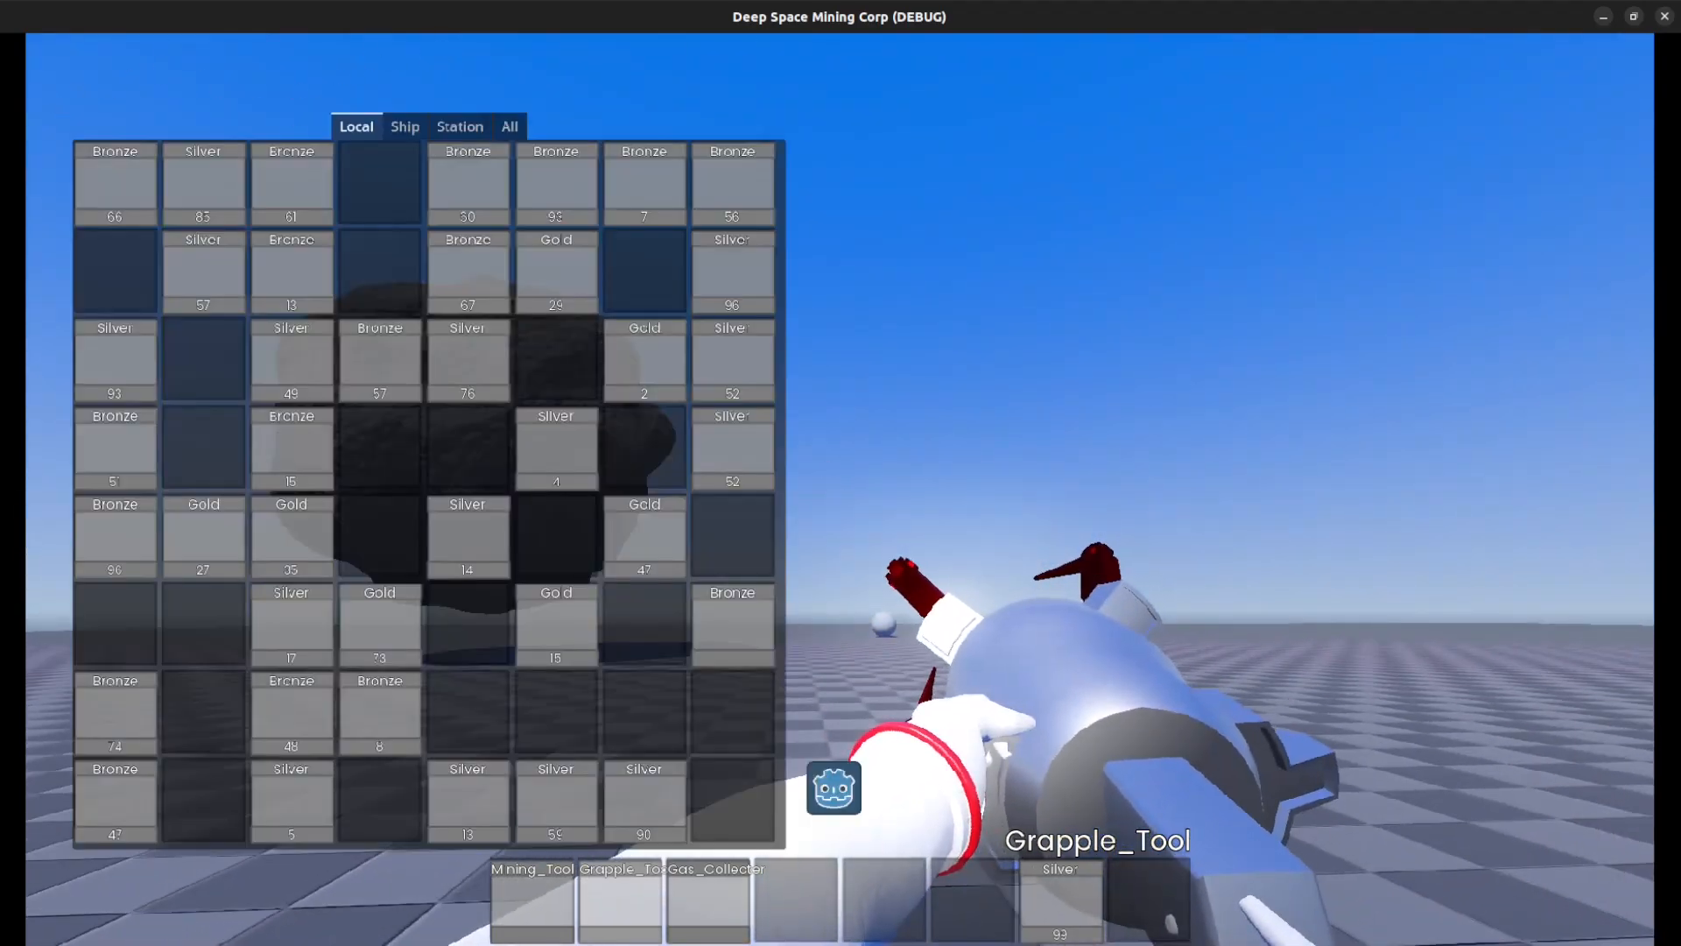
pyautogui.moveTo(541, 379)
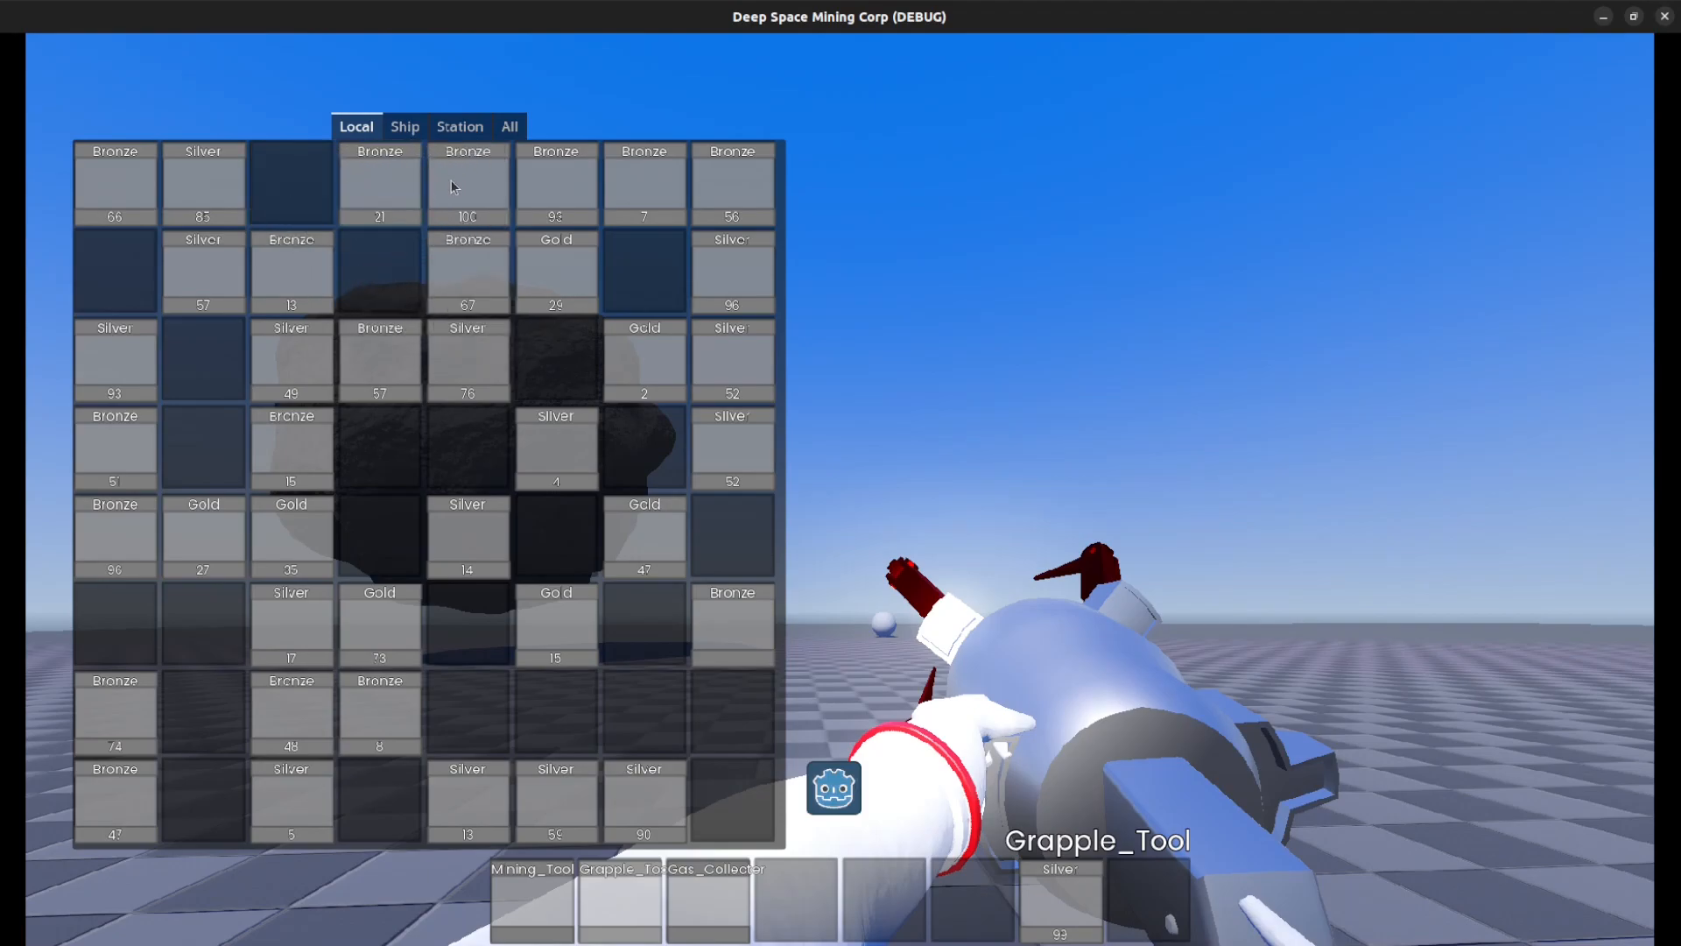
# Browse the Ship and Station storage grids in turn, then show the All listing of every storage
pyautogui.click(405, 126)
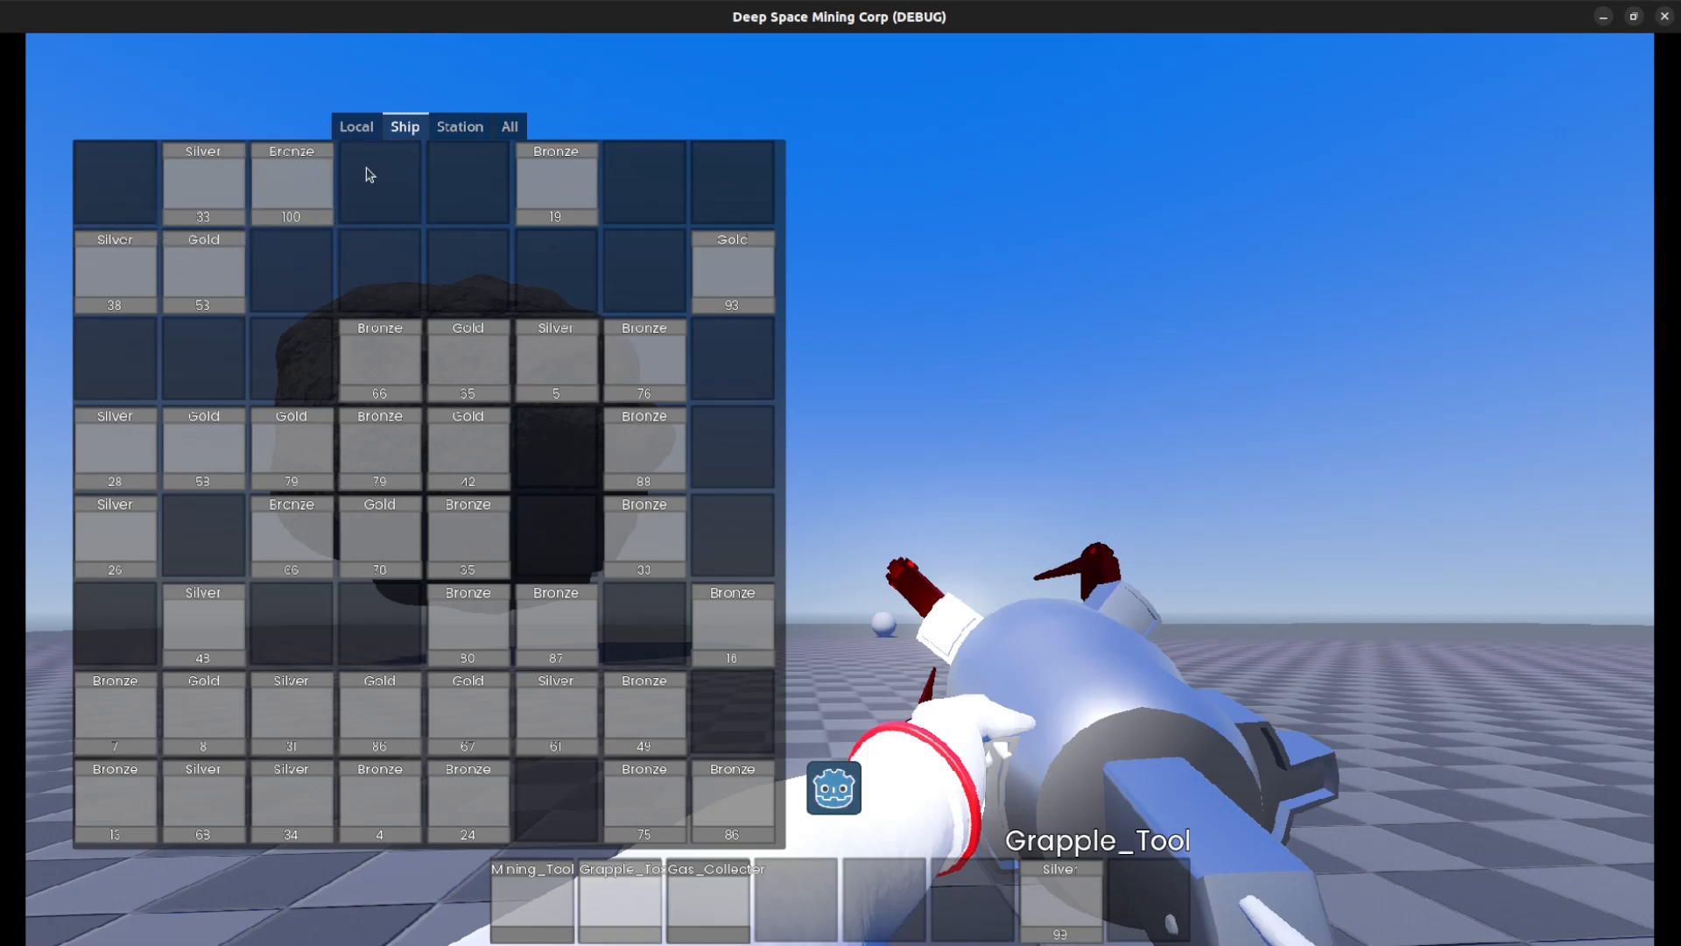
pyautogui.moveTo(499, 771)
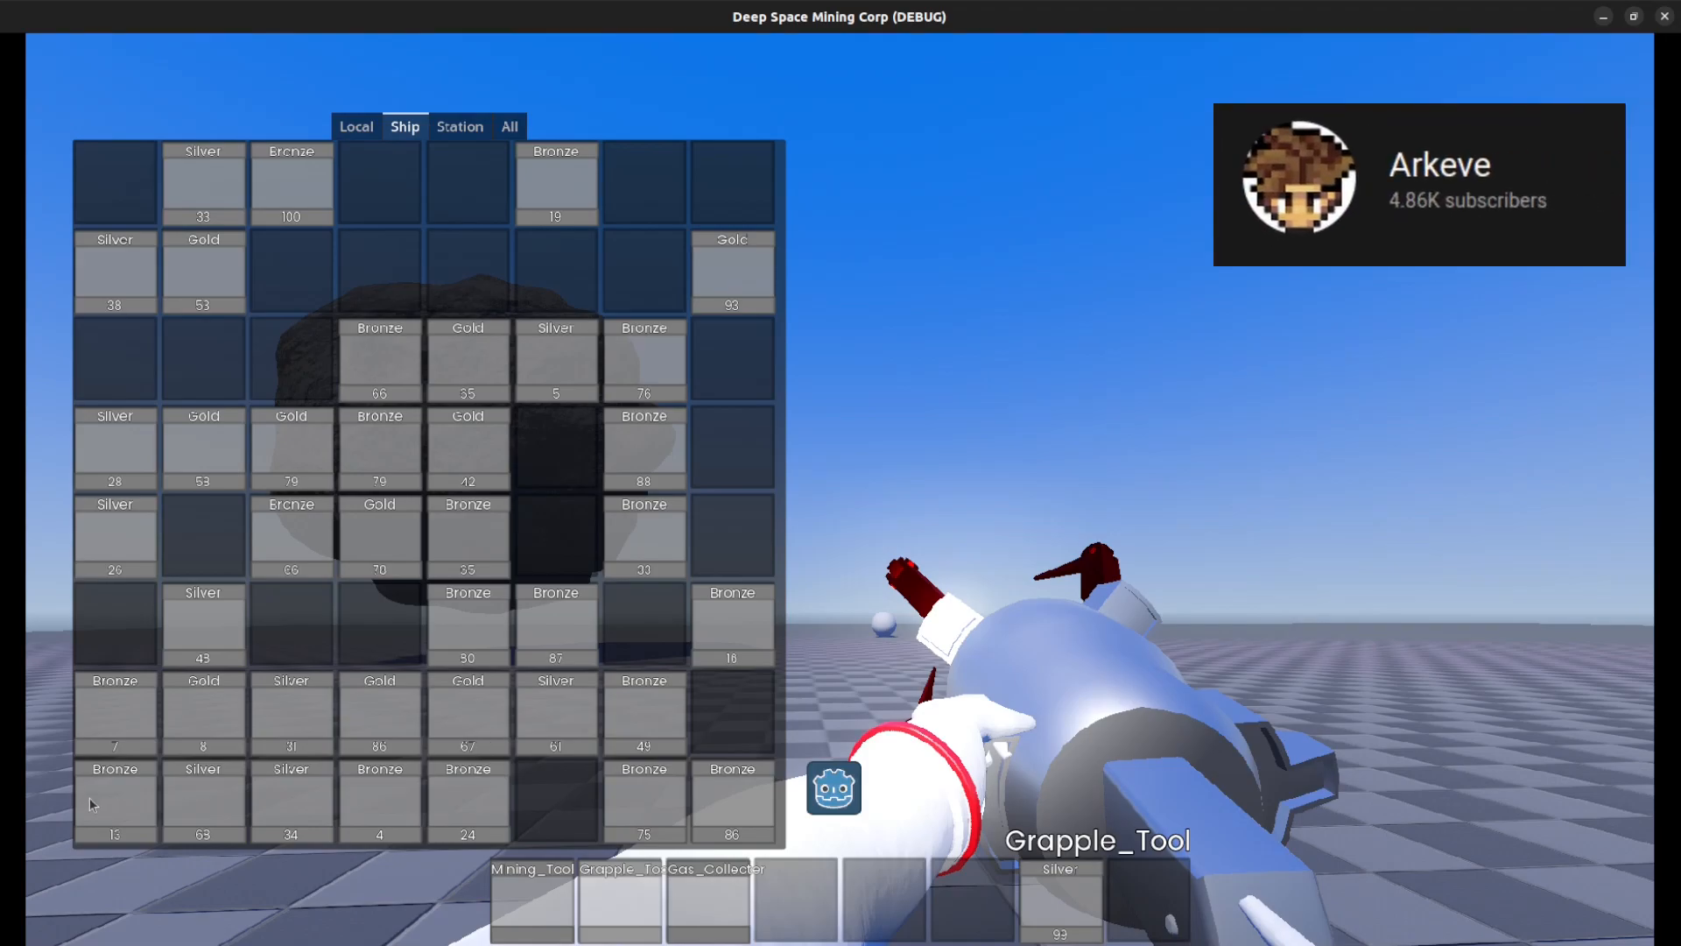
pyautogui.moveTo(1234, 64)
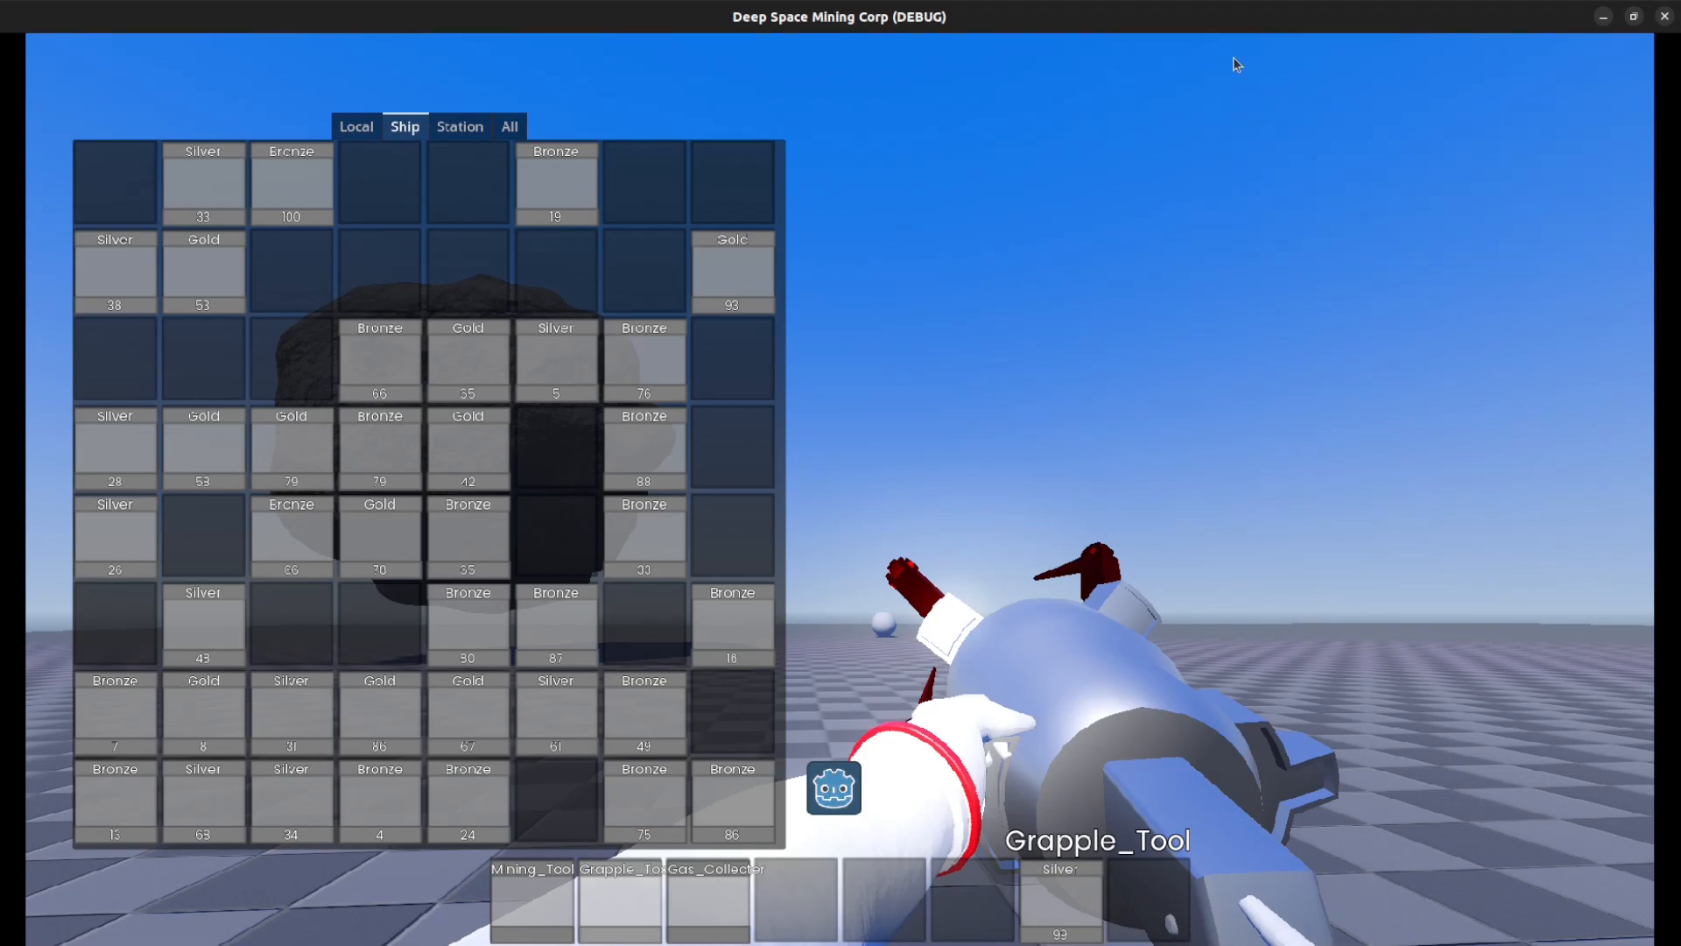
pyautogui.moveTo(46, 671)
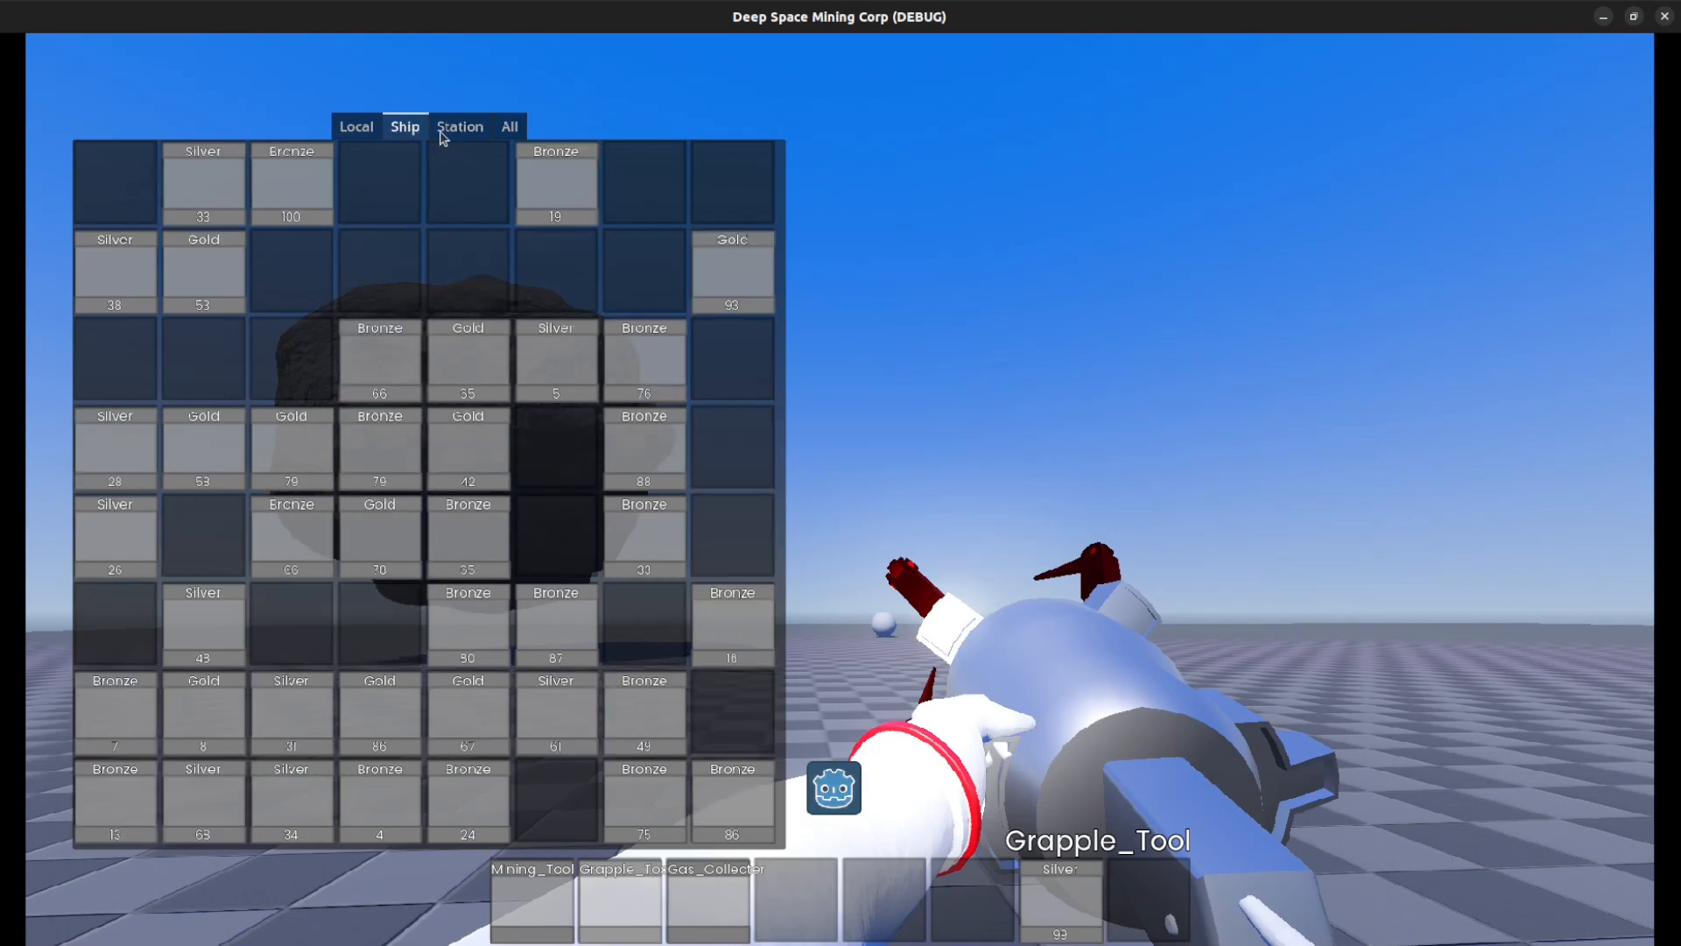
pyautogui.click(461, 126)
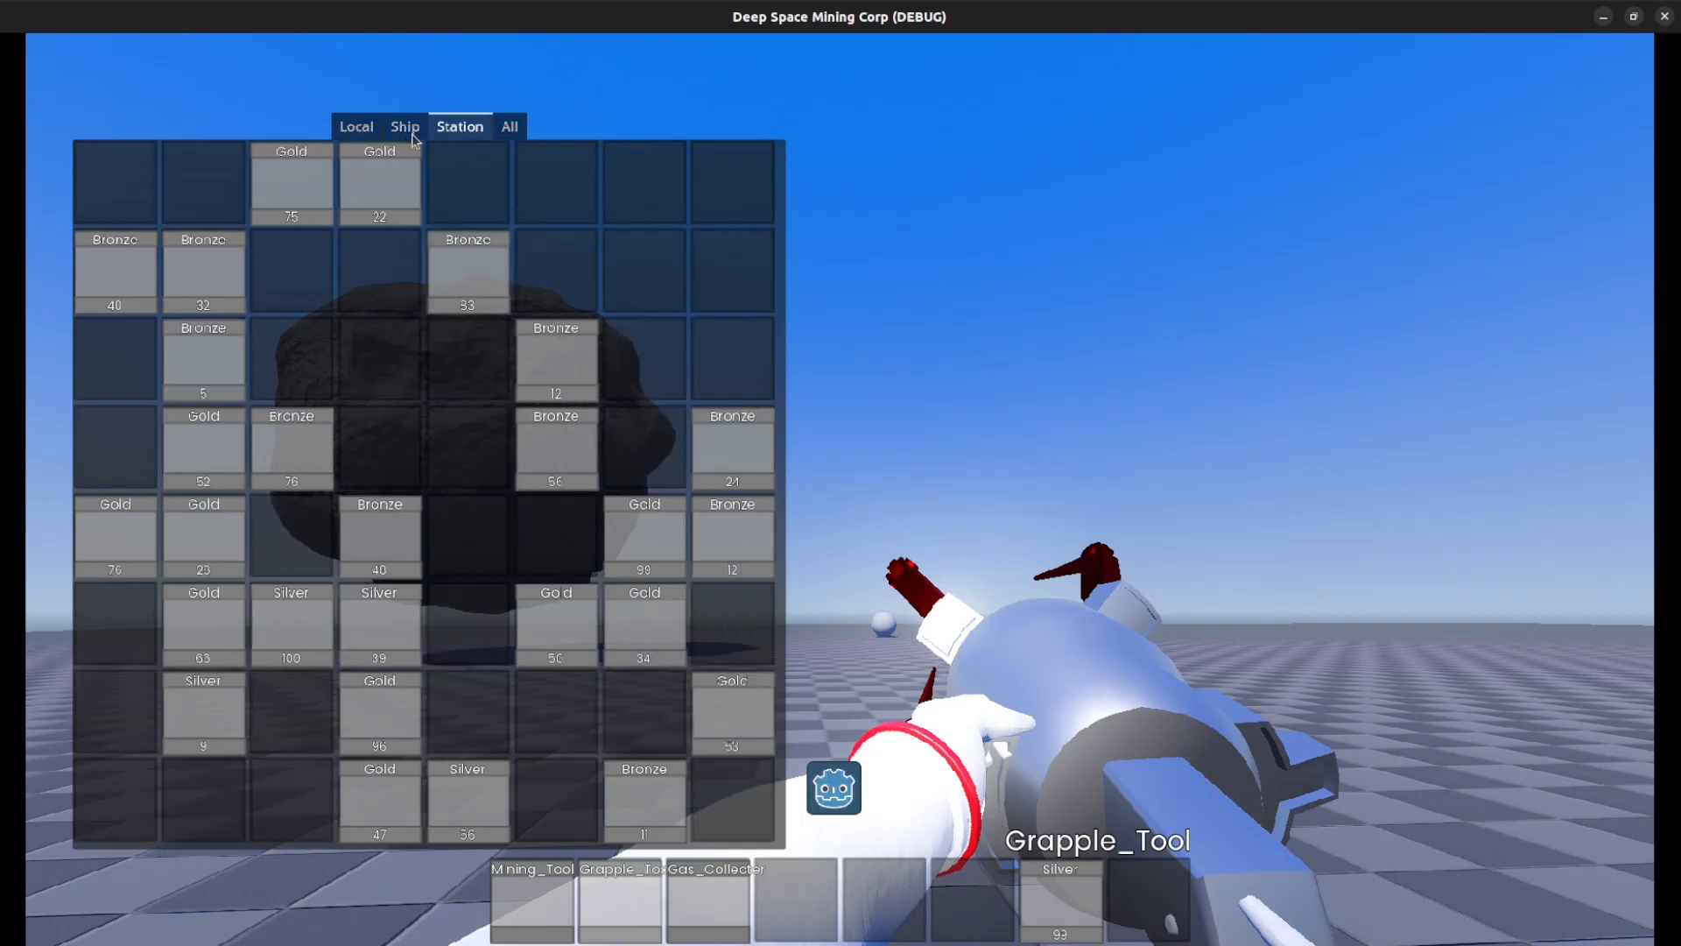
pyautogui.click(405, 126)
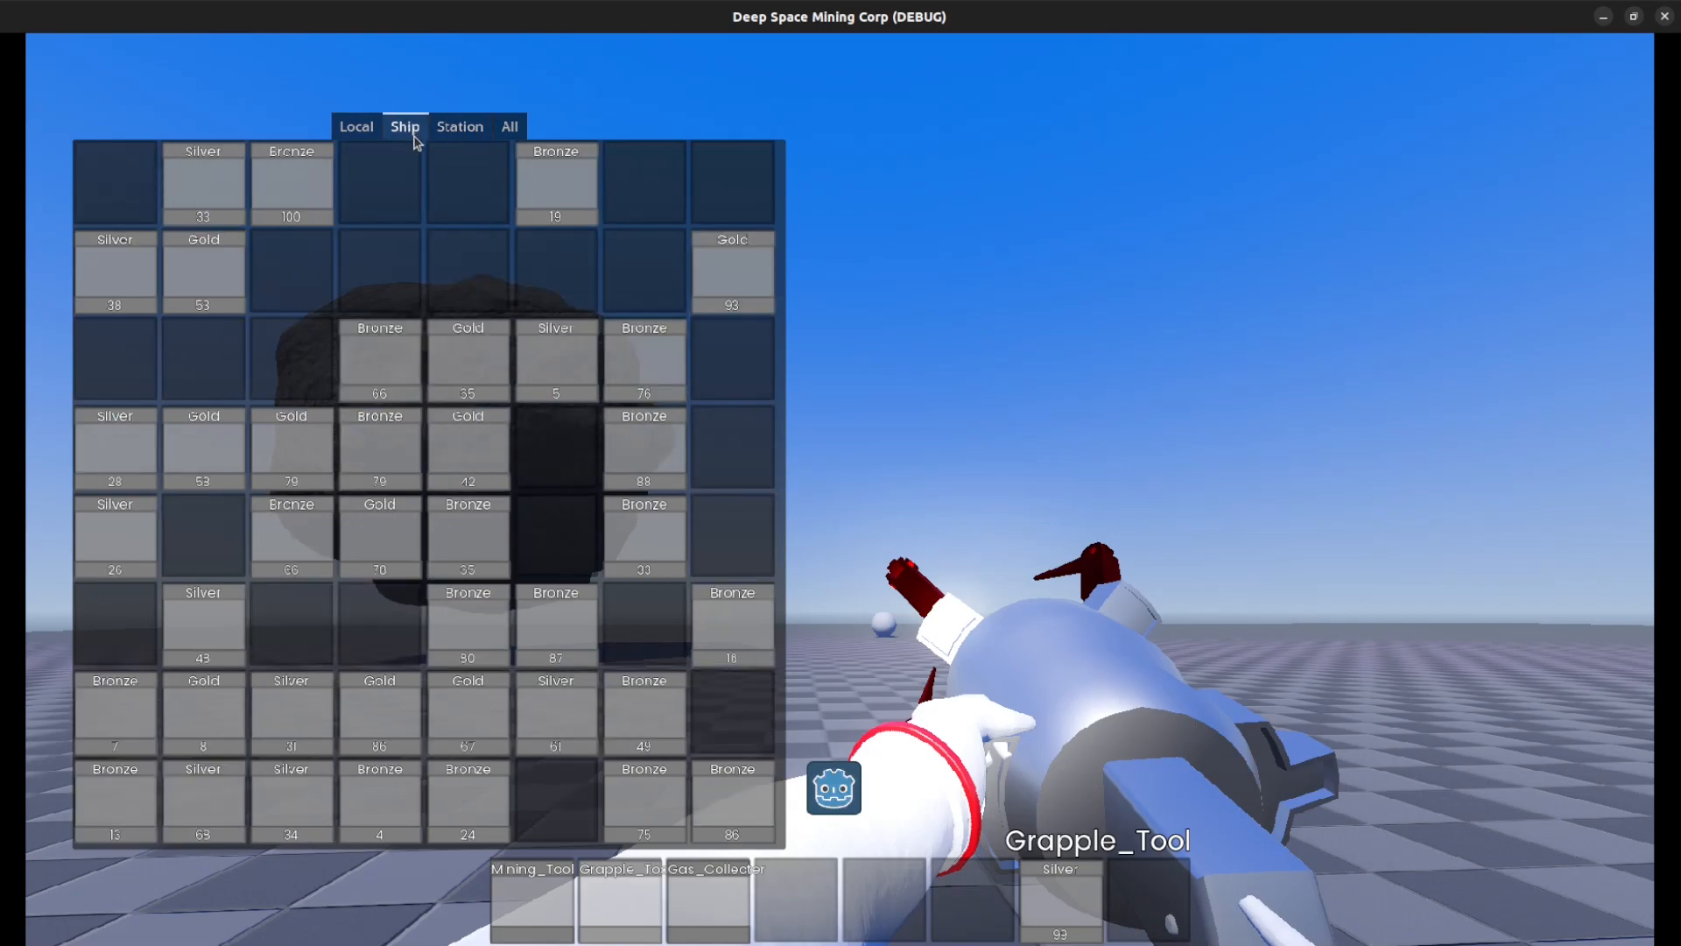
pyautogui.click(459, 126)
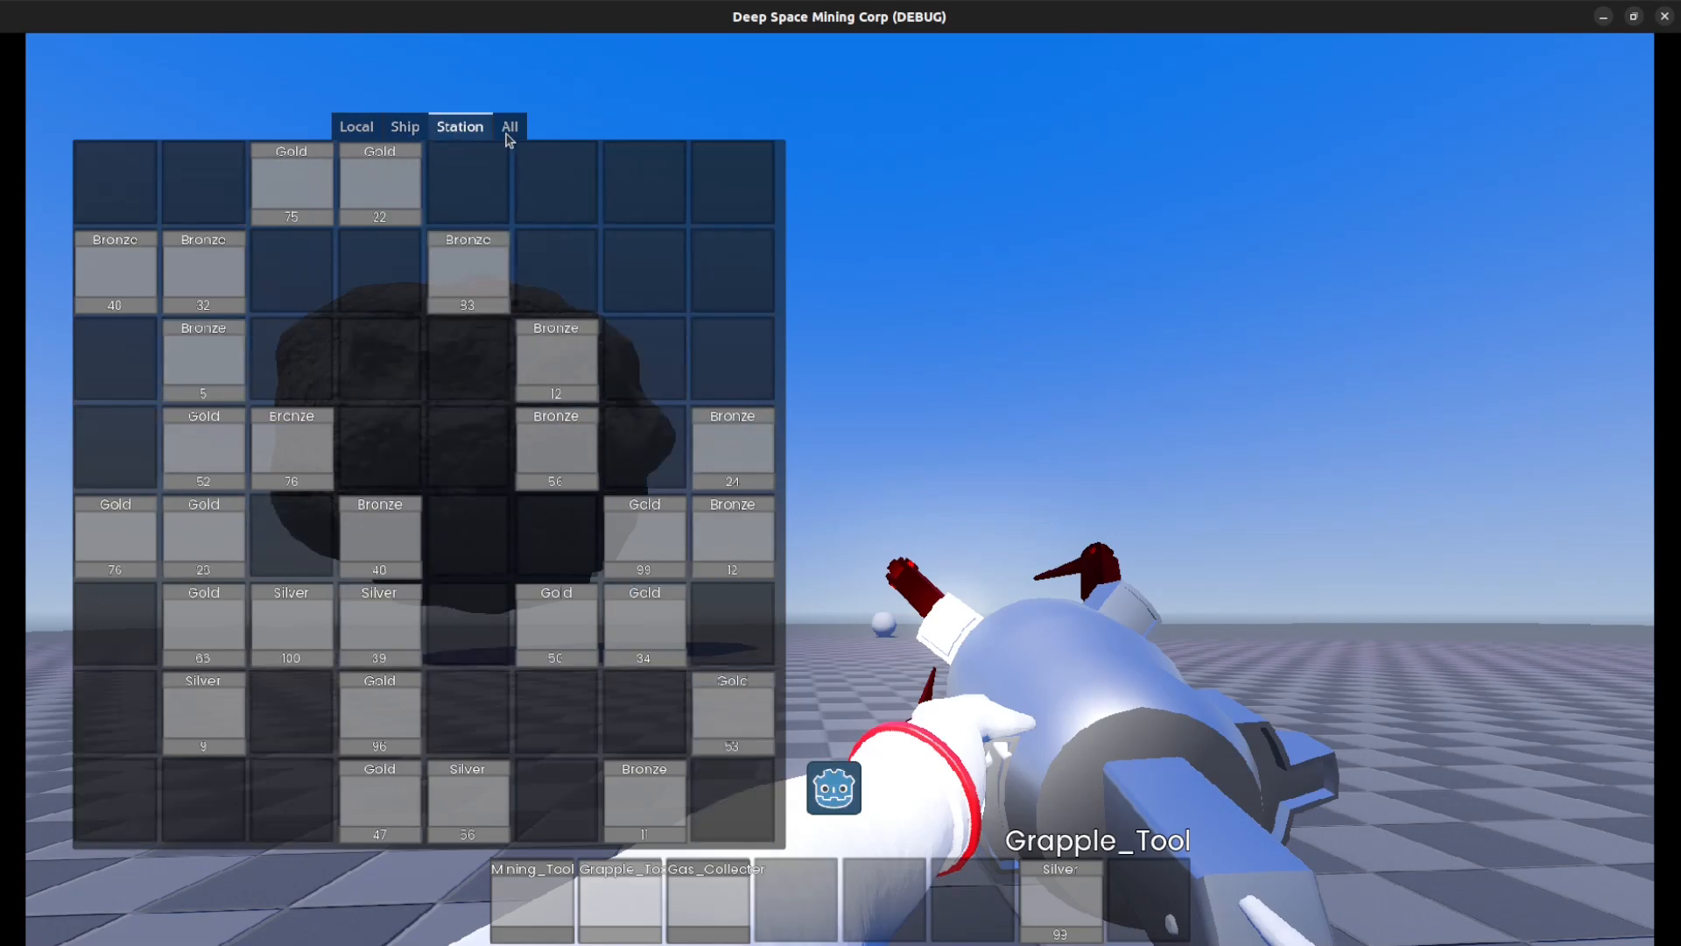
pyautogui.moveTo(597, 409)
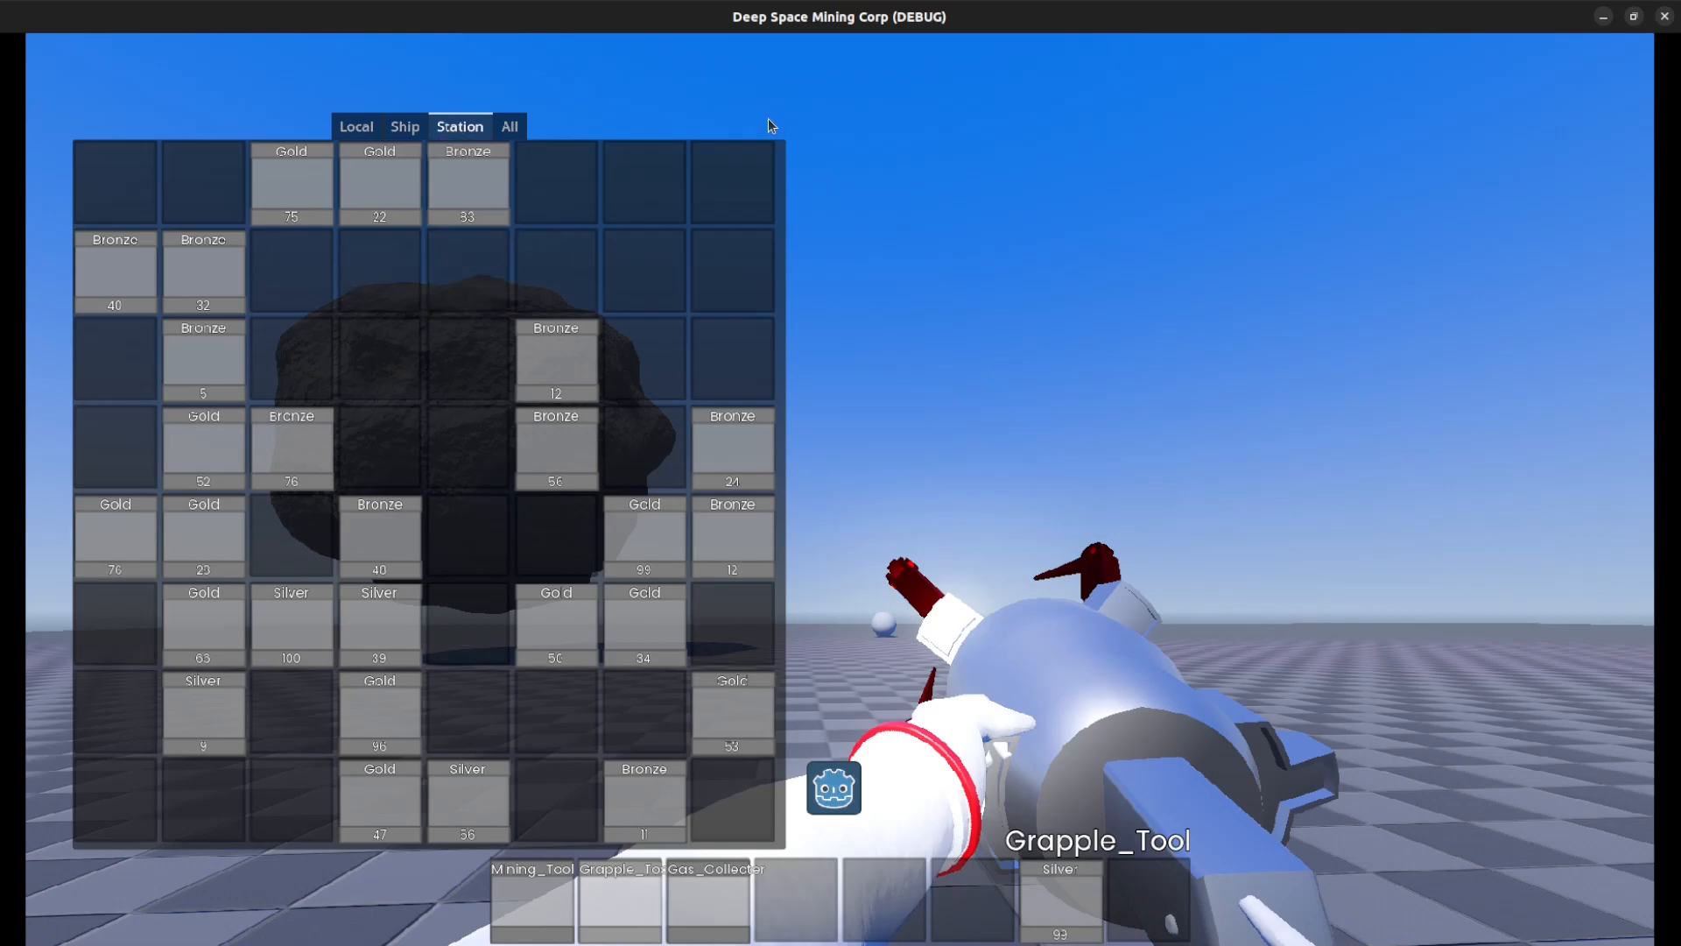
pyautogui.click(405, 126)
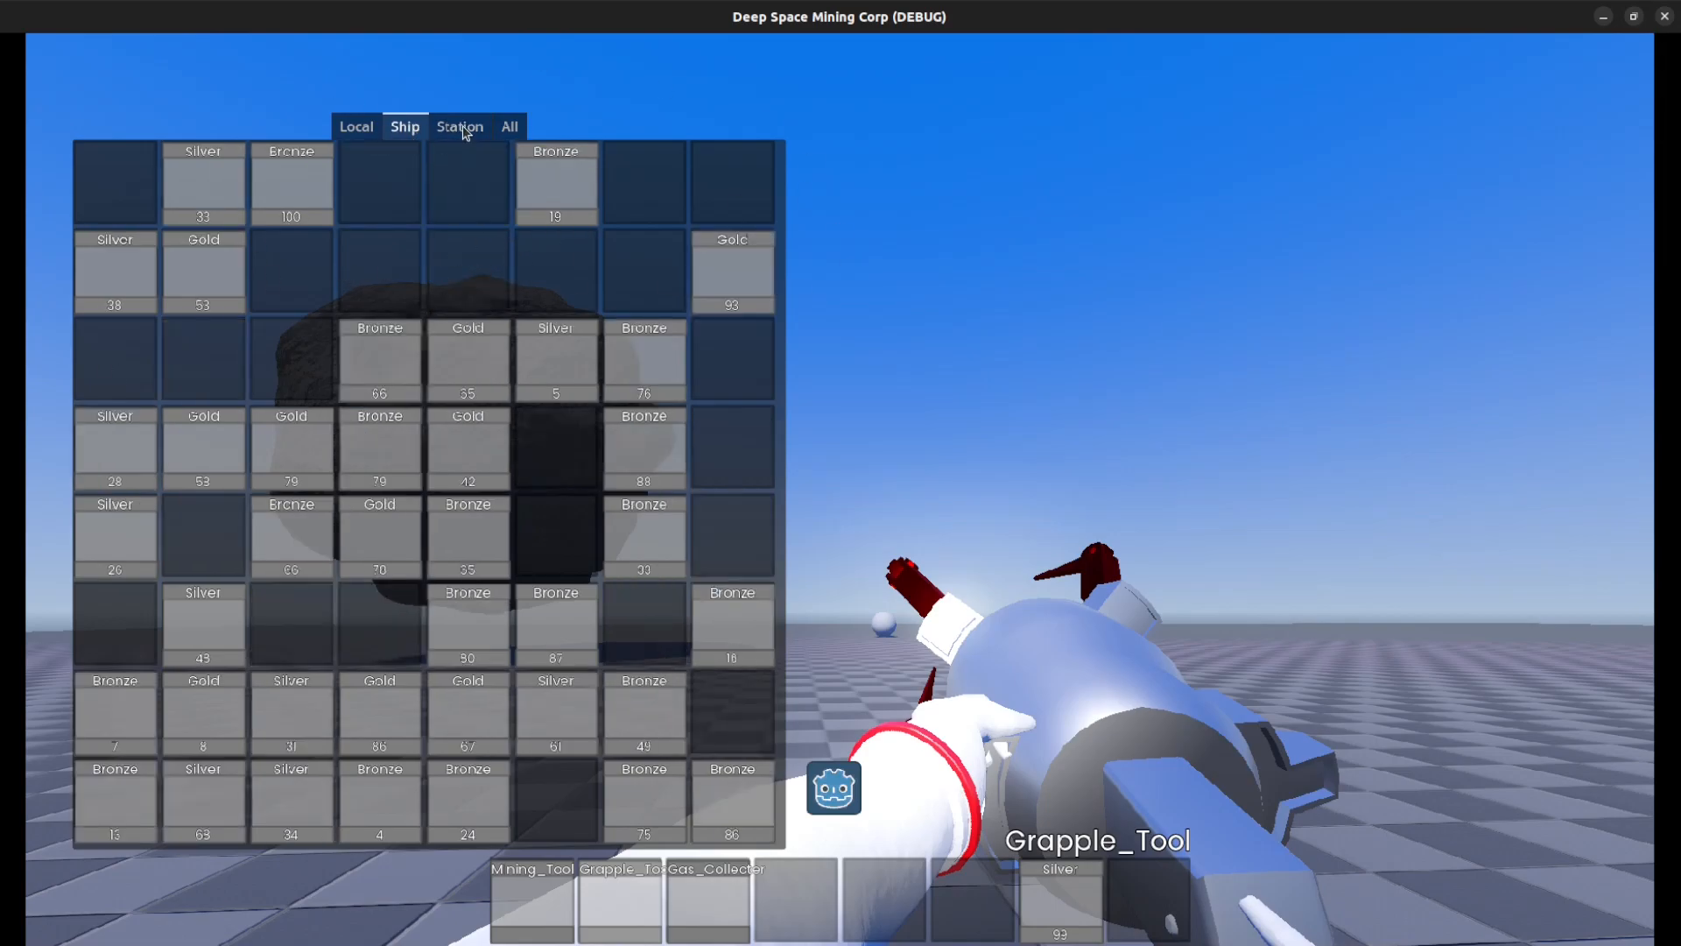
pyautogui.click(509, 126)
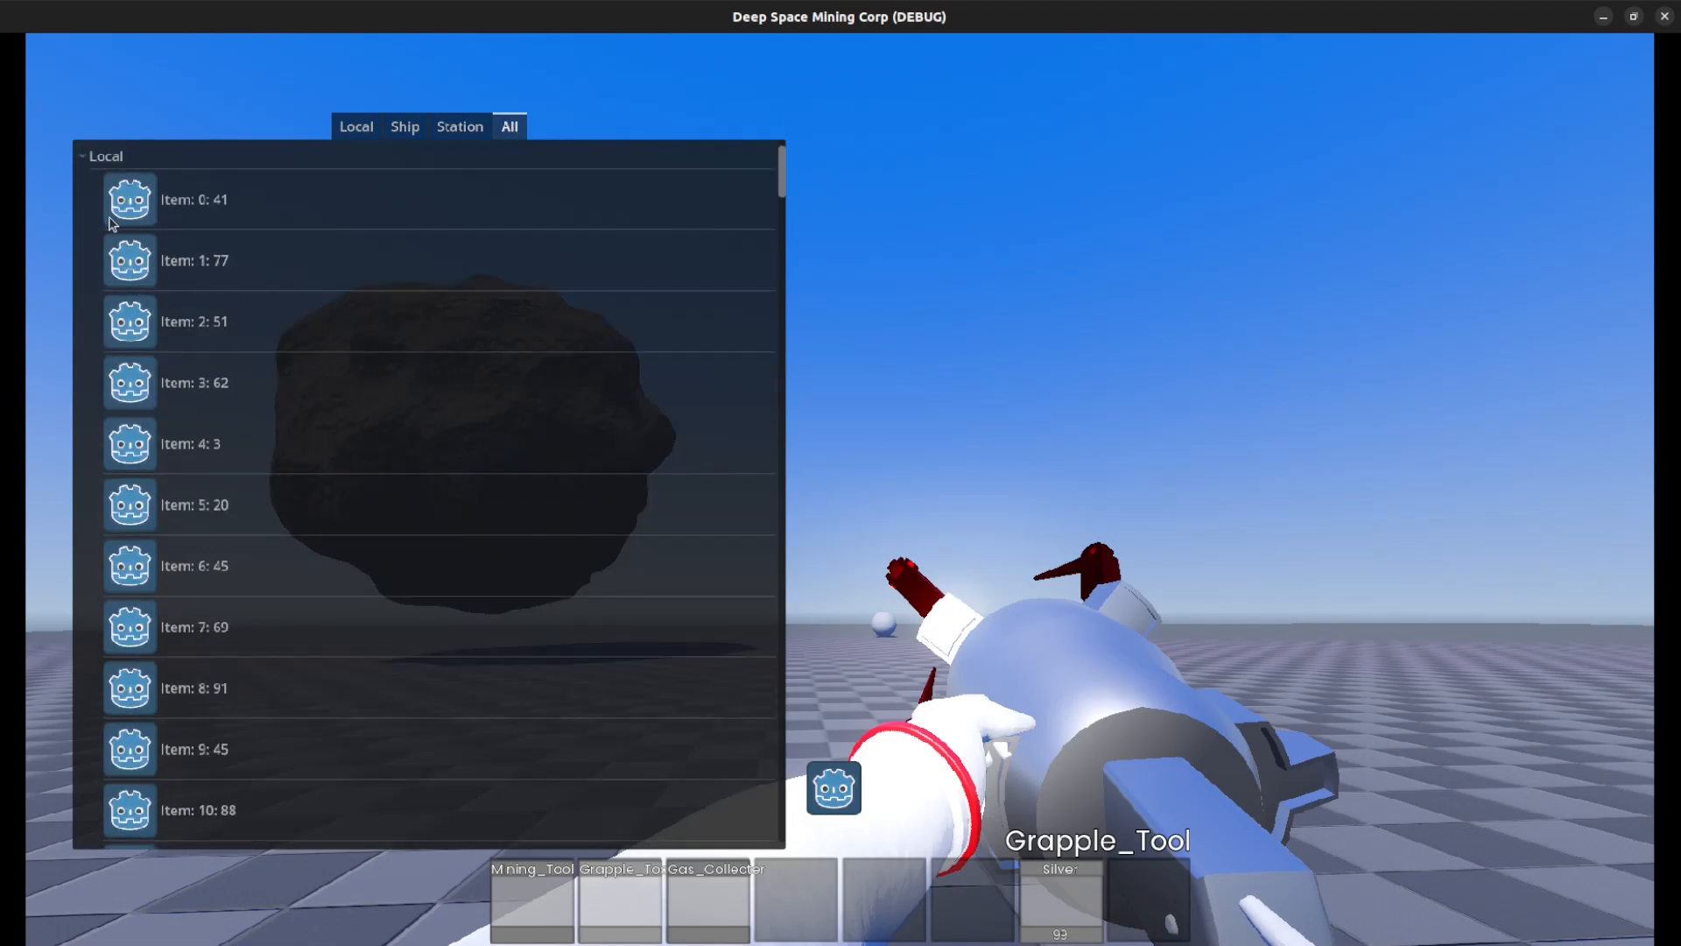
# Collapse the Local, Ship 0, Ship 1 and Station 0 item lists, then return to a storage grid
pyautogui.click(82, 156)
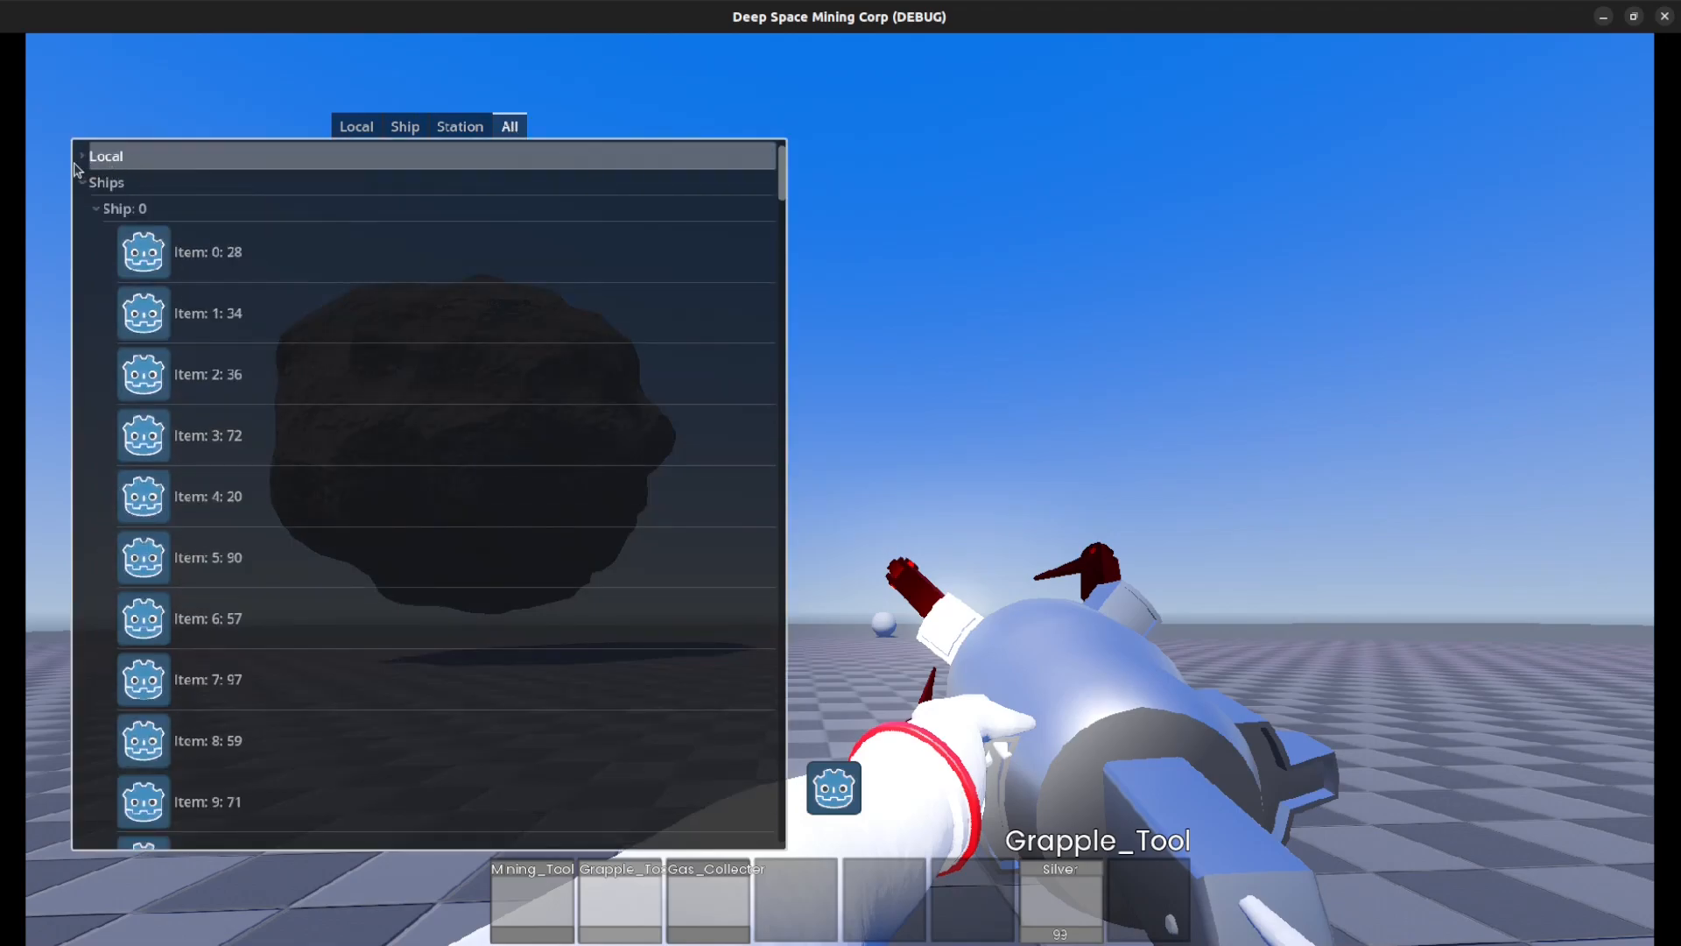
pyautogui.moveTo(88, 193)
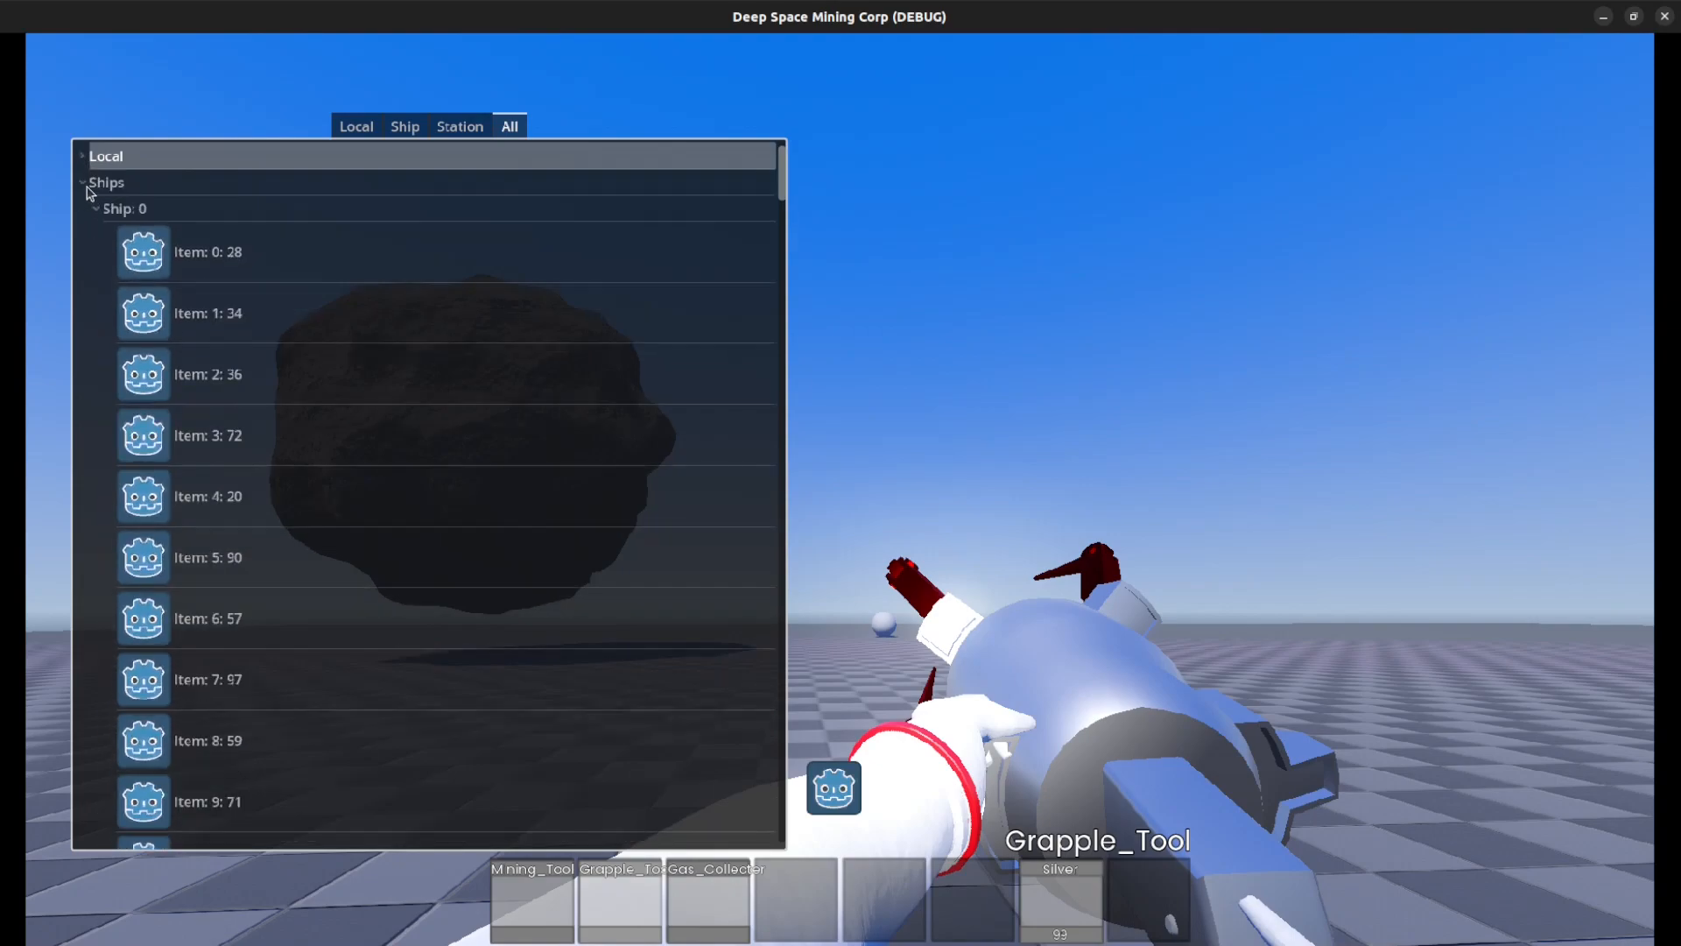
pyautogui.click(97, 208)
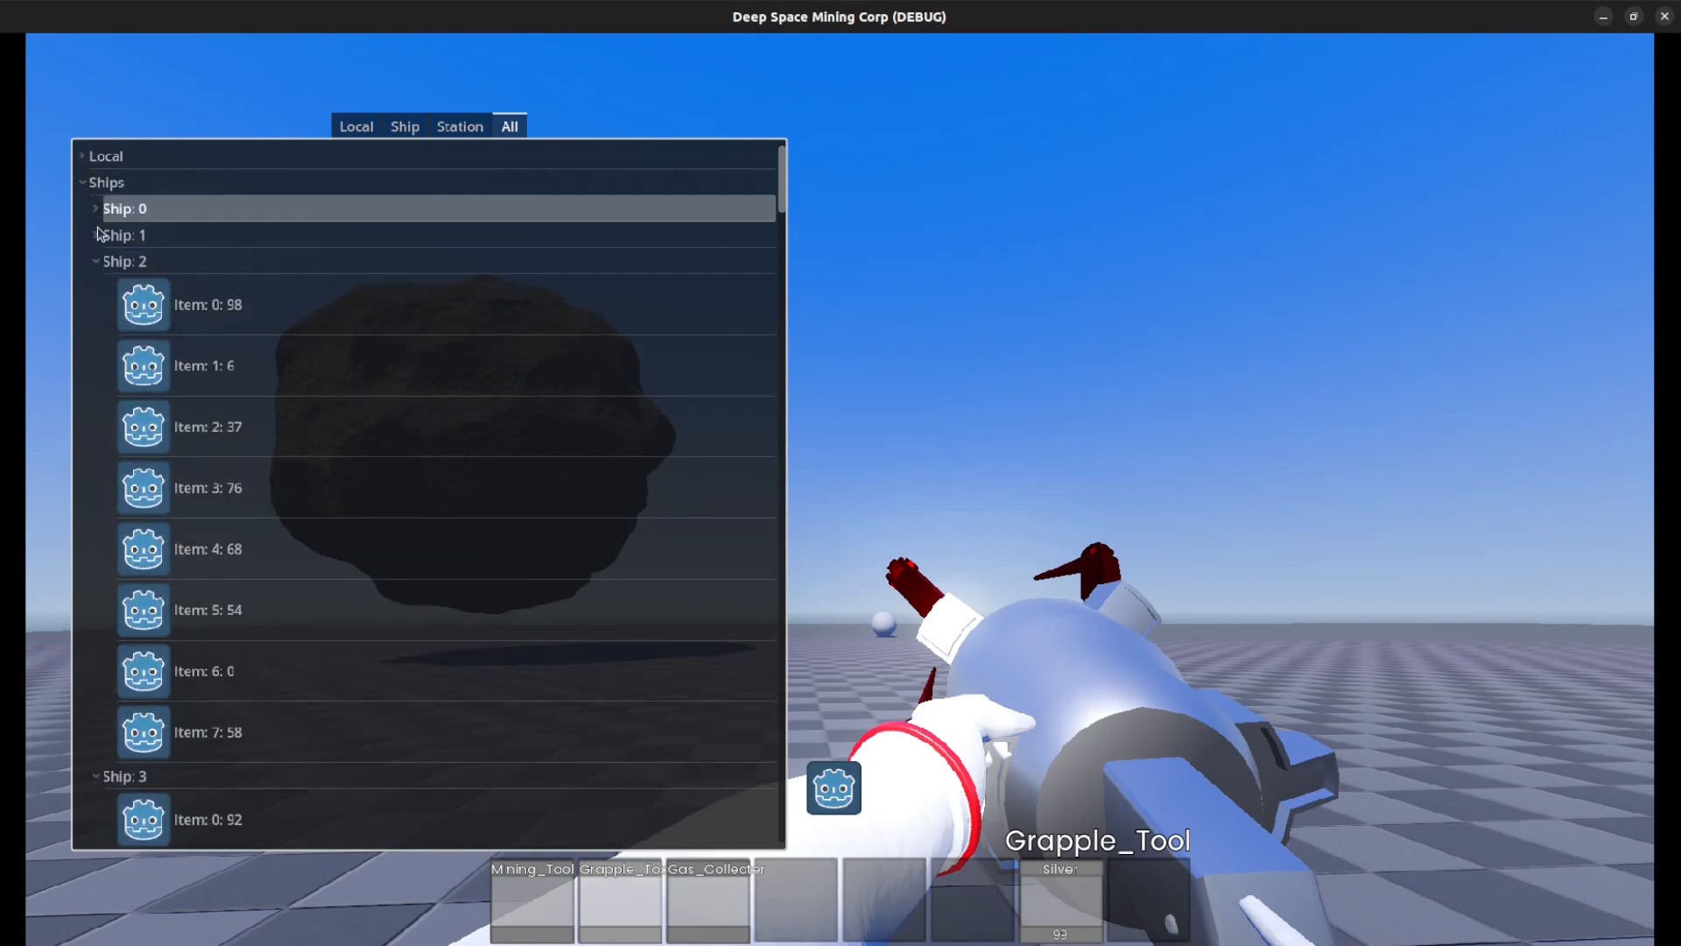
pyautogui.click(97, 261)
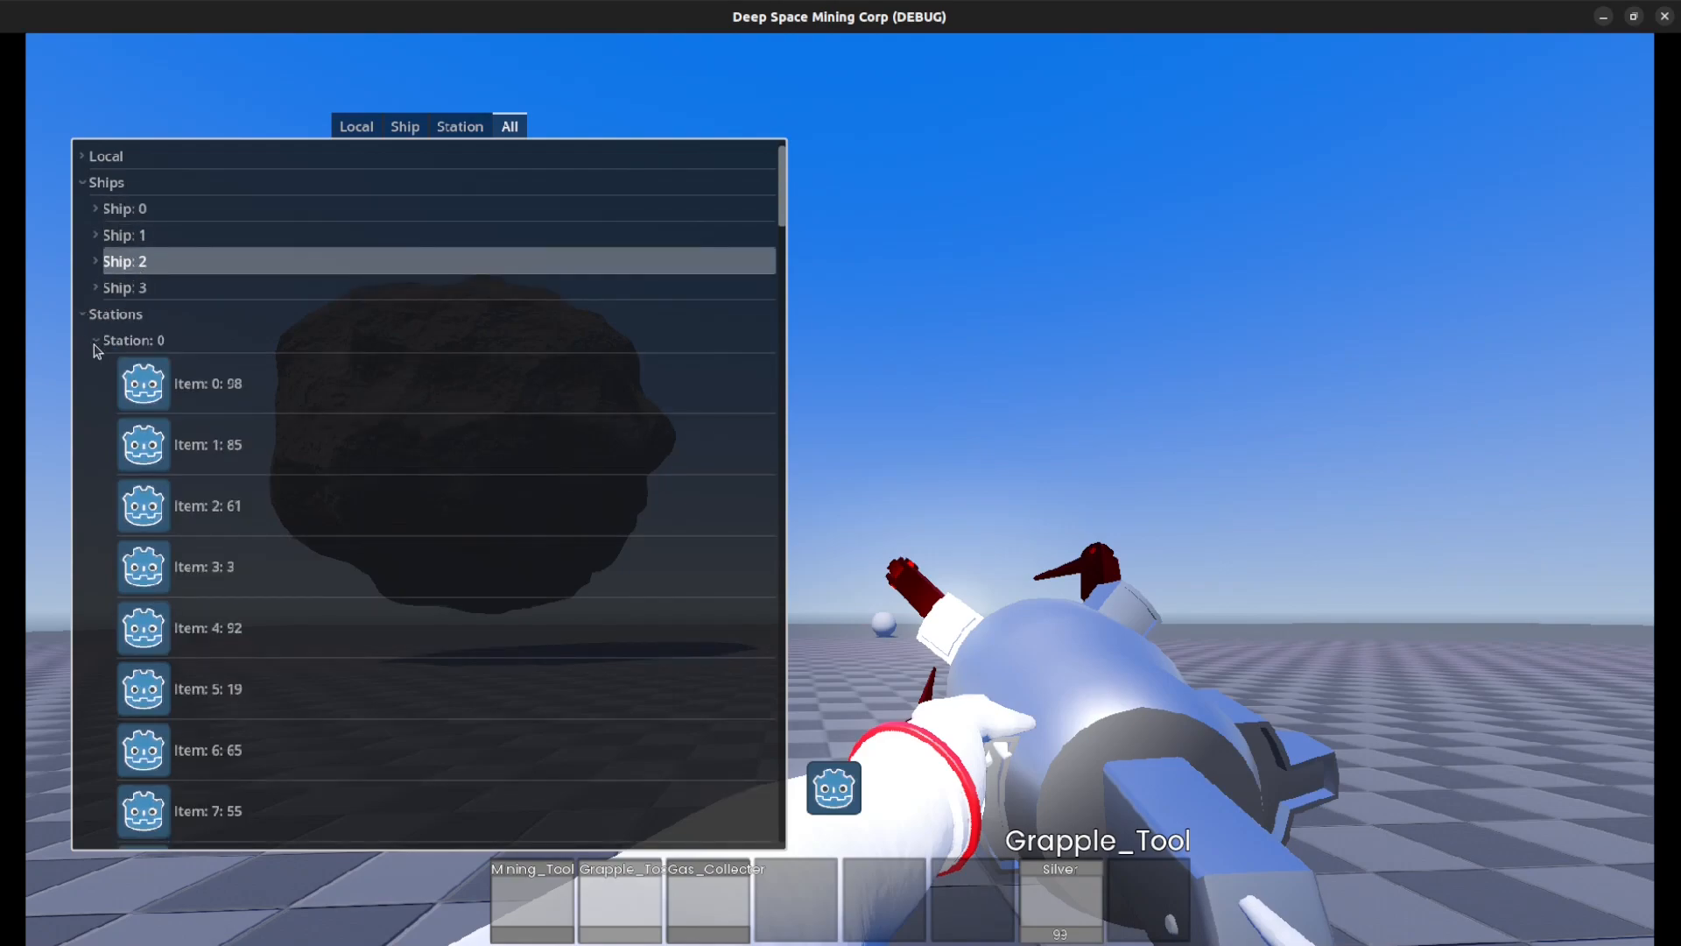
pyautogui.click(95, 340)
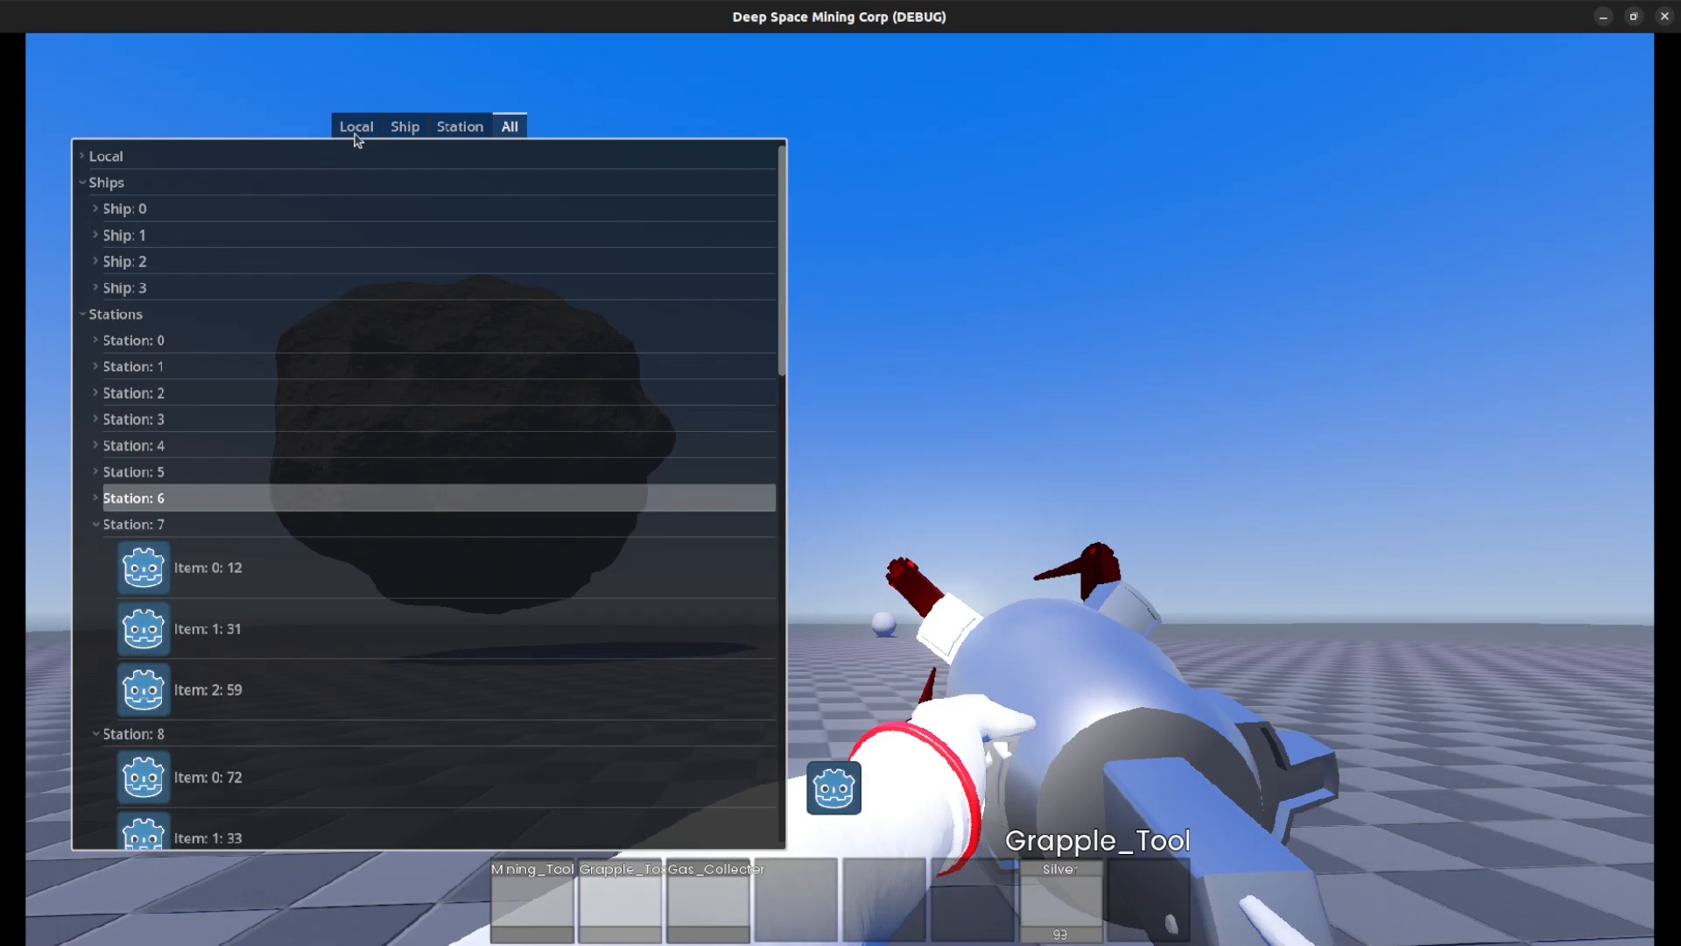
pyautogui.click(356, 127)
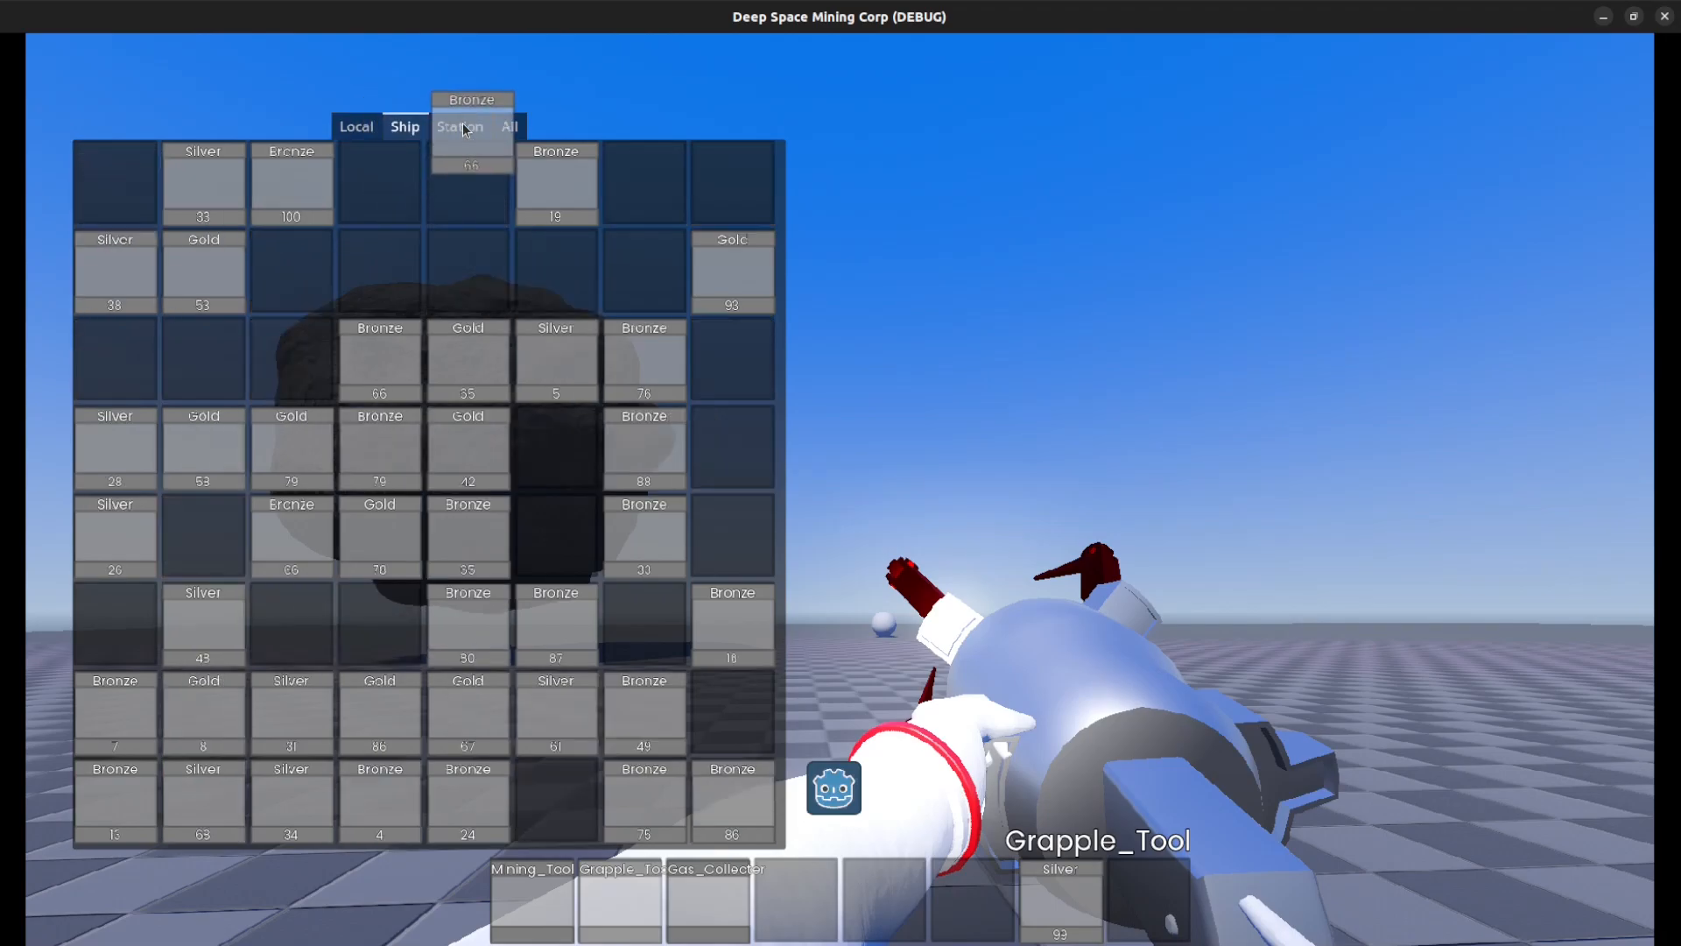
# Drop the carried Bronze stack into Station storage, check the ship grid, and return to Local inventory
pyautogui.click(459, 126)
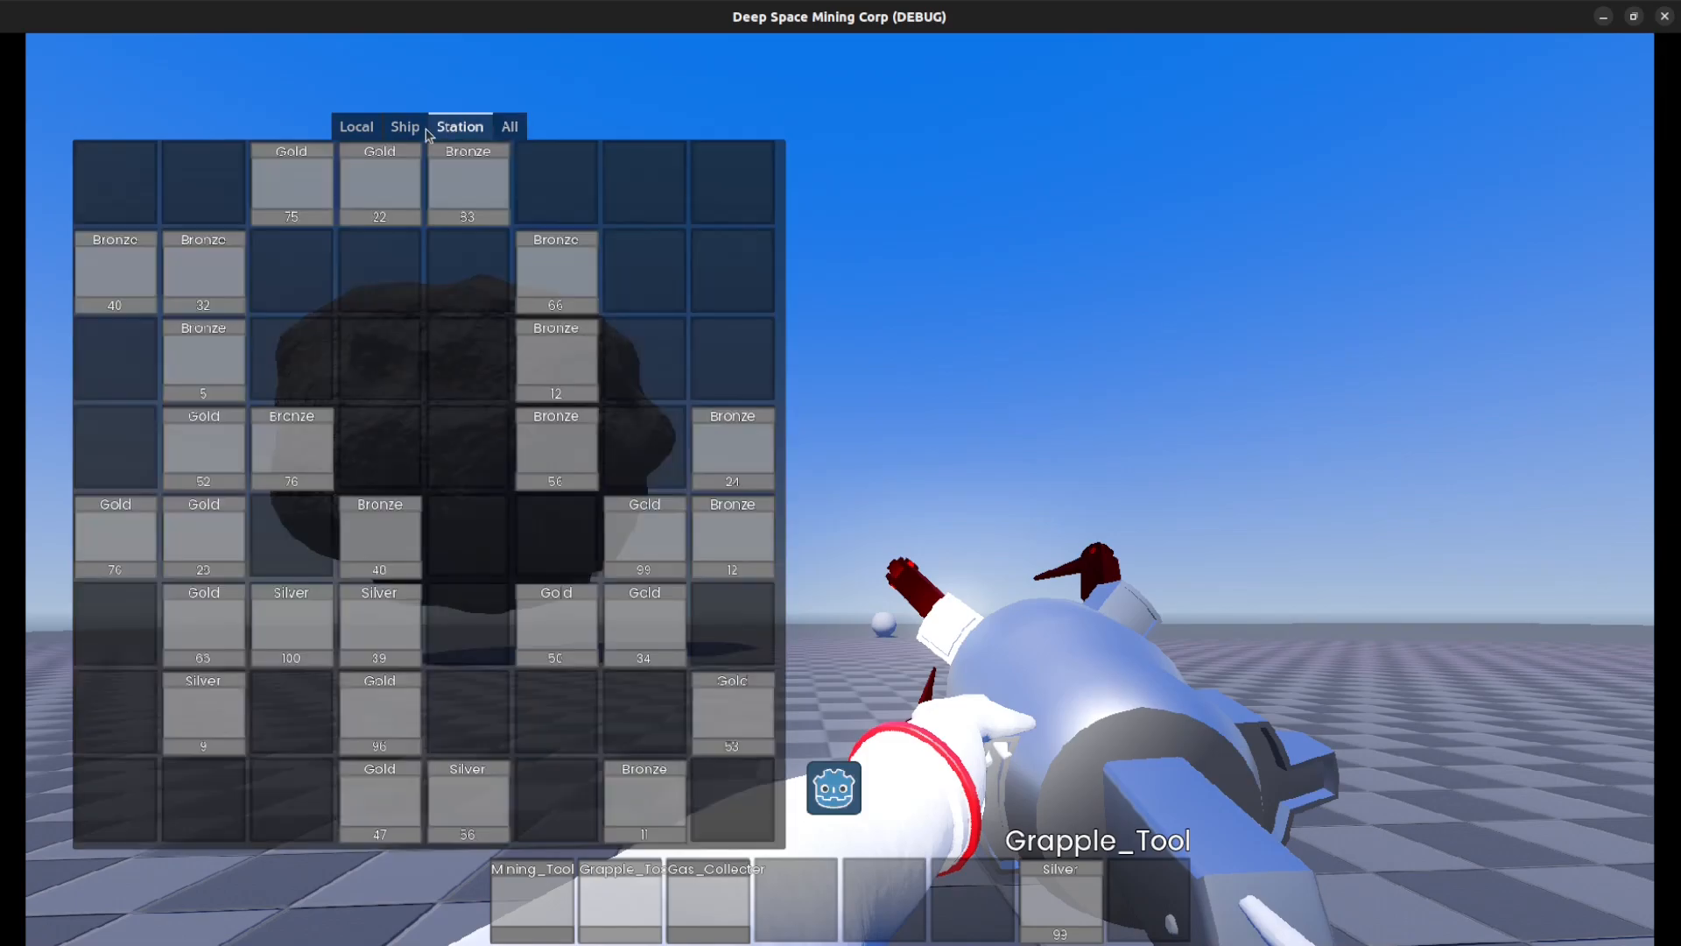
pyautogui.click(355, 126)
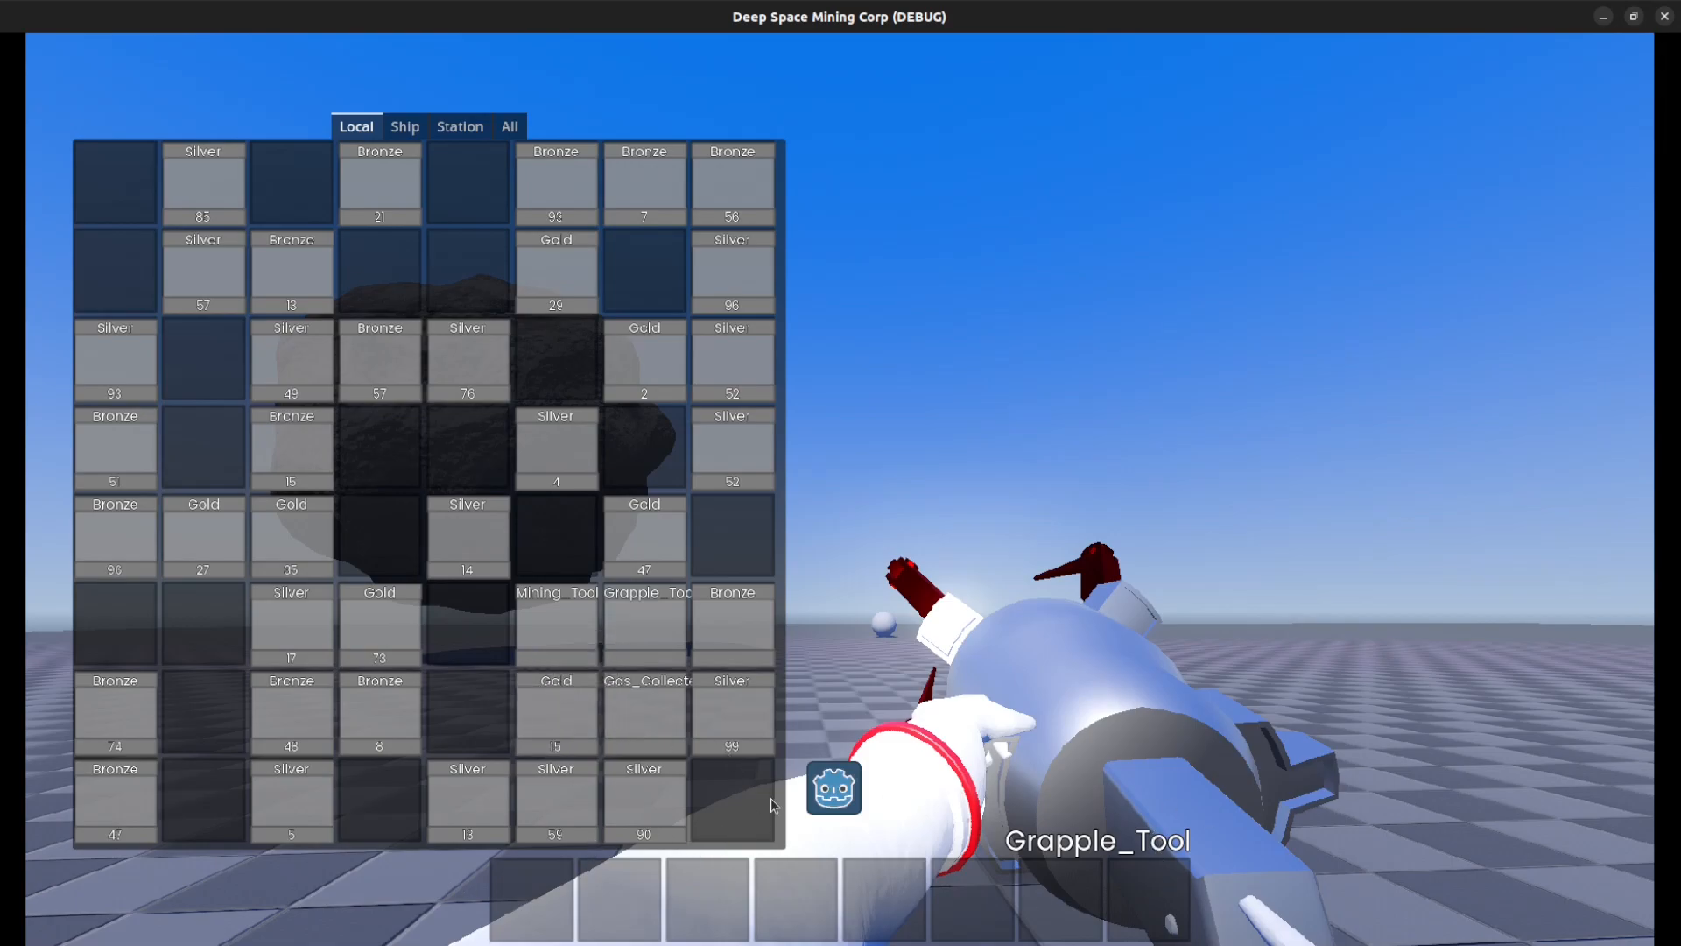
pyautogui.click(404, 126)
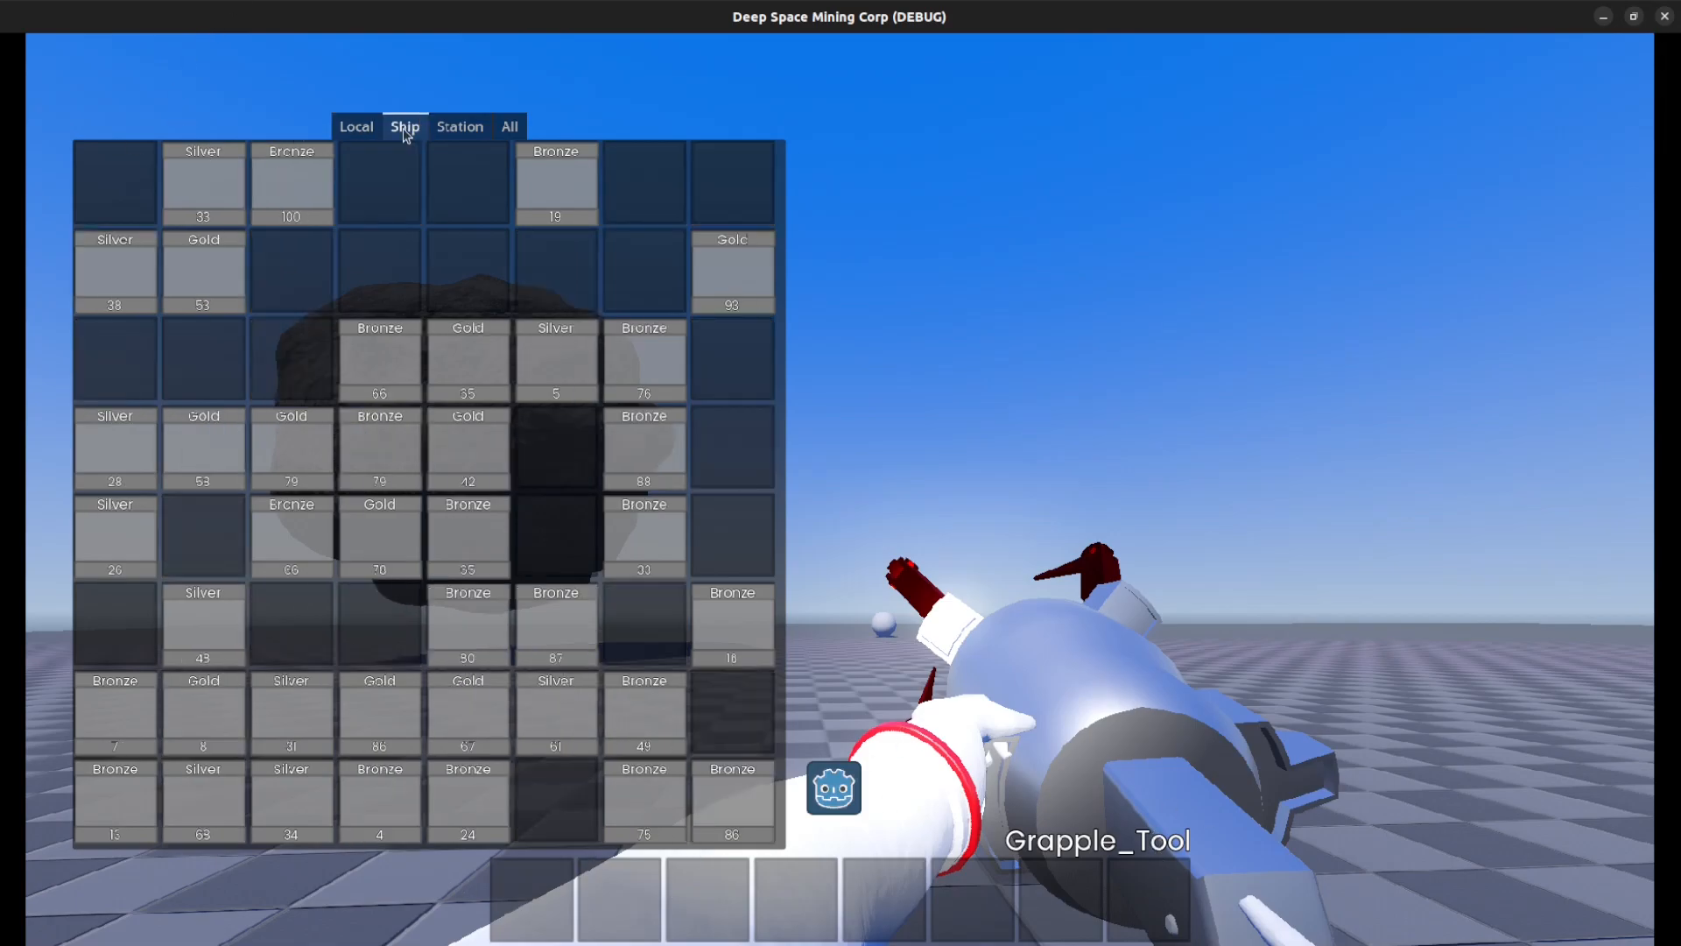
pyautogui.click(356, 126)
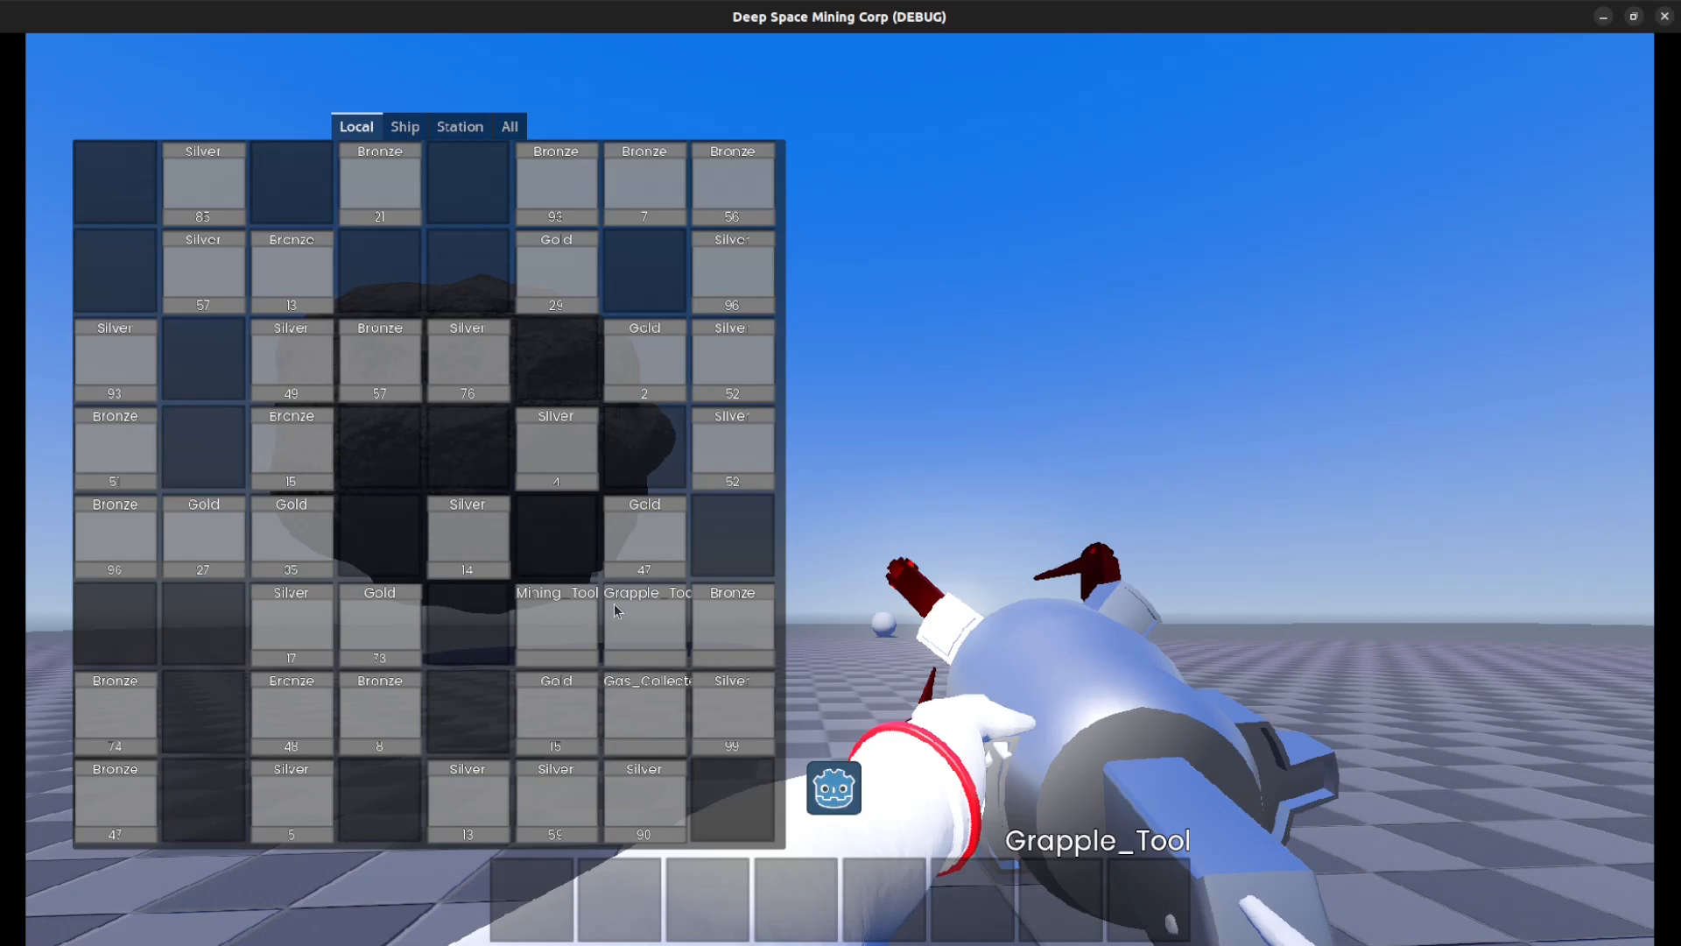
pyautogui.moveTo(746, 871)
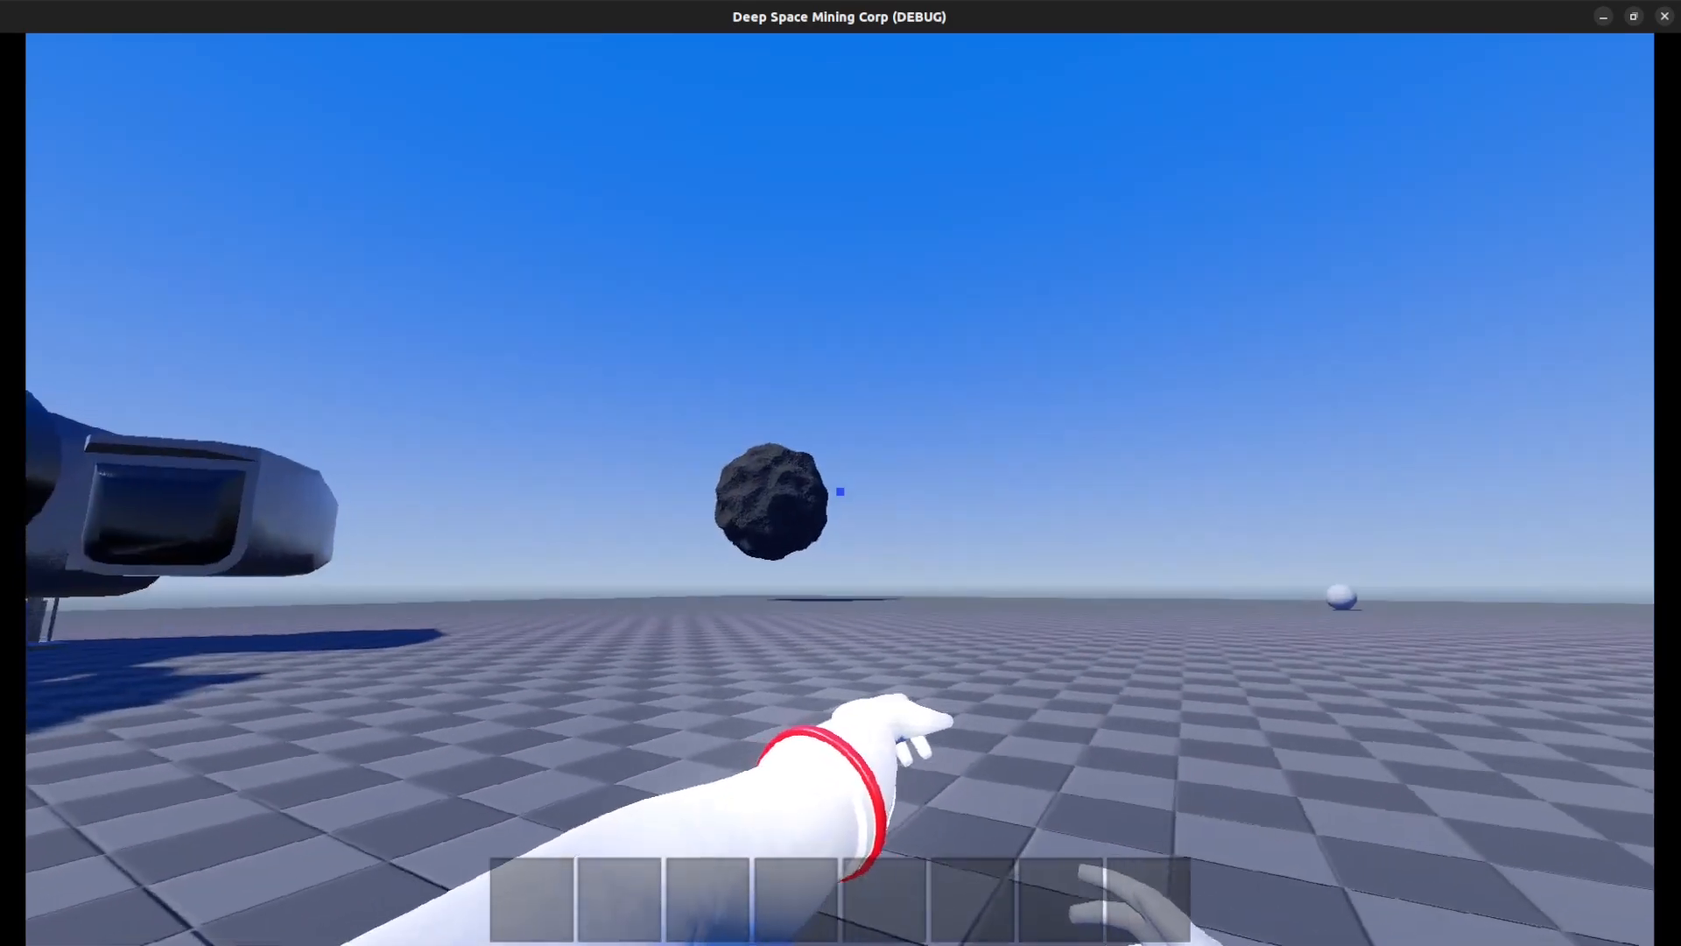
pyautogui.moveTo(840, 472)
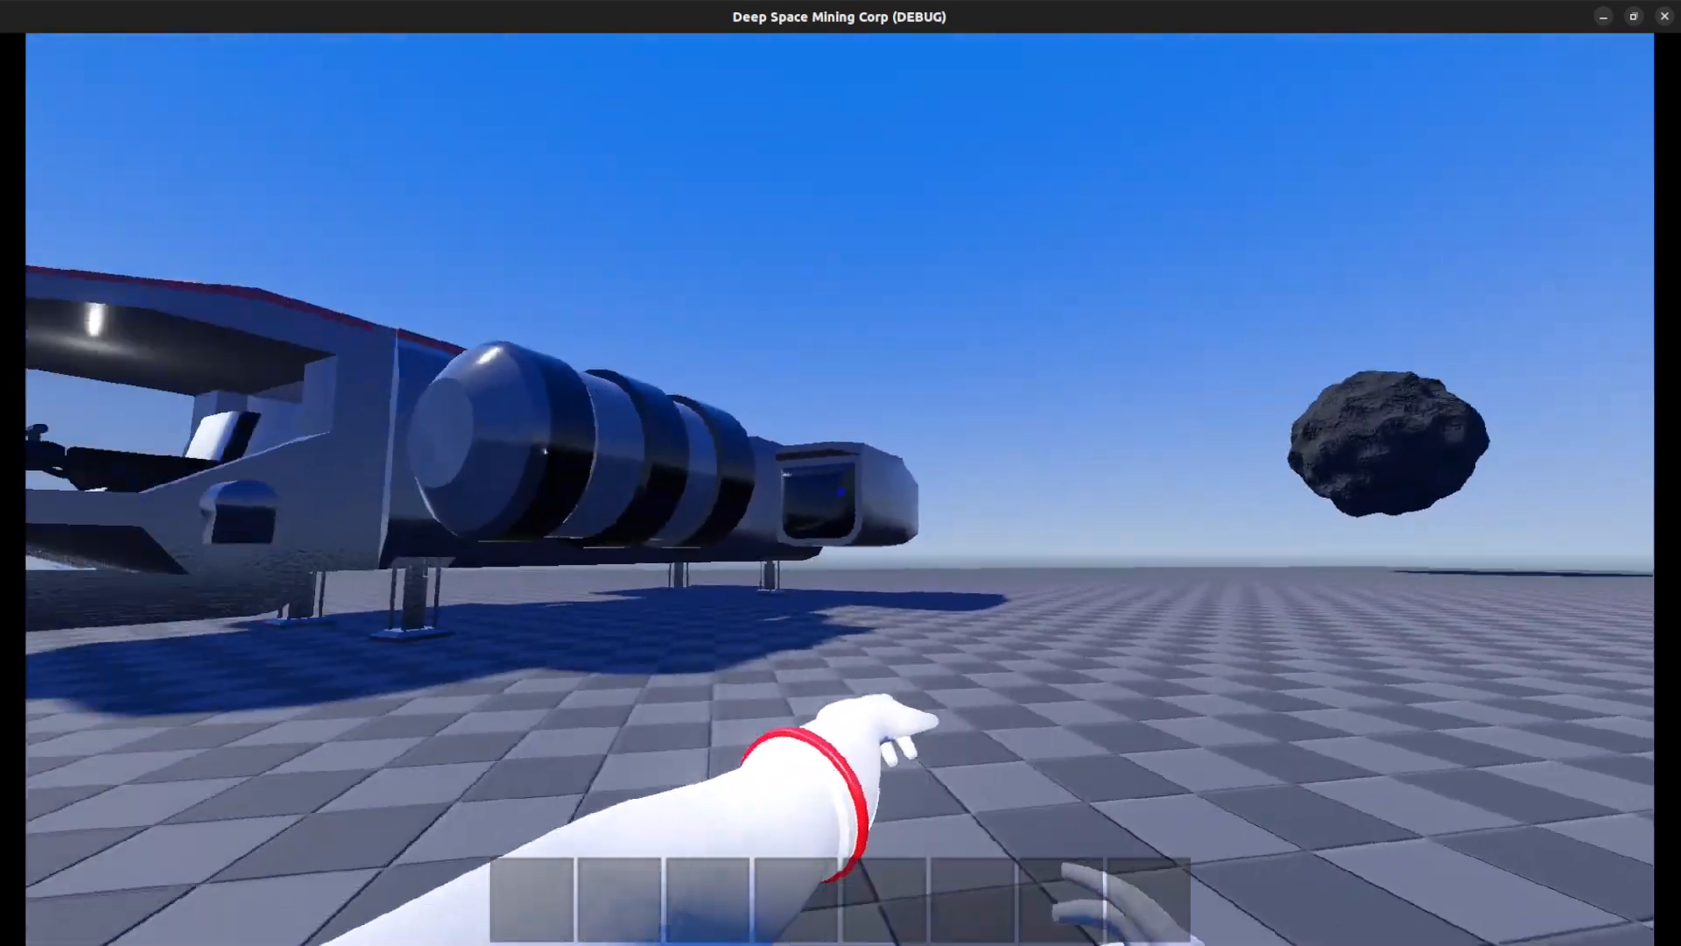
pyautogui.moveTo(840, 472)
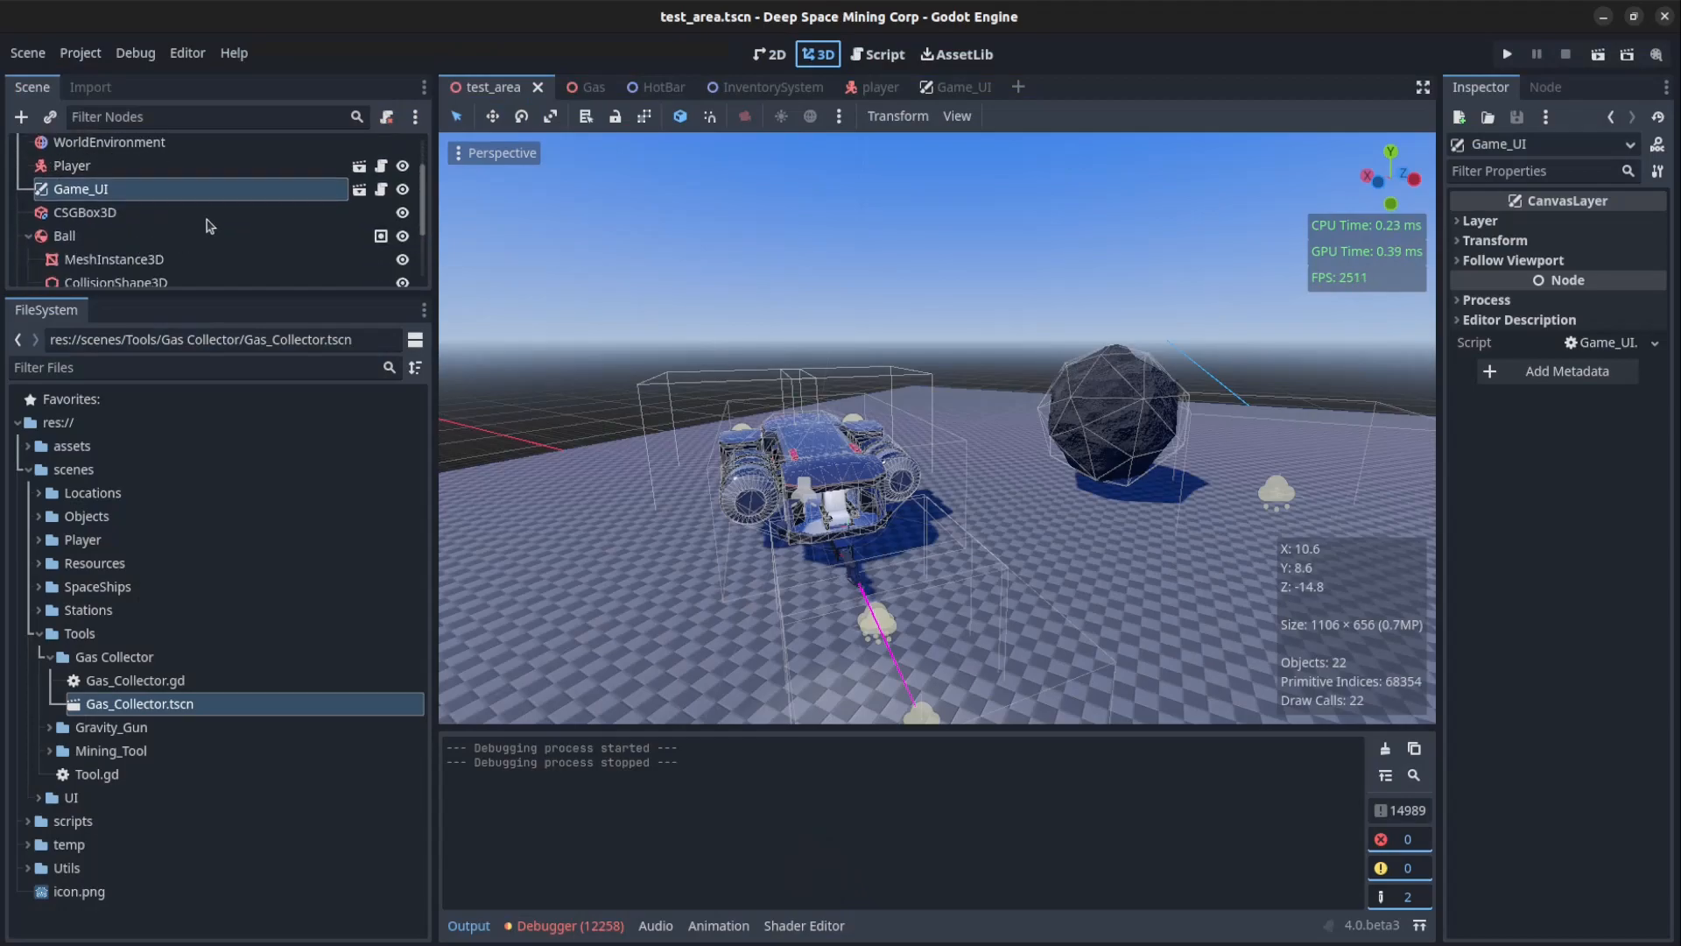
# In the Game_UI scene inspect InventoryUI and HotBarUI, briefly toggling InventoryUI's visibility
pyautogui.click(943, 88)
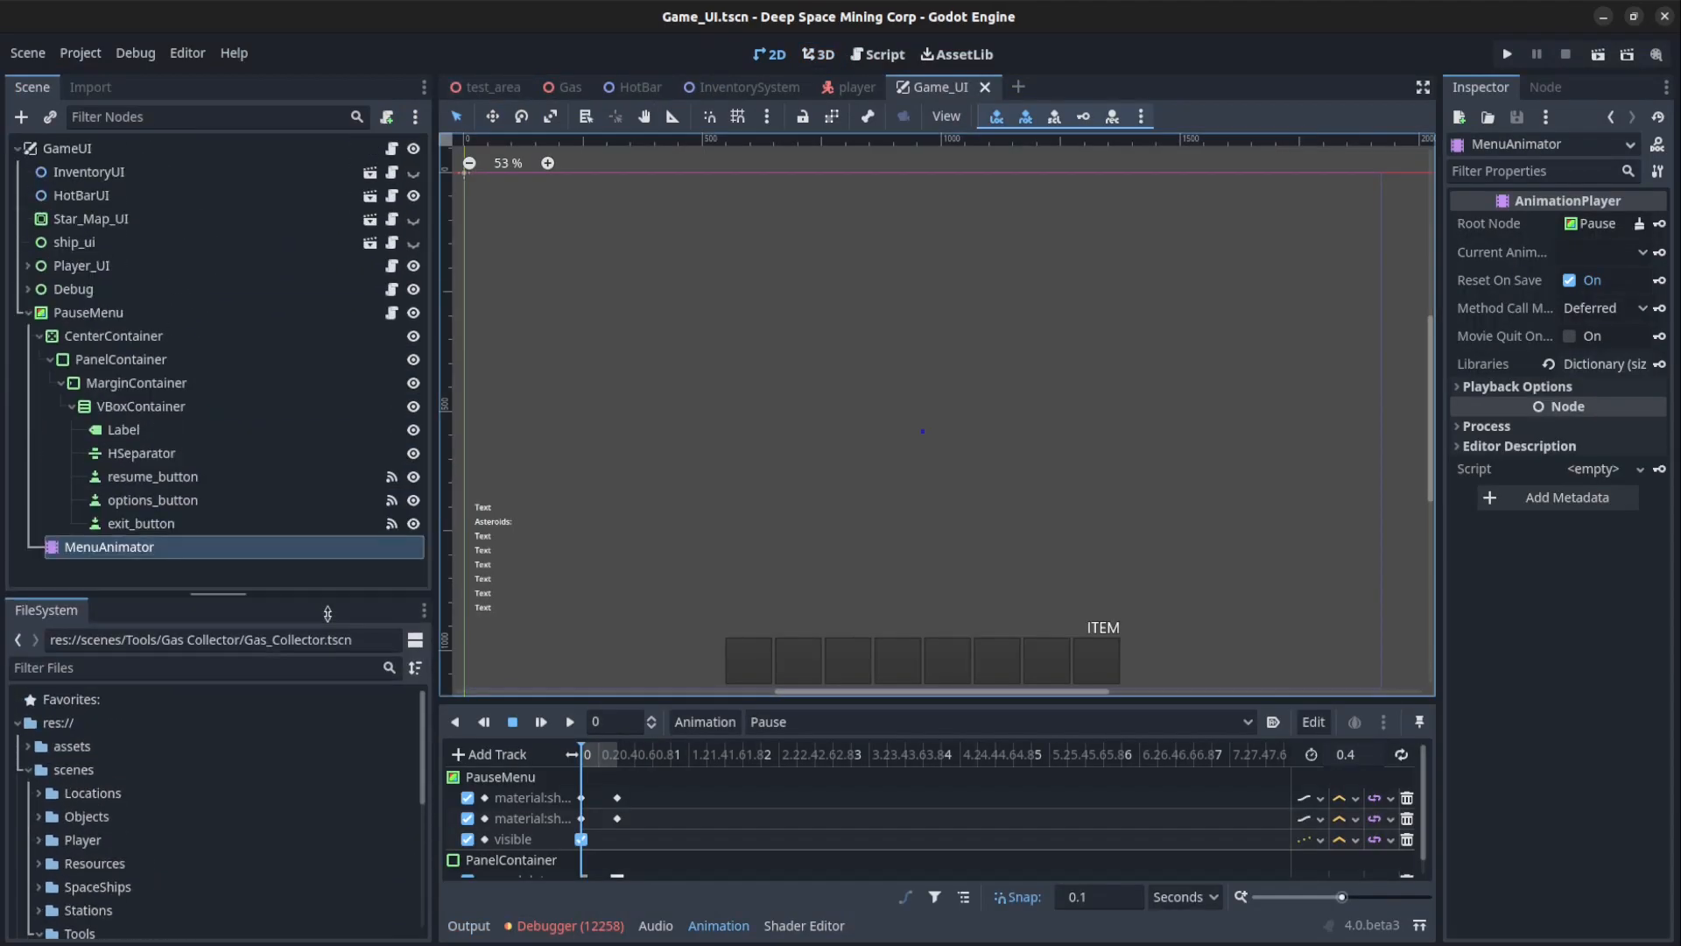
pyautogui.click(88, 172)
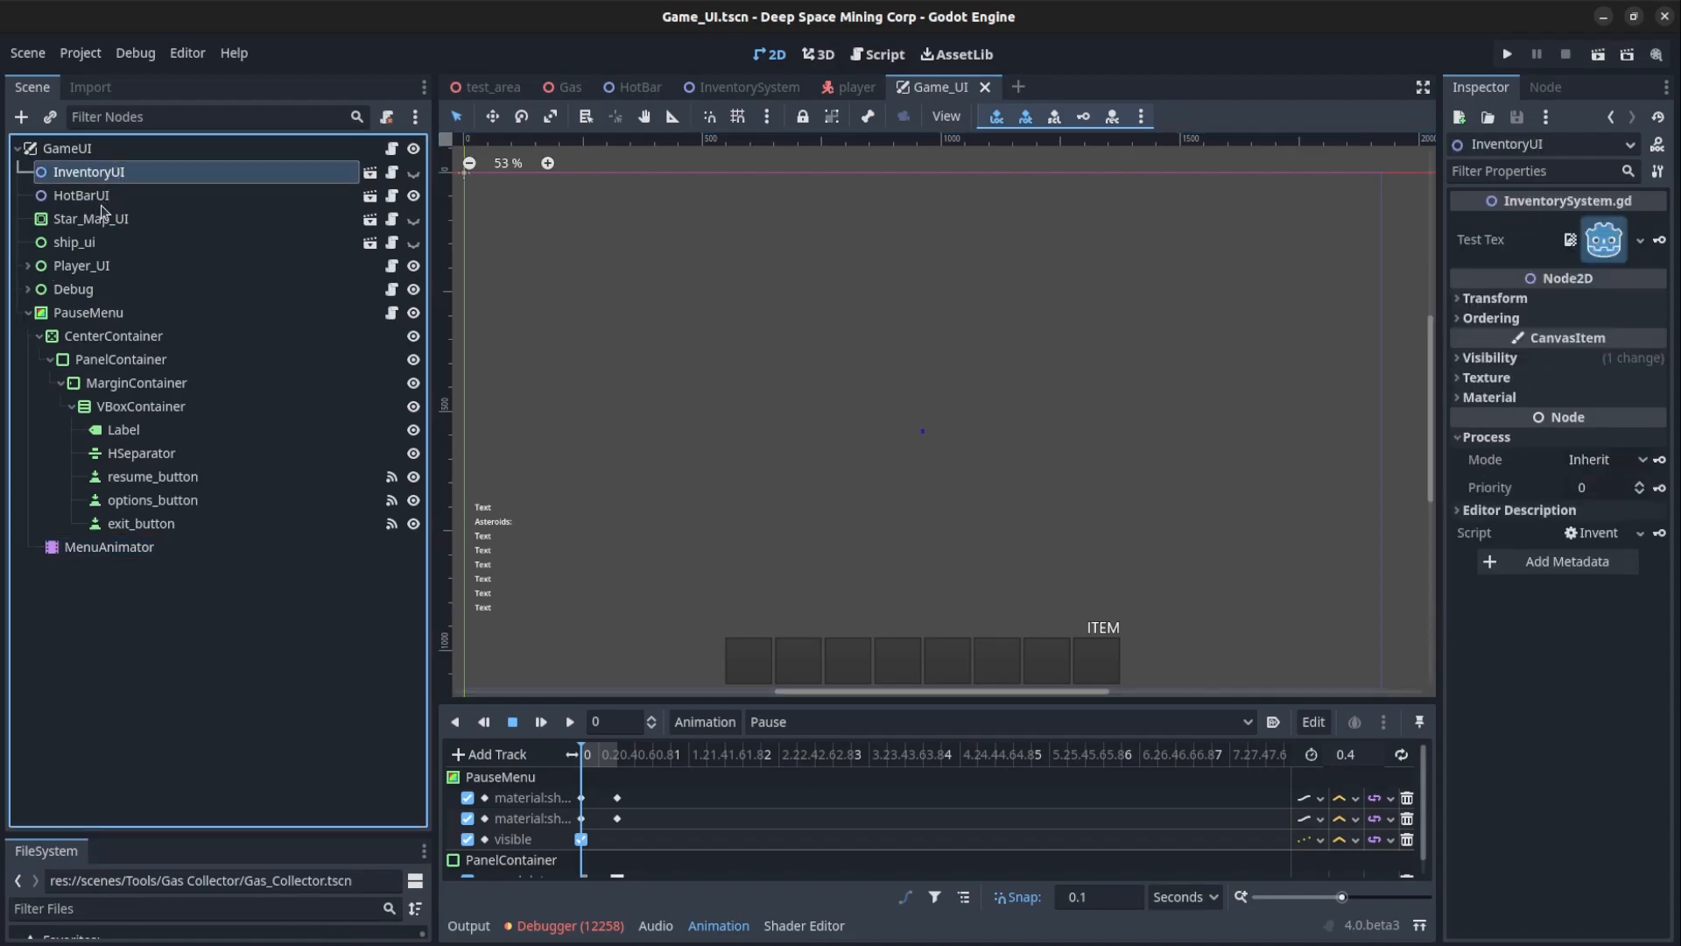
pyautogui.click(81, 194)
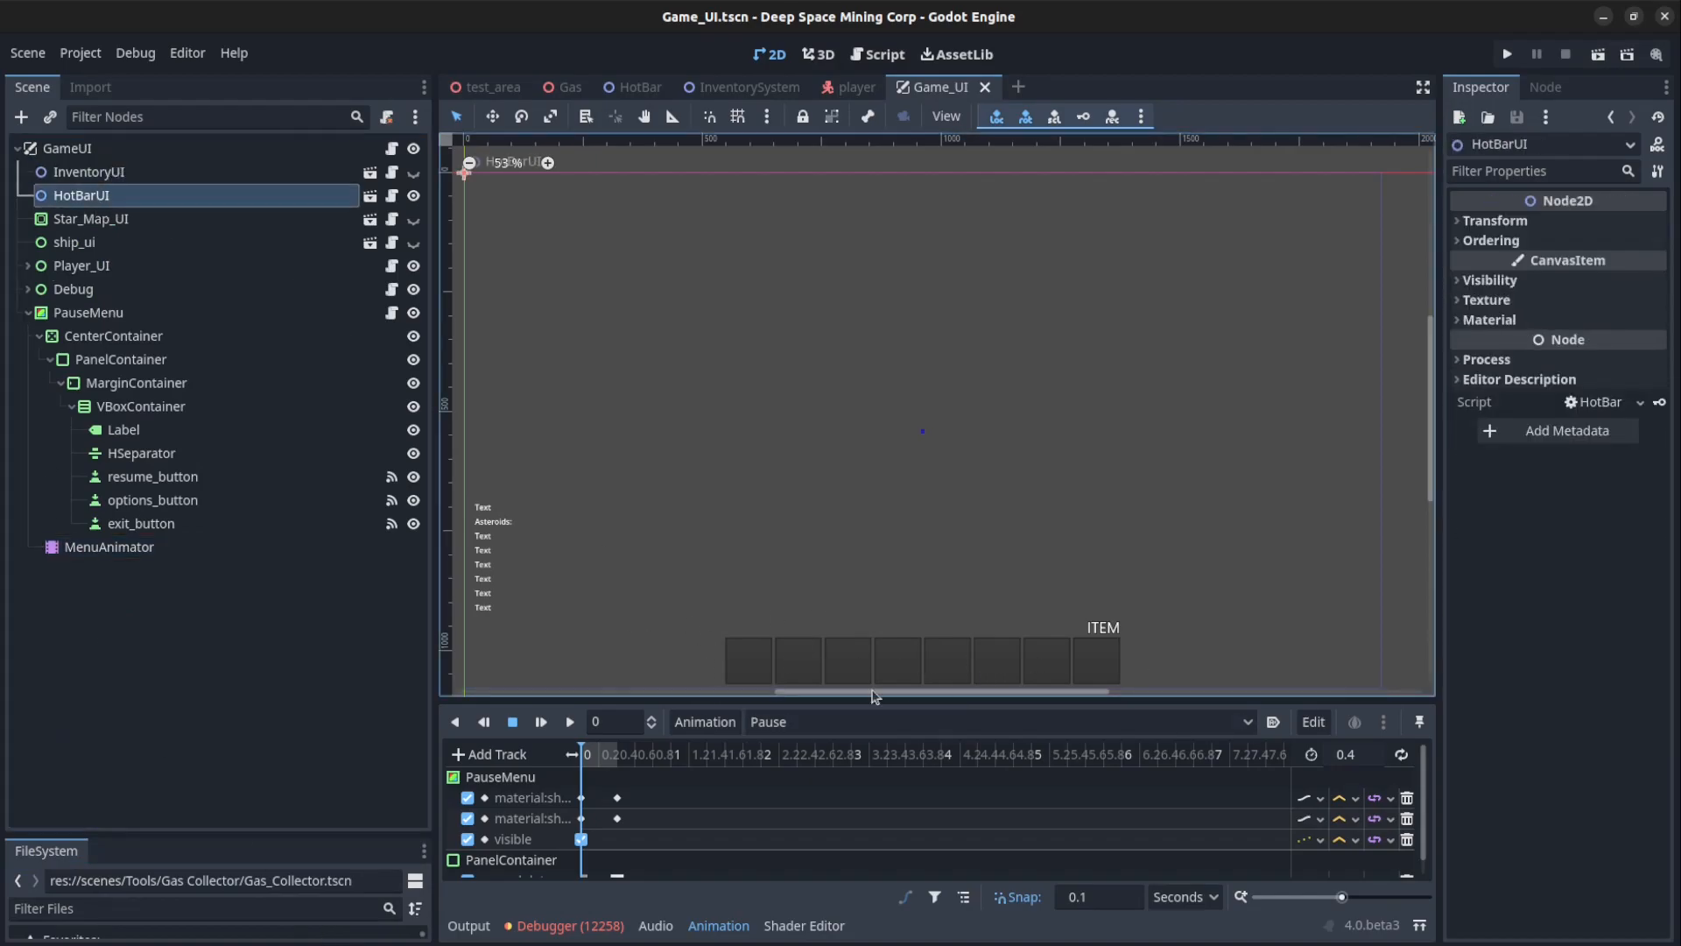
pyautogui.click(412, 171)
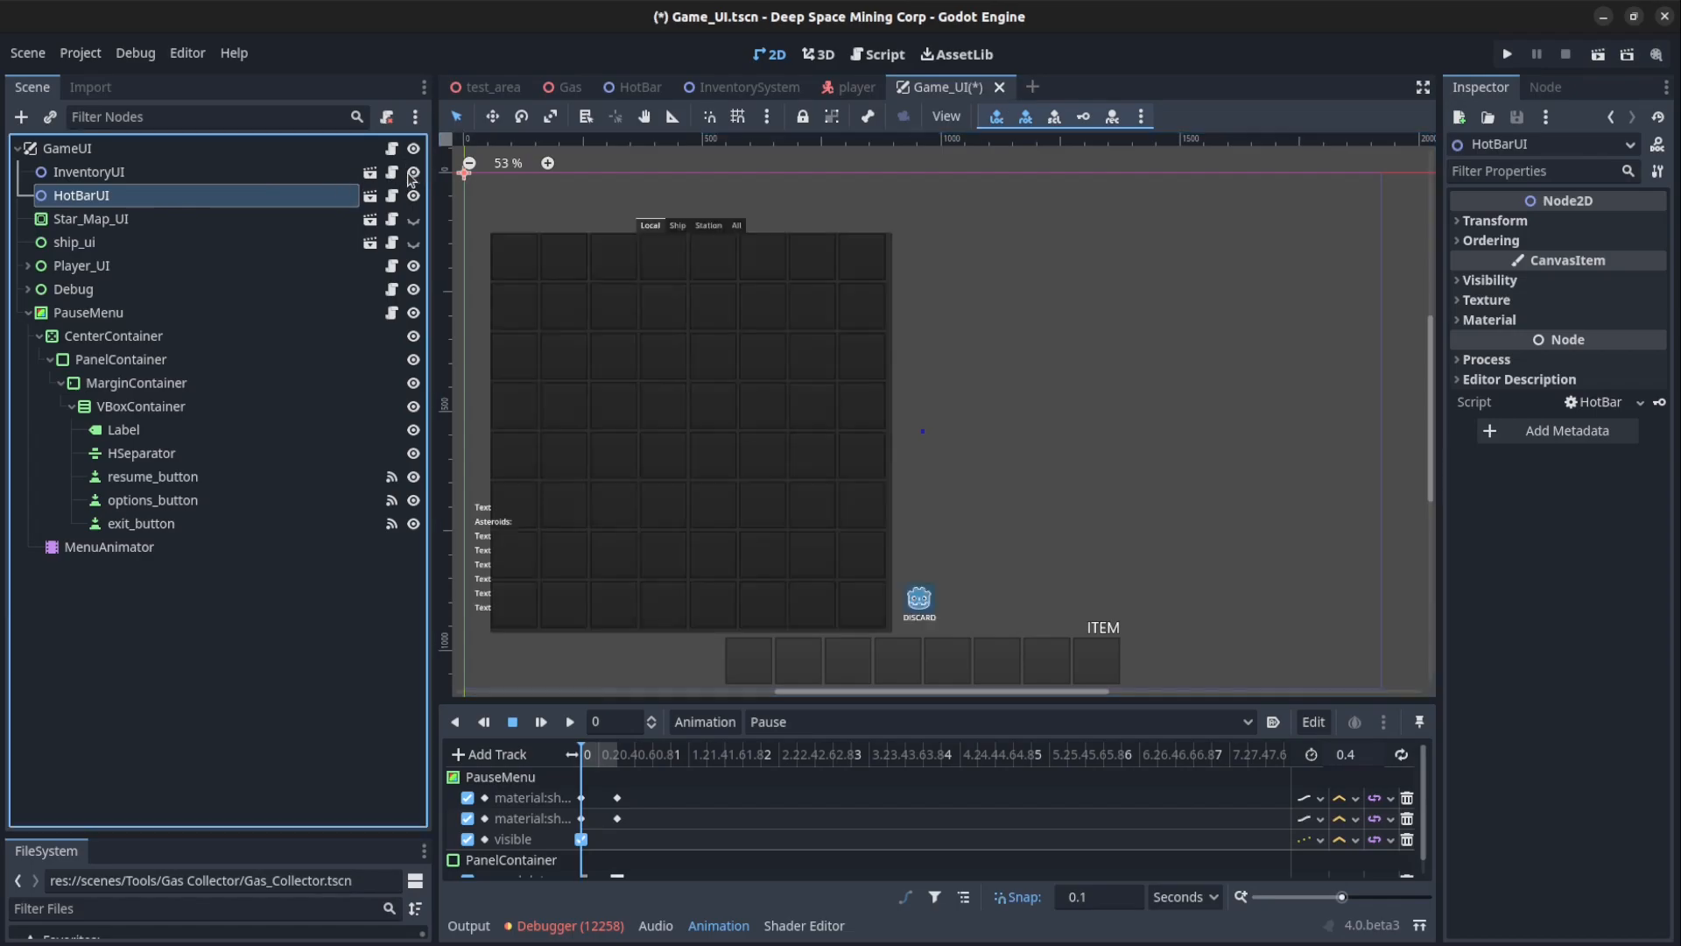
pyautogui.click(410, 172)
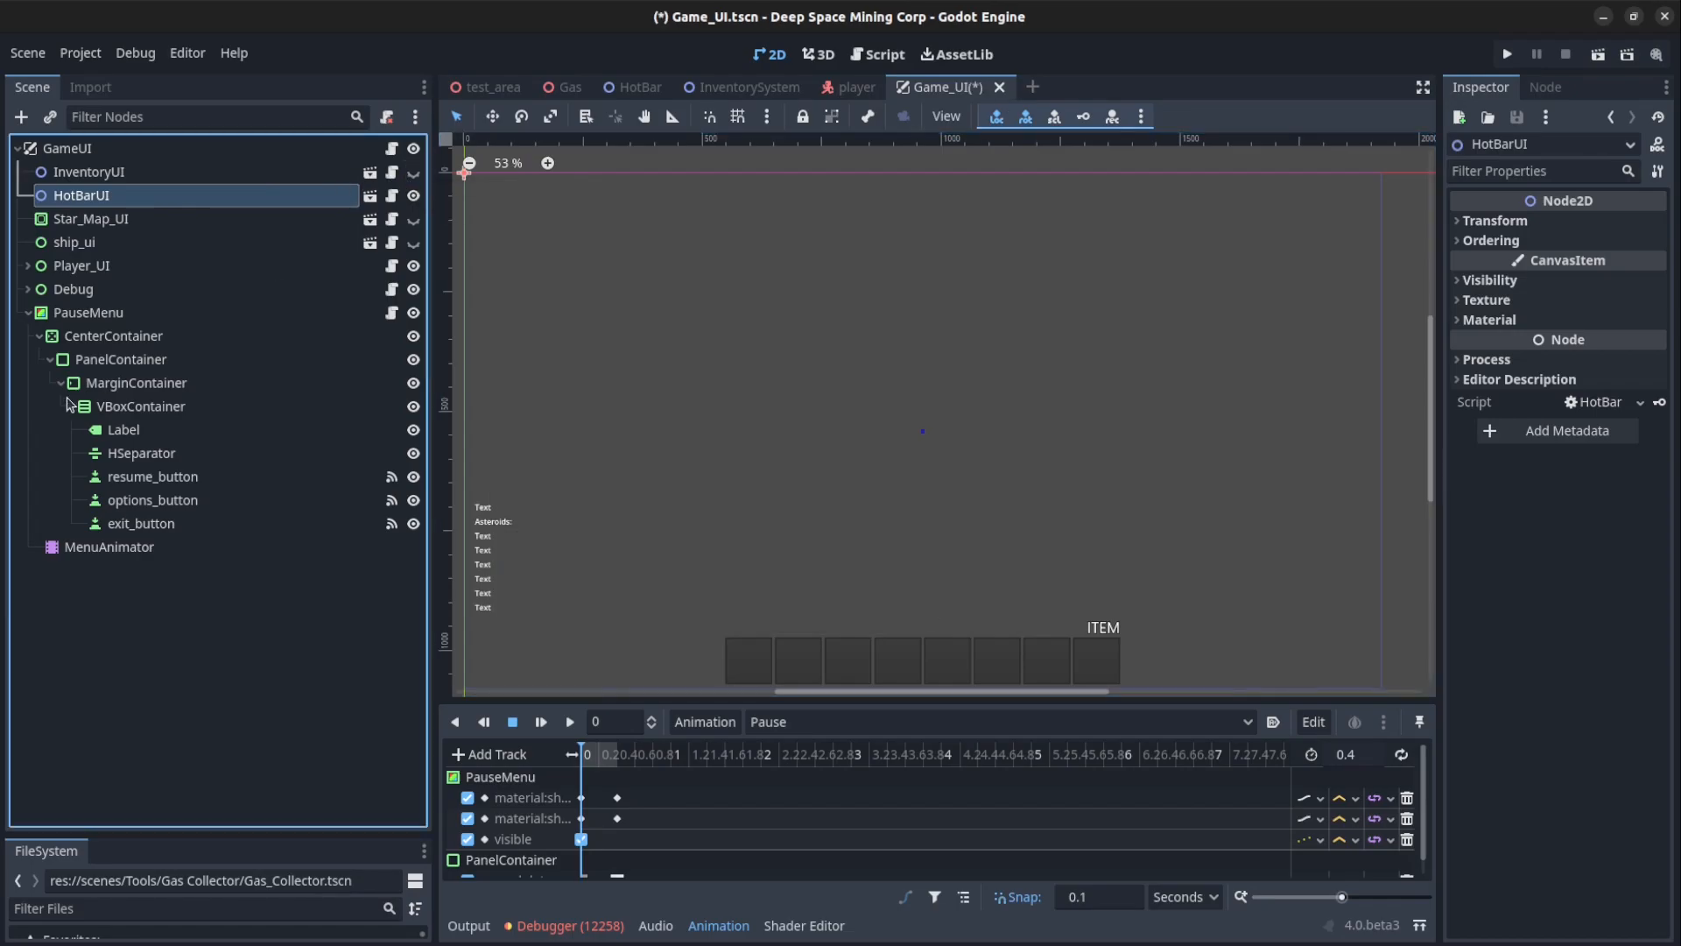
# Inspect Star_Map_UI, then select the ship_ui node in the Scene dock
pyautogui.click(89, 219)
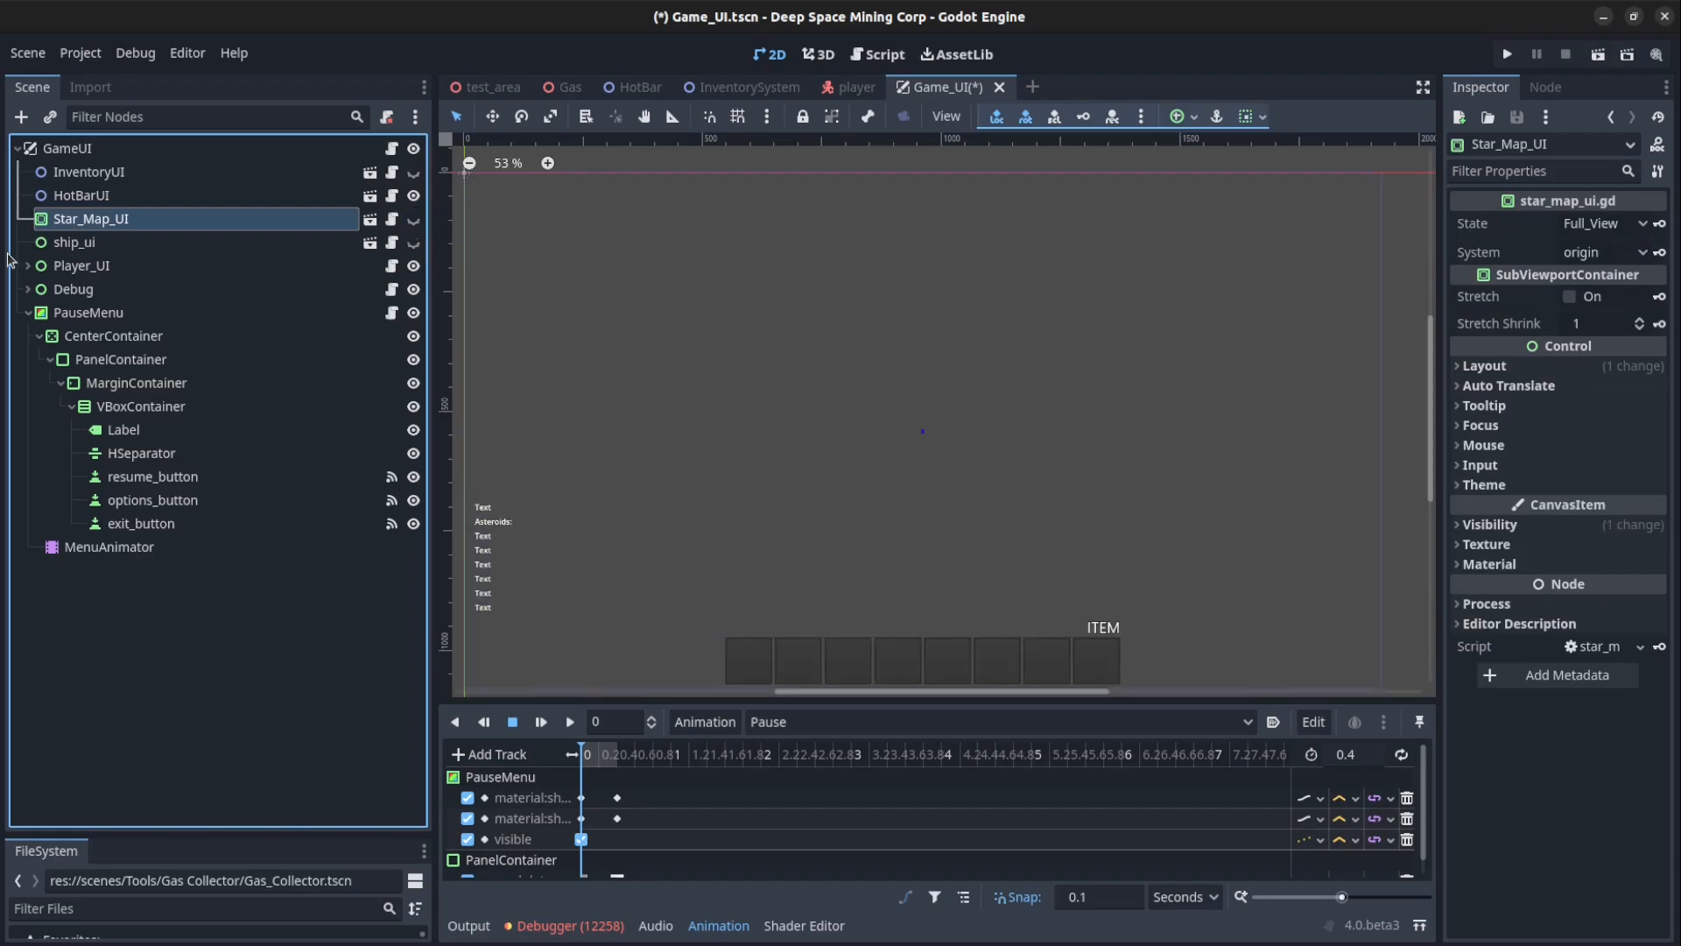
pyautogui.click(73, 241)
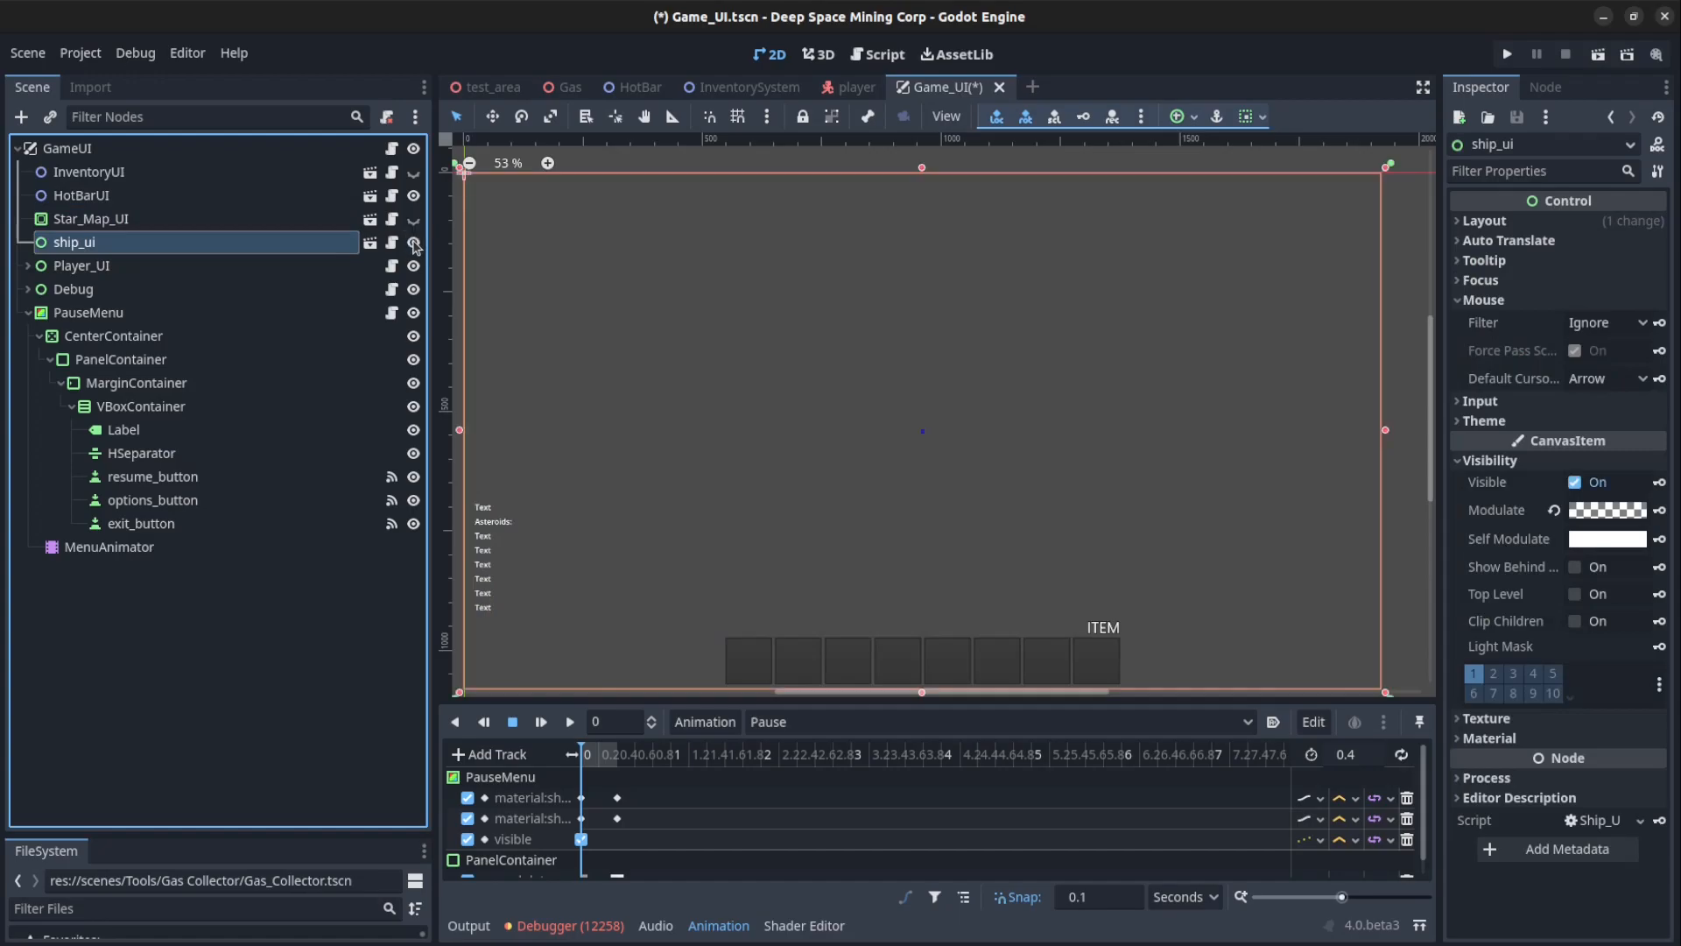
pyautogui.scroll(-3)
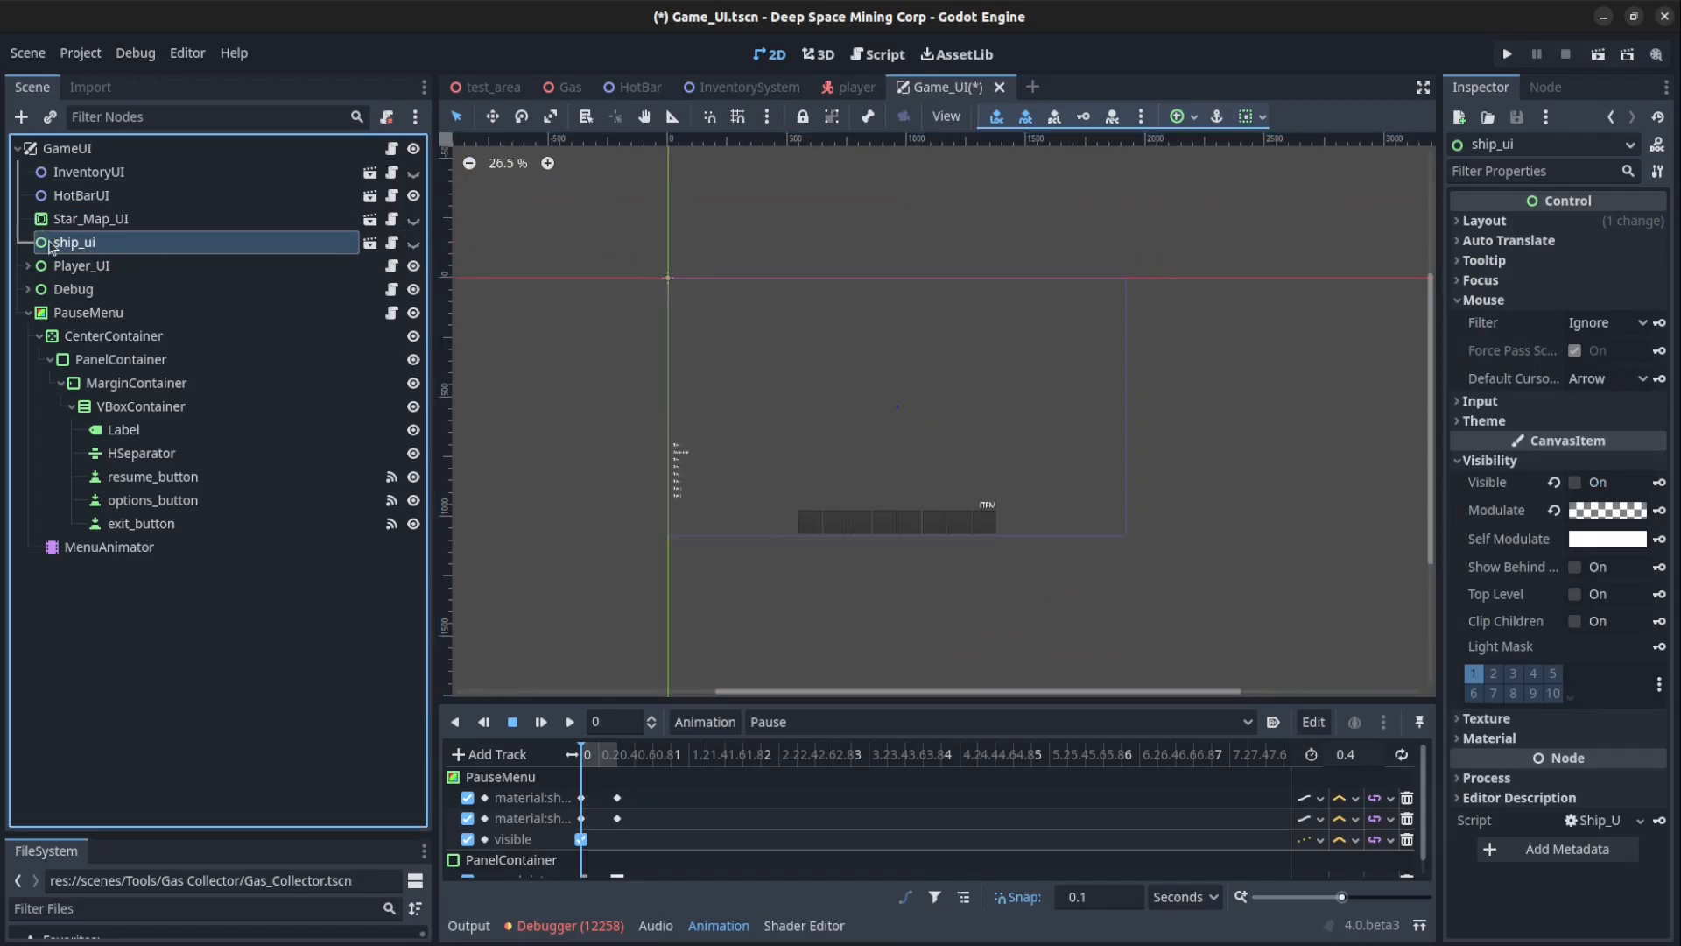
# Expand Player_UI and review its Active_Tool_UI and centereticle children
pyautogui.click(83, 264)
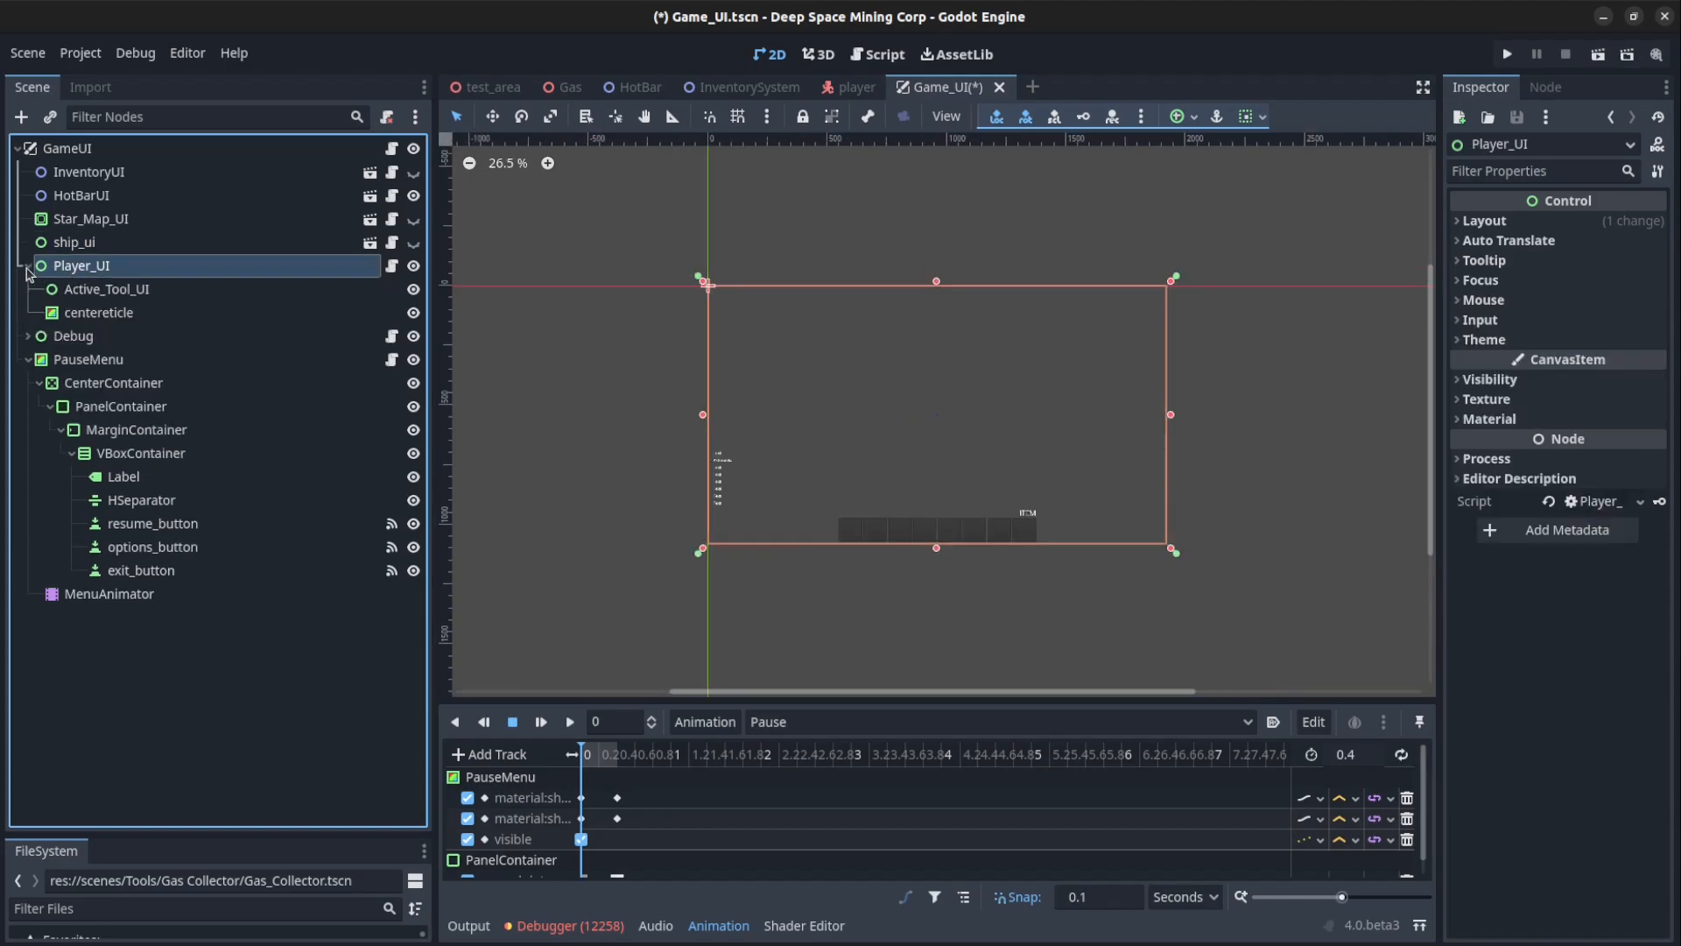
pyautogui.click(105, 289)
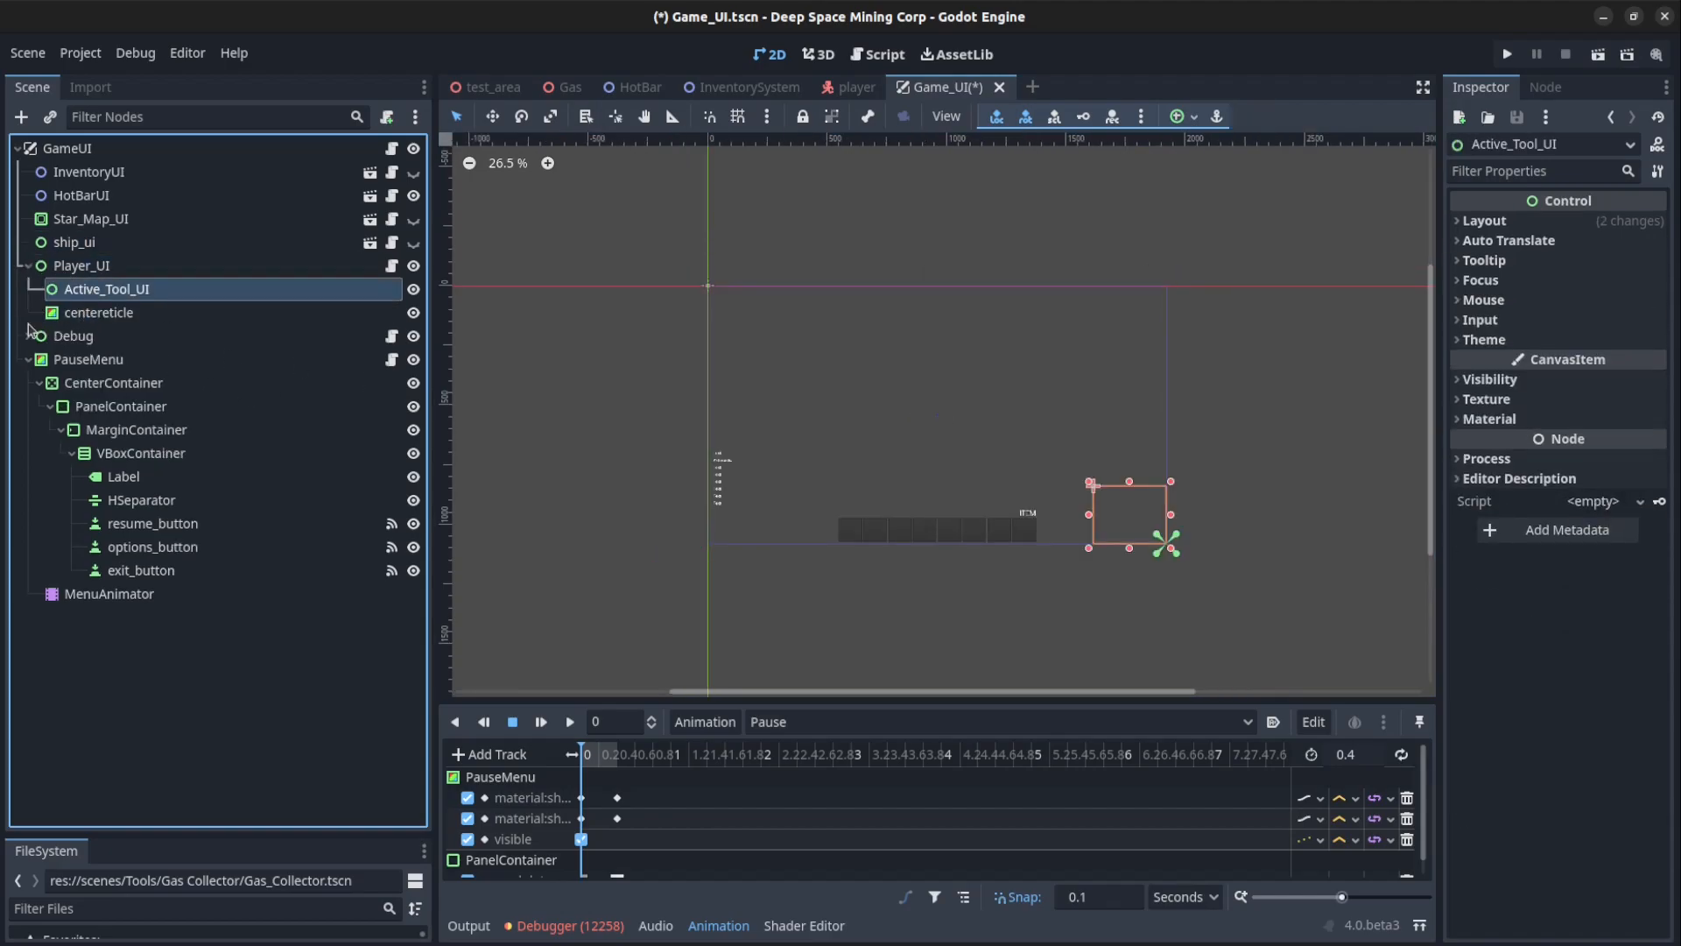
pyautogui.click(99, 311)
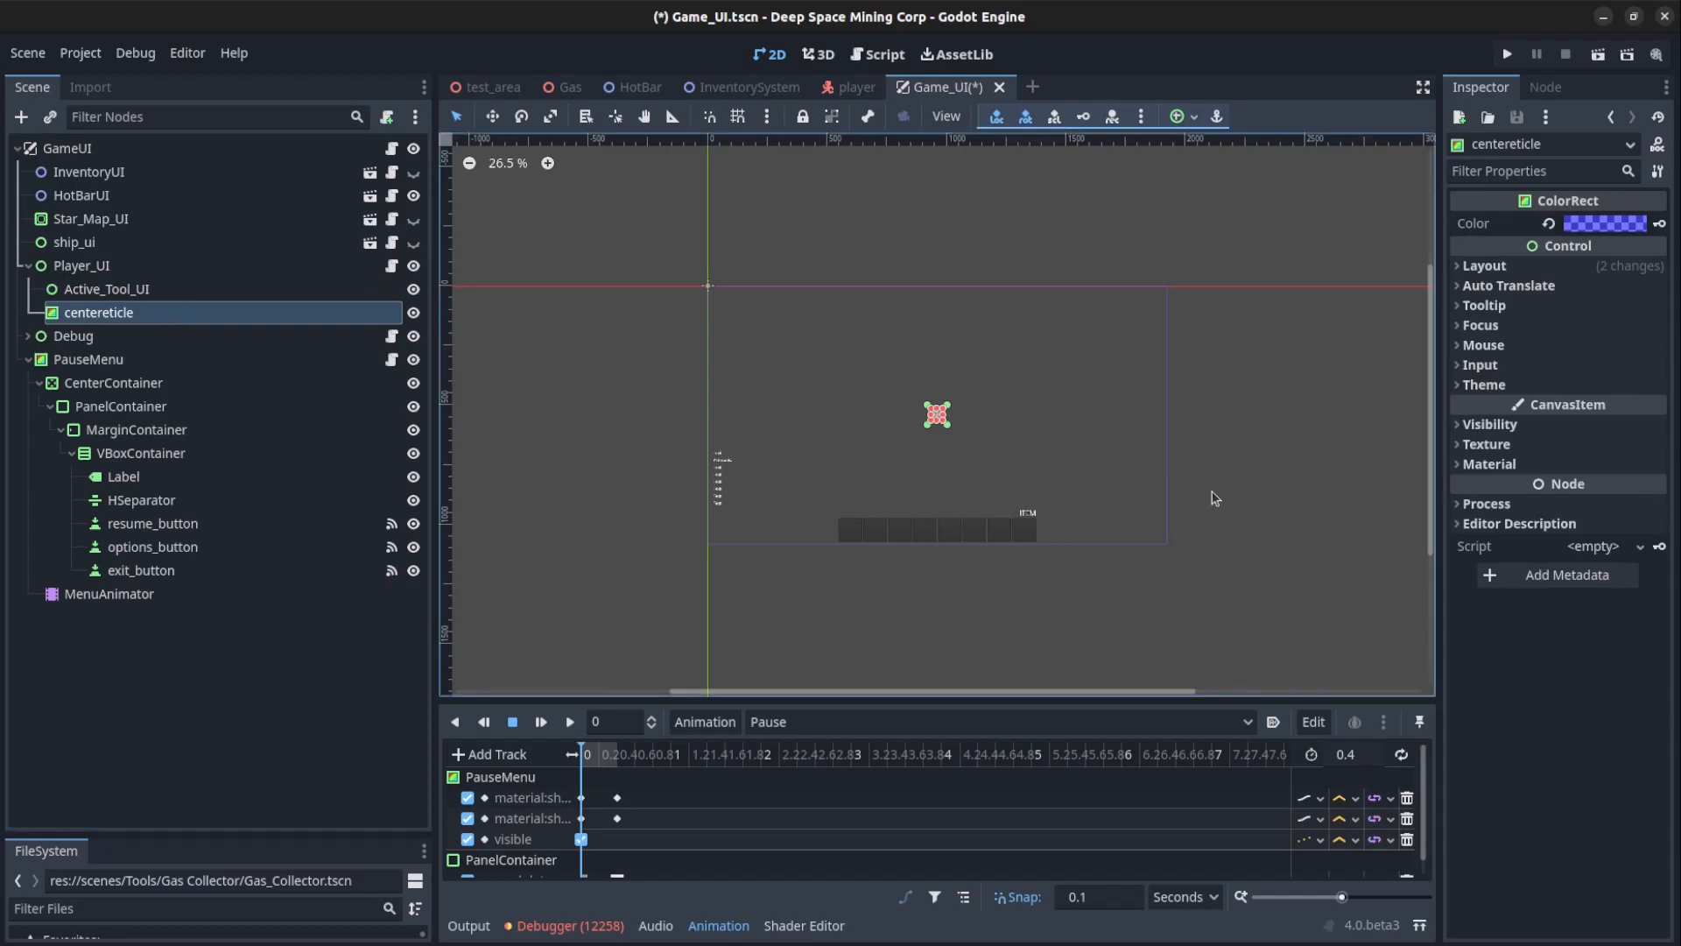
pyautogui.scroll(-3)
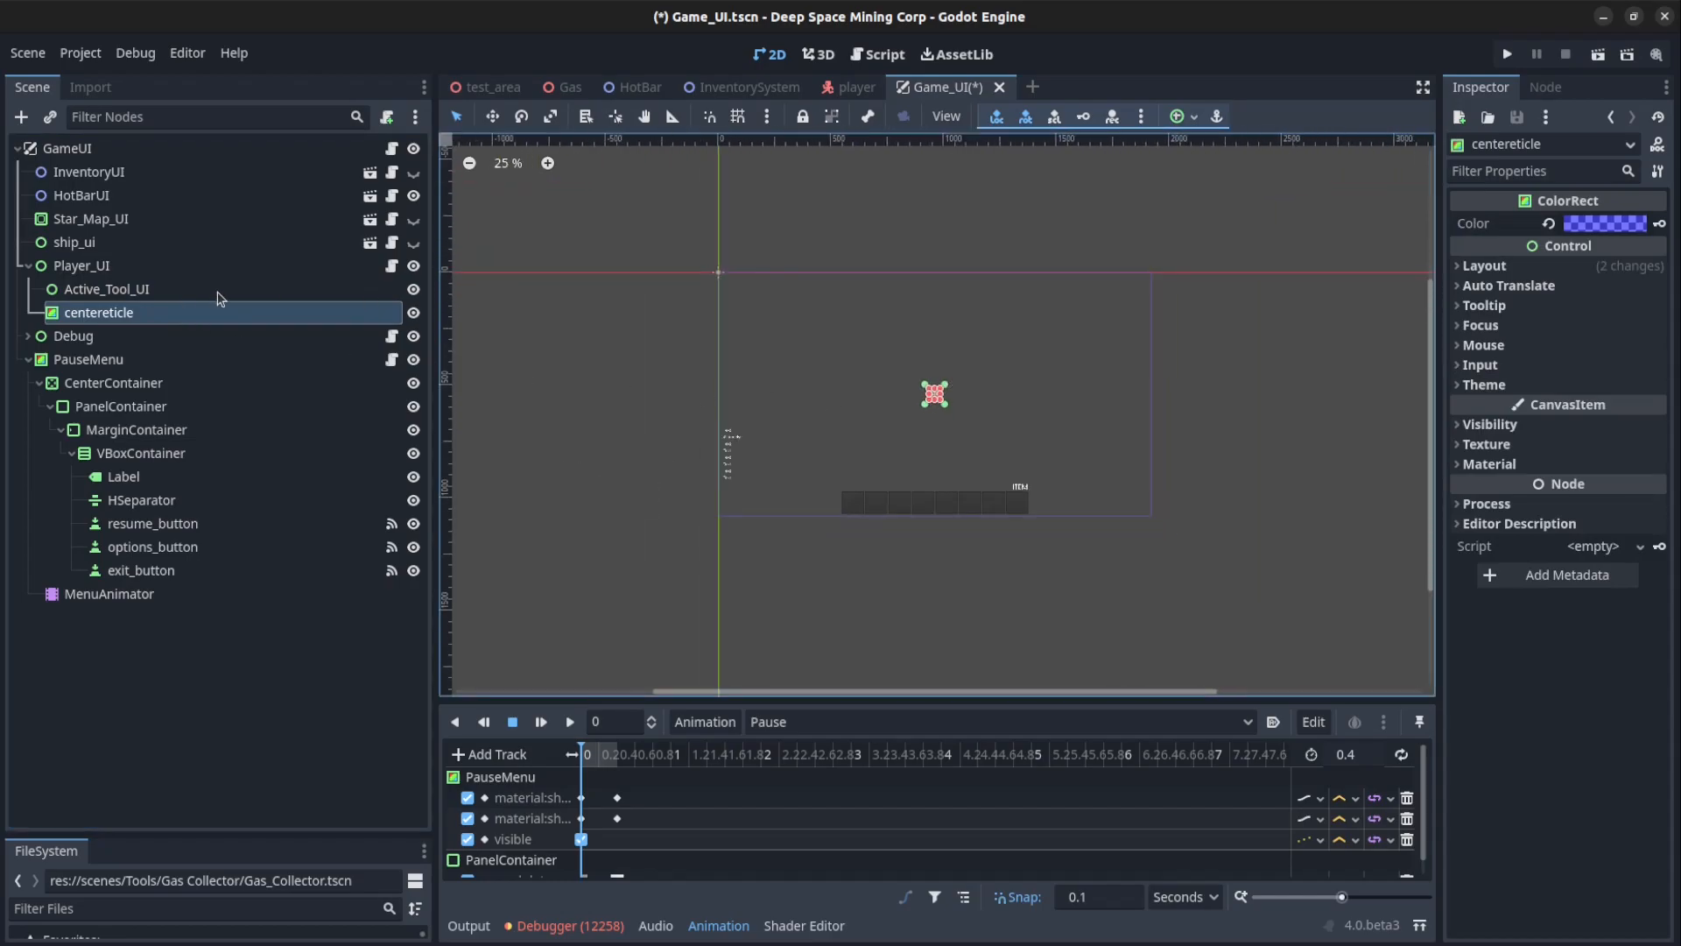
pyautogui.moveTo(154, 227)
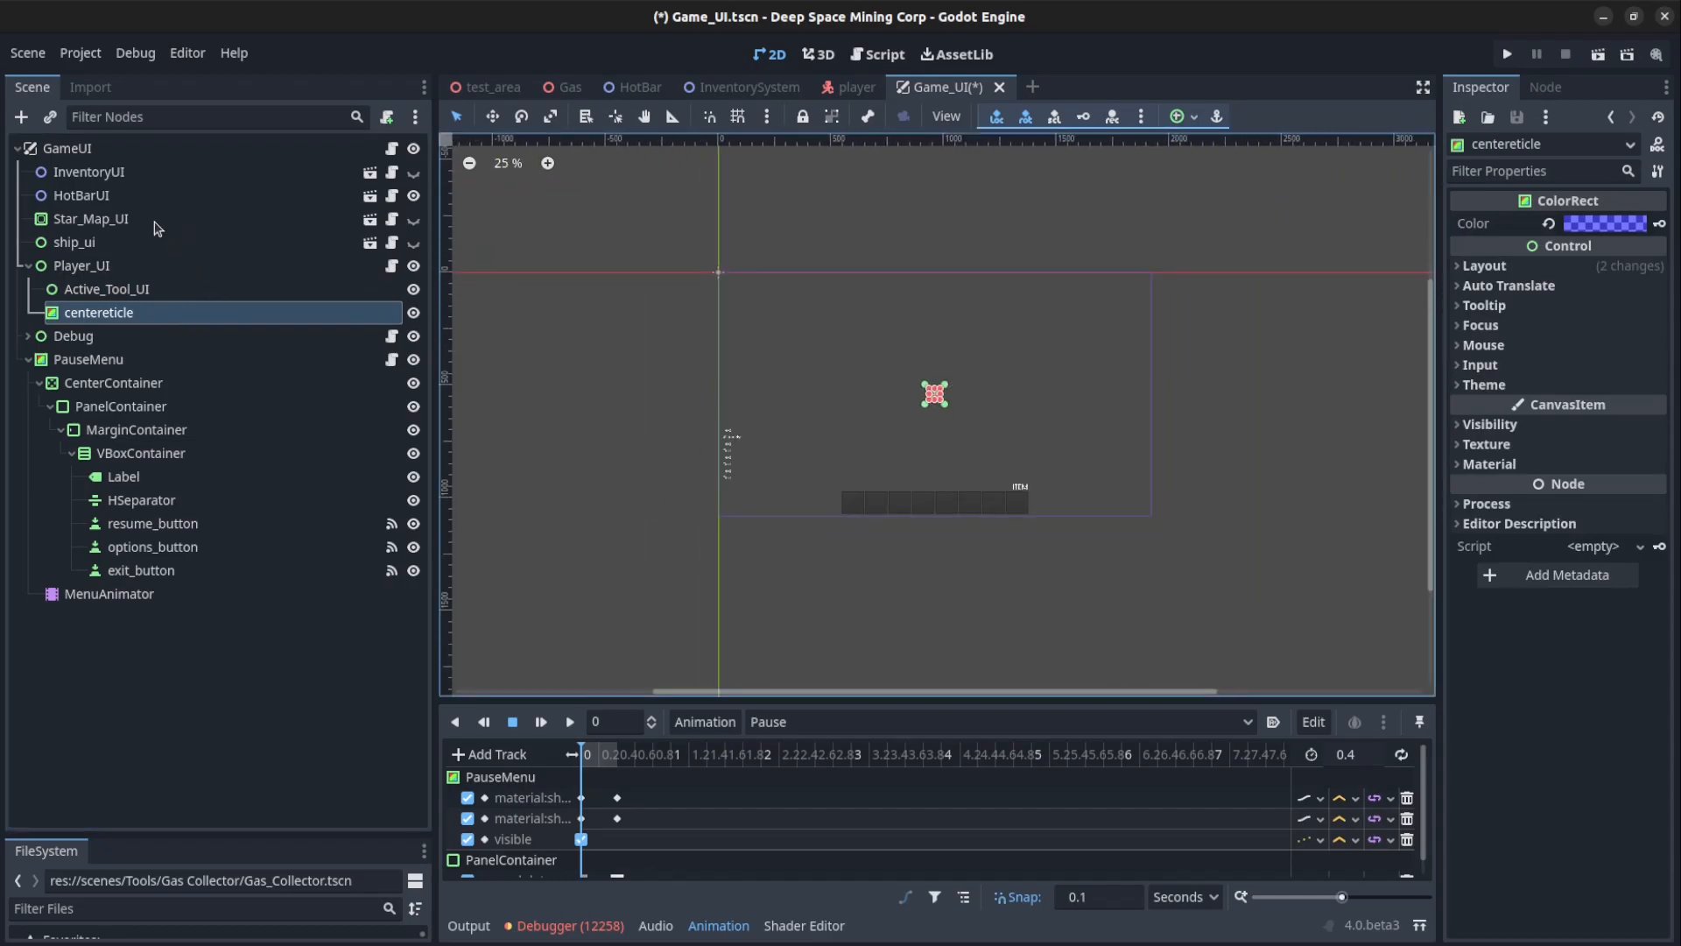
pyautogui.moveTo(214, 184)
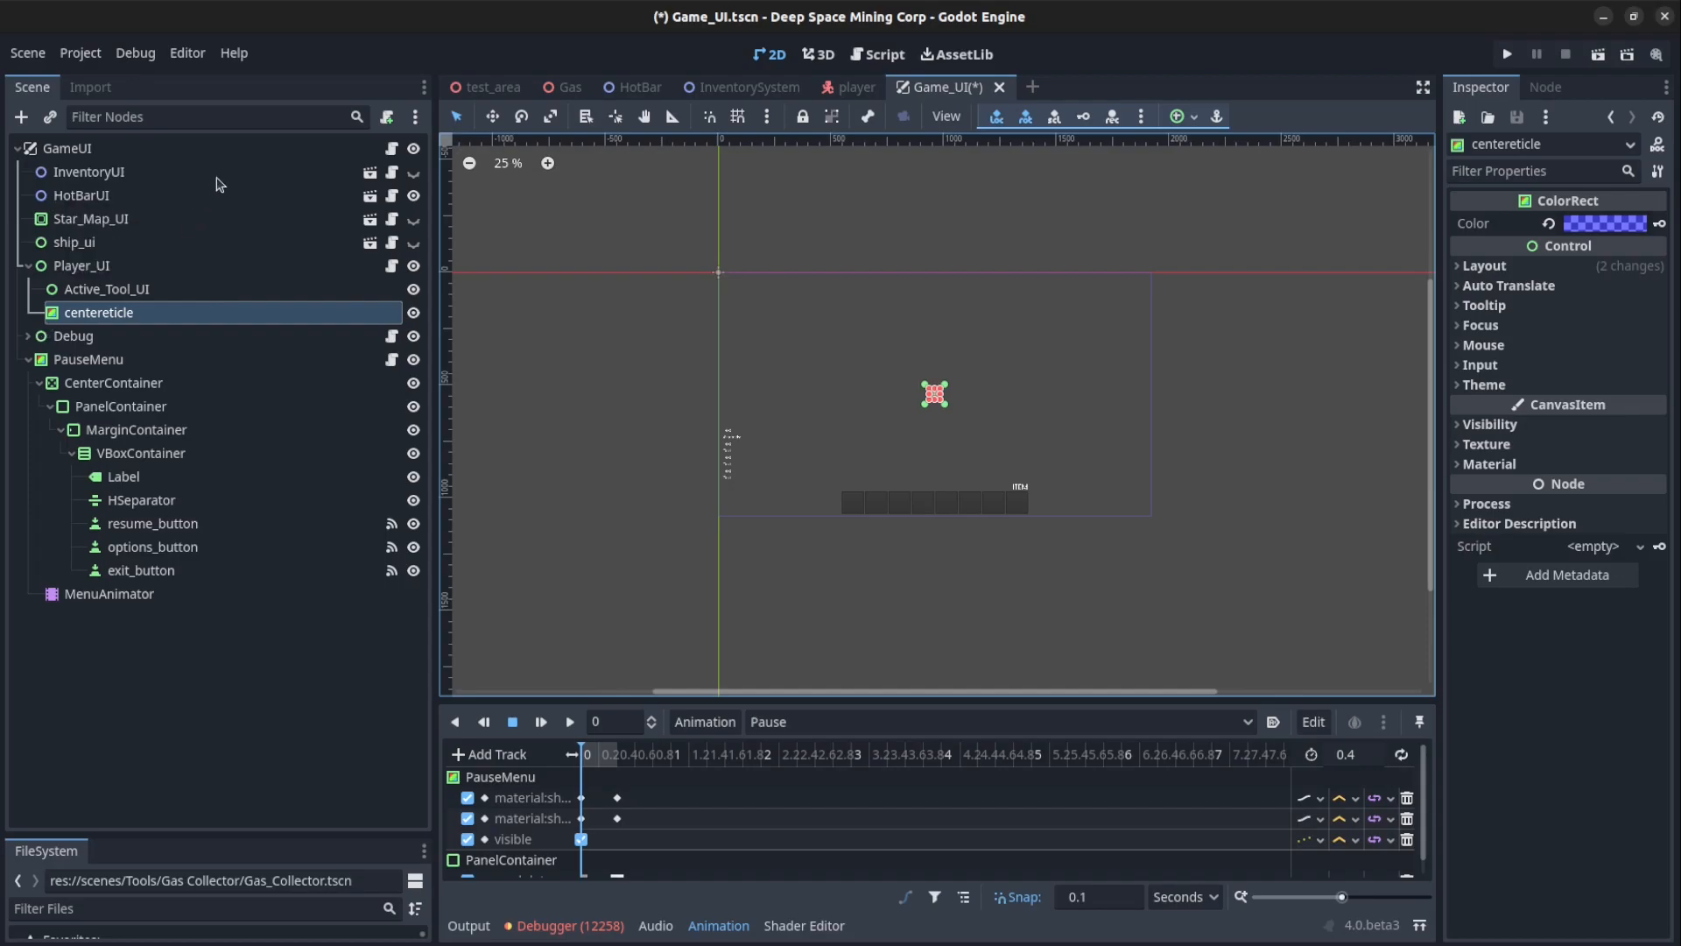
# Select HotBarUI and InventoryUI, then switch to the test_area scene
pyautogui.click(80, 195)
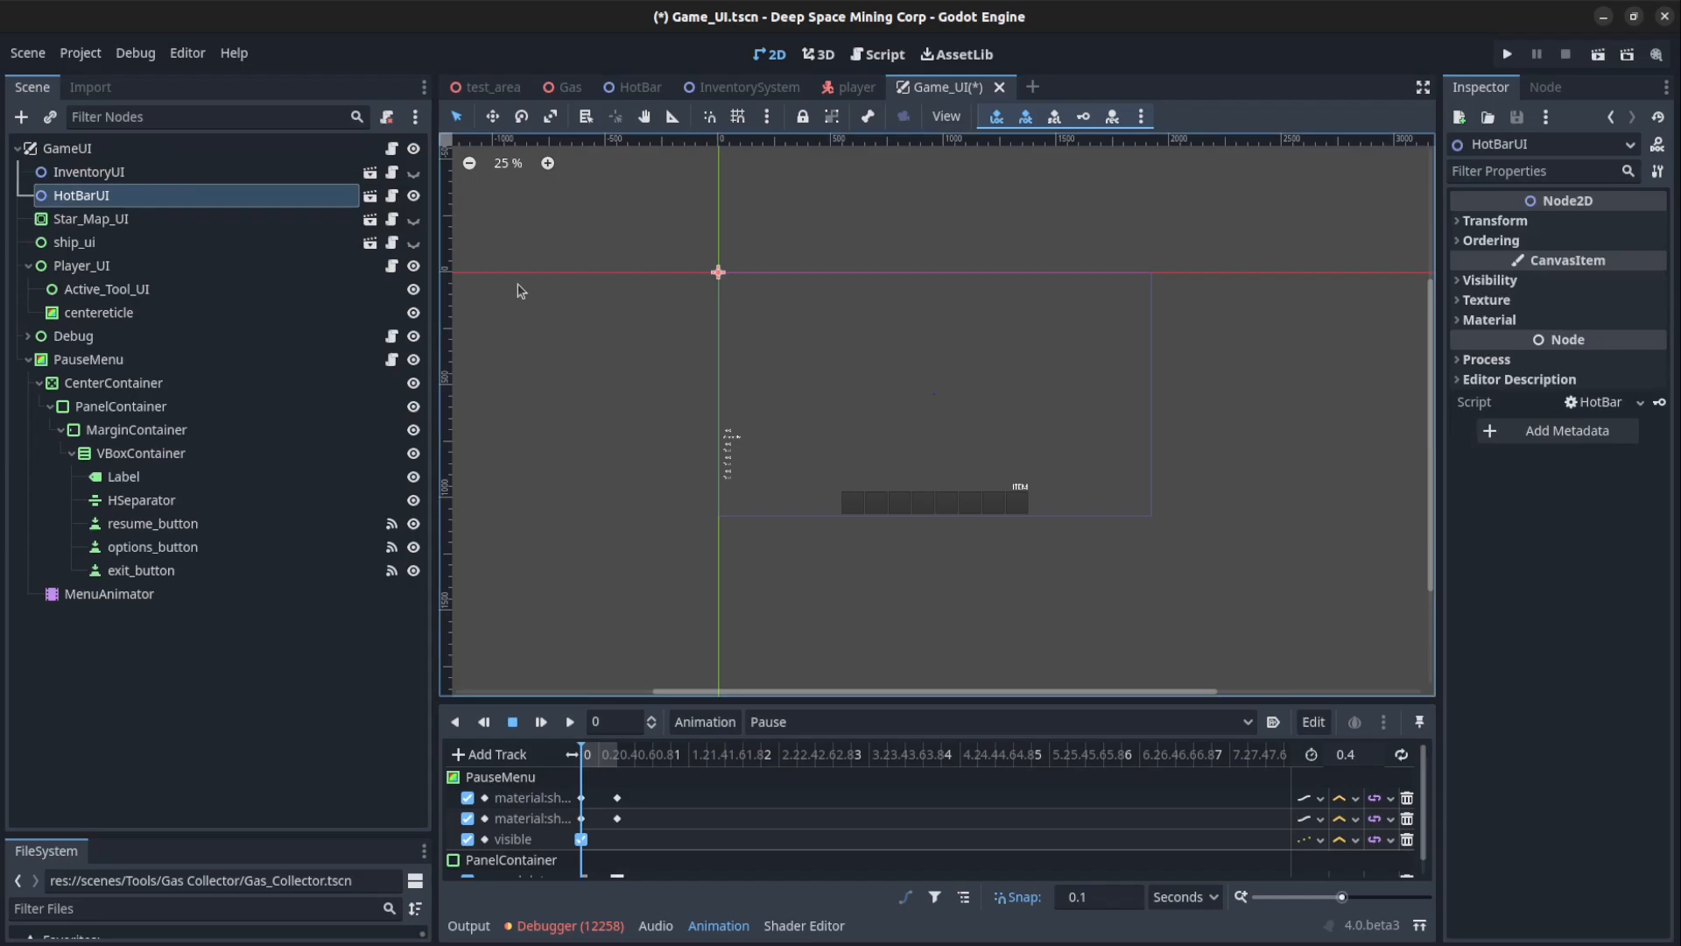
pyautogui.moveTo(197, 164)
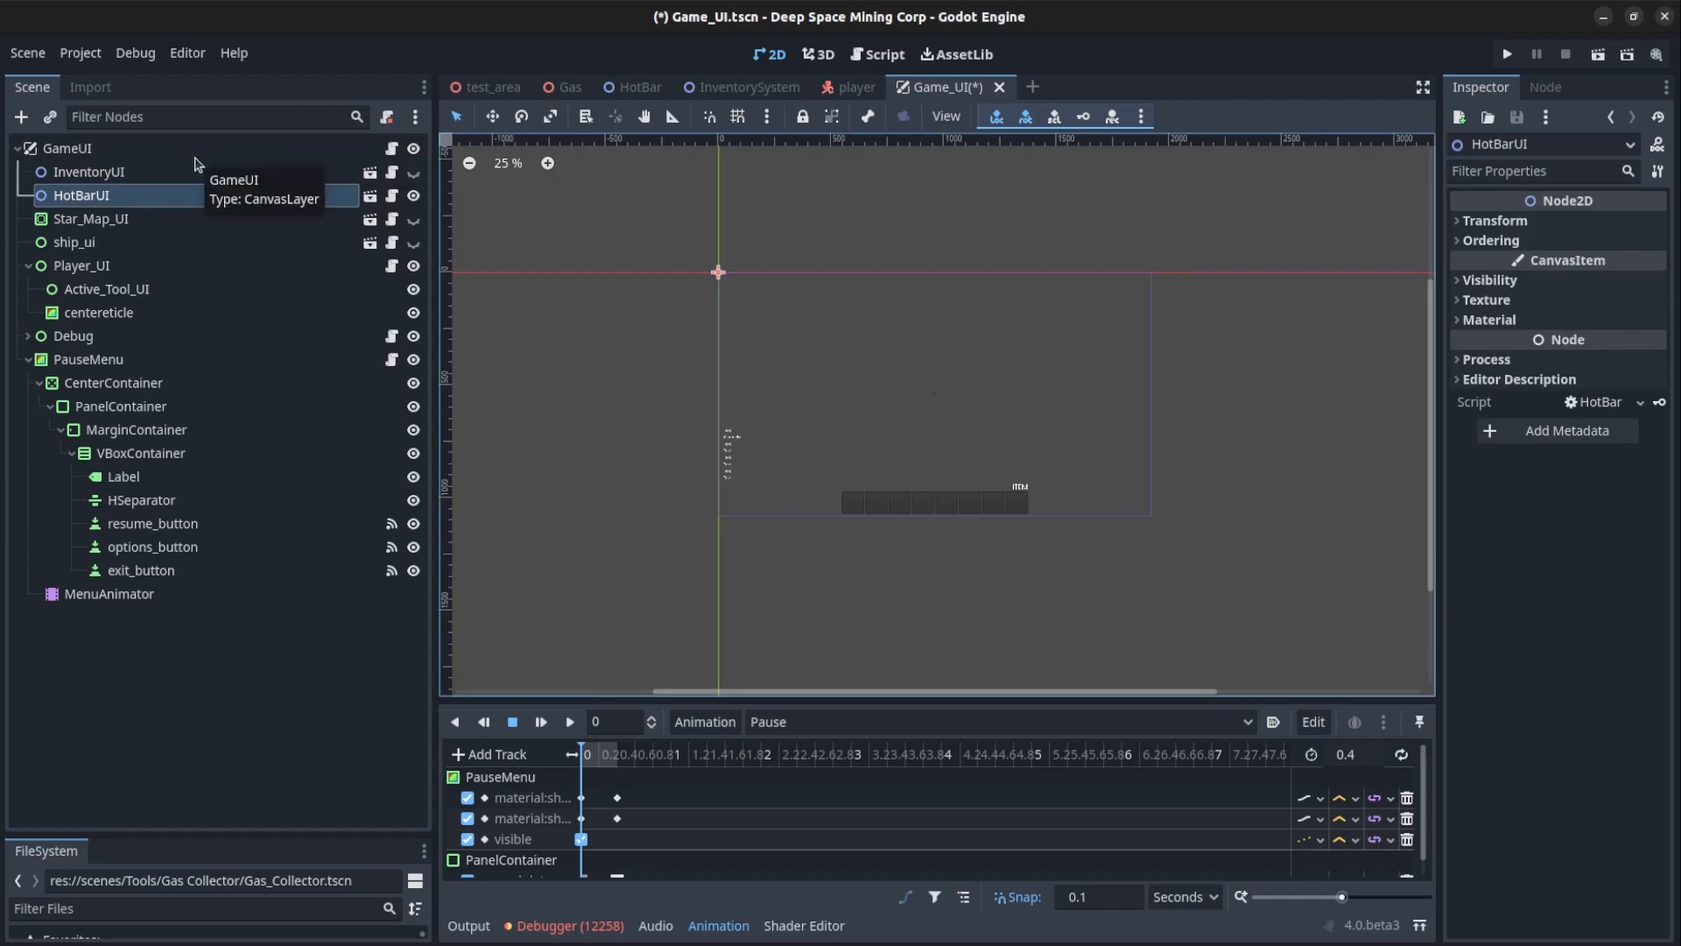
pyautogui.moveTo(126, 203)
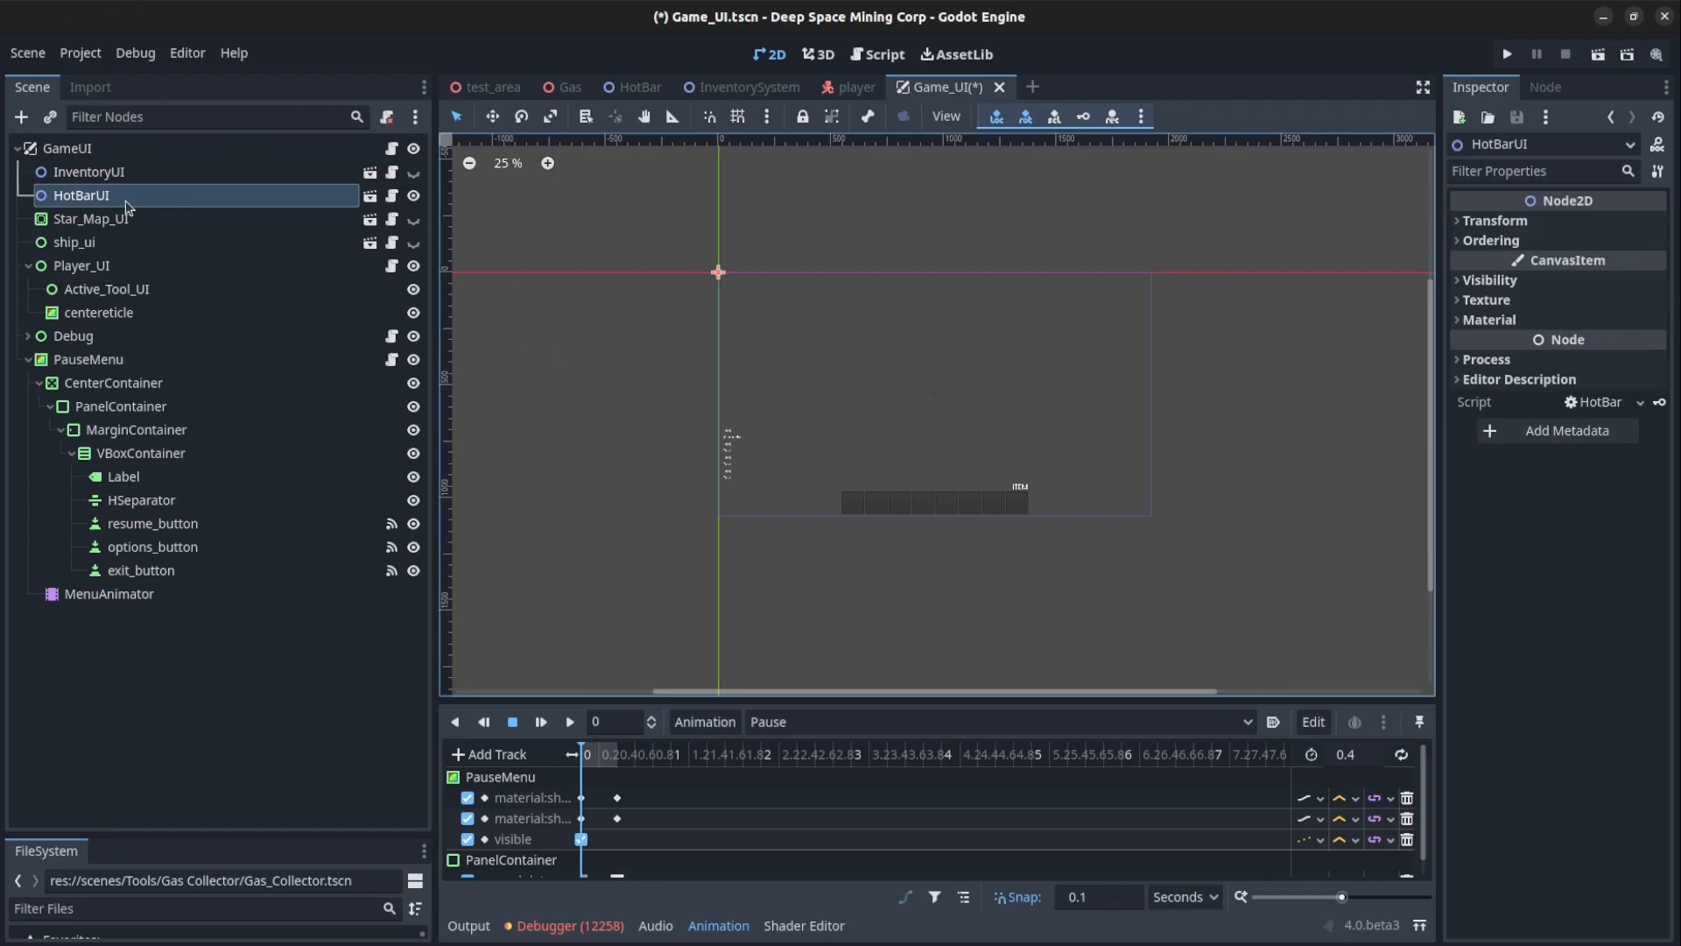
pyautogui.click(89, 171)
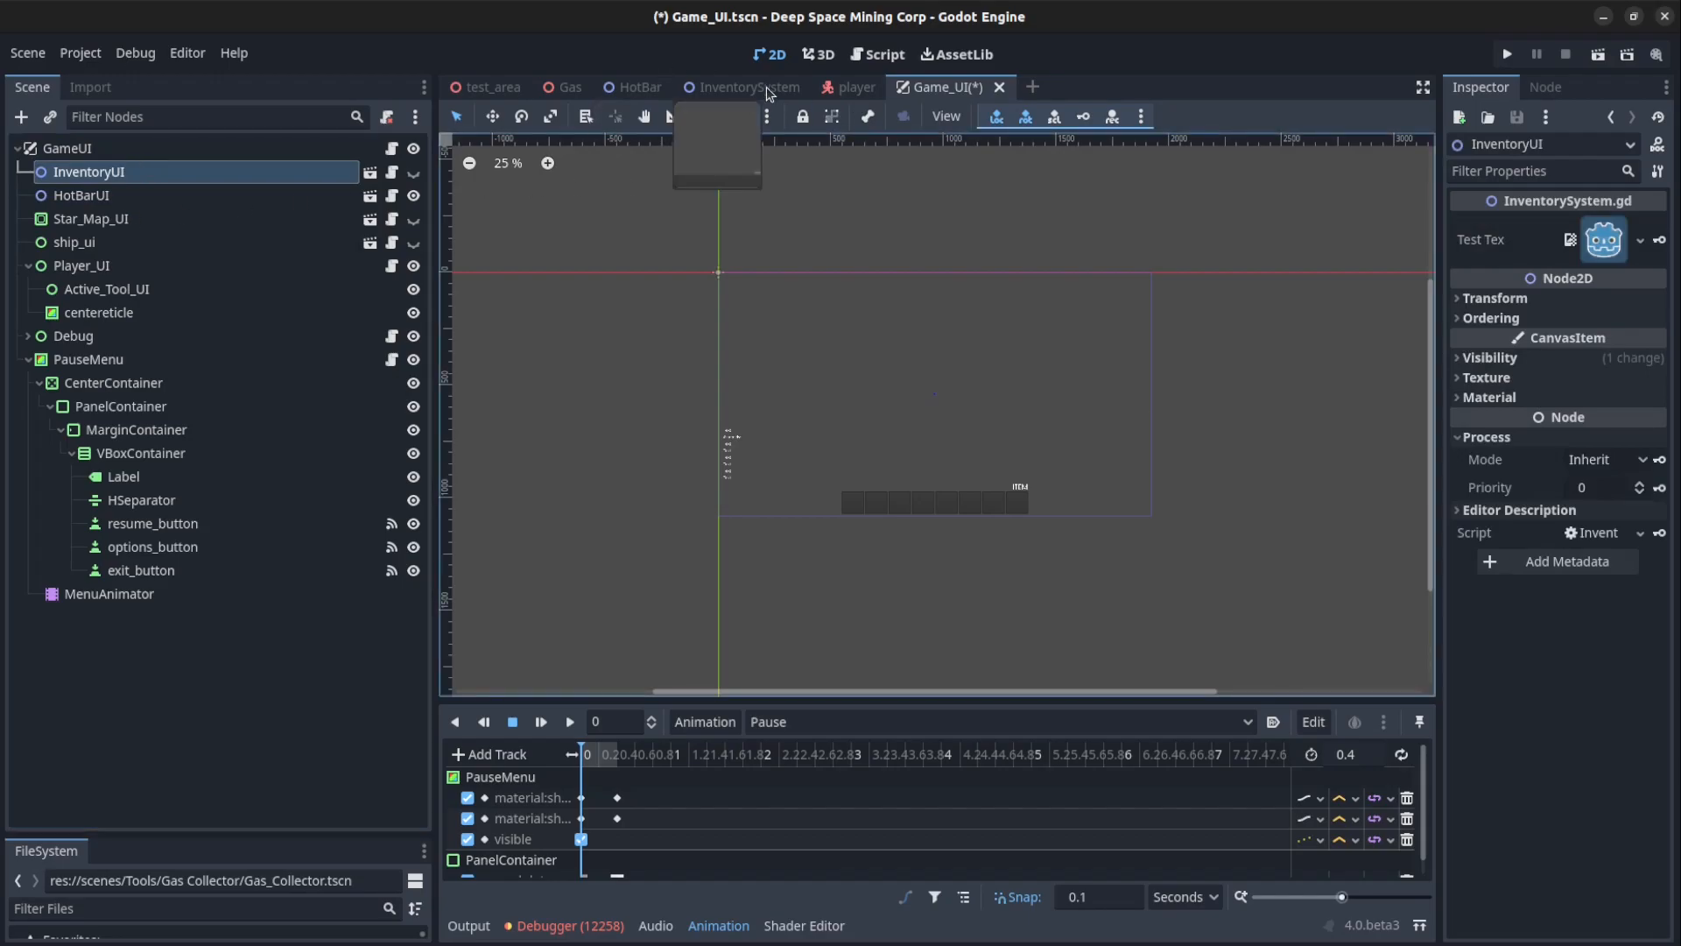
pyautogui.click(490, 88)
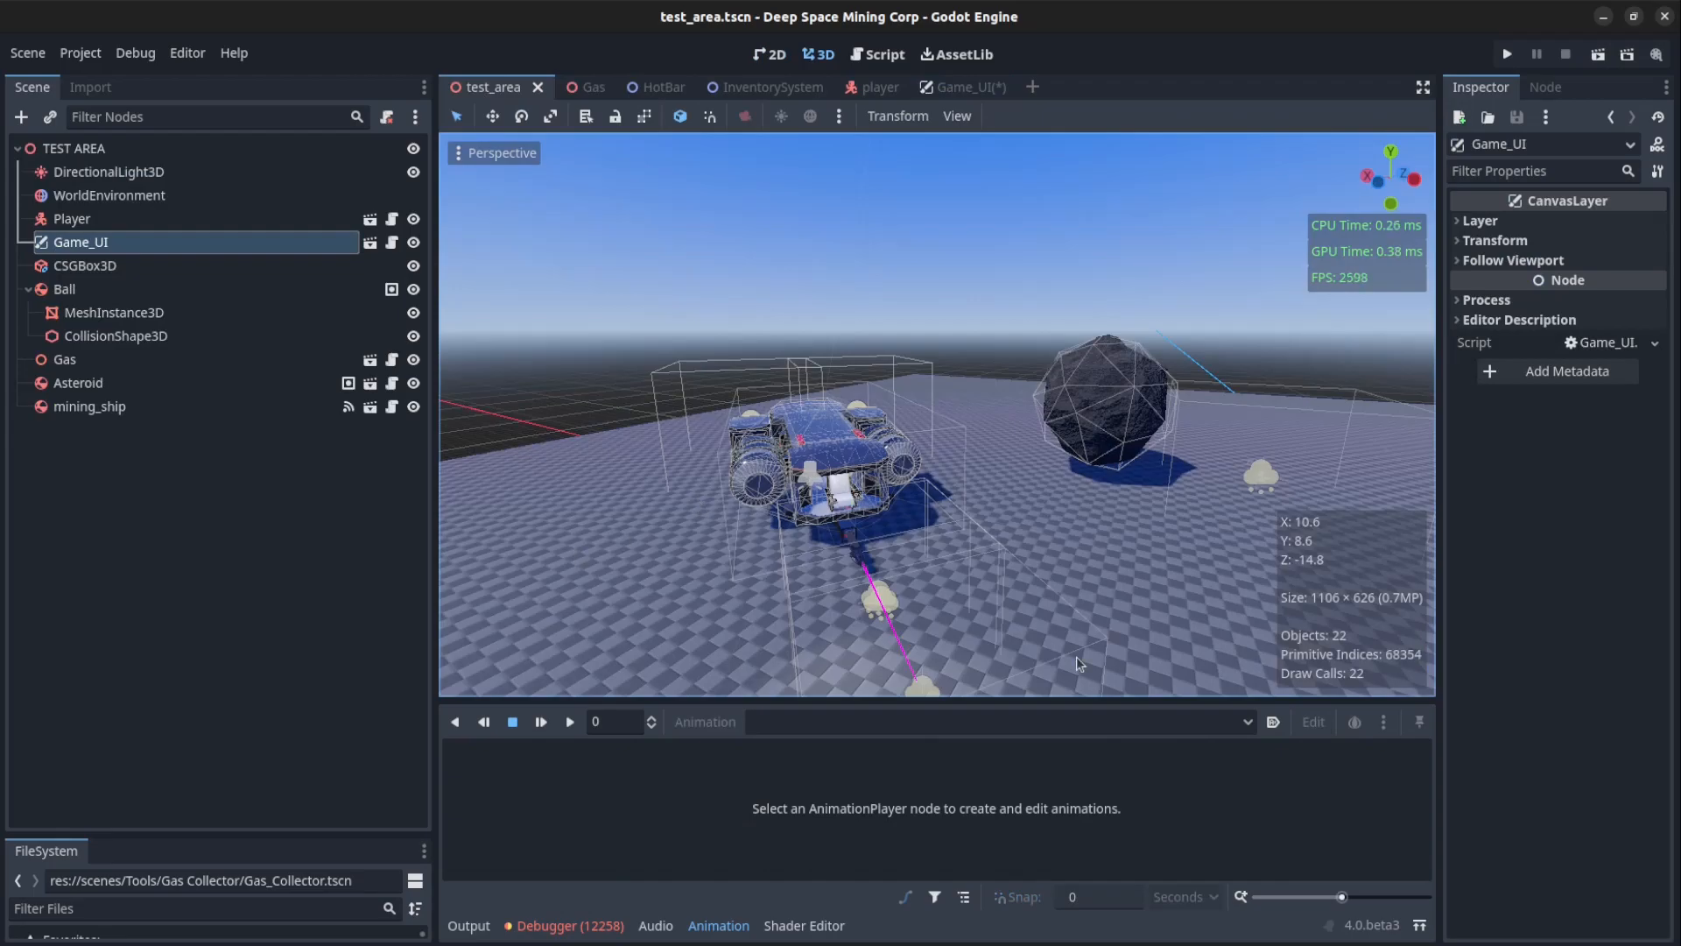
pyautogui.moveTo(1247, 132)
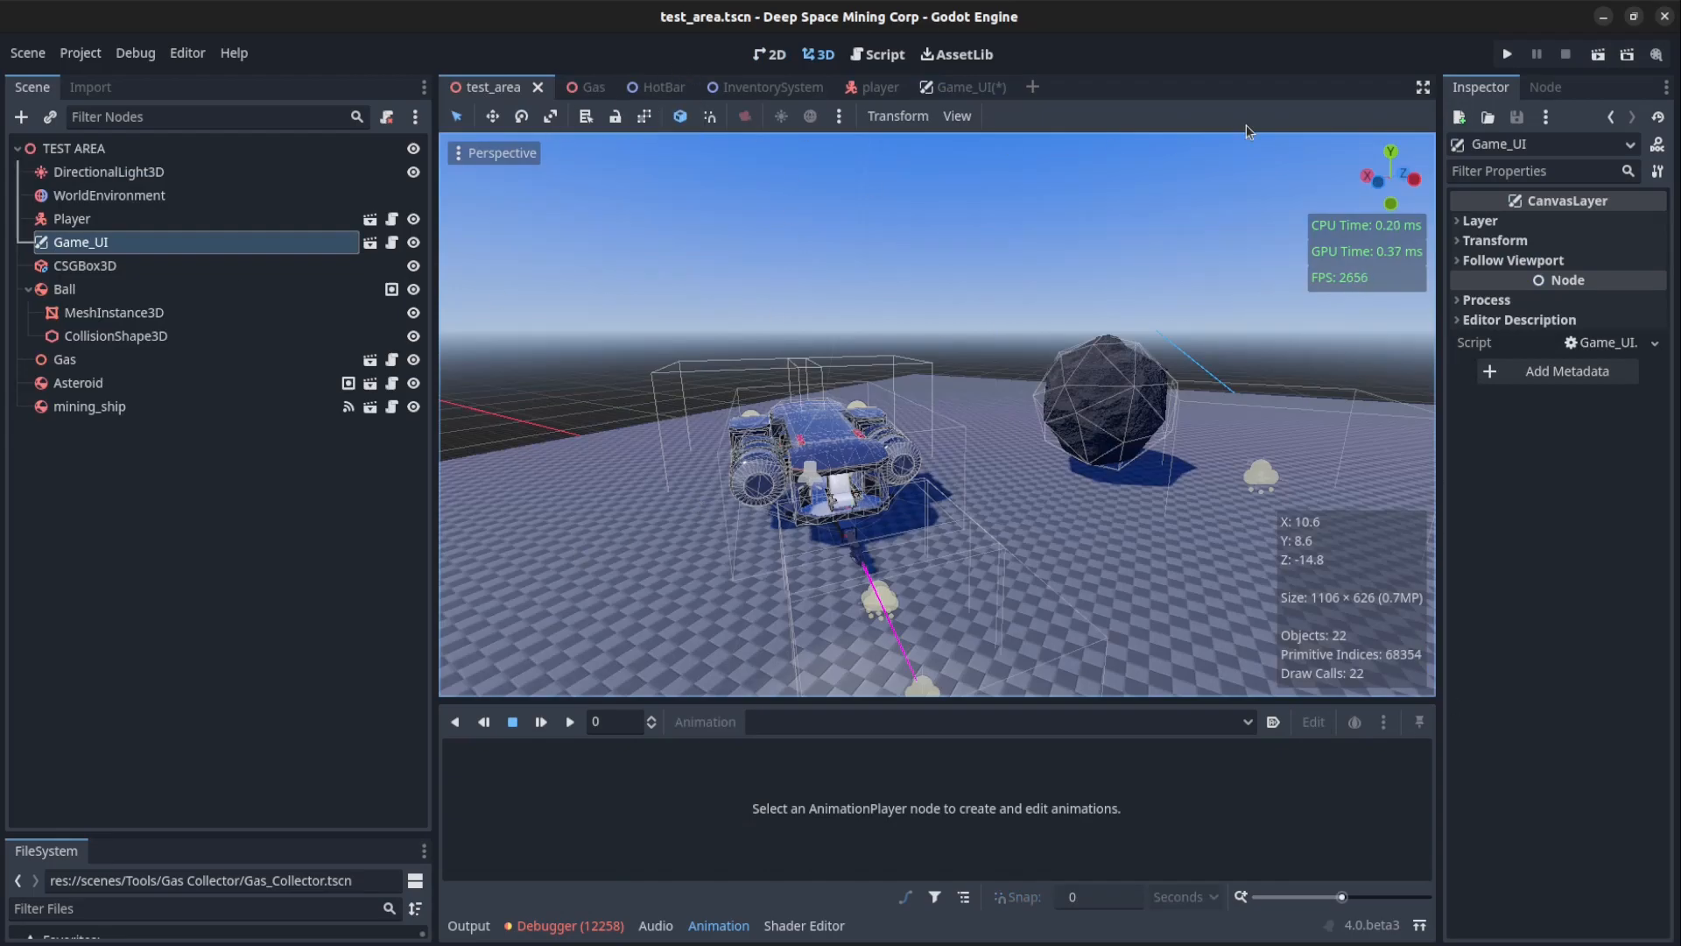
# Run the project and compare the Ship inventory grid with the Local one
pyautogui.click(1506, 54)
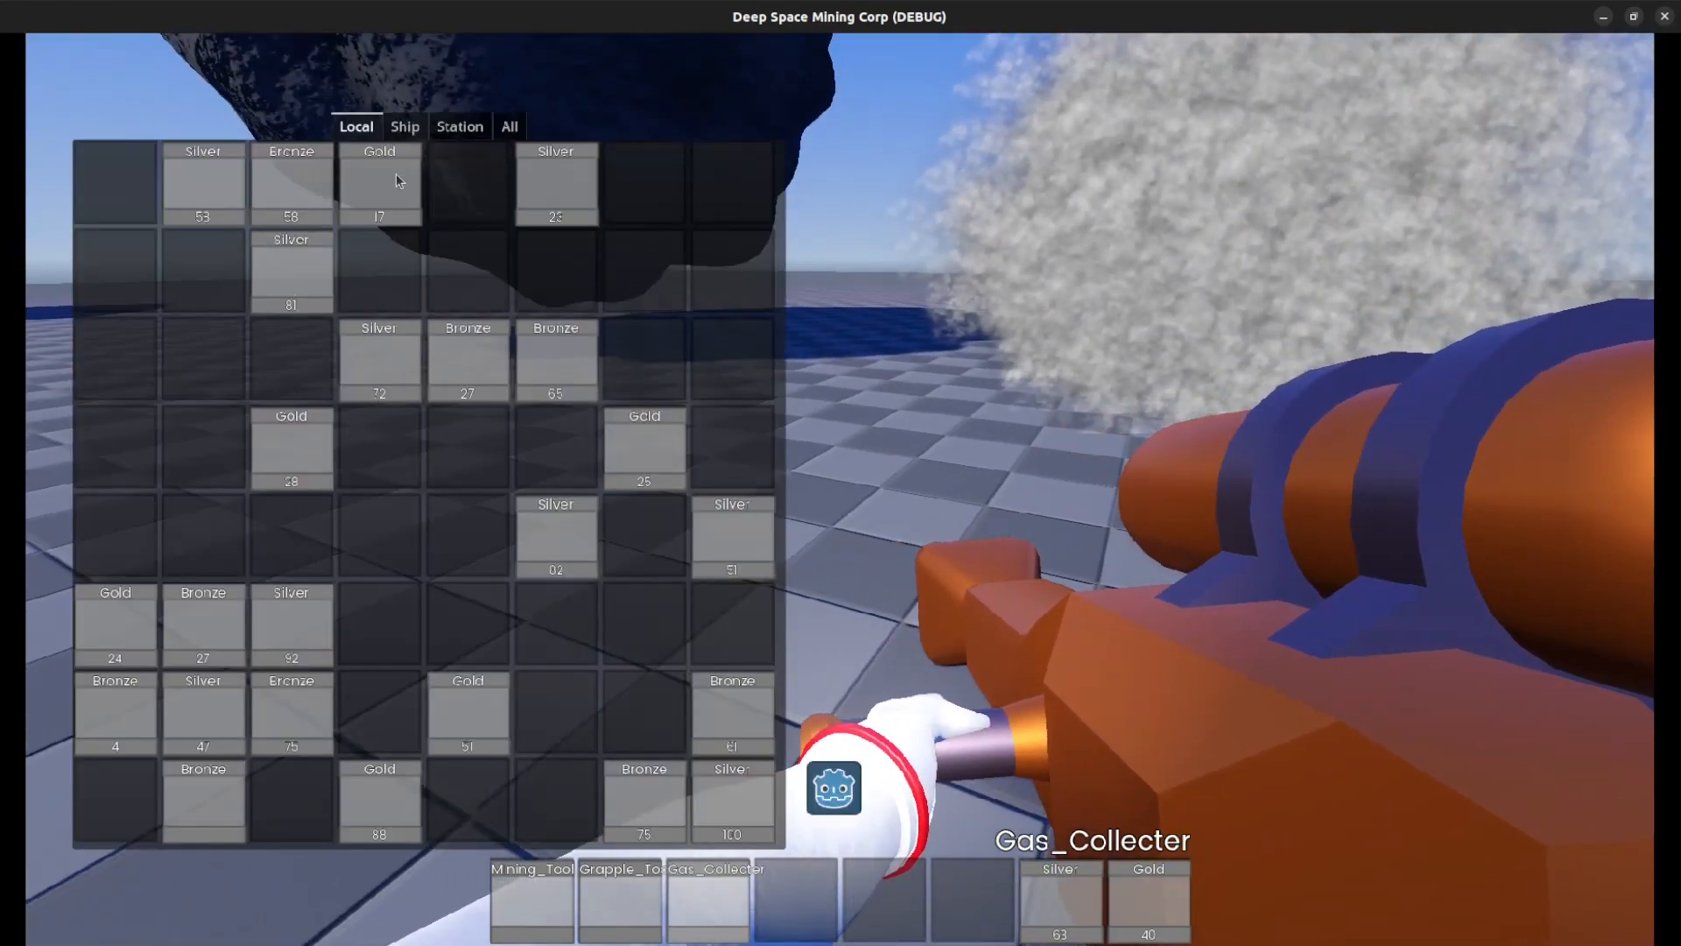
pyautogui.click(404, 126)
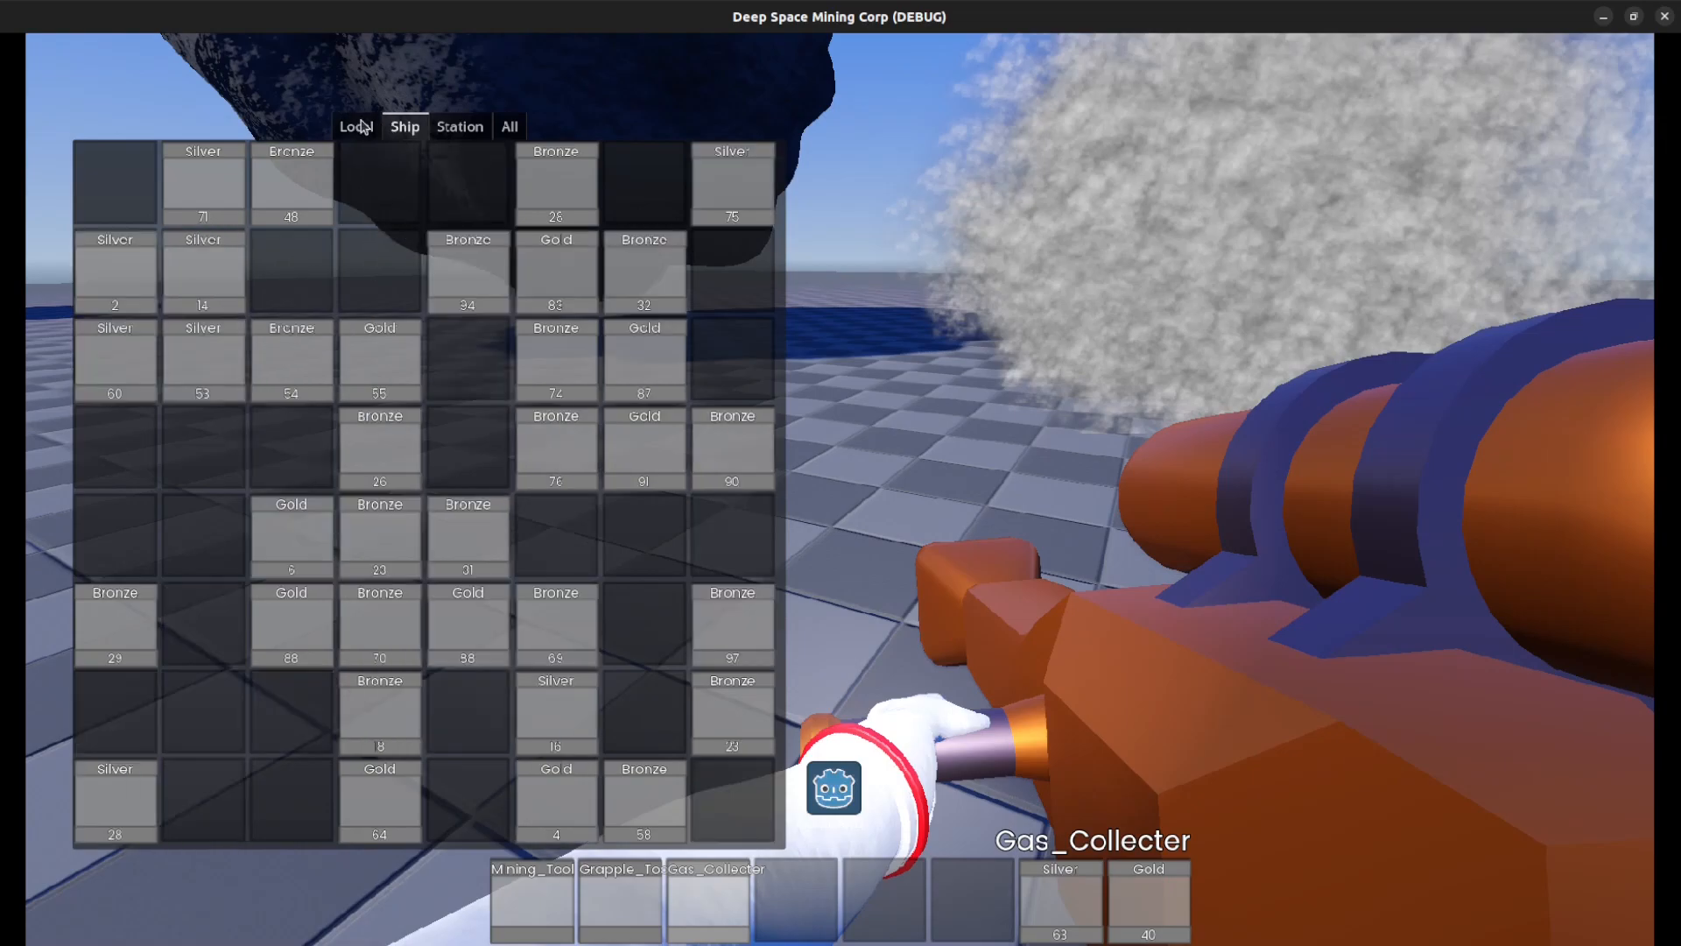
pyautogui.click(356, 126)
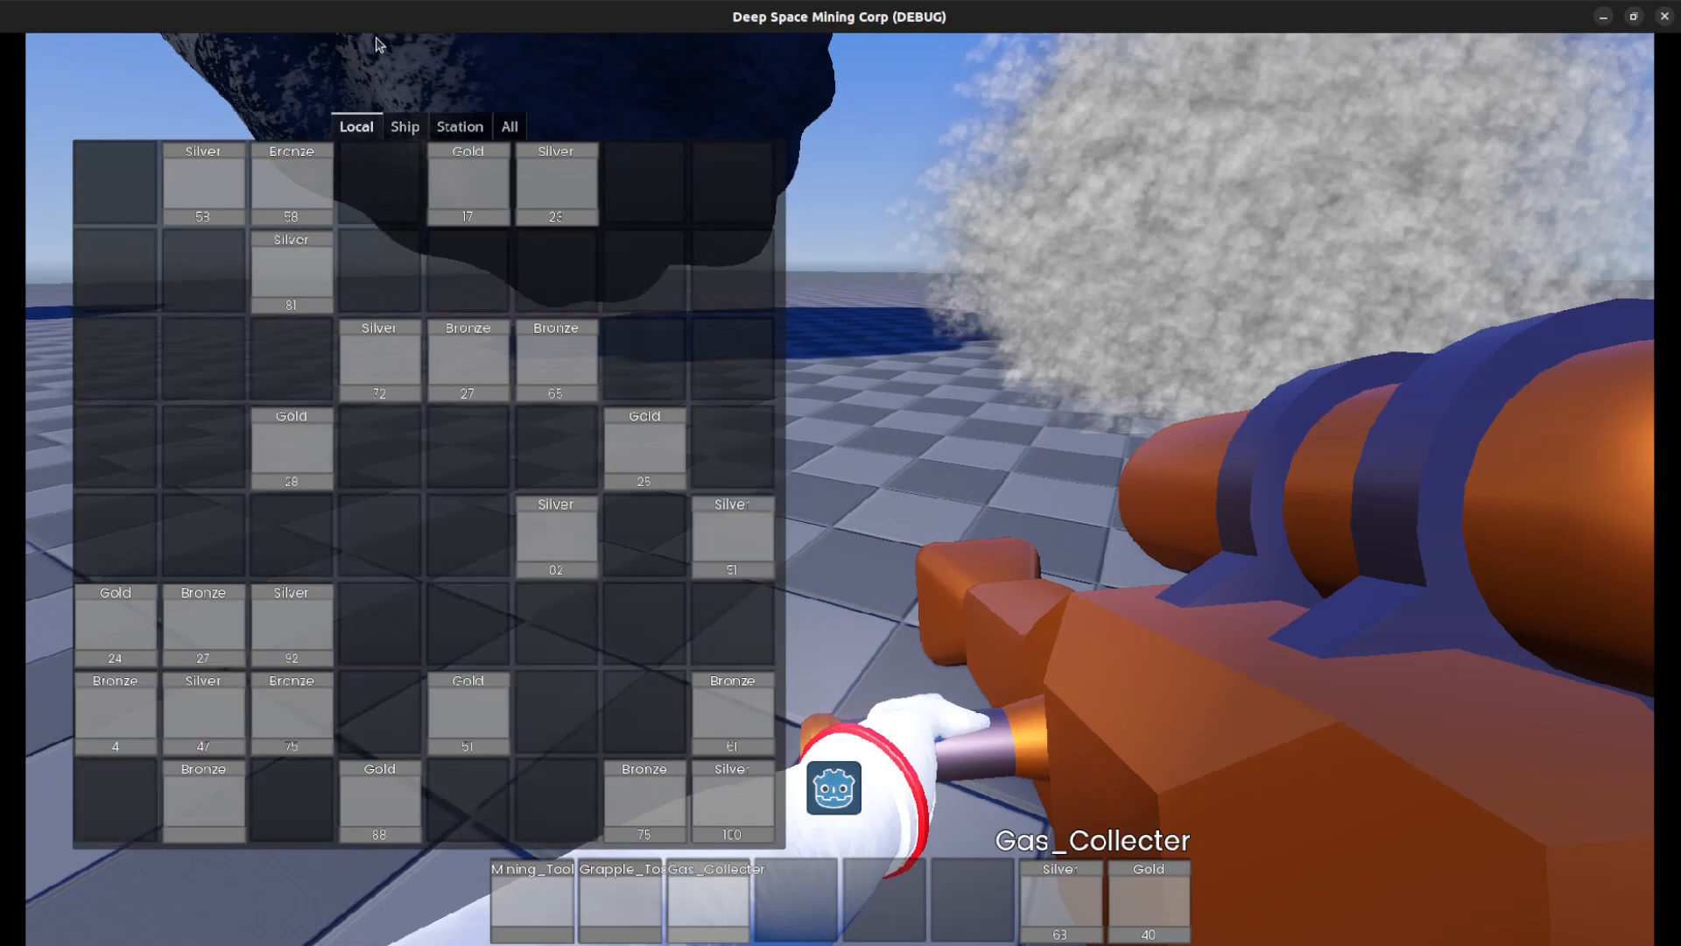
pyautogui.moveTo(511, 102)
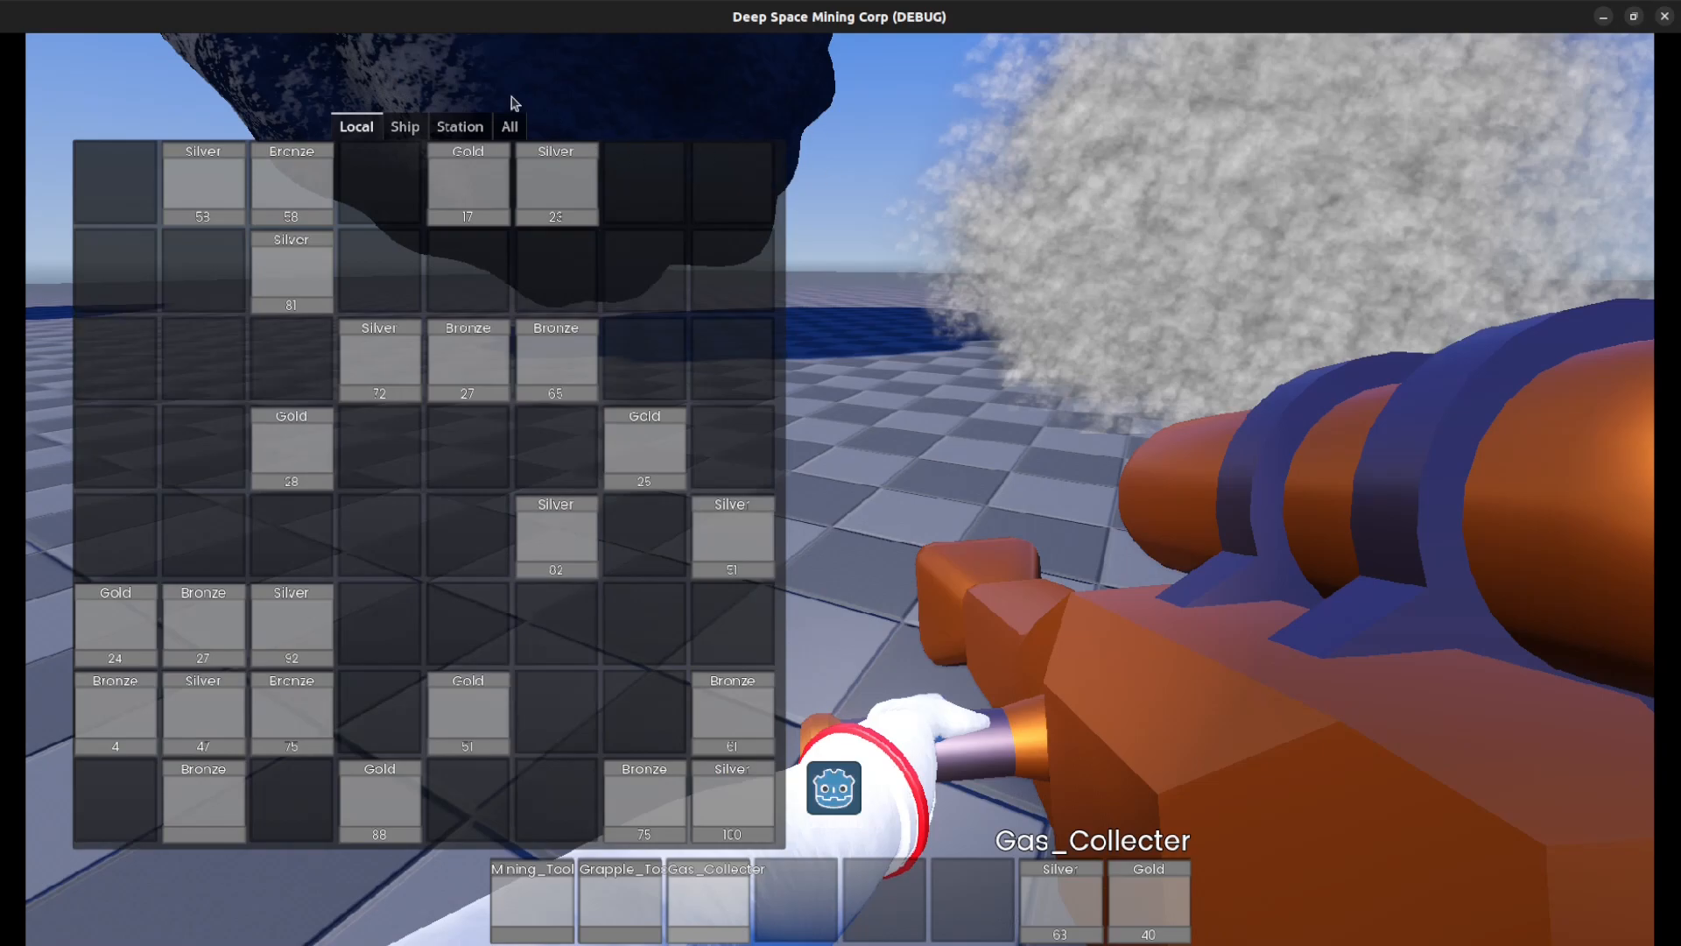
pyautogui.moveTo(513, 271)
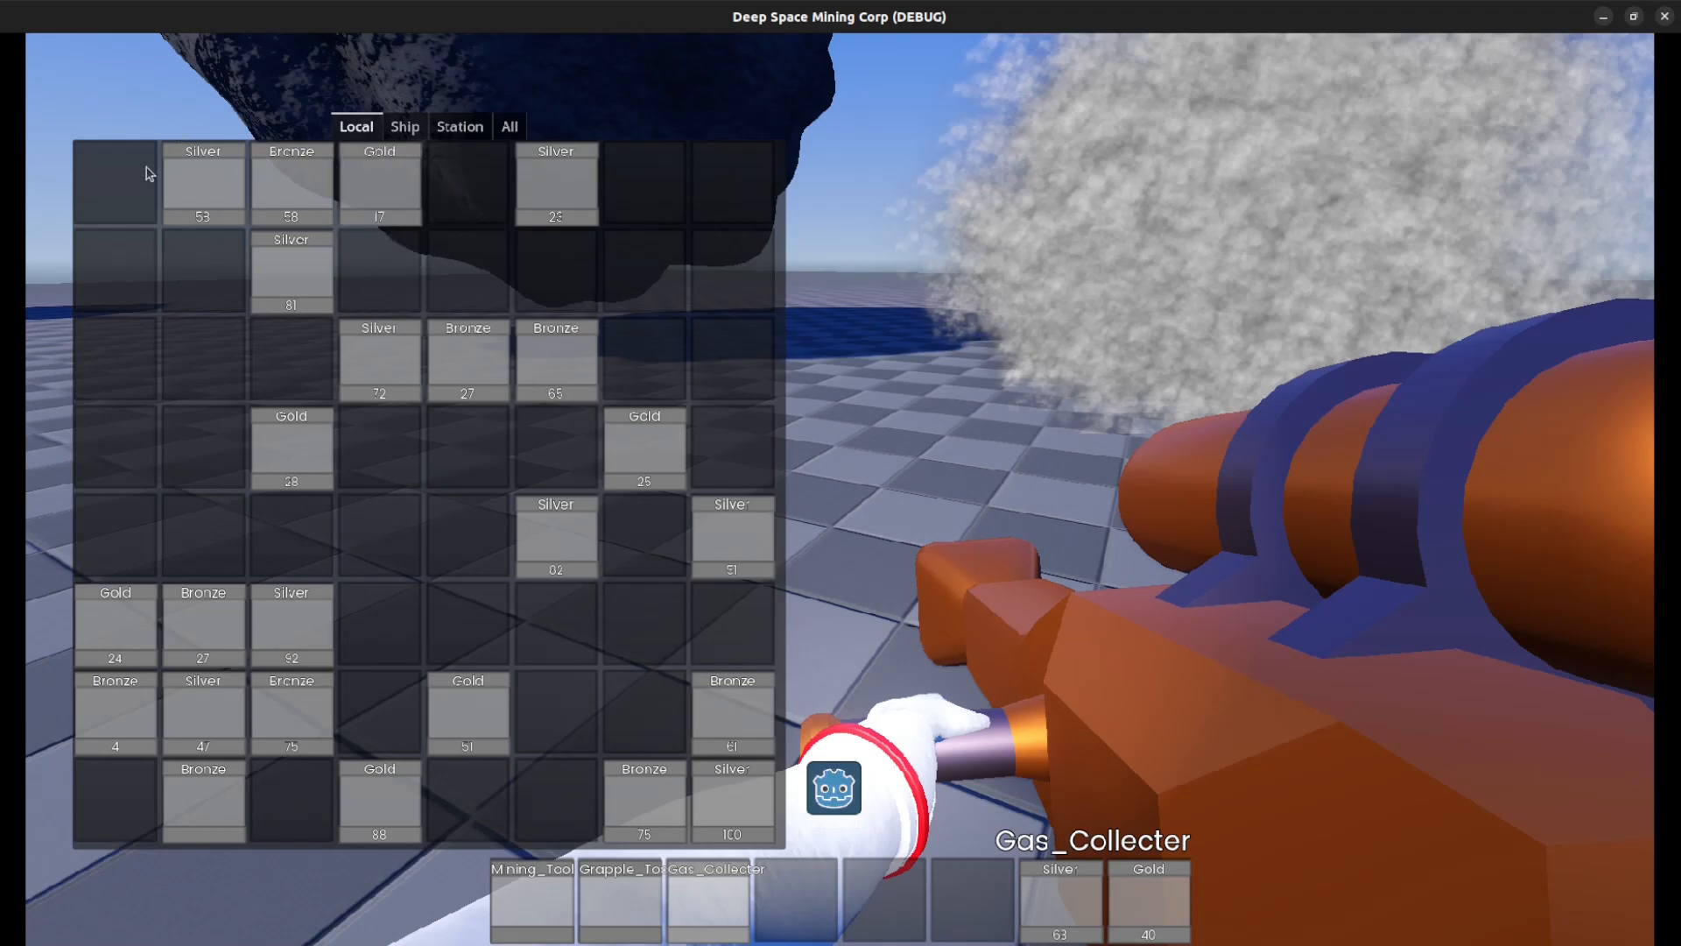
pyautogui.moveTo(99, 228)
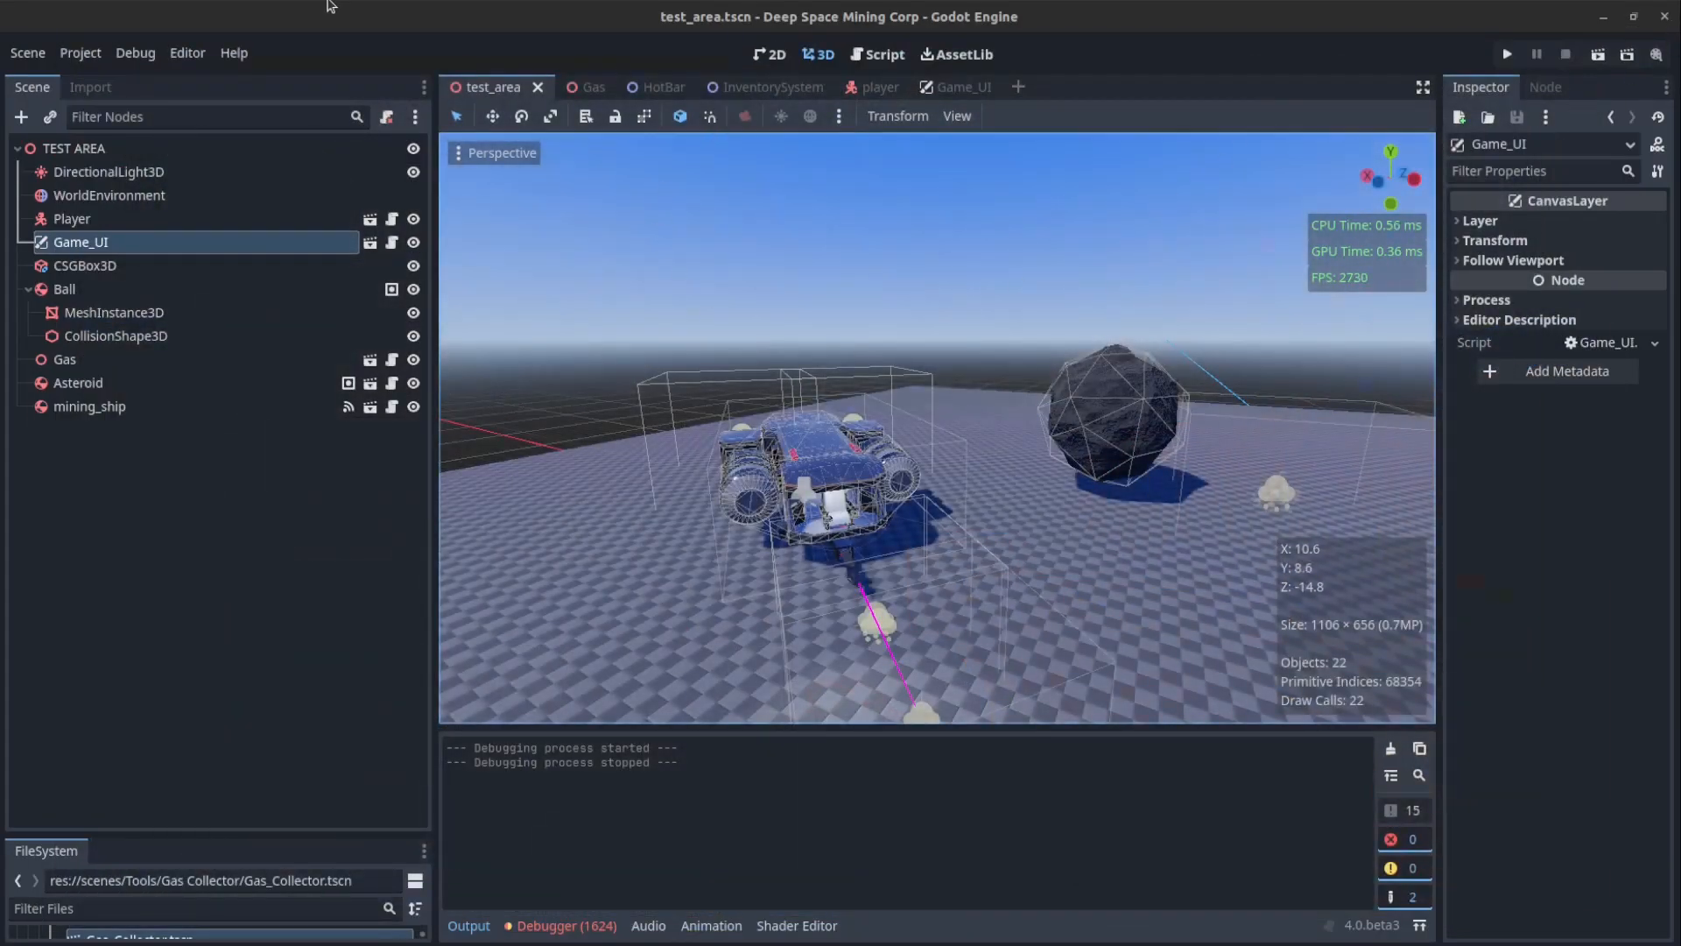
# View InventorySystem.gd from the InventorySystem scene and read down through its slot-connection code
pyautogui.click(751, 88)
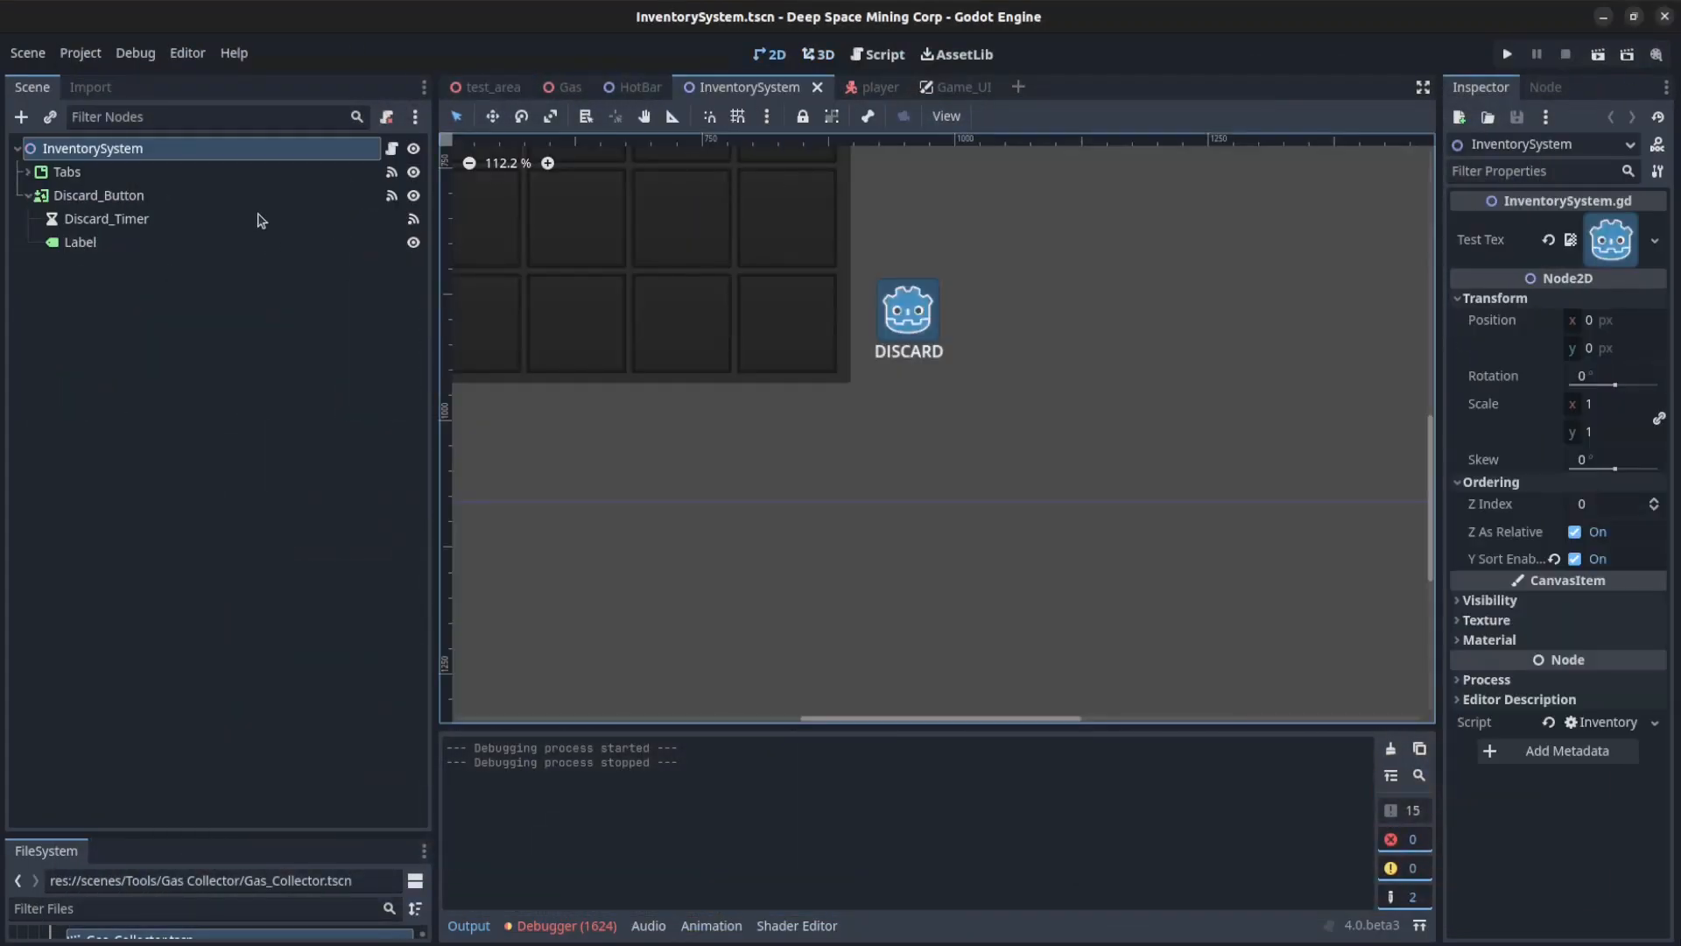
pyautogui.click(882, 55)
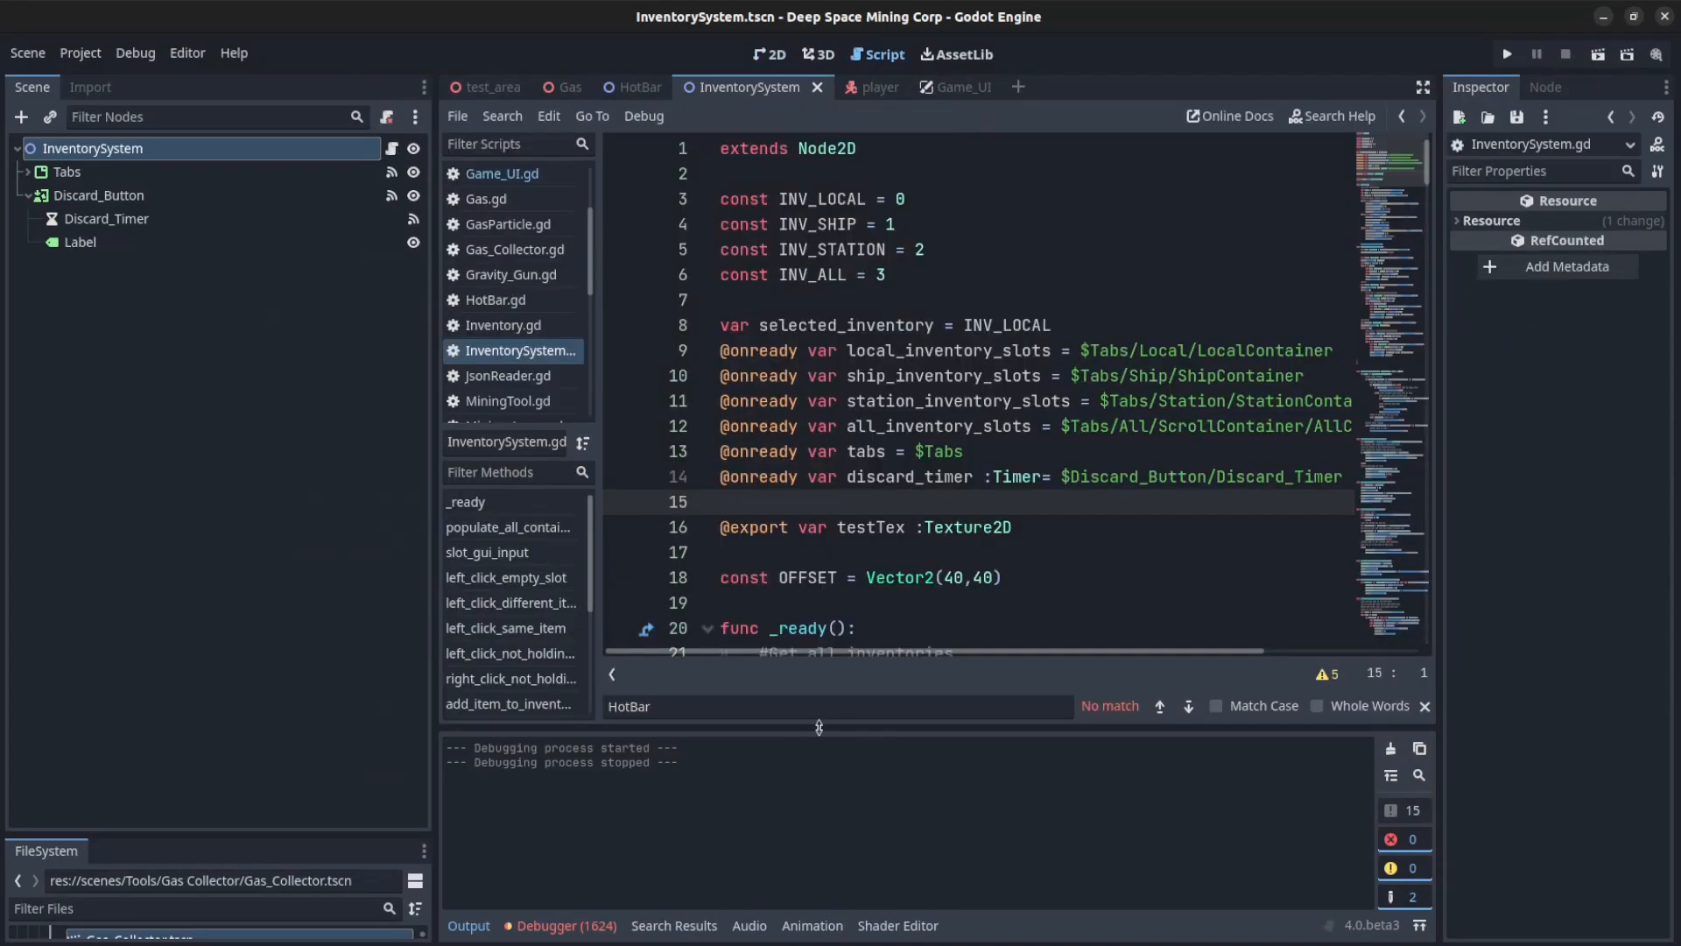
pyautogui.scroll(-3)
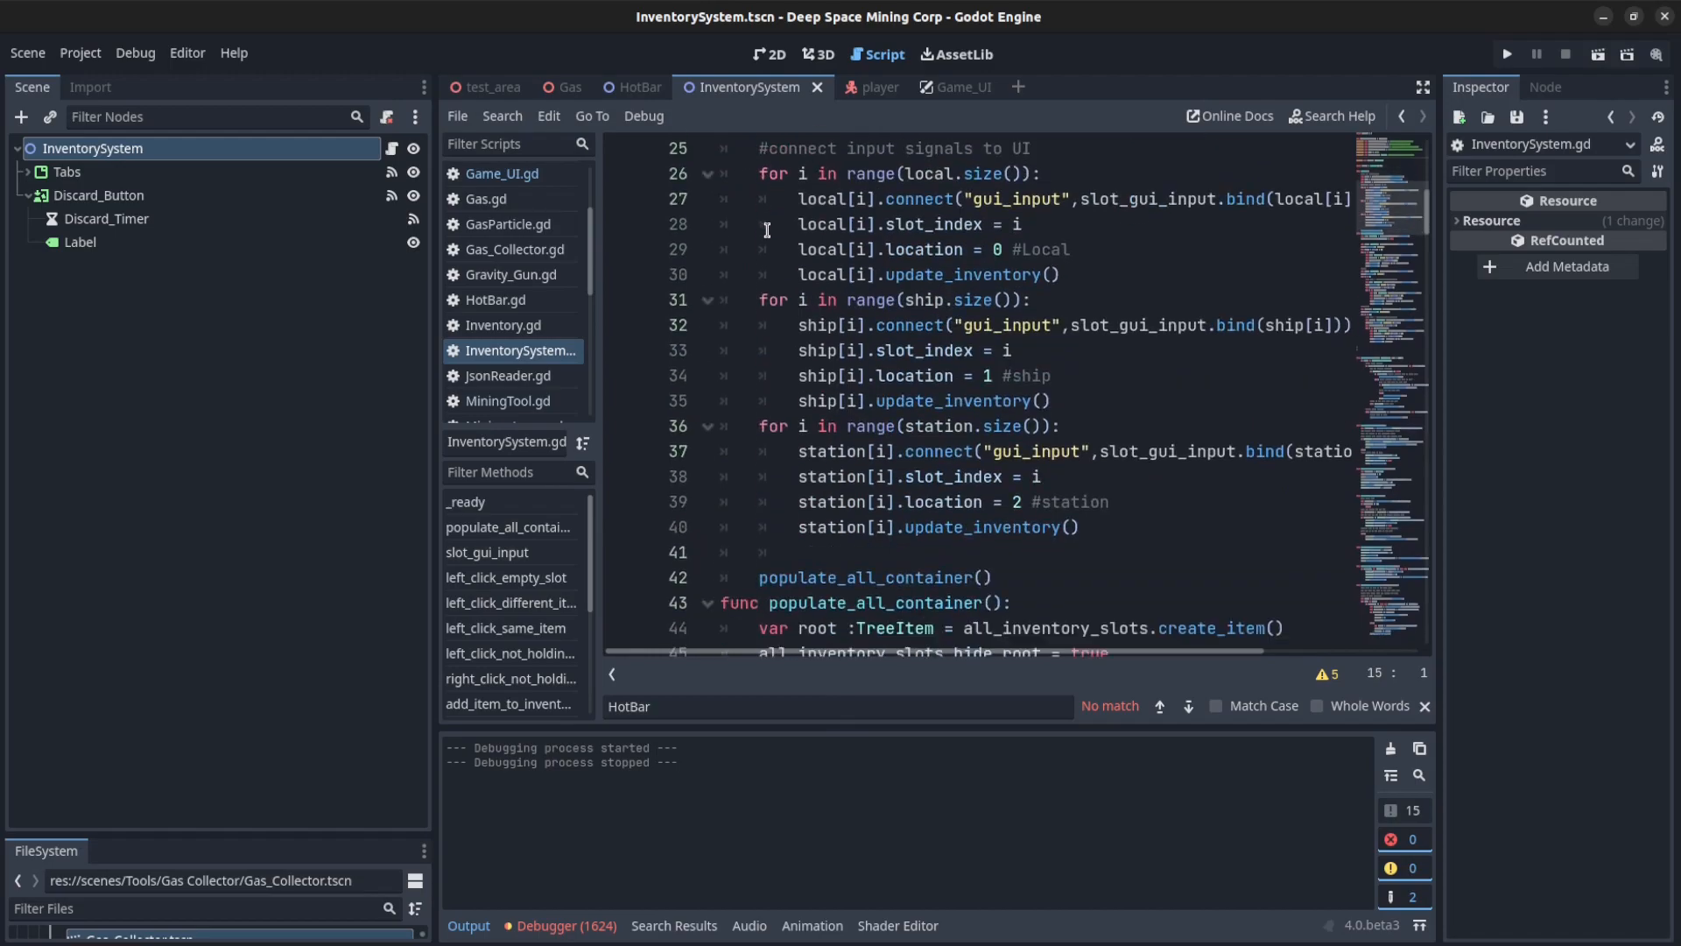
pyautogui.scroll(-3)
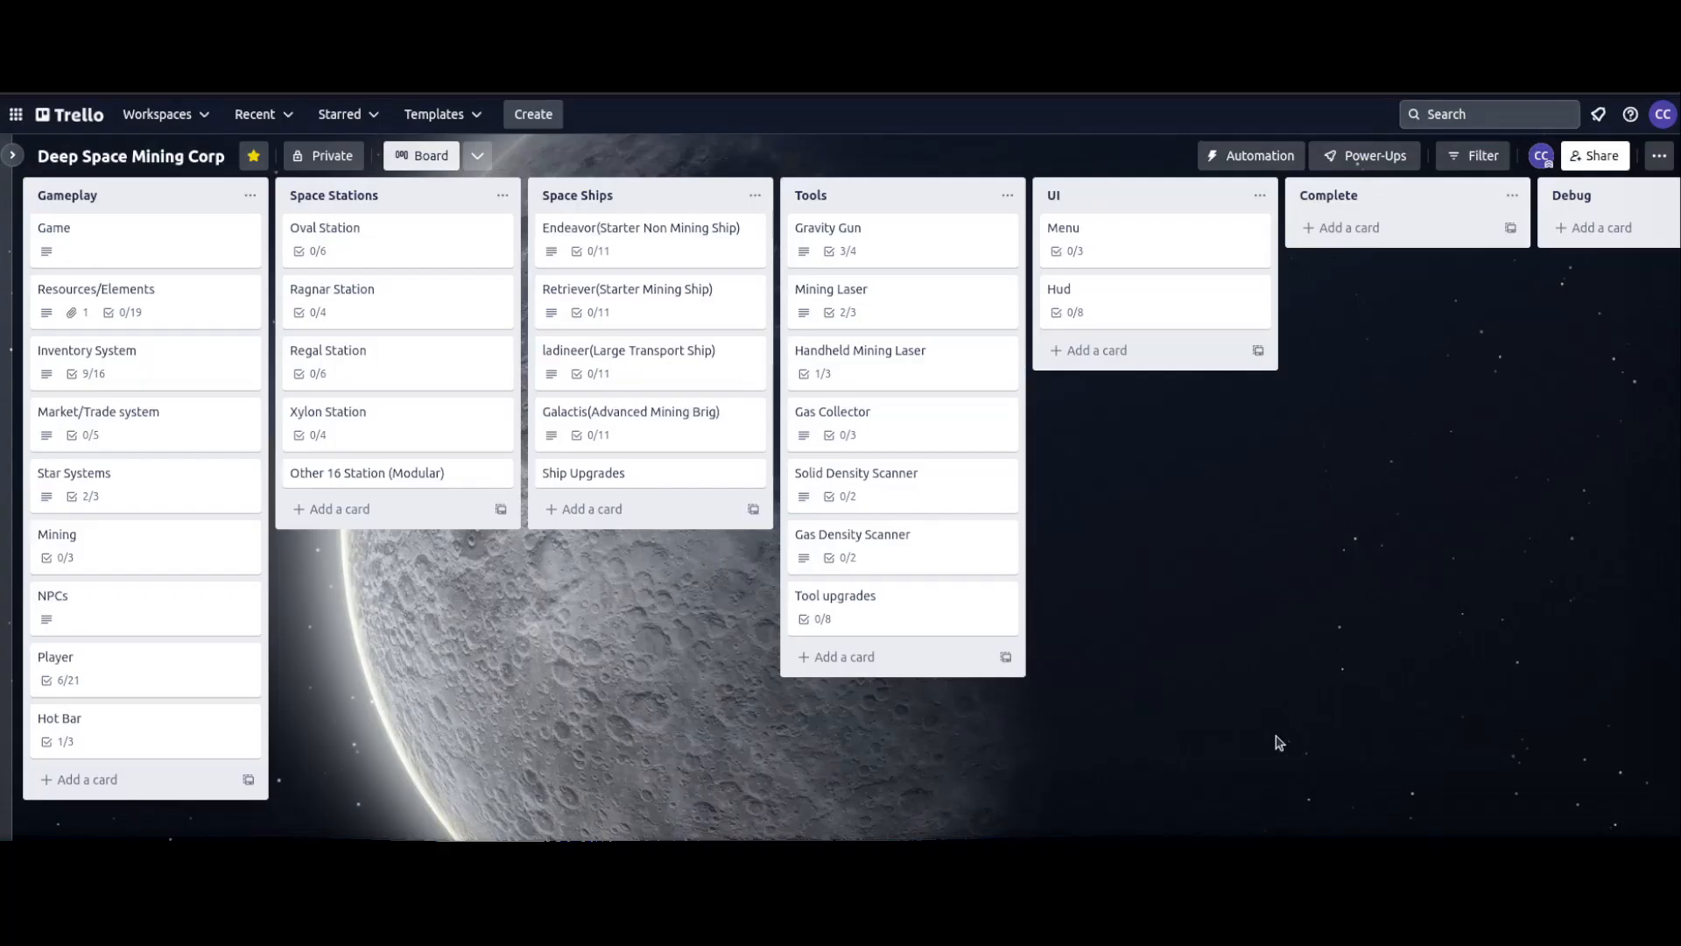
pyautogui.moveTo(979, 394)
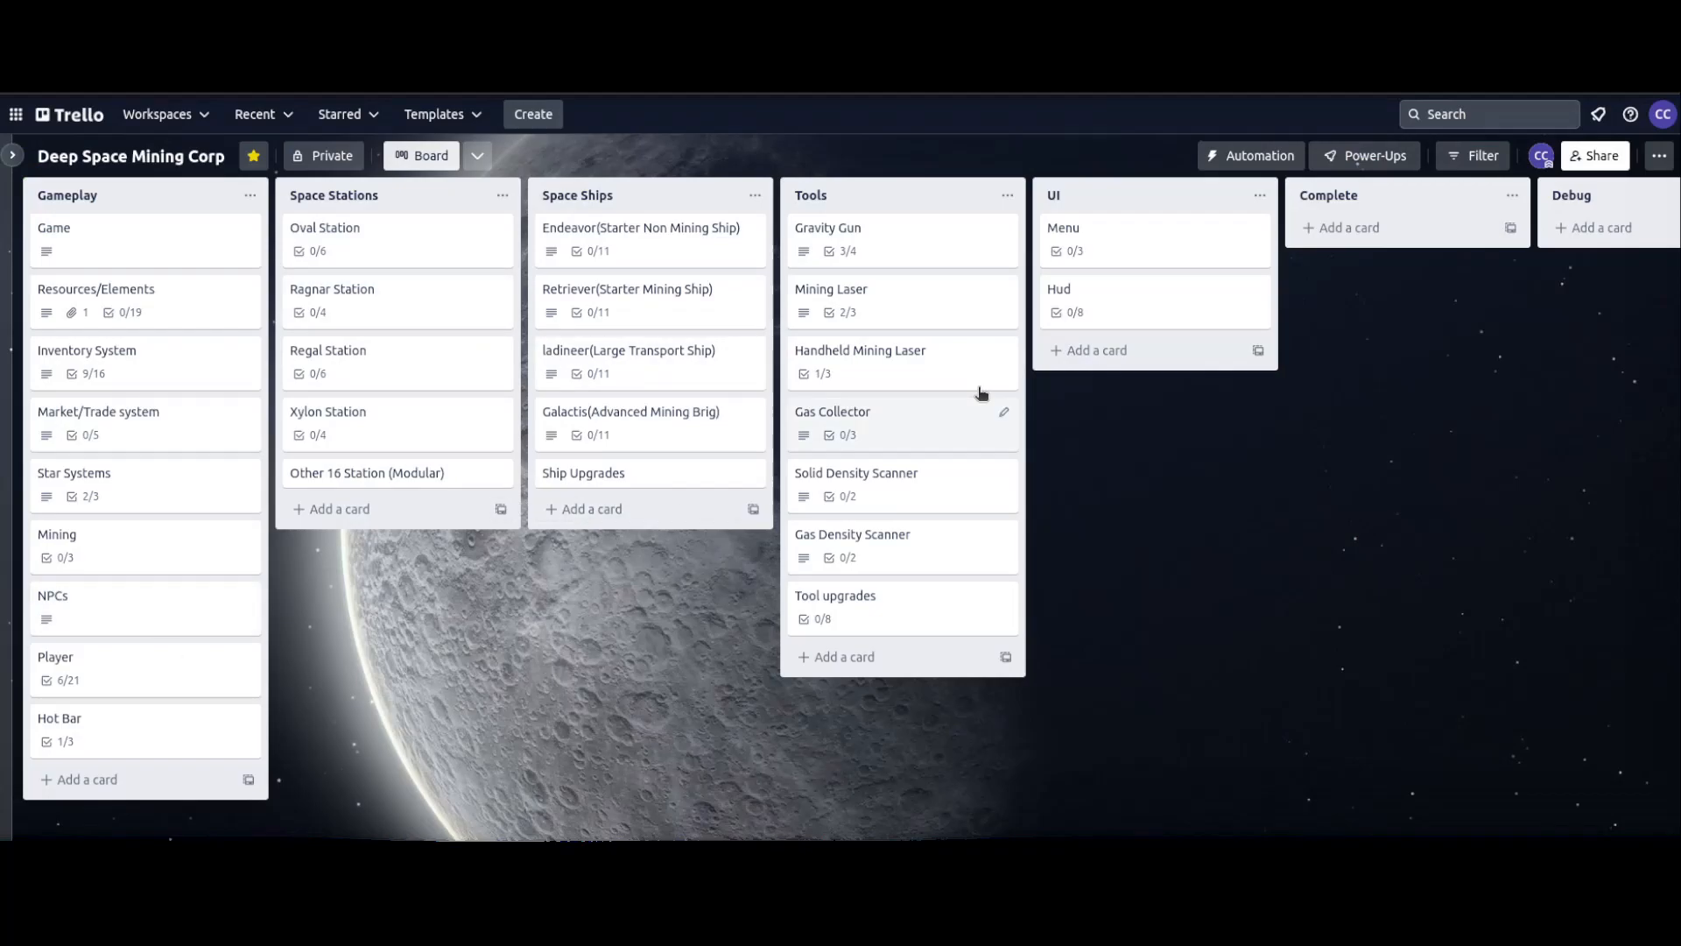
pyautogui.moveTo(869, 411)
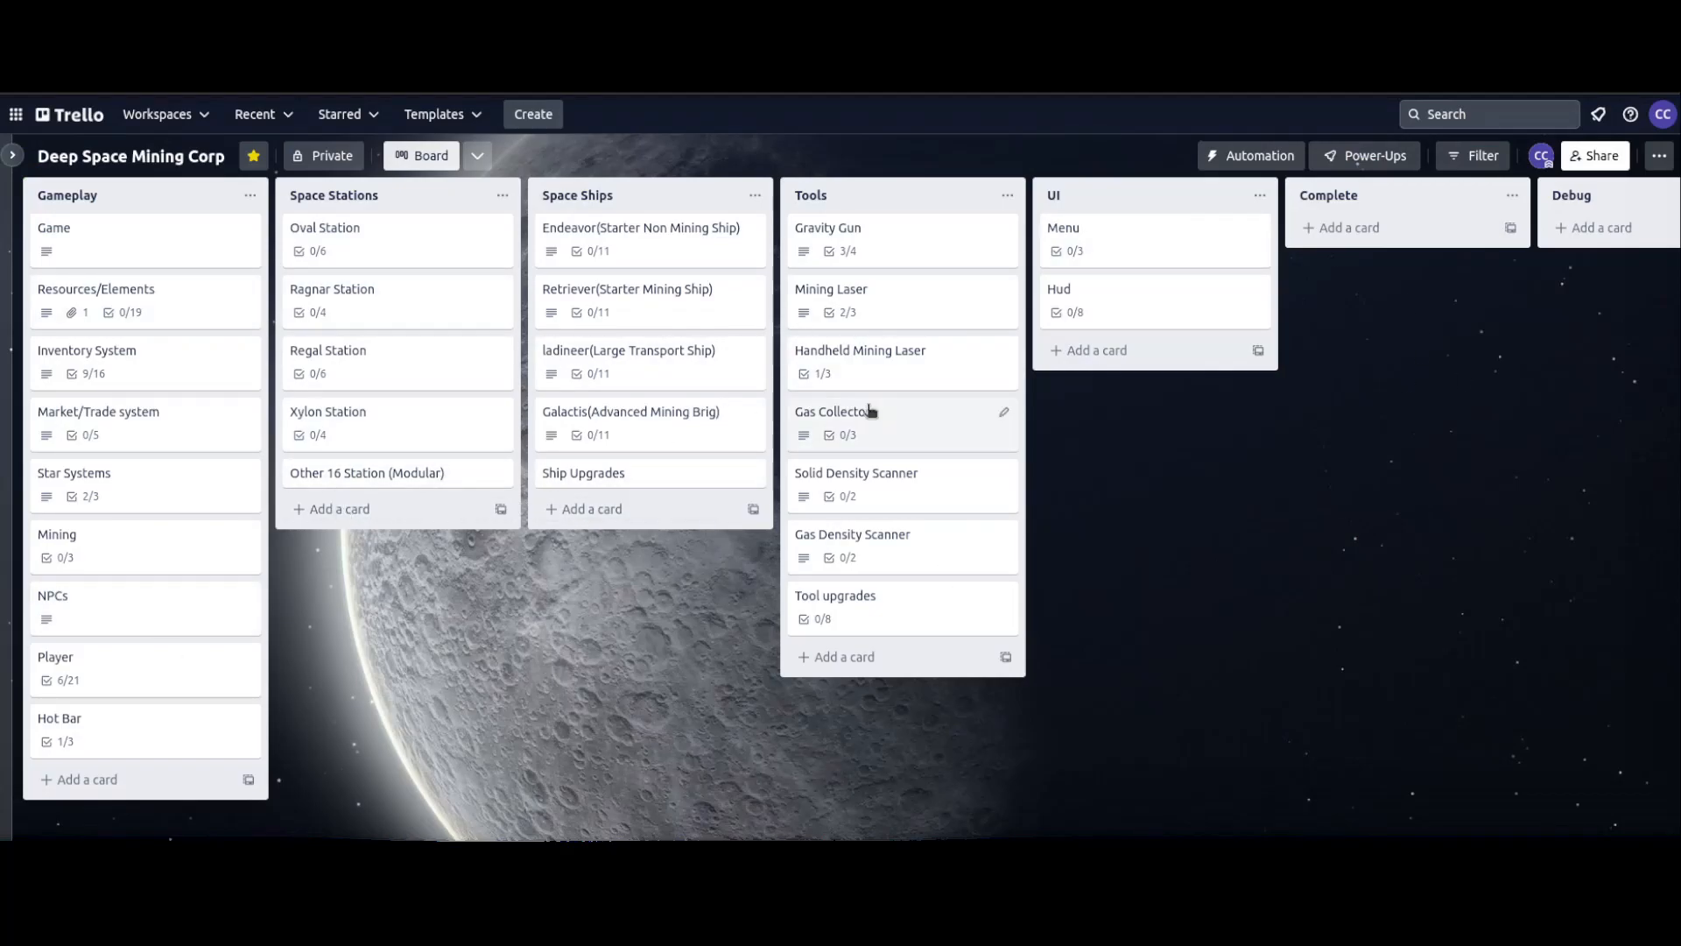
pyautogui.moveTo(576, 417)
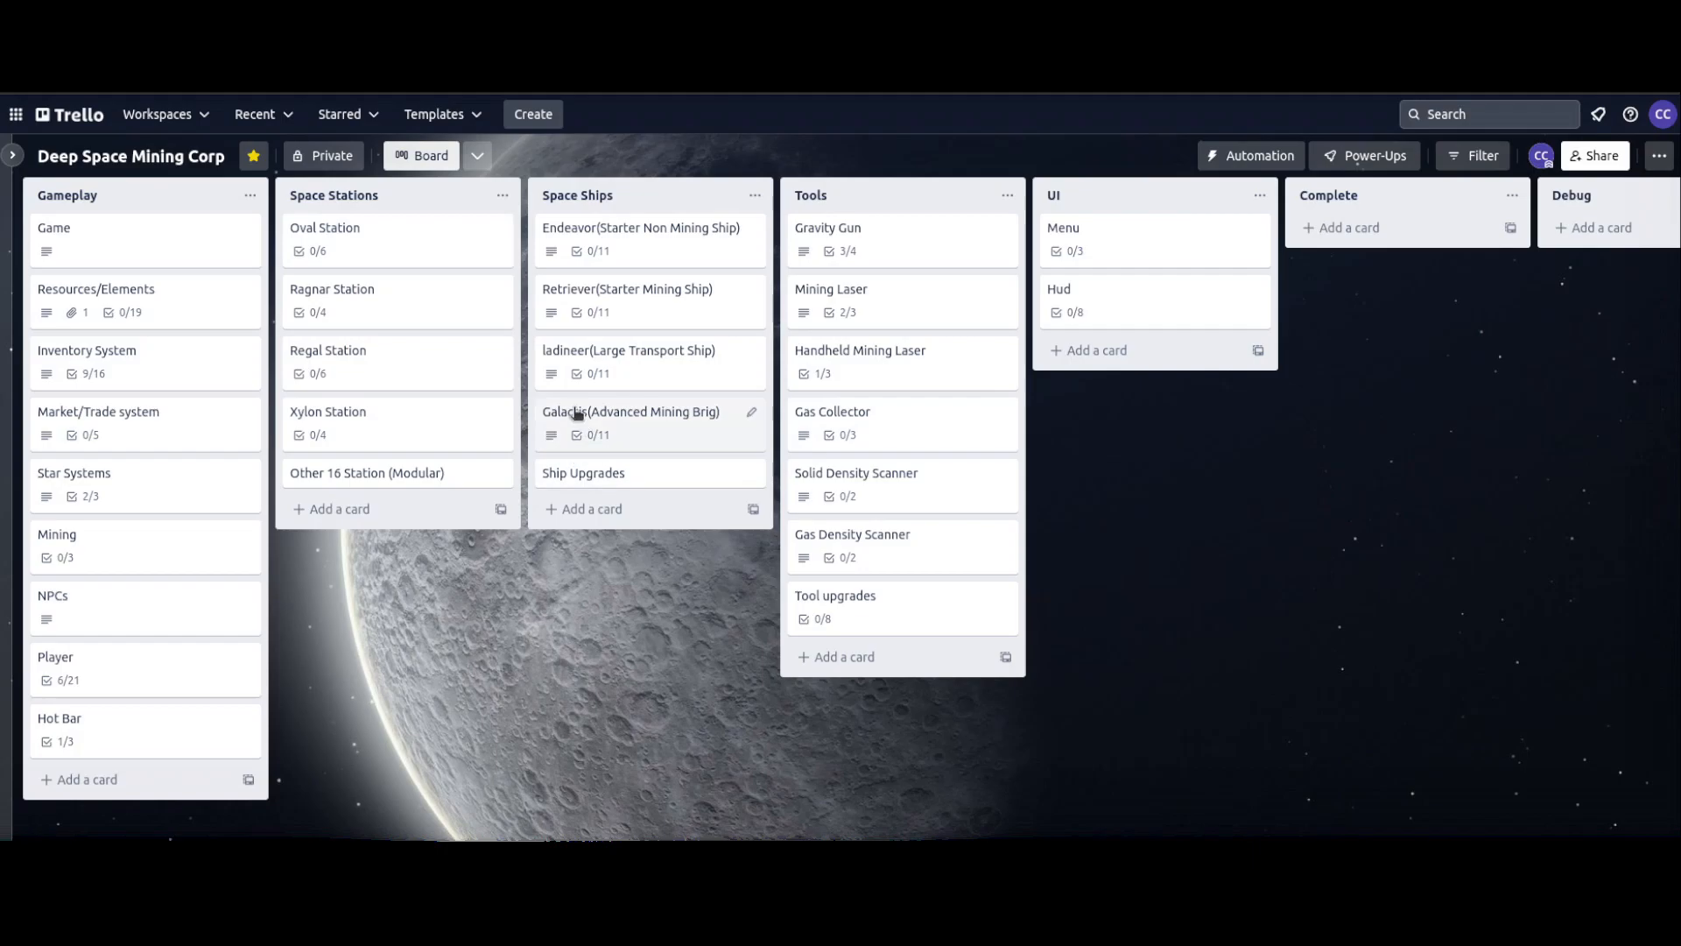
pyautogui.moveTo(835, 240)
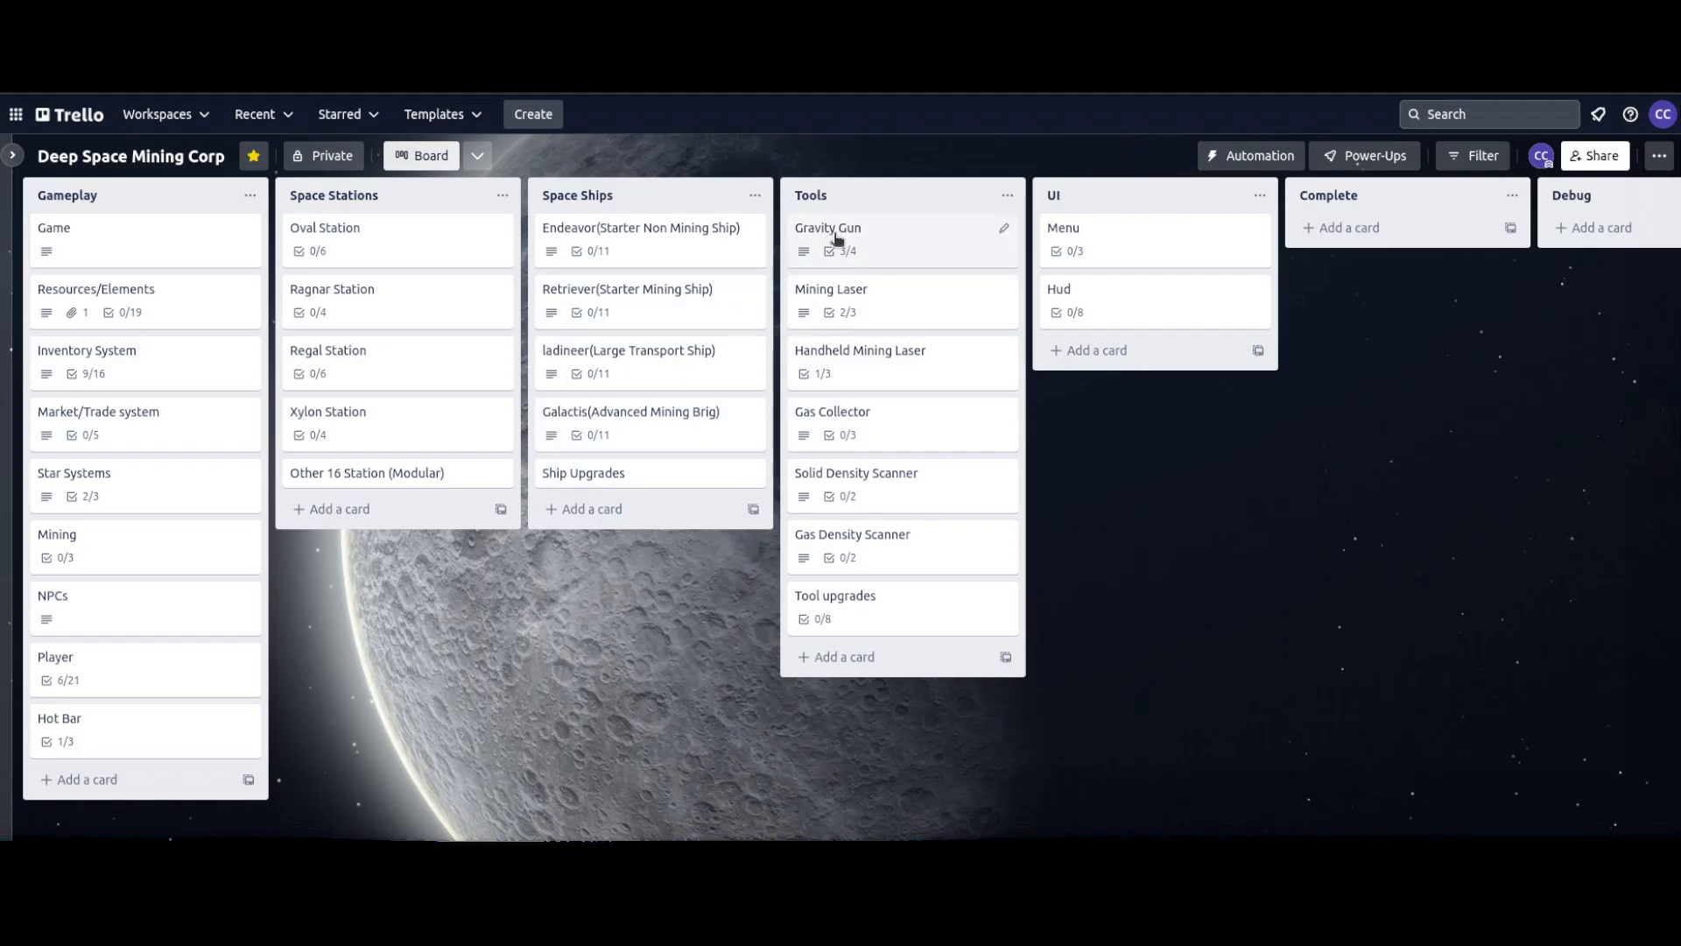
pyautogui.moveTo(824, 303)
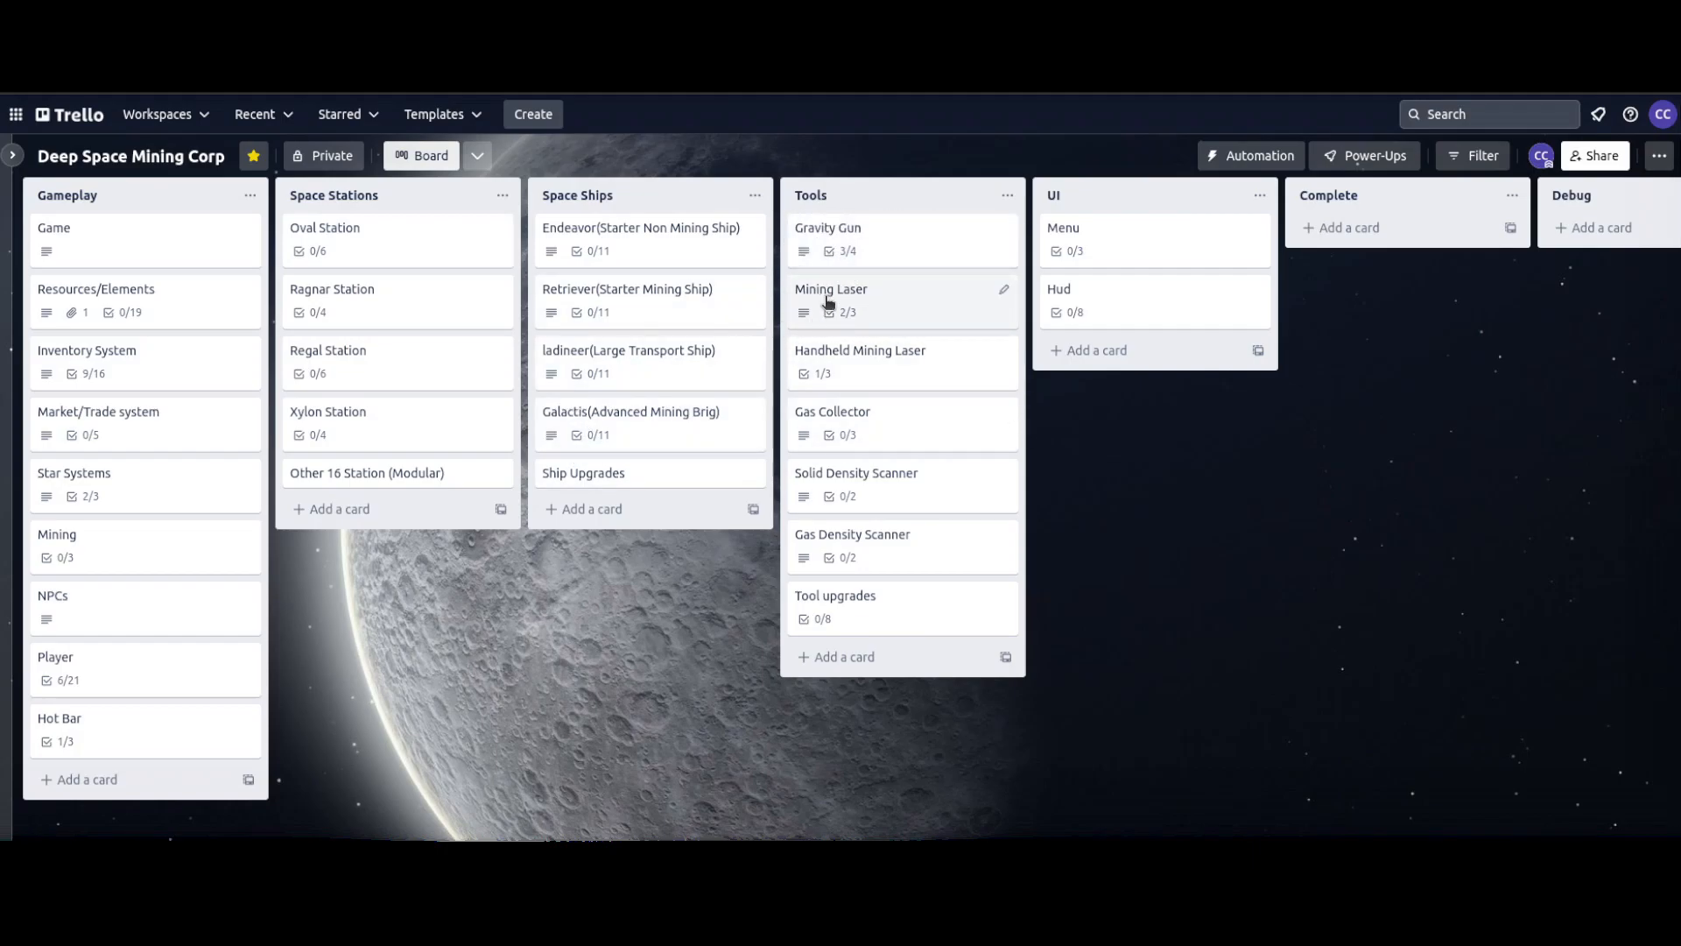
# Review the Mining Laser card's description and checklist on the Trello board
pyautogui.click(830, 289)
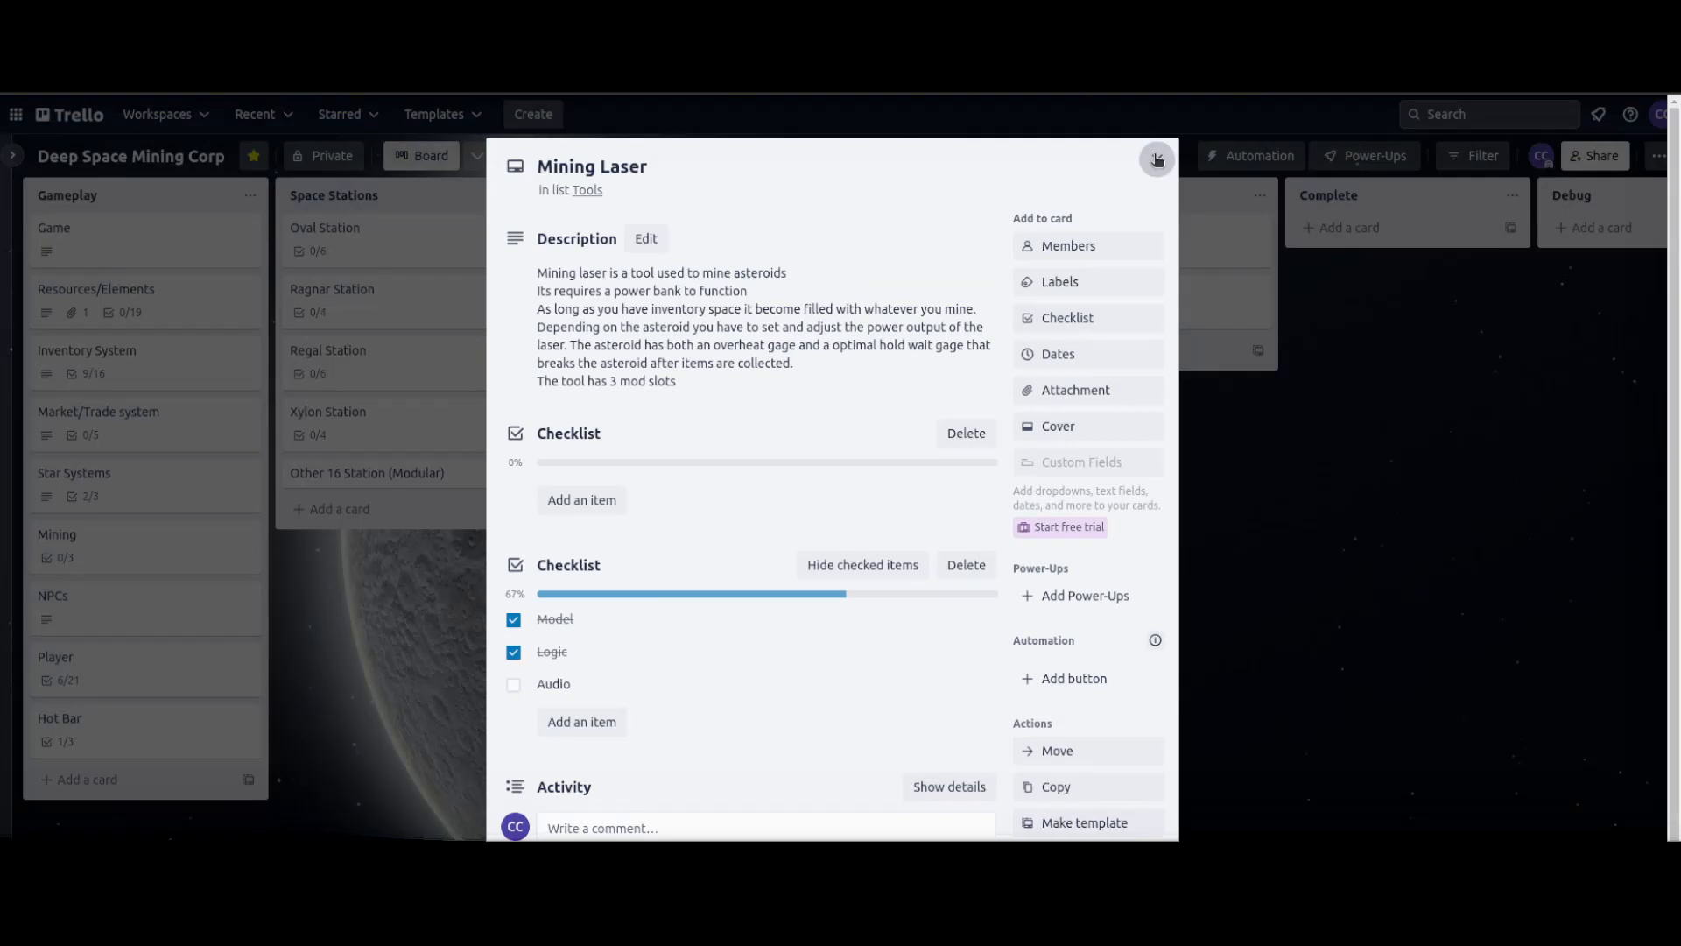
pyautogui.click(1155, 159)
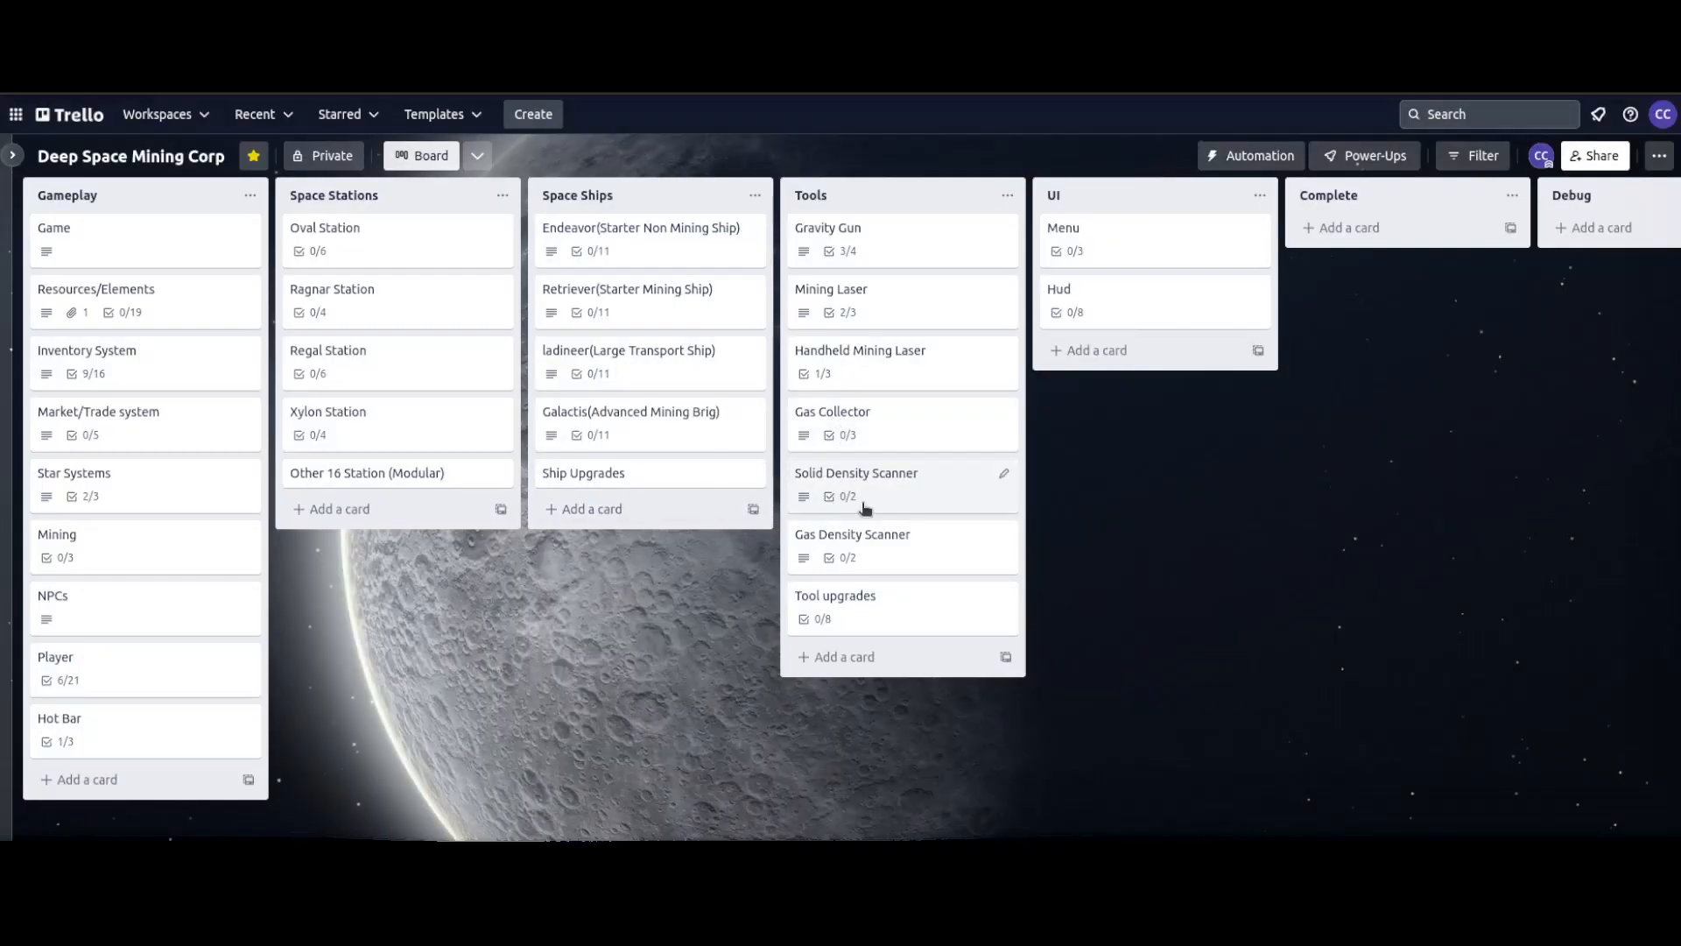
pyautogui.moveTo(872, 555)
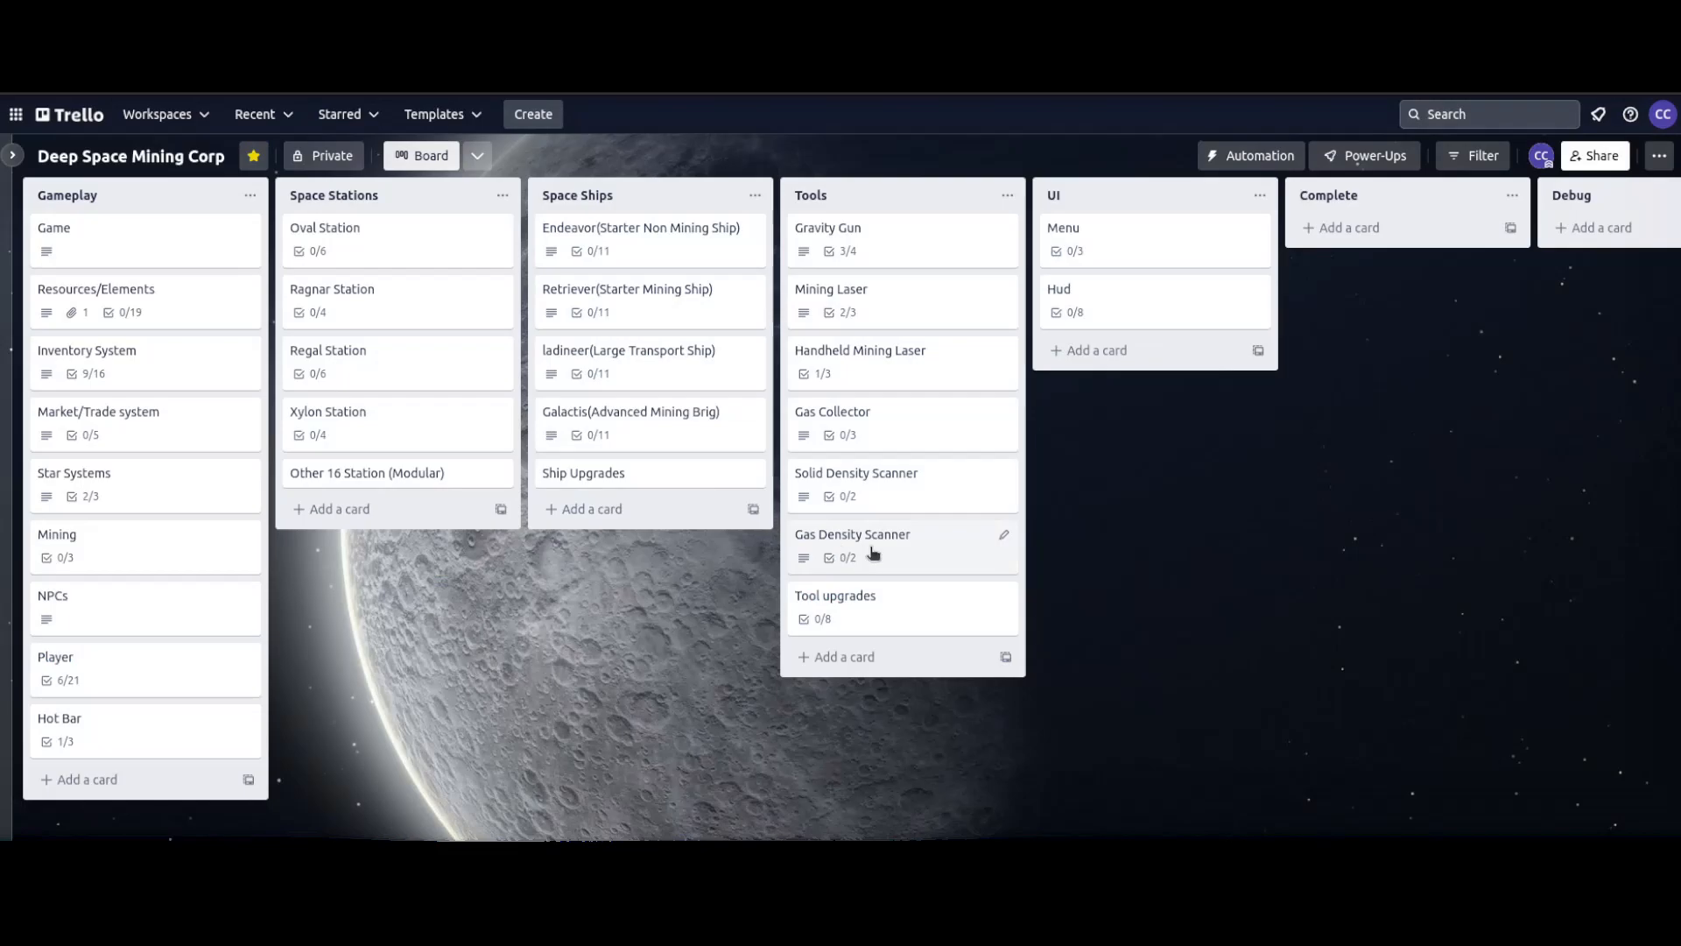
pyautogui.moveTo(856, 613)
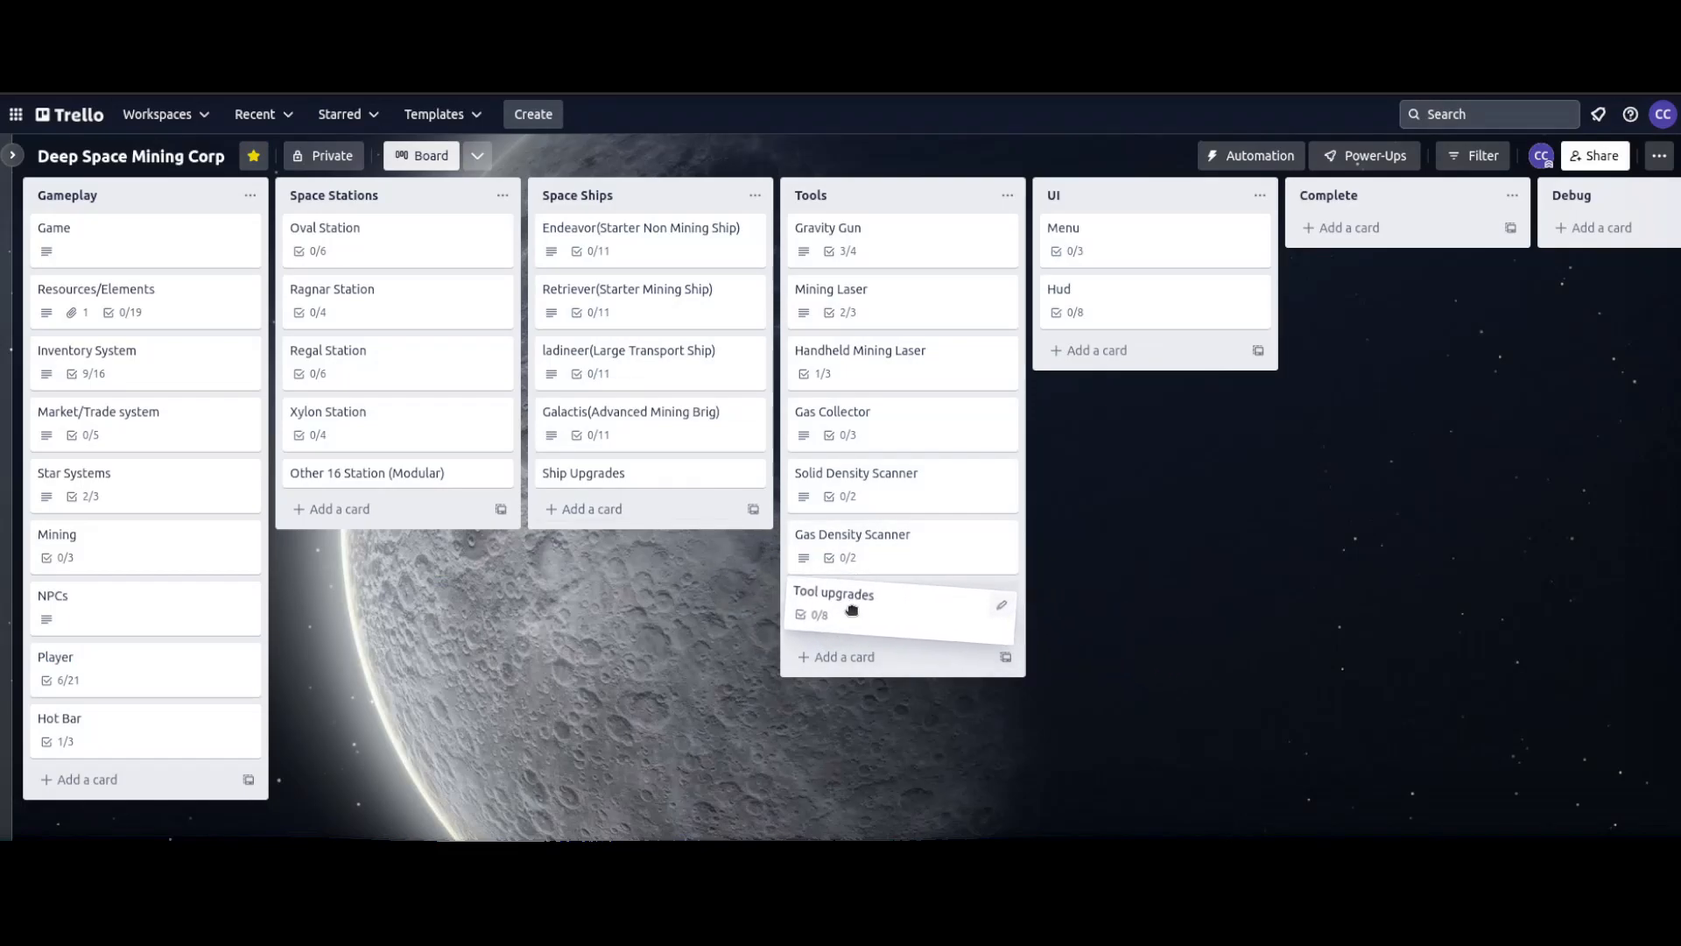
pyautogui.click(834, 594)
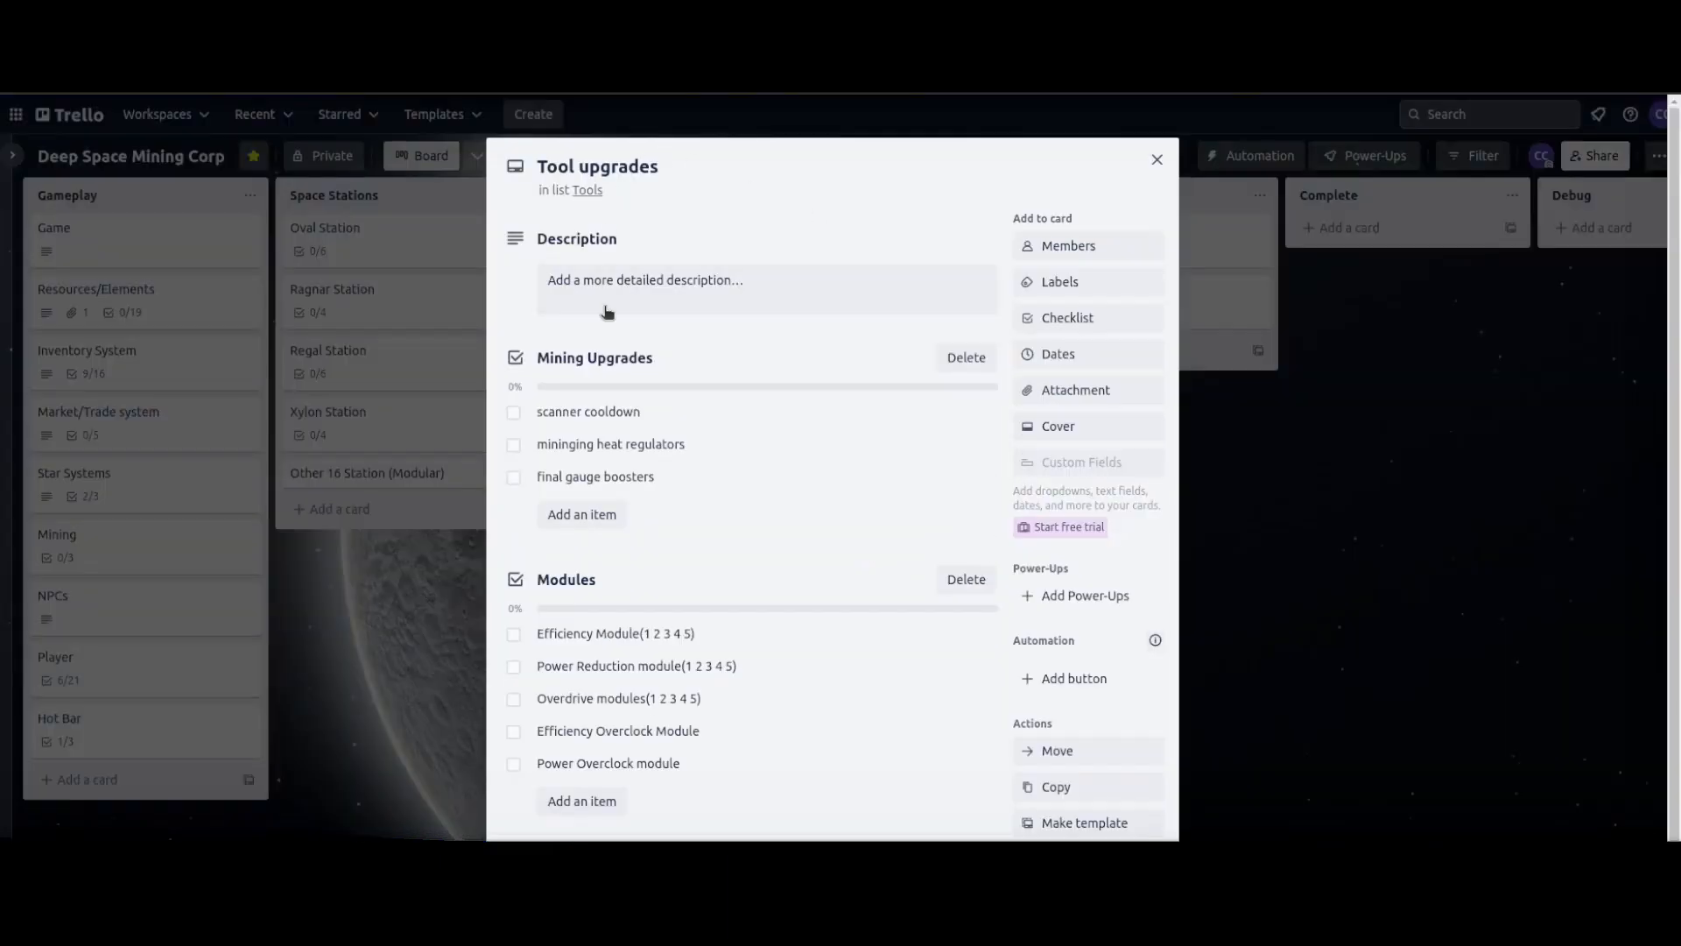
pyautogui.scroll(-3)
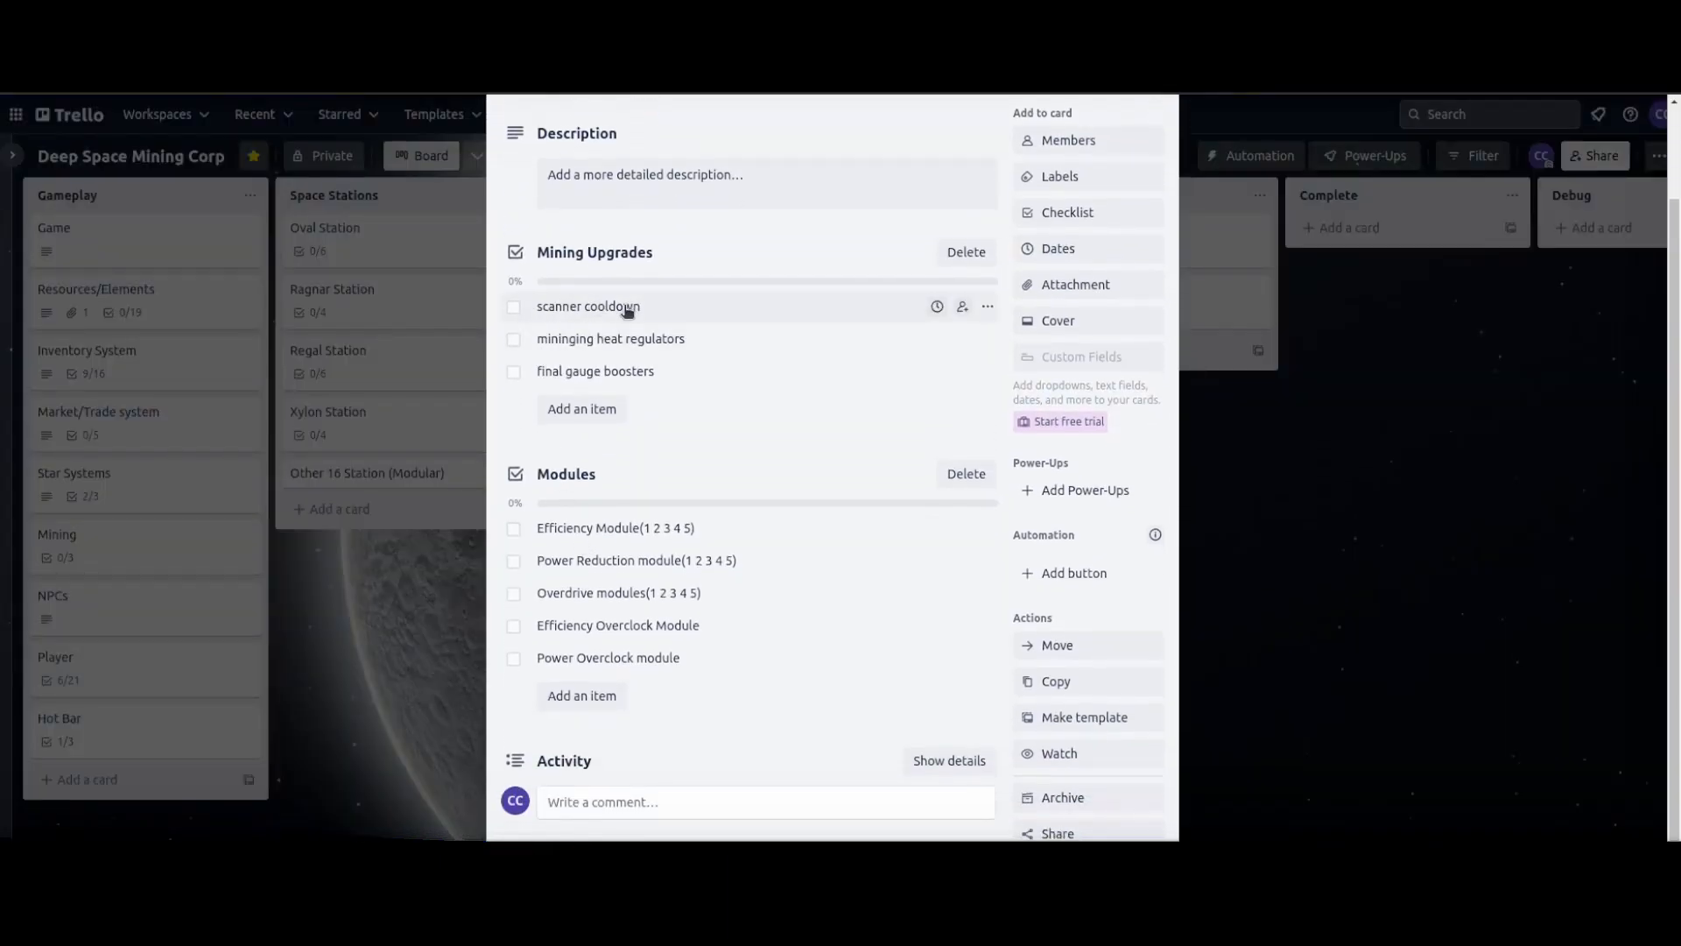
pyautogui.moveTo(681, 399)
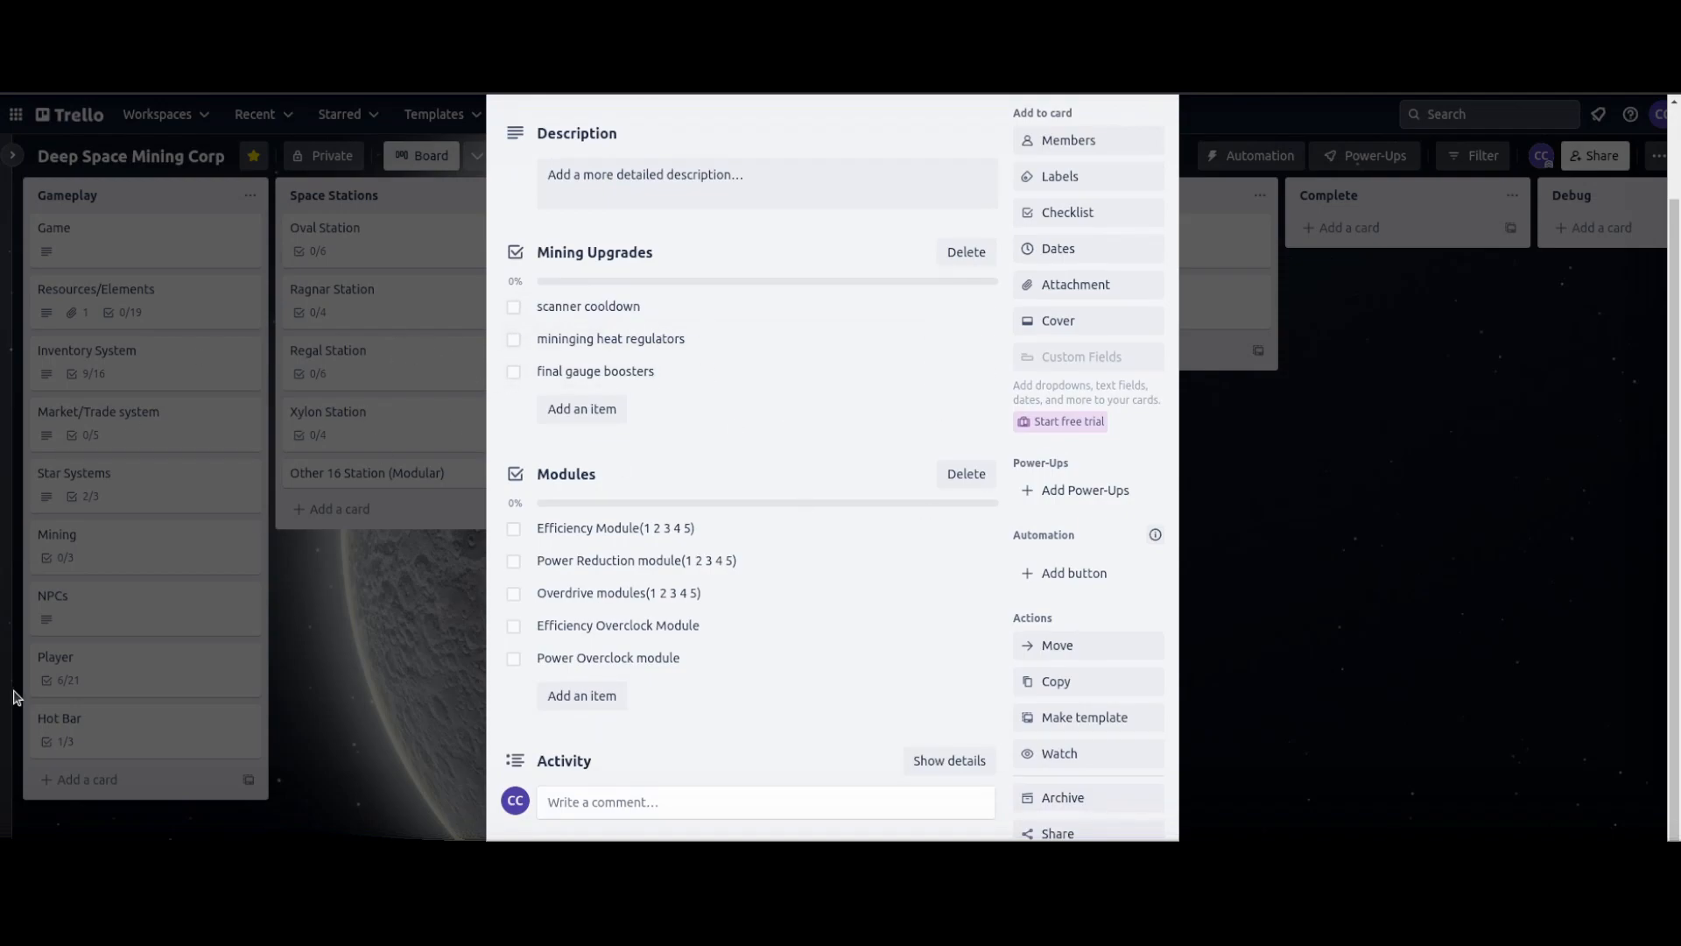
pyautogui.moveTo(580, 527)
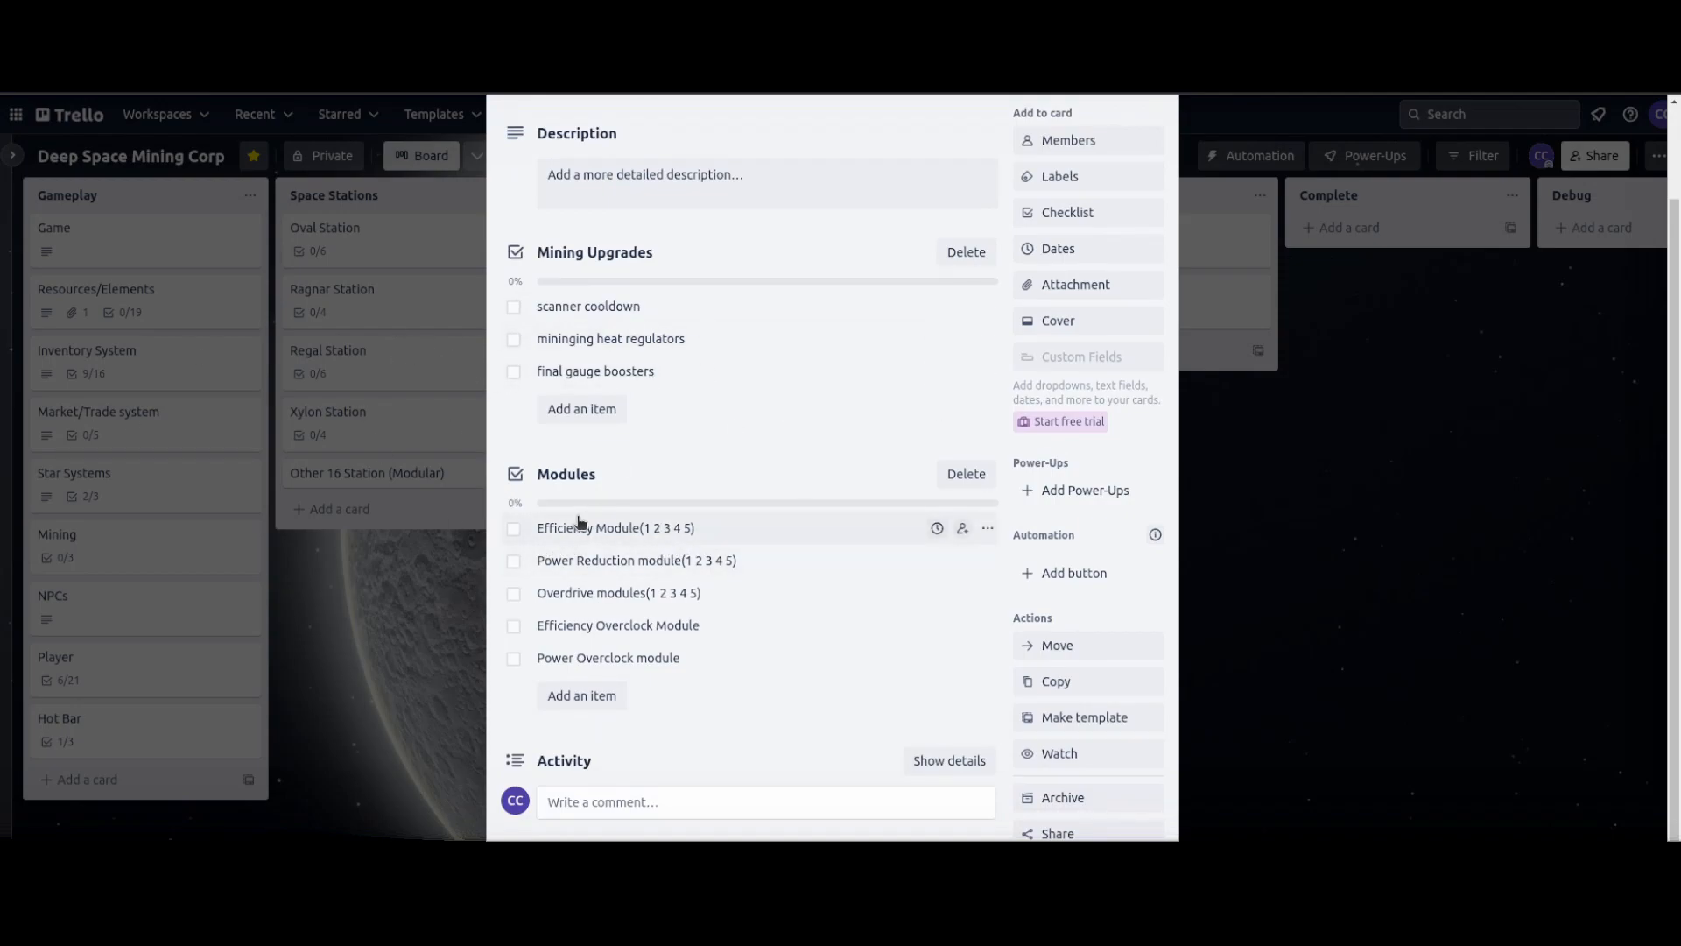
pyautogui.moveTo(676, 546)
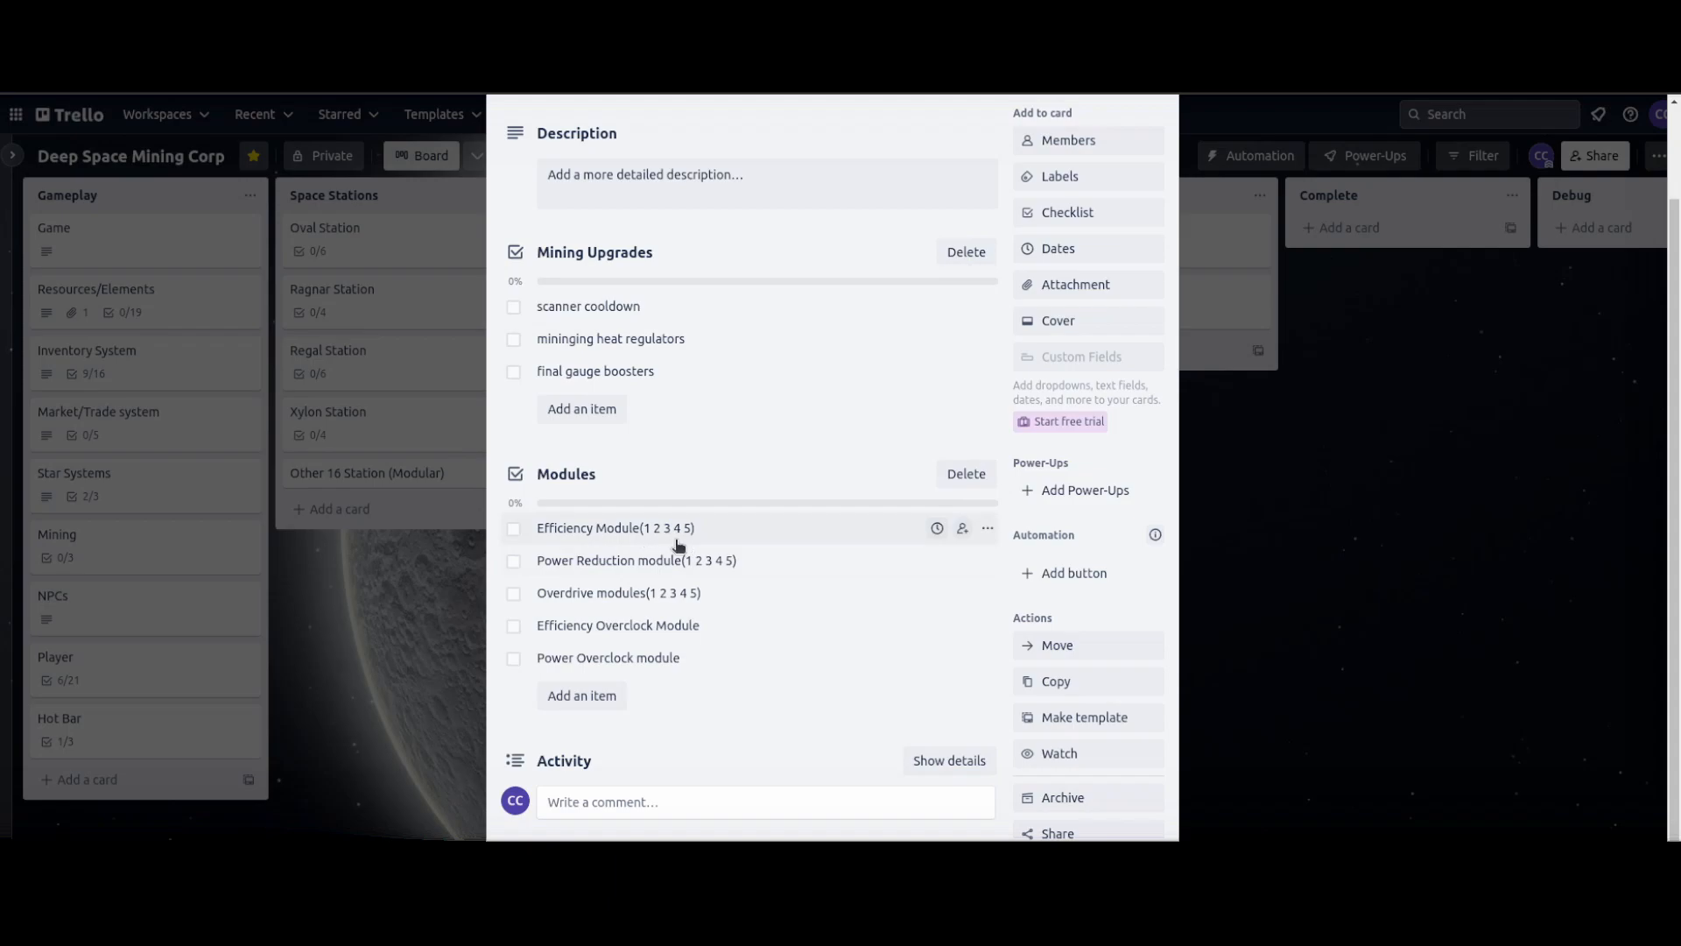
pyautogui.moveTo(616, 626)
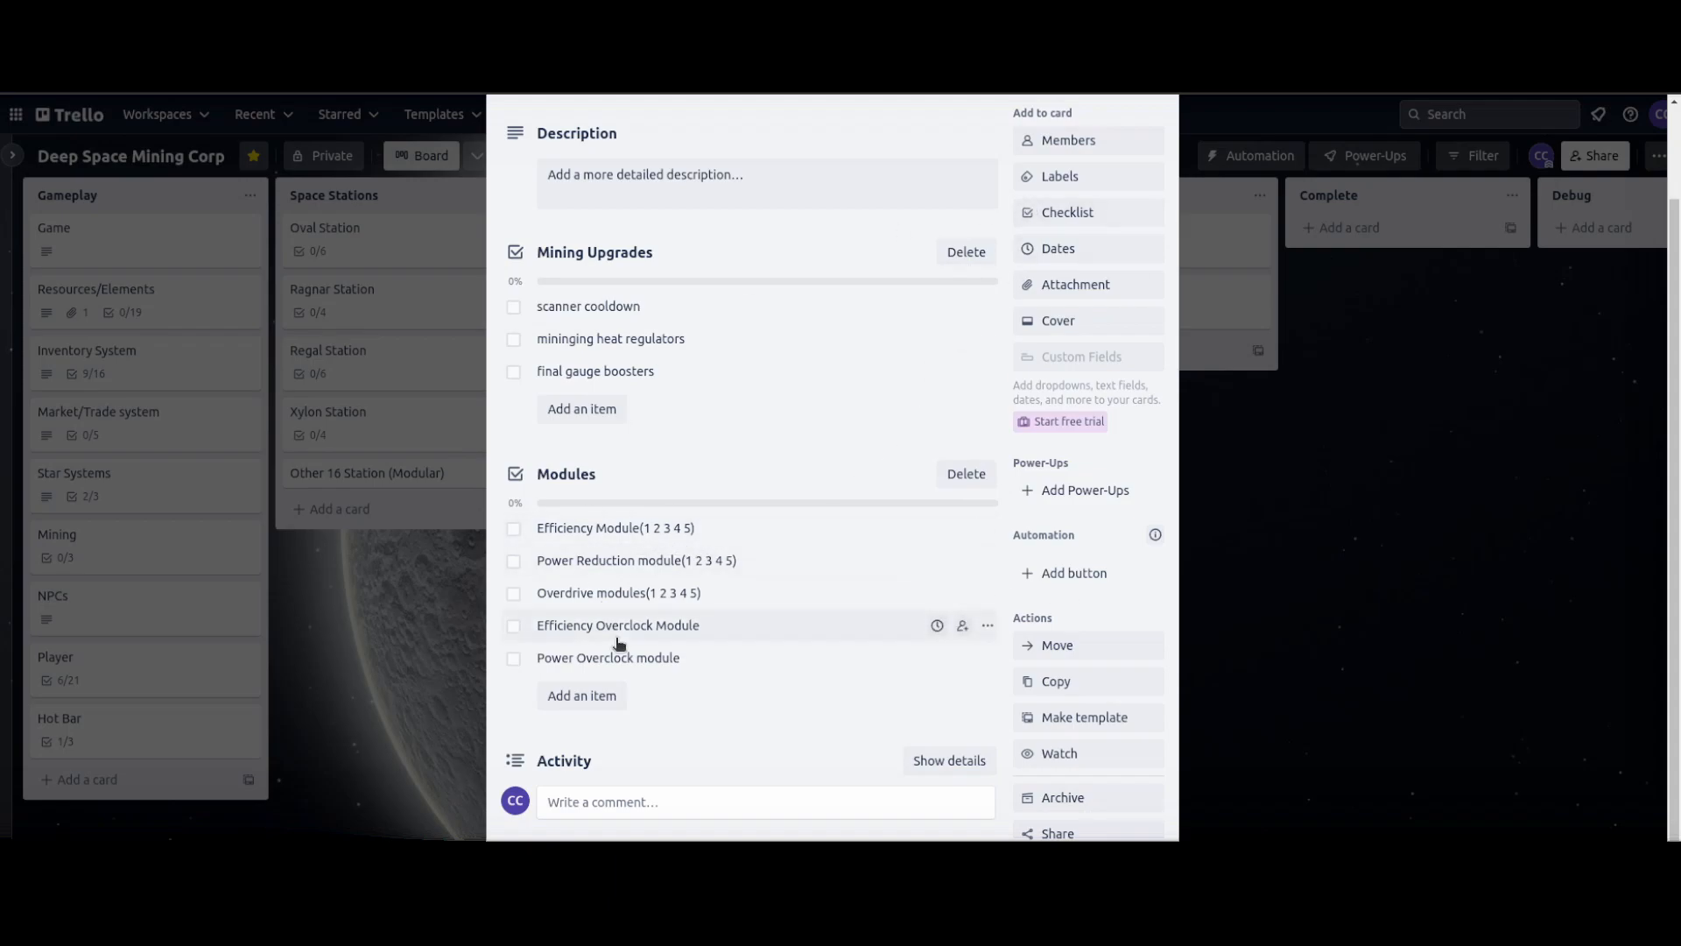
pyautogui.moveTo(476, 543)
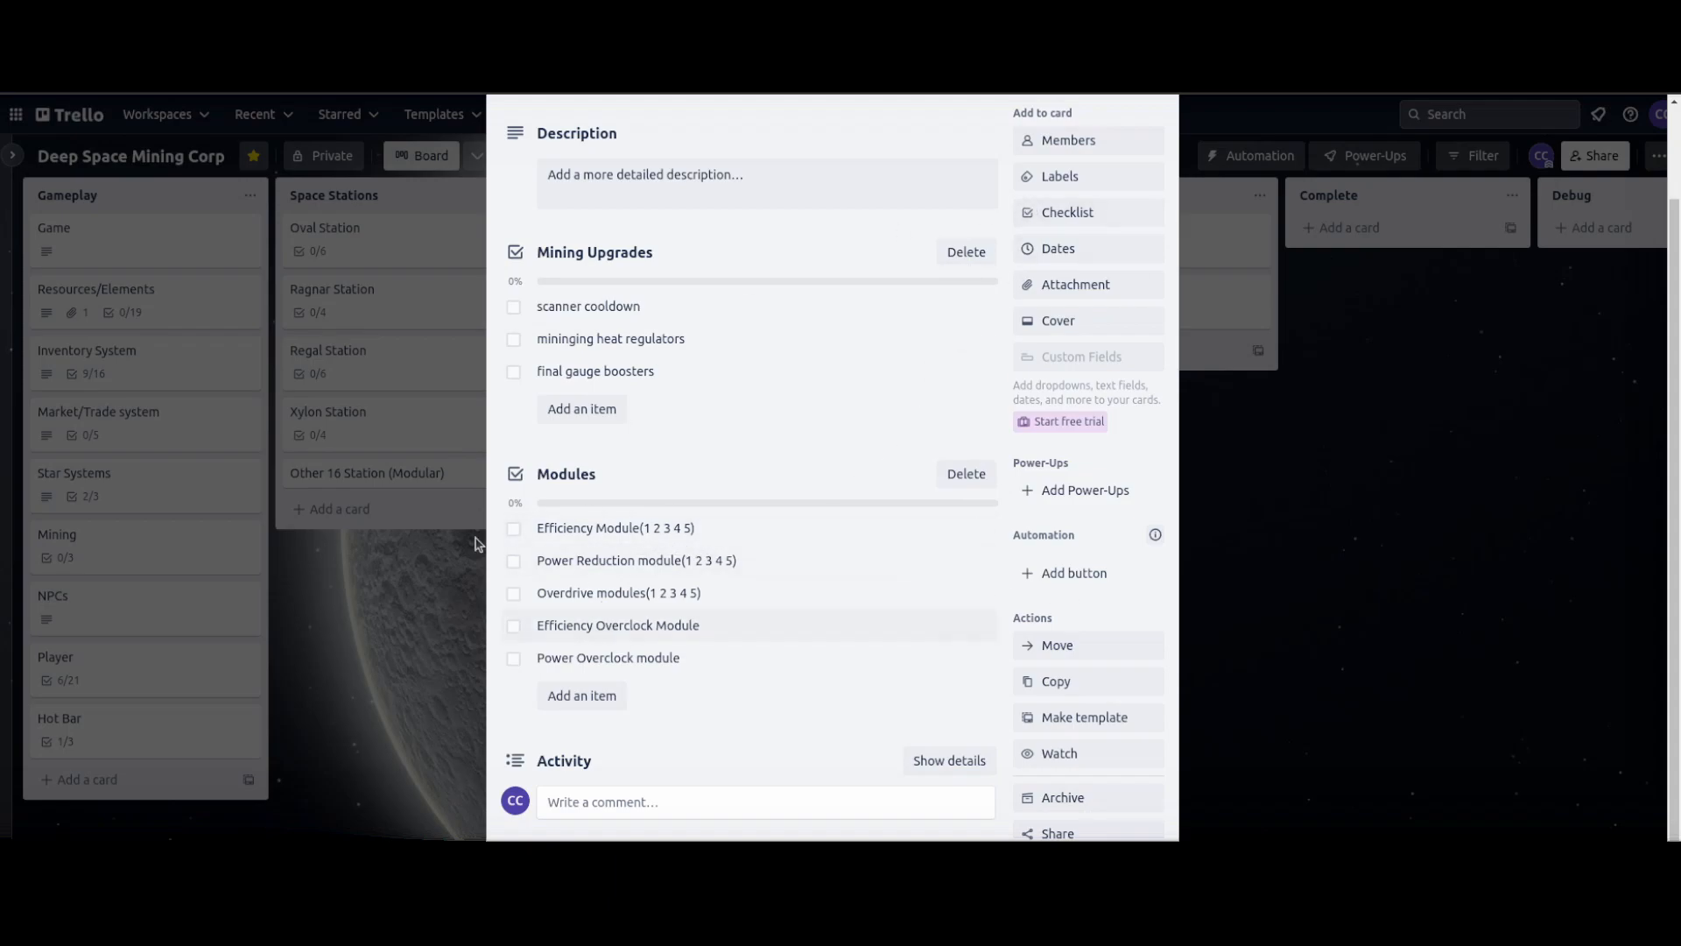
pyautogui.moveTo(630, 596)
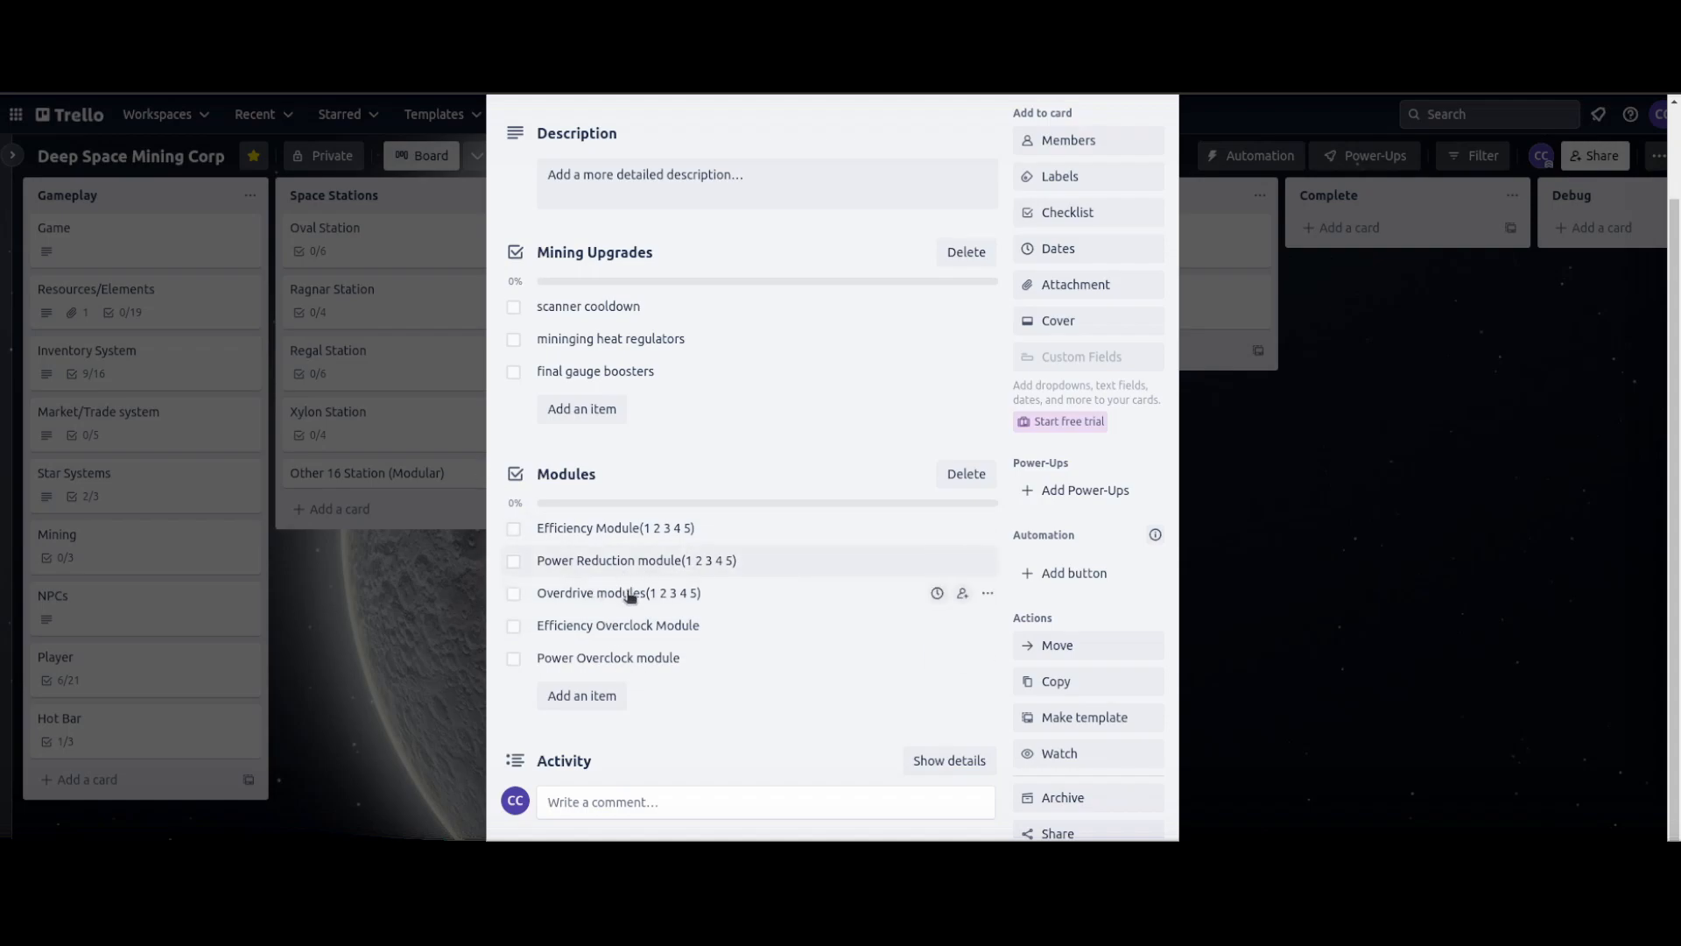
pyautogui.moveTo(614, 569)
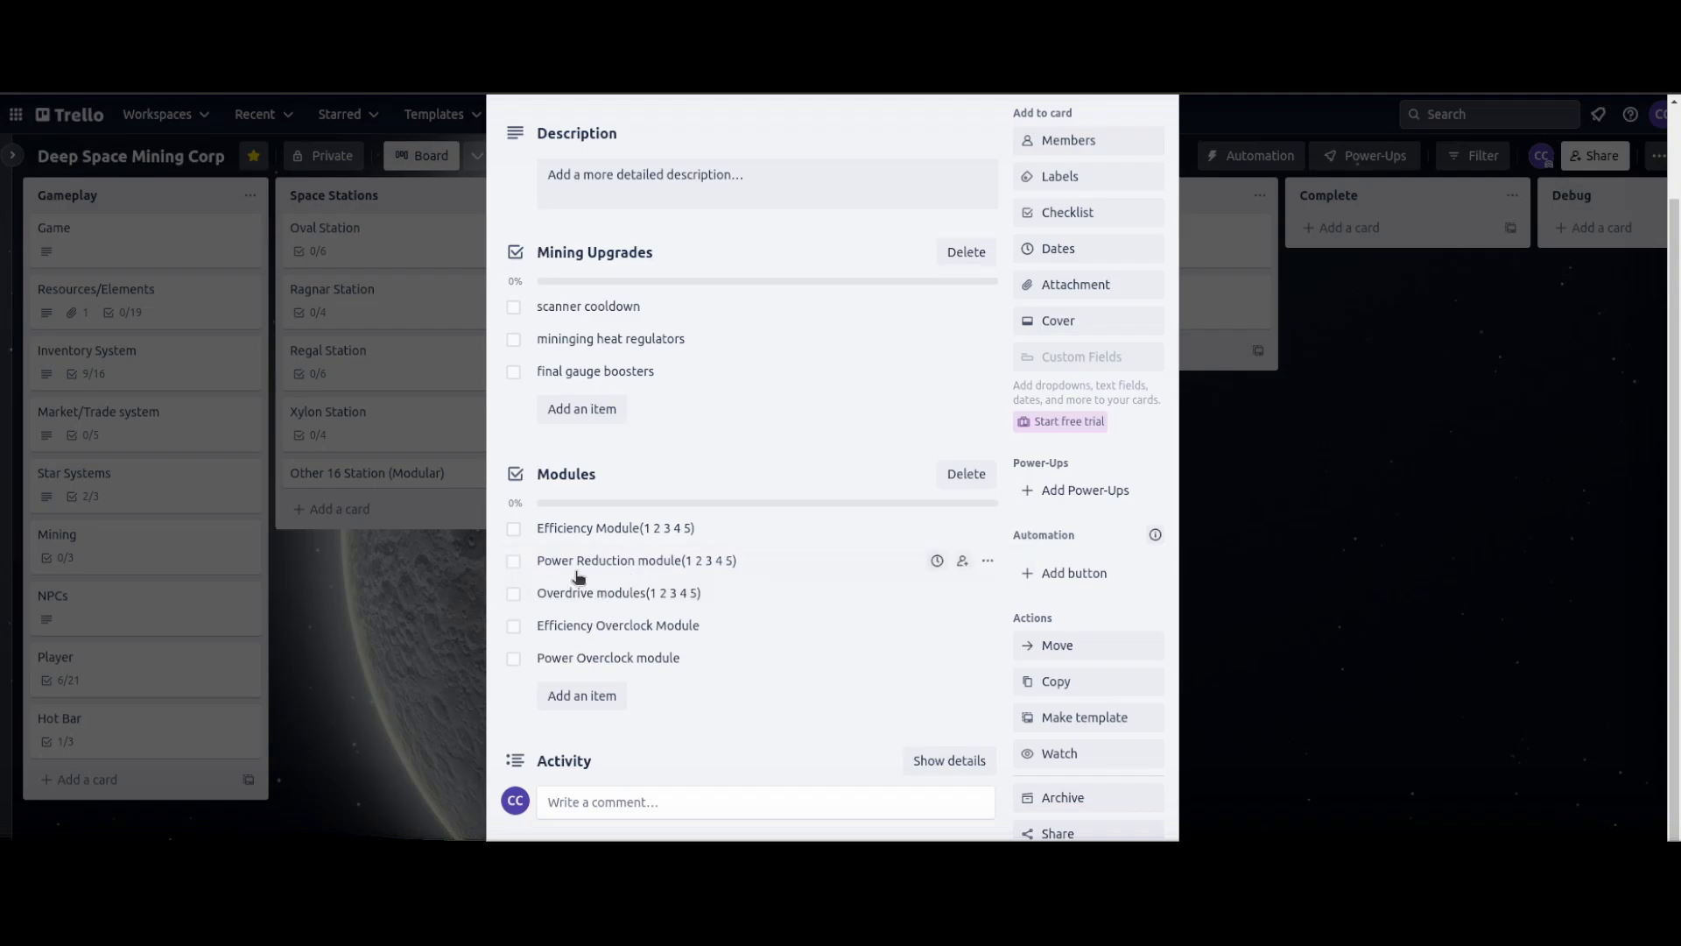
pyautogui.moveTo(576, 579)
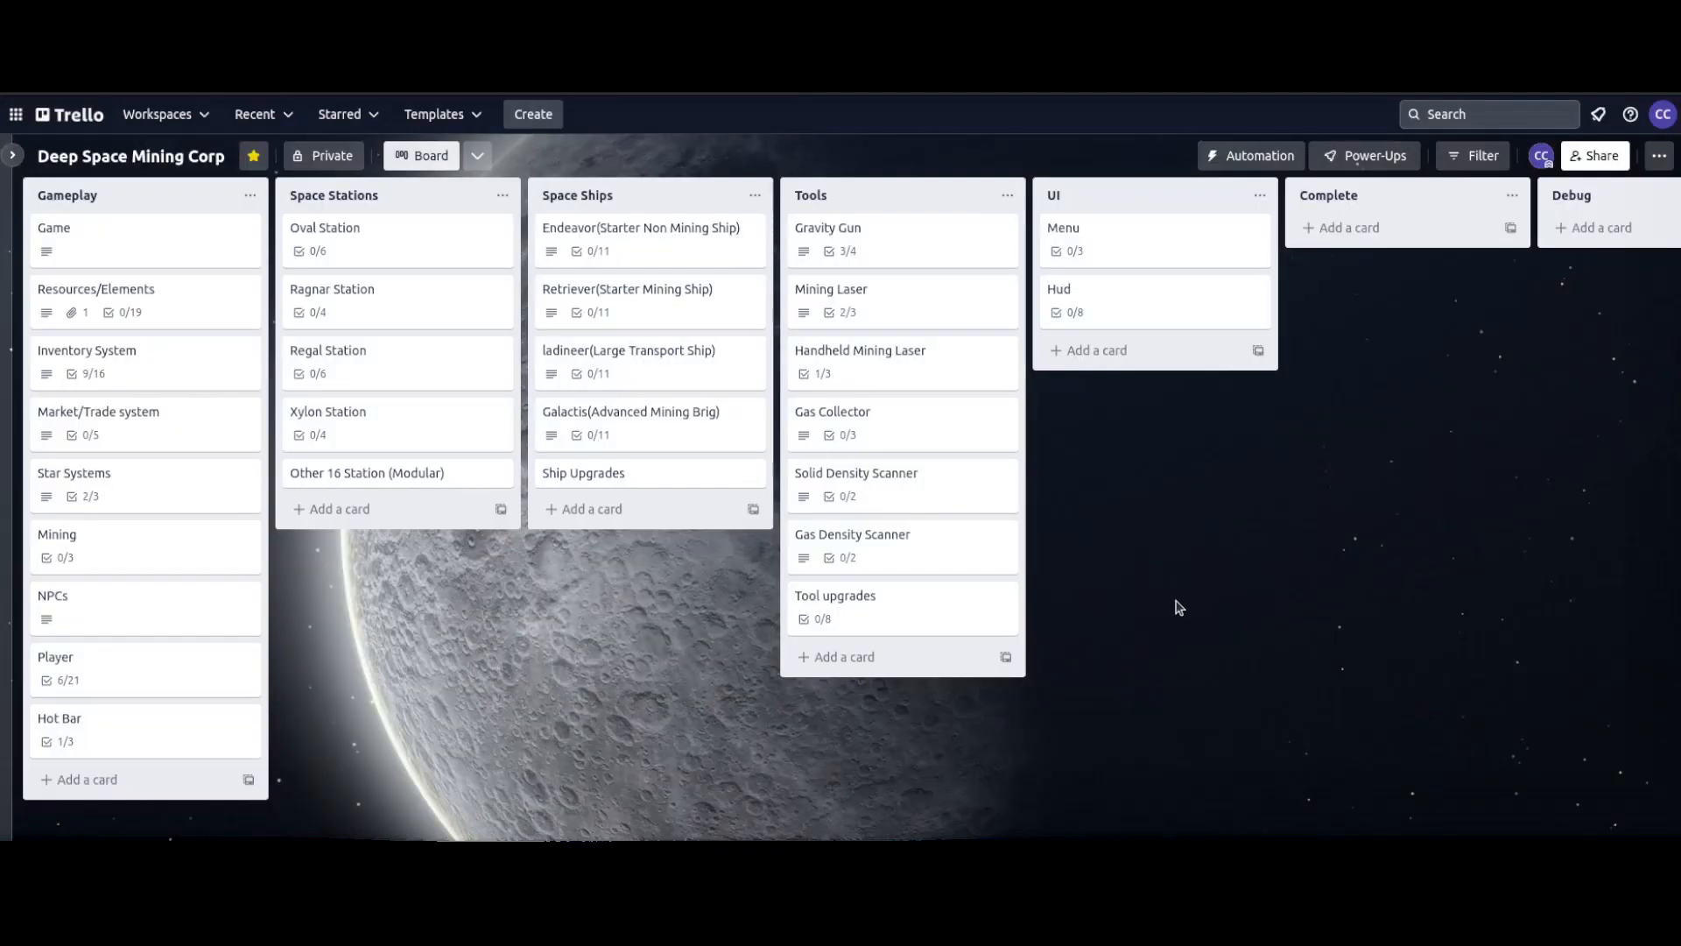
pyautogui.moveTo(620, 279)
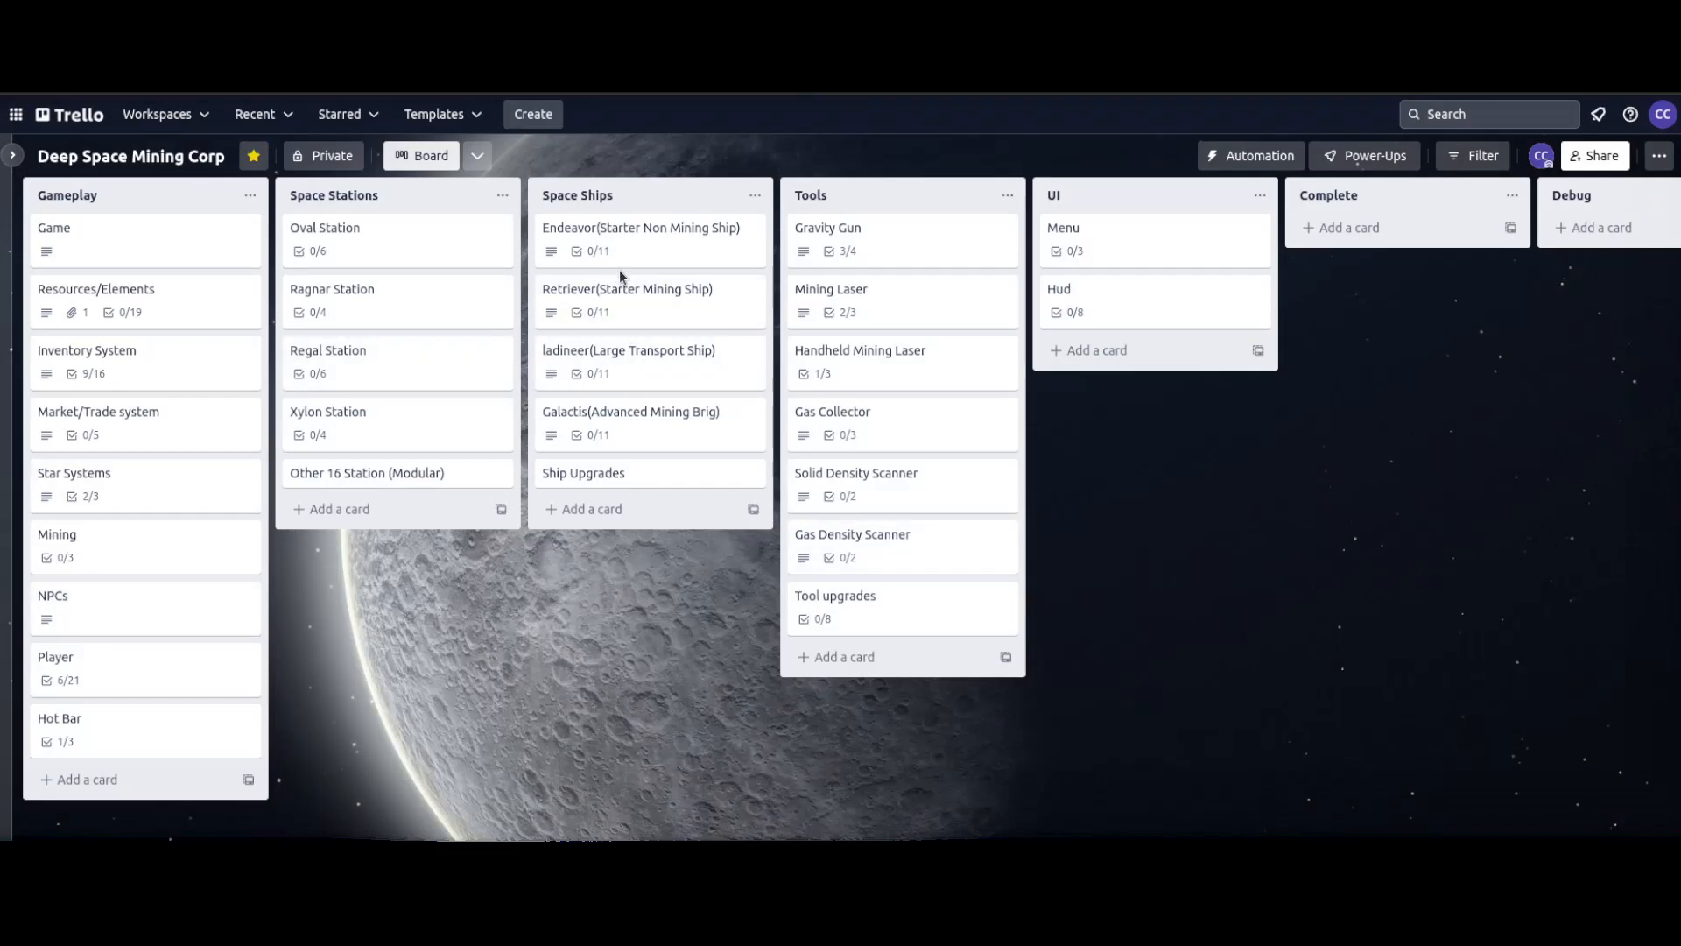
pyautogui.moveTo(632, 436)
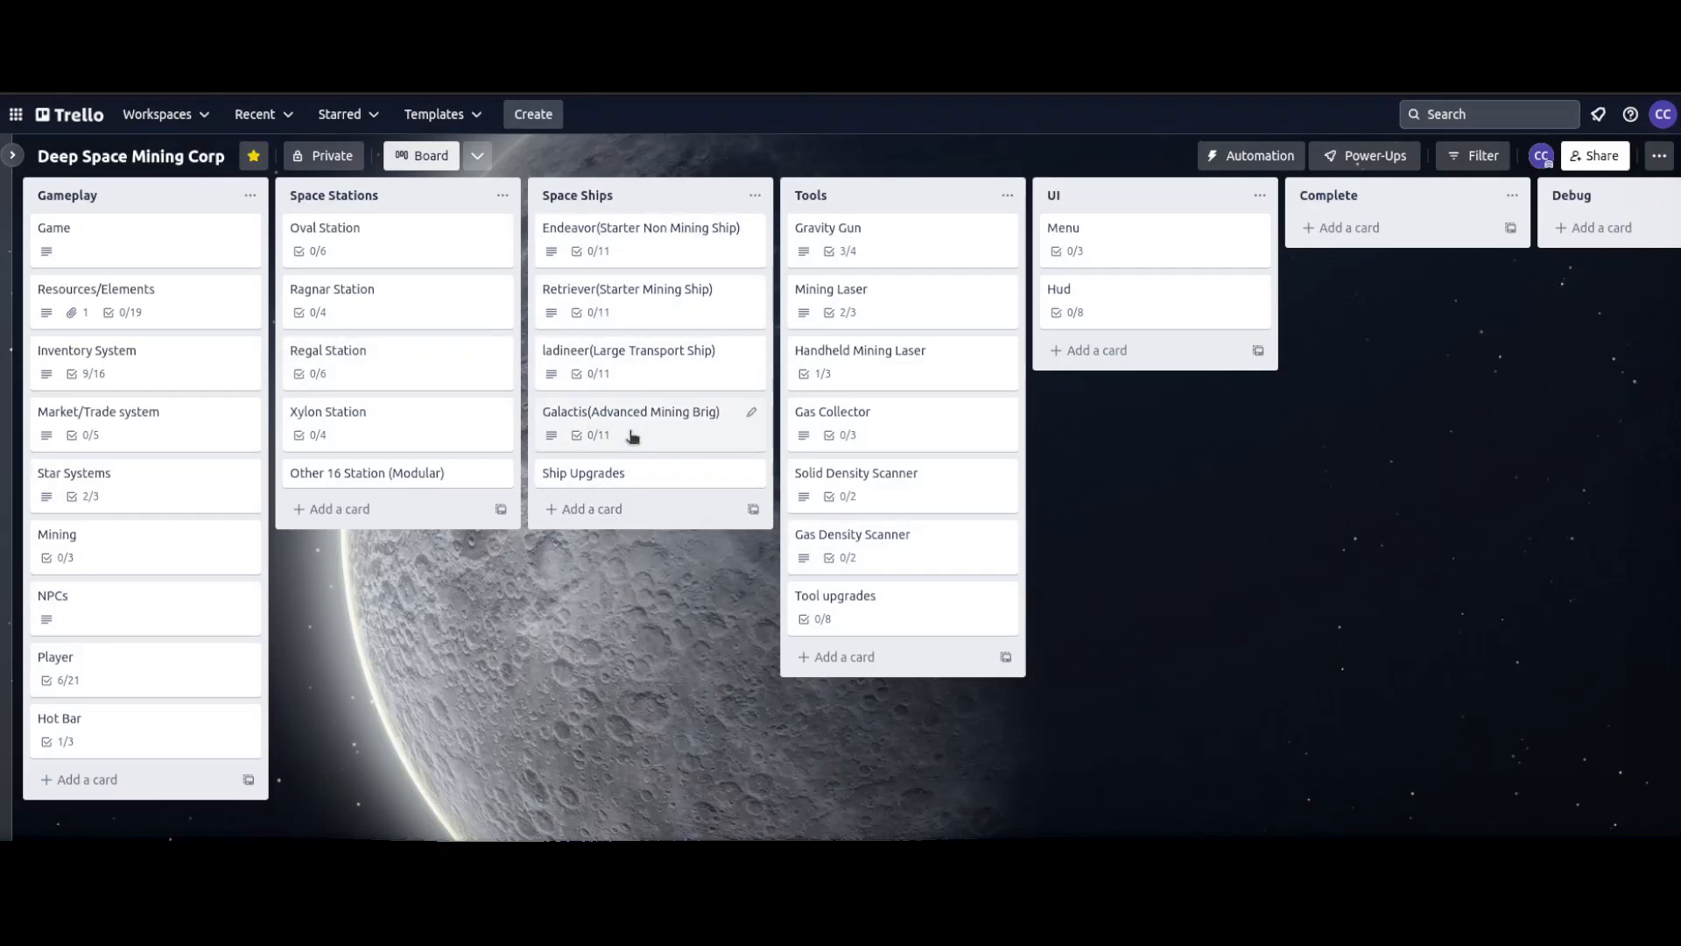
pyautogui.click(631, 411)
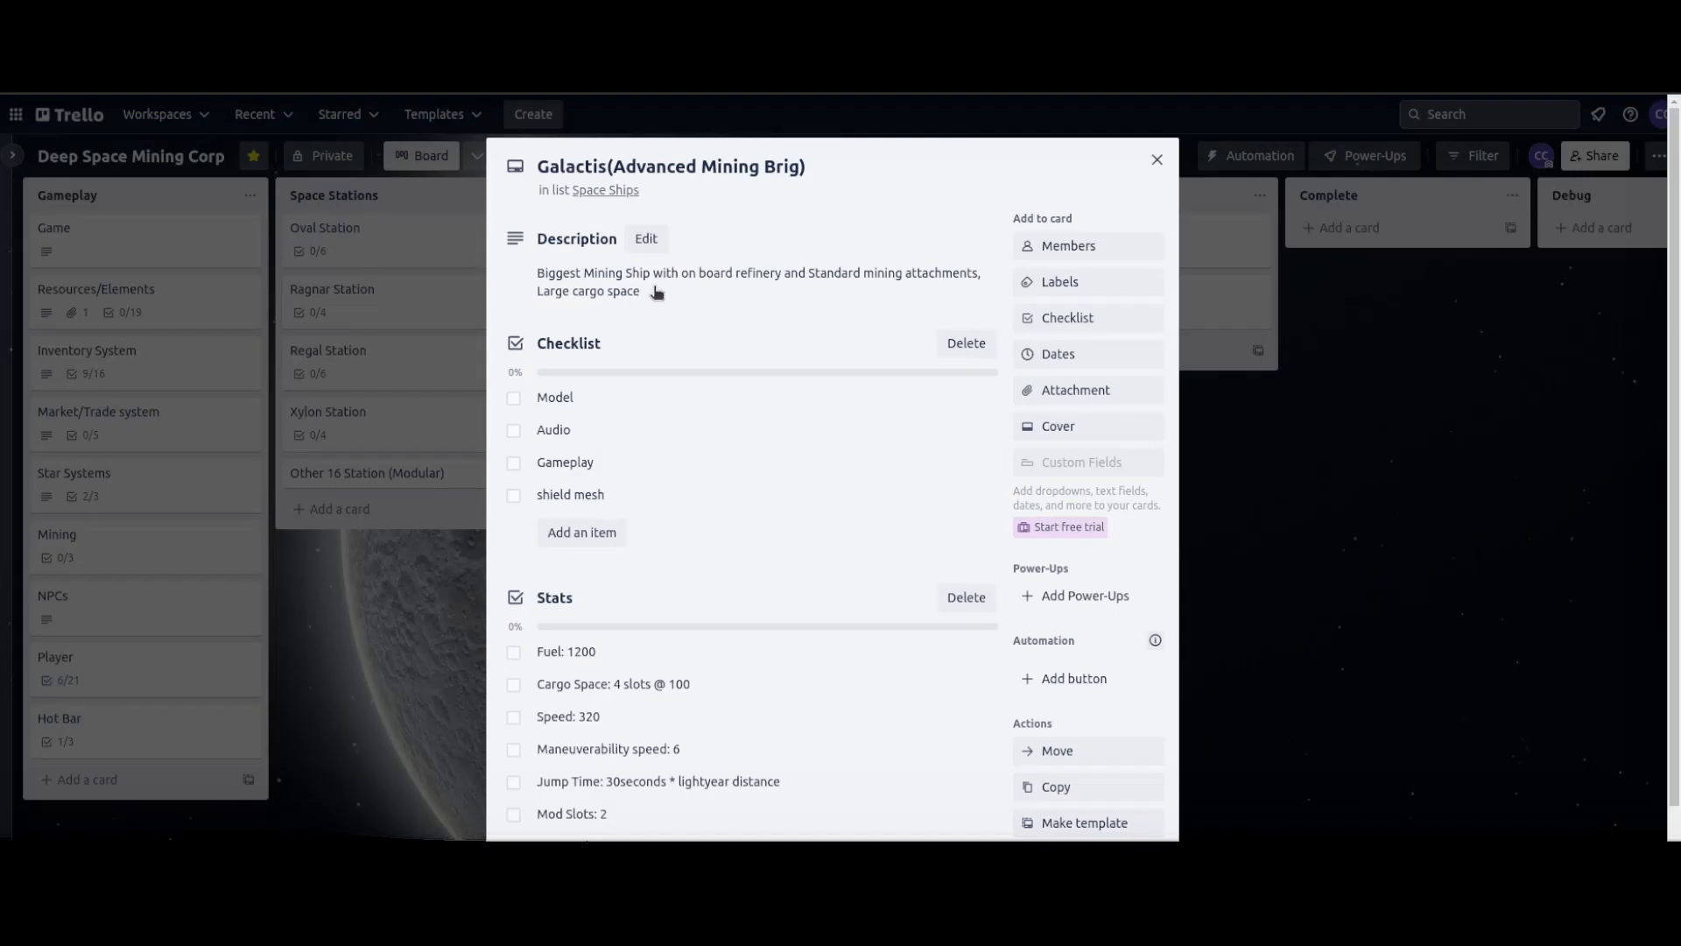
pyautogui.moveTo(1177, 180)
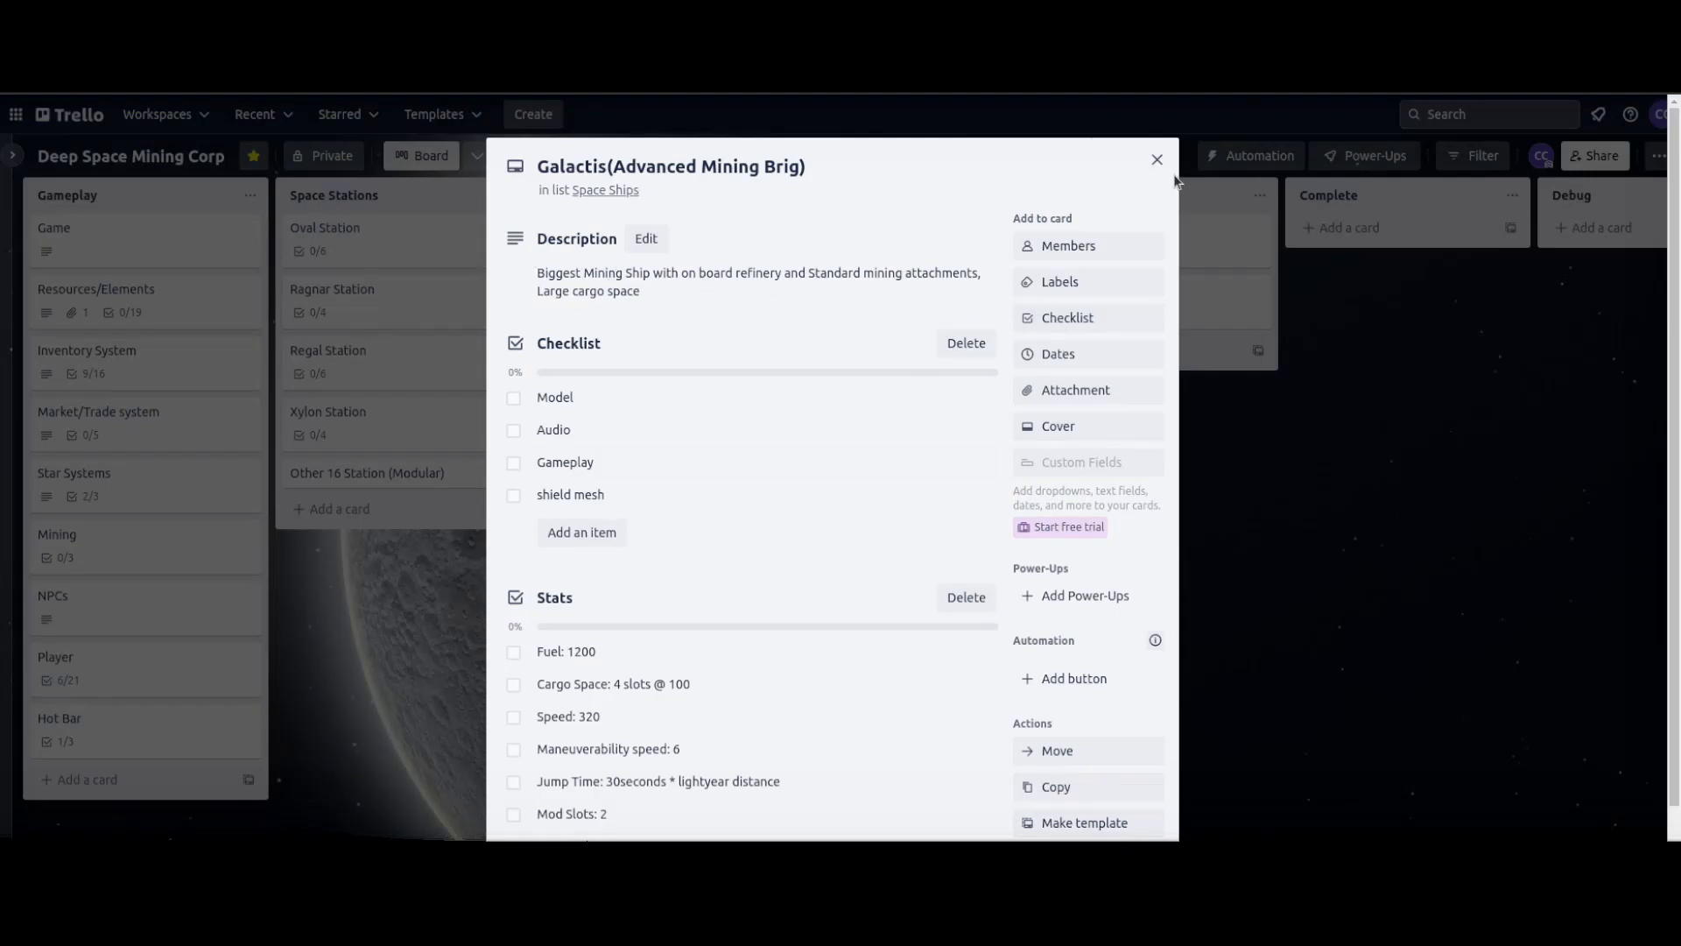
pyautogui.click(1156, 159)
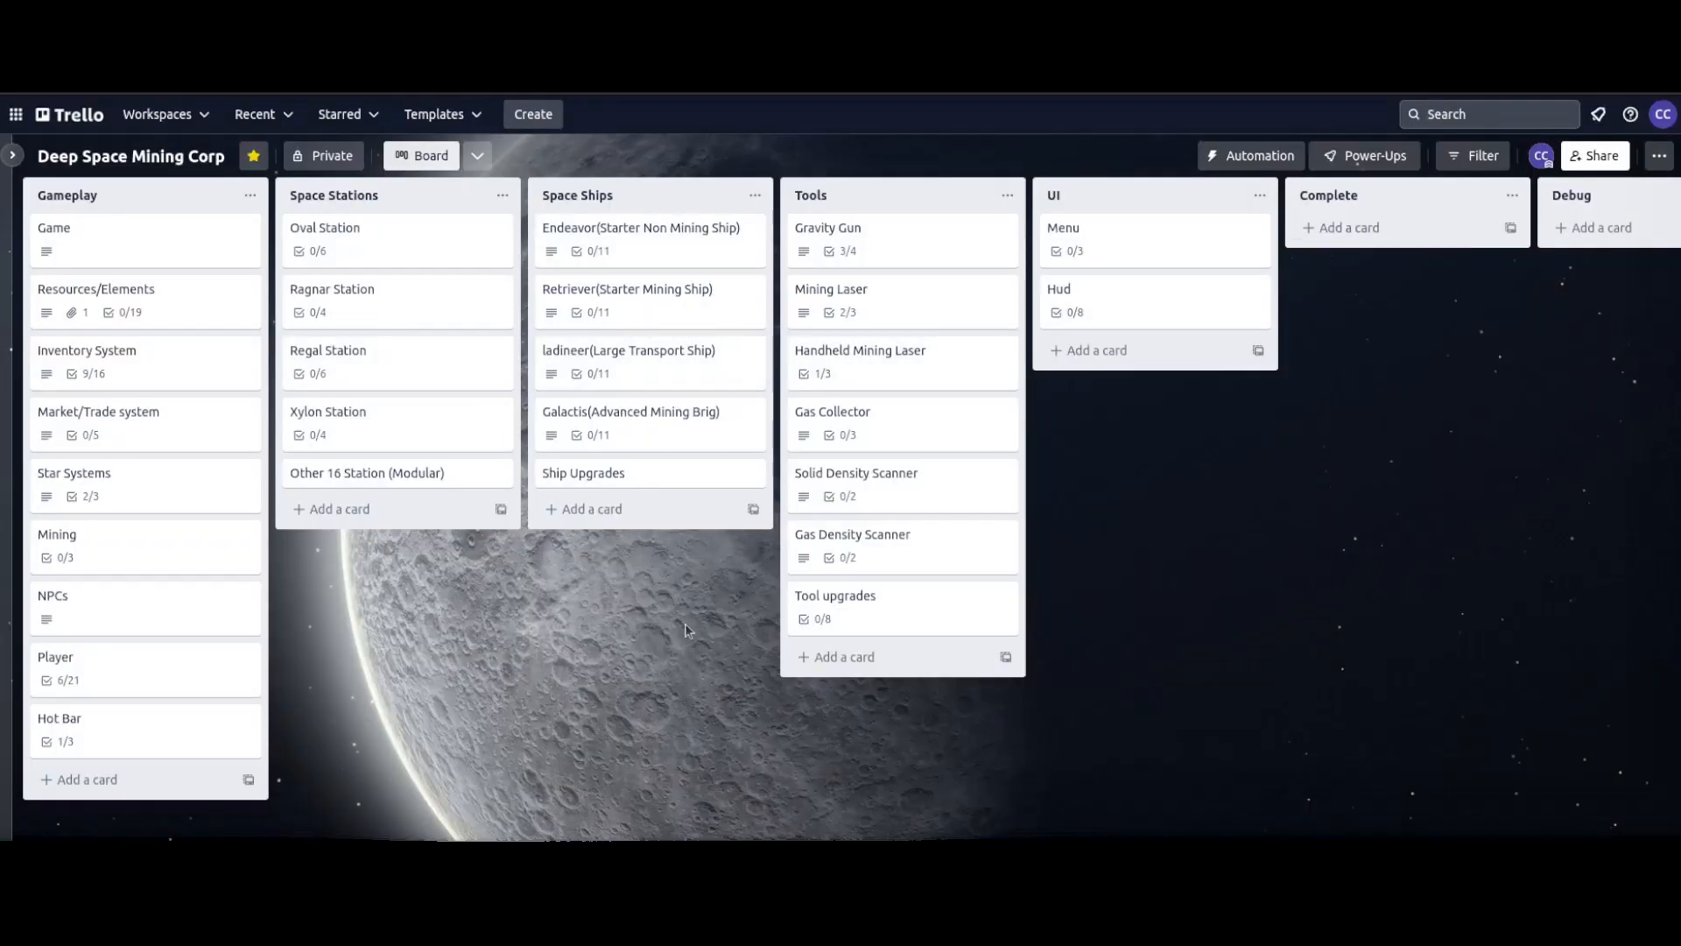
pyautogui.click(583, 472)
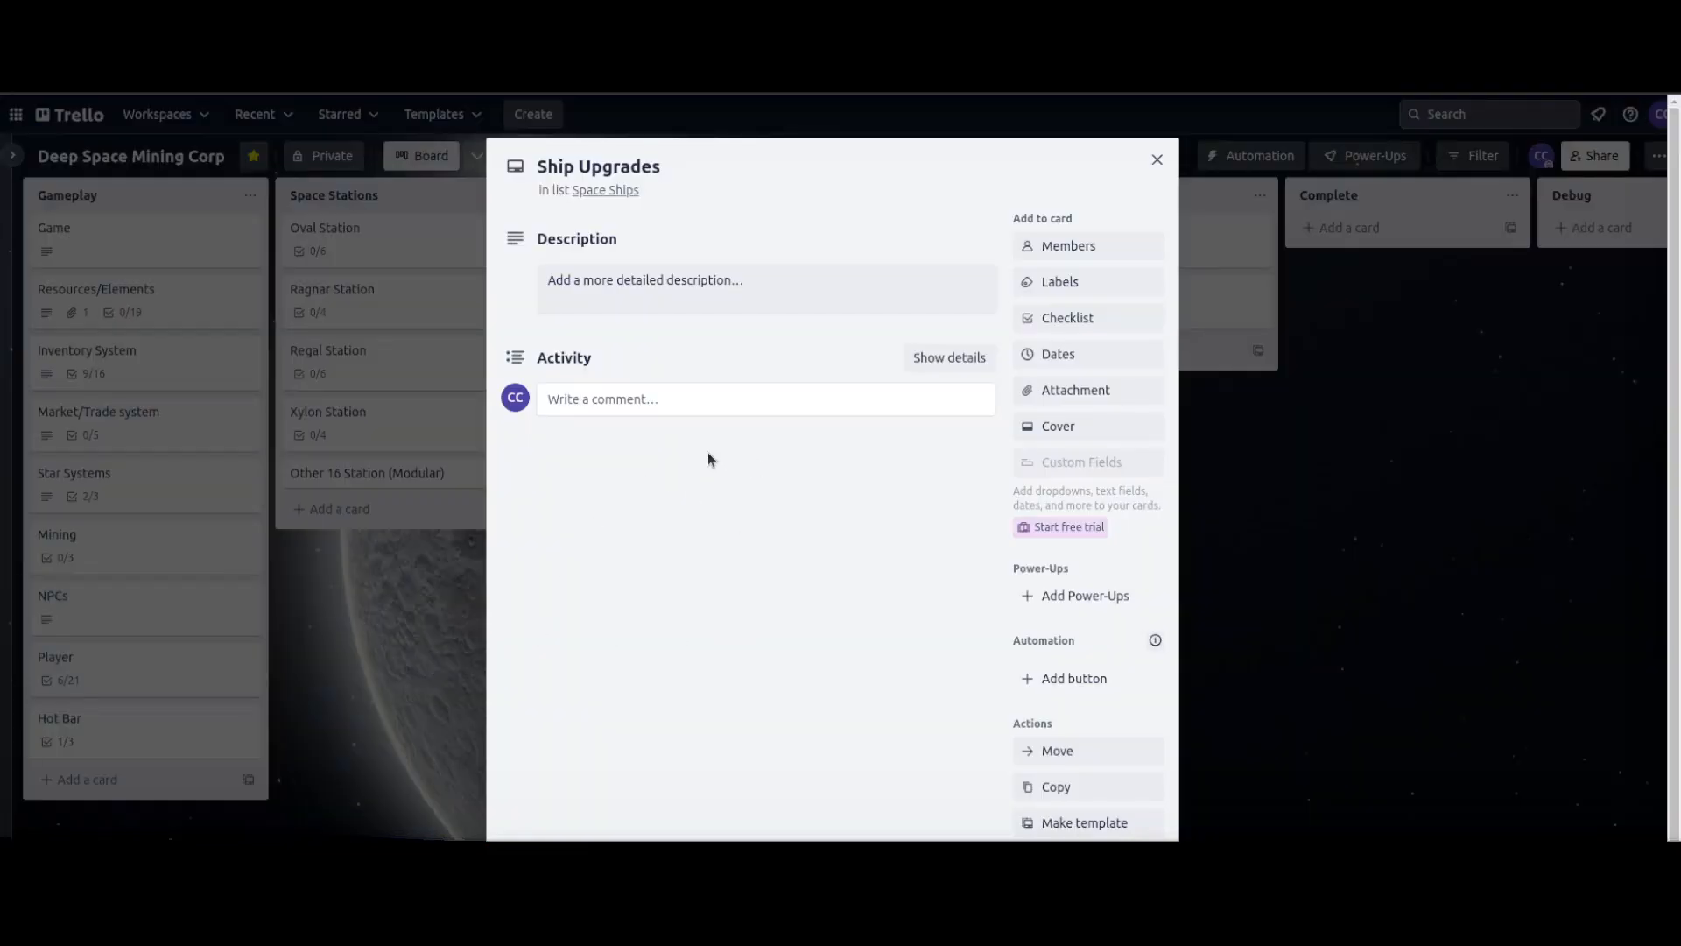
pyautogui.click(1157, 159)
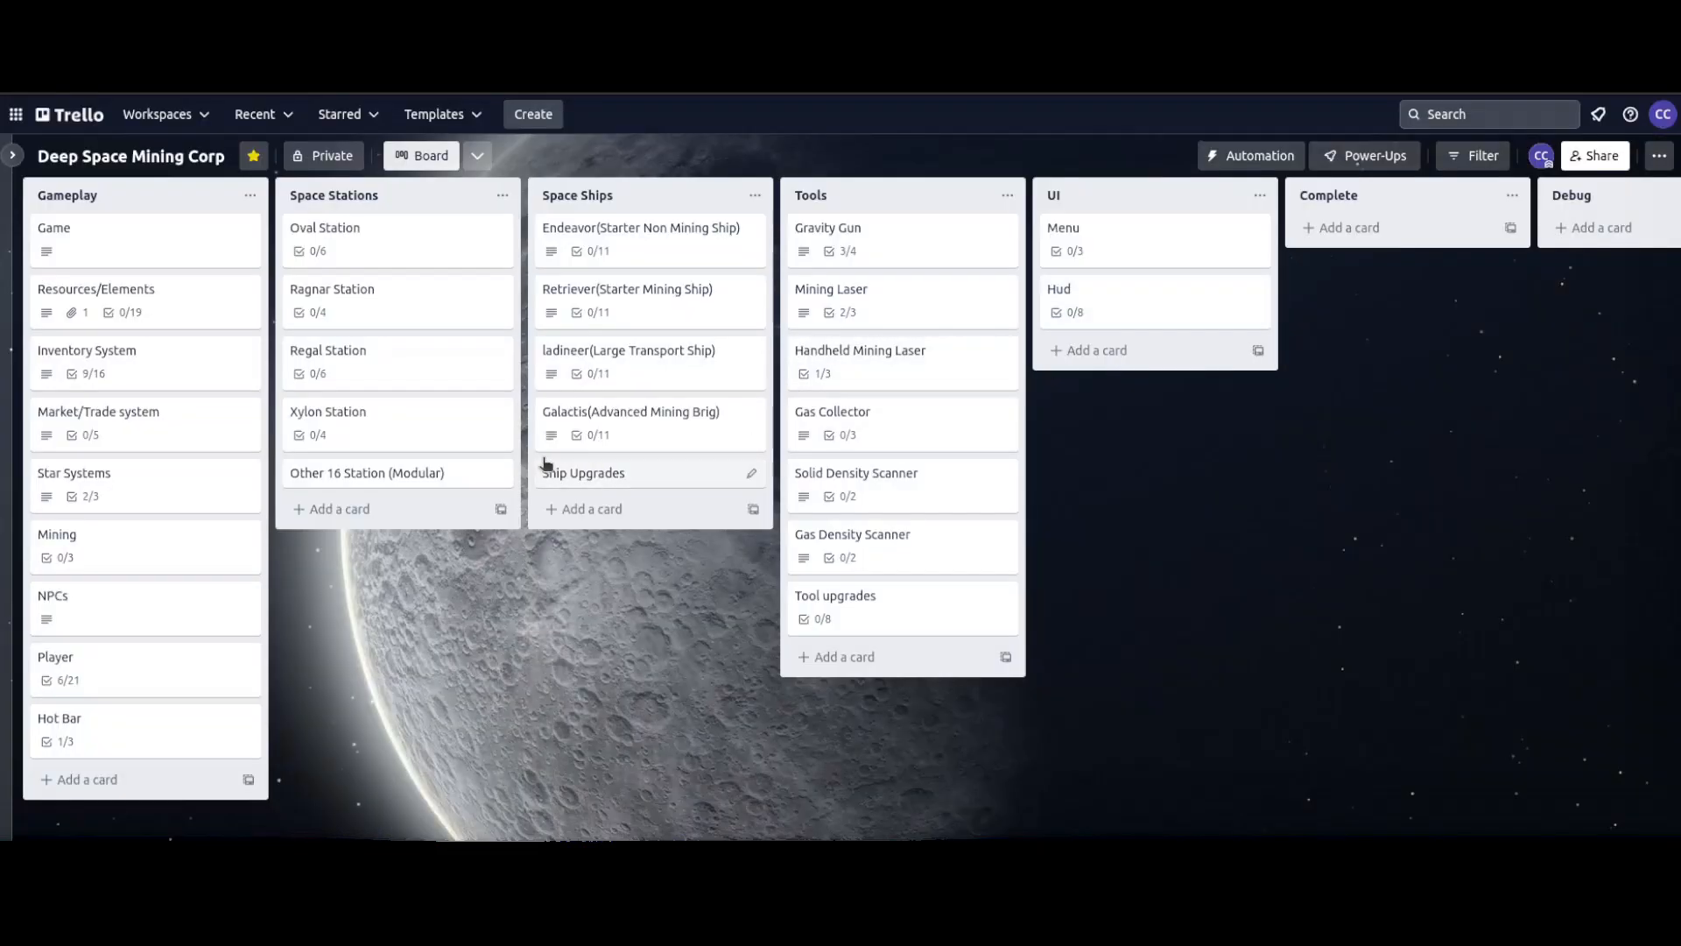
pyautogui.moveTo(107, 594)
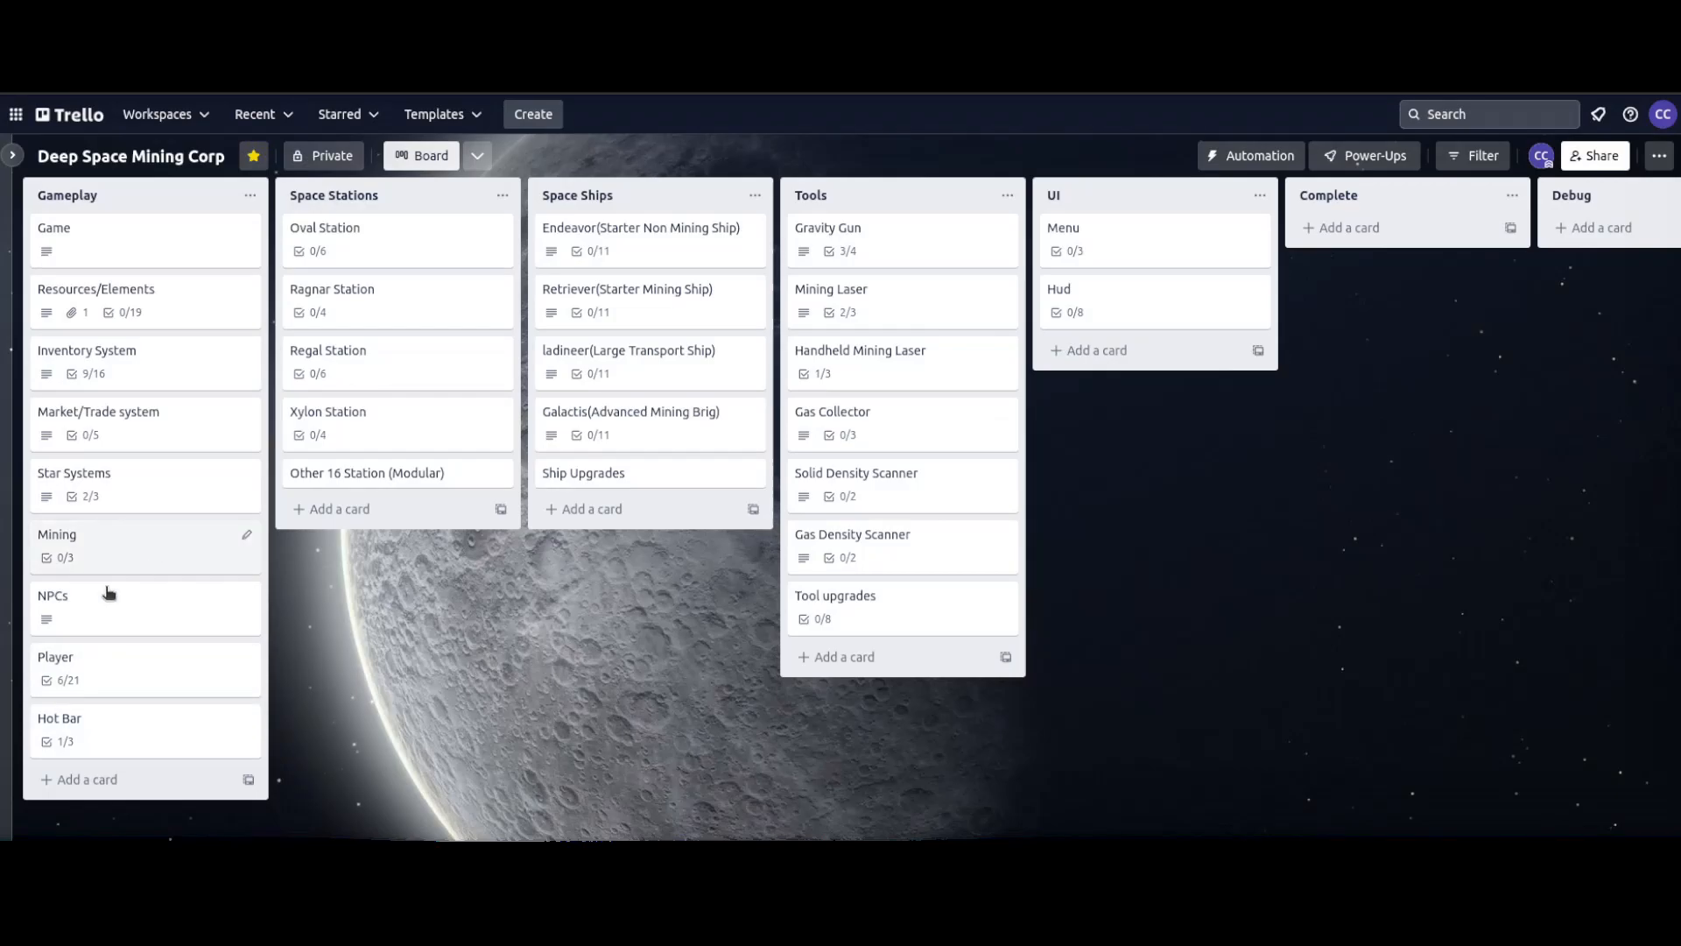
pyautogui.click(95, 289)
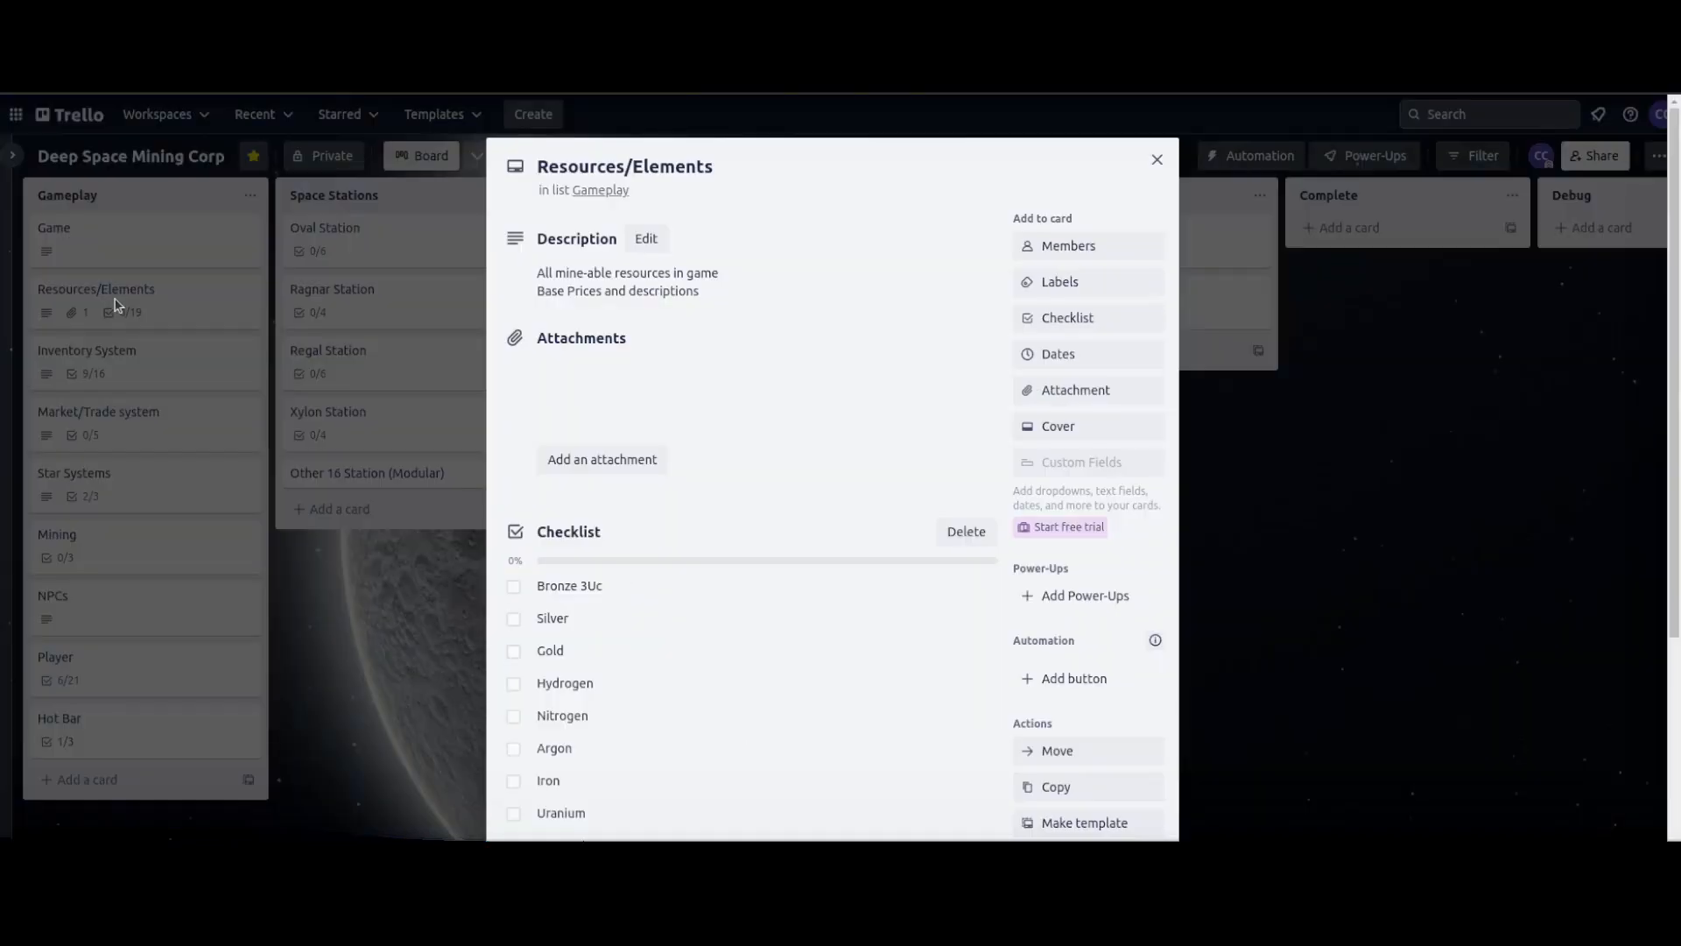
pyautogui.scroll(-3)
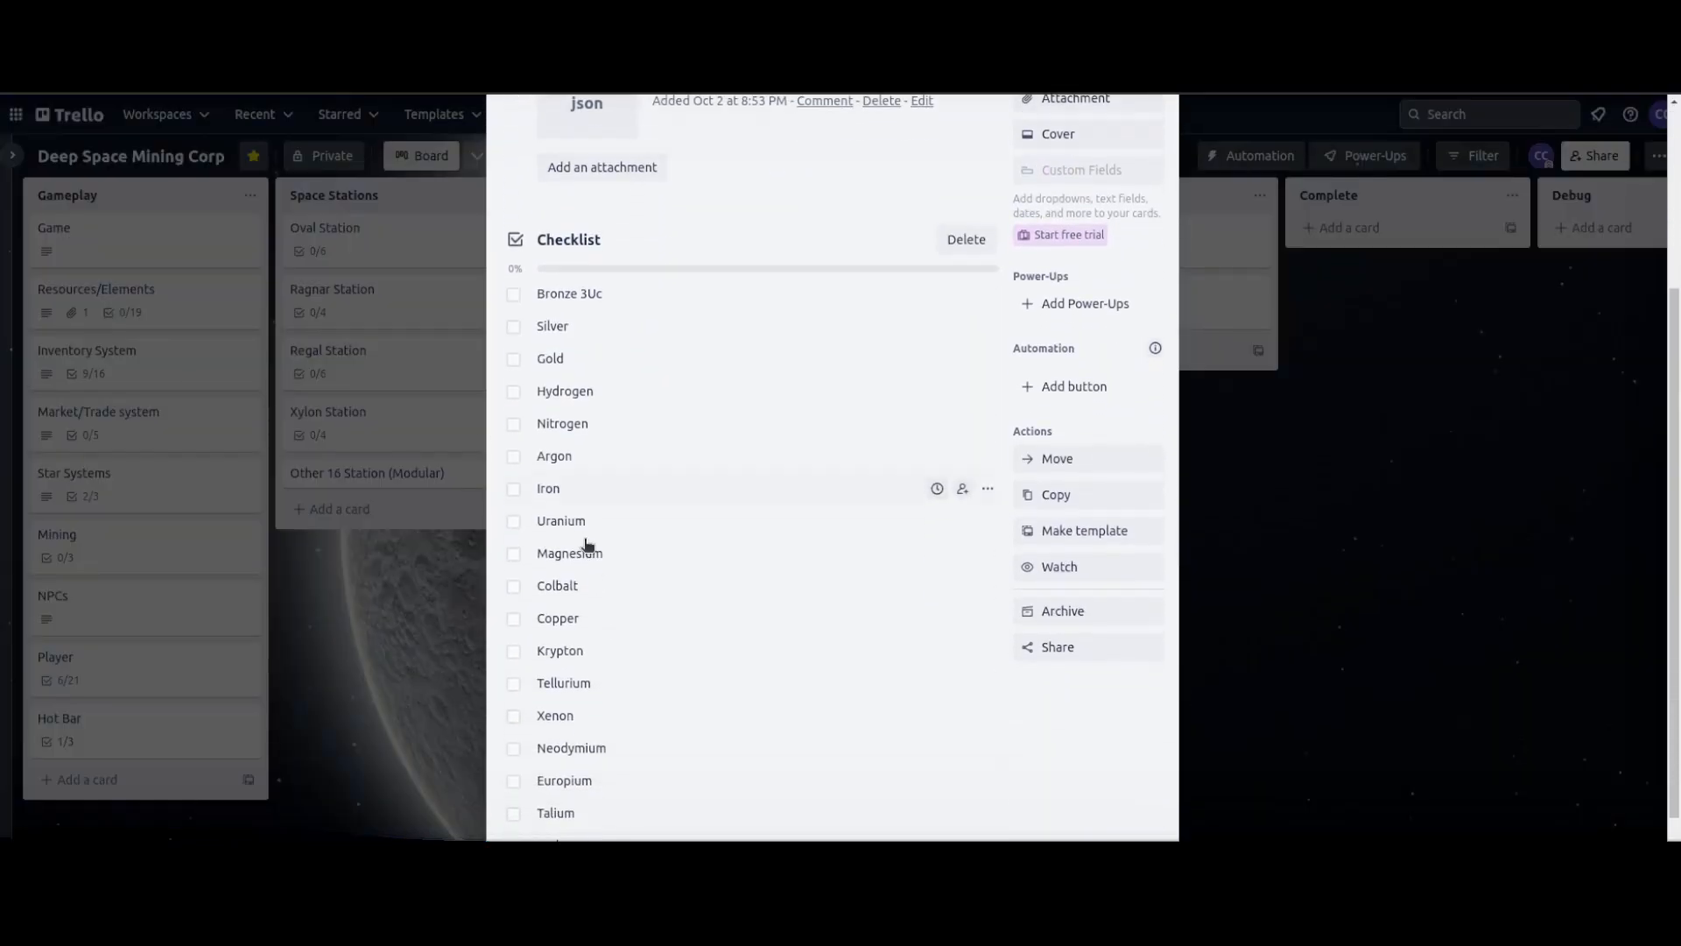
pyautogui.scroll(3)
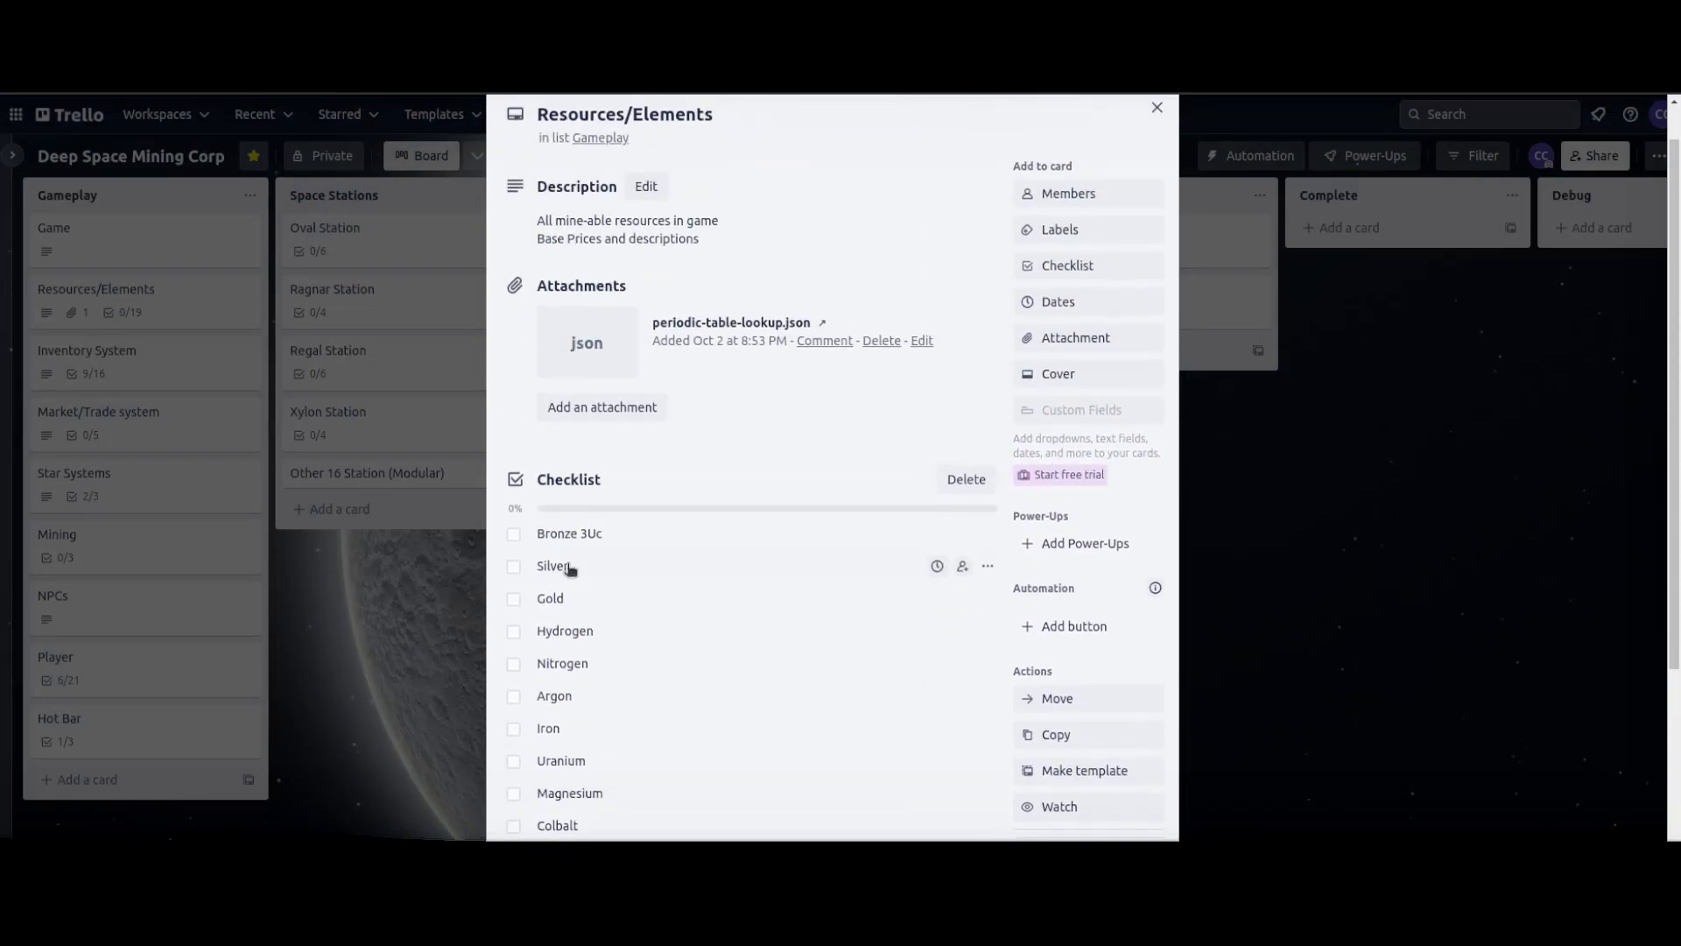
pyautogui.scroll(-3)
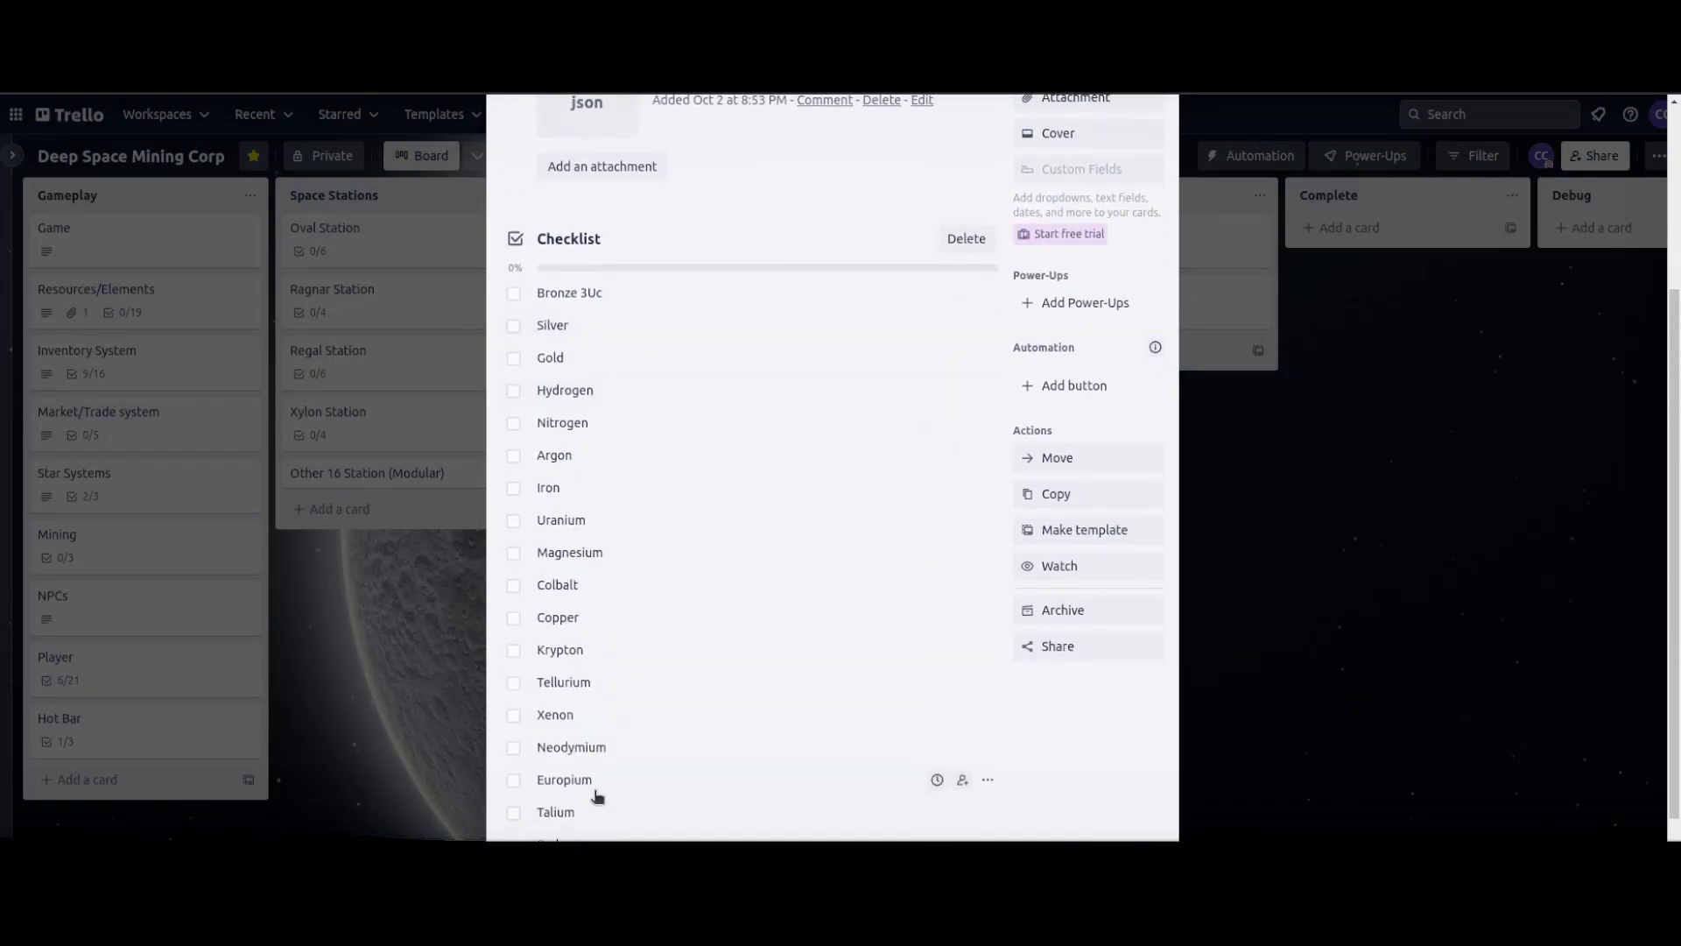
pyautogui.scroll(3)
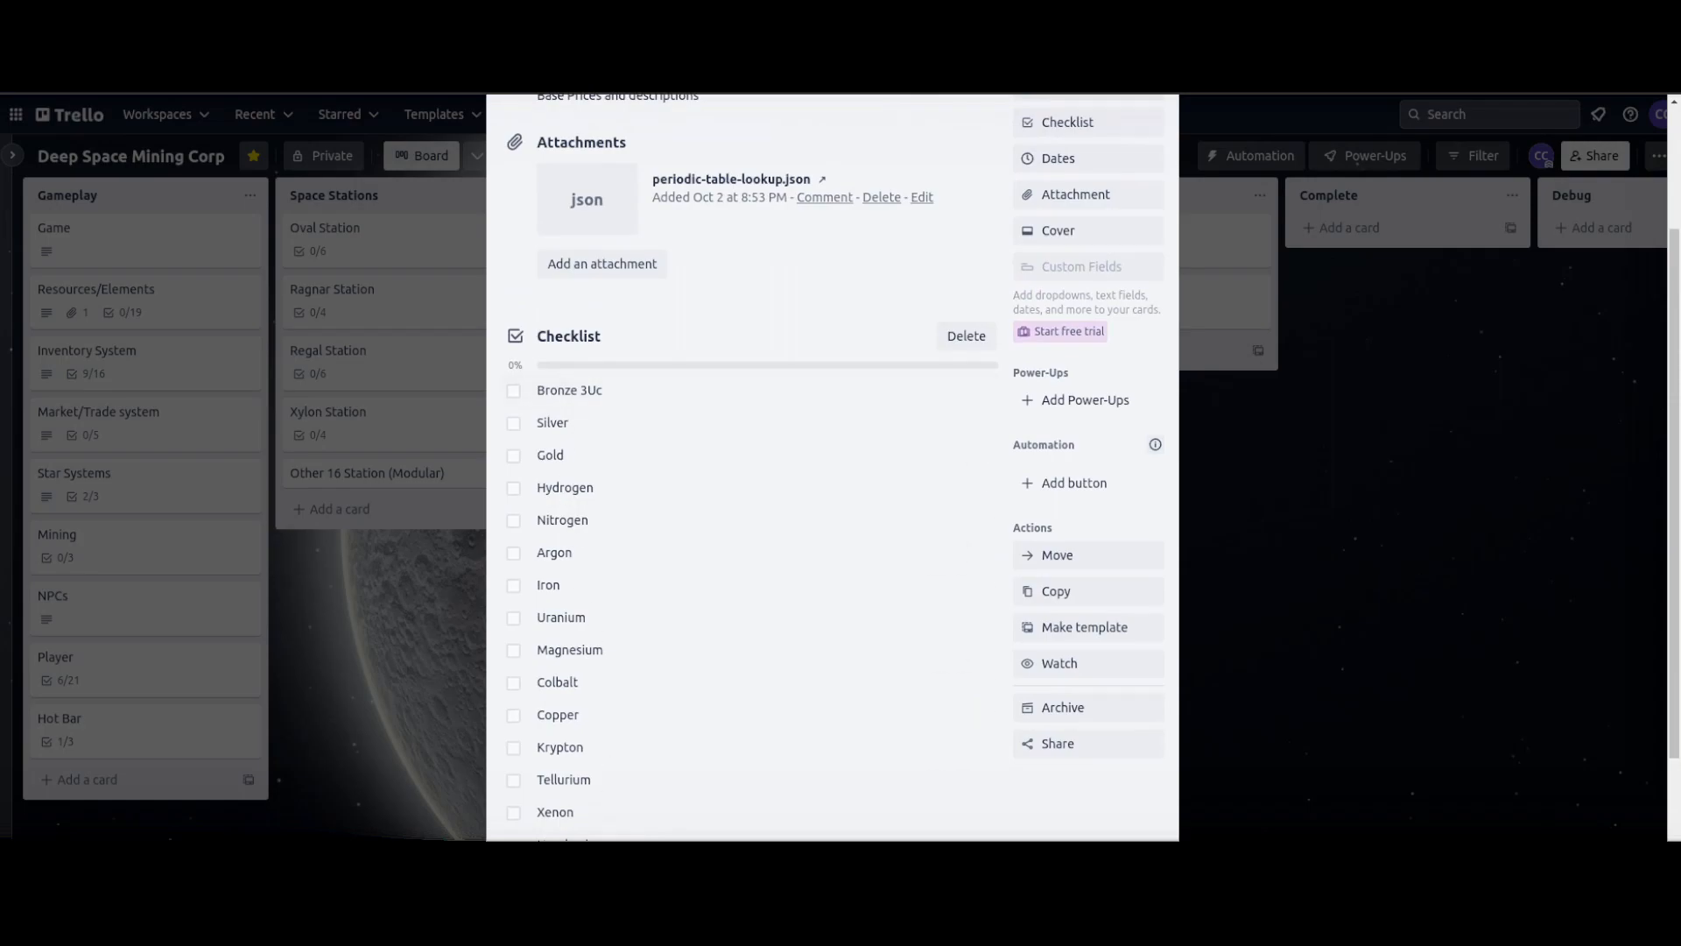
pyautogui.scroll(-3)
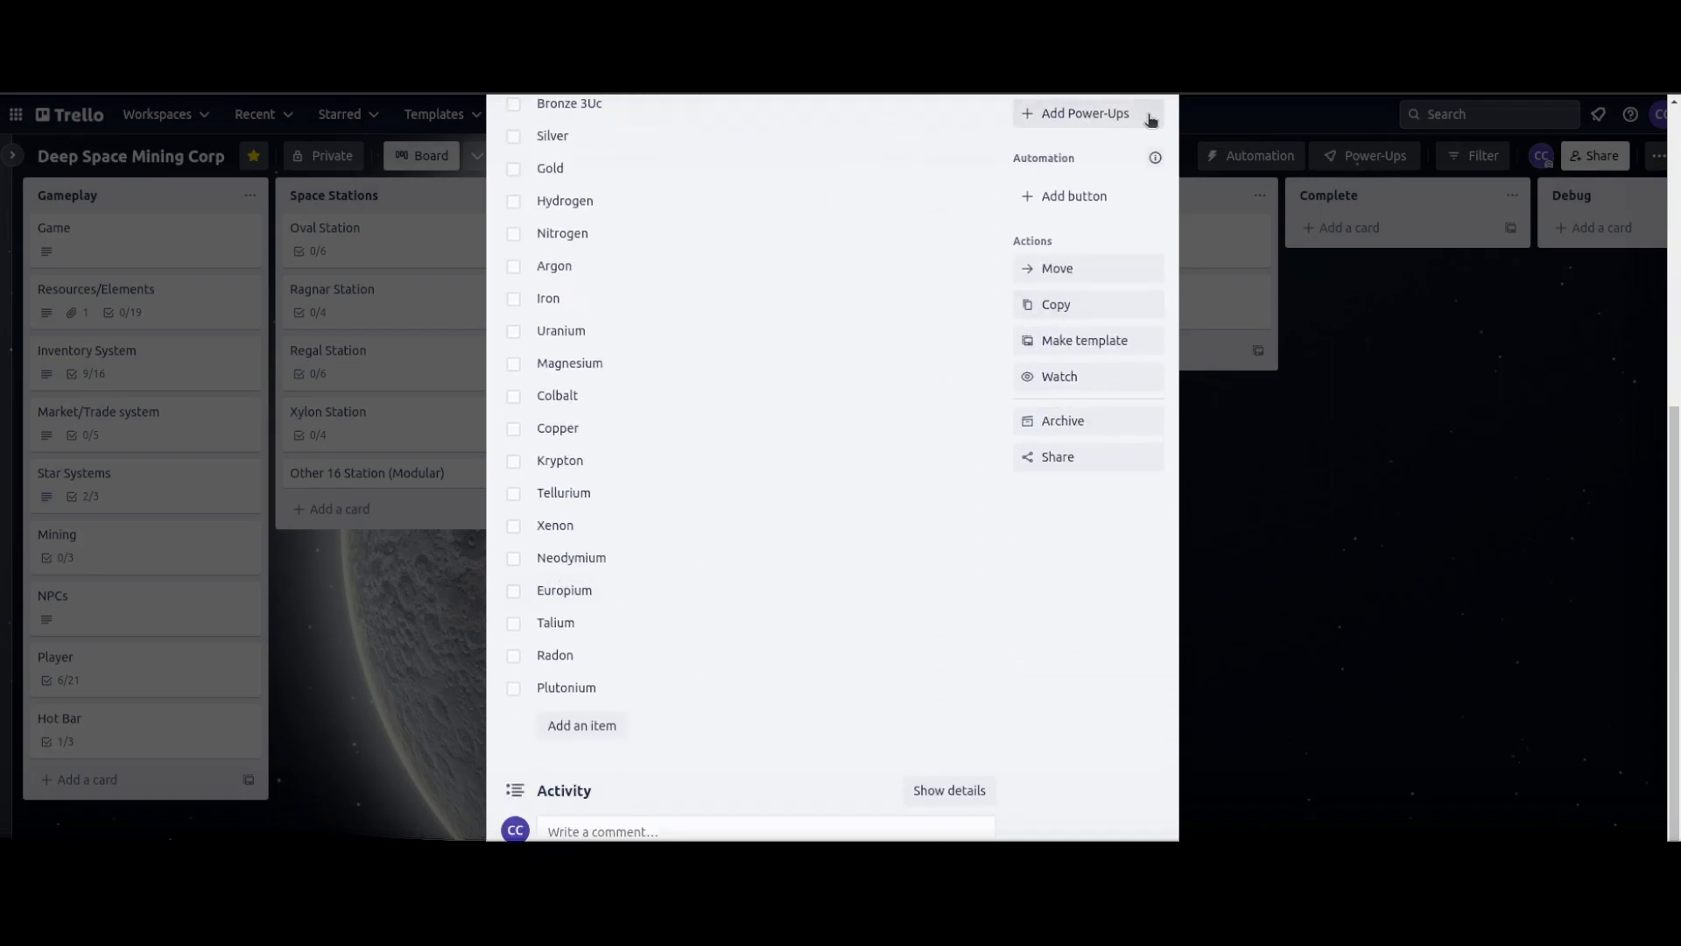
pyautogui.scroll(3)
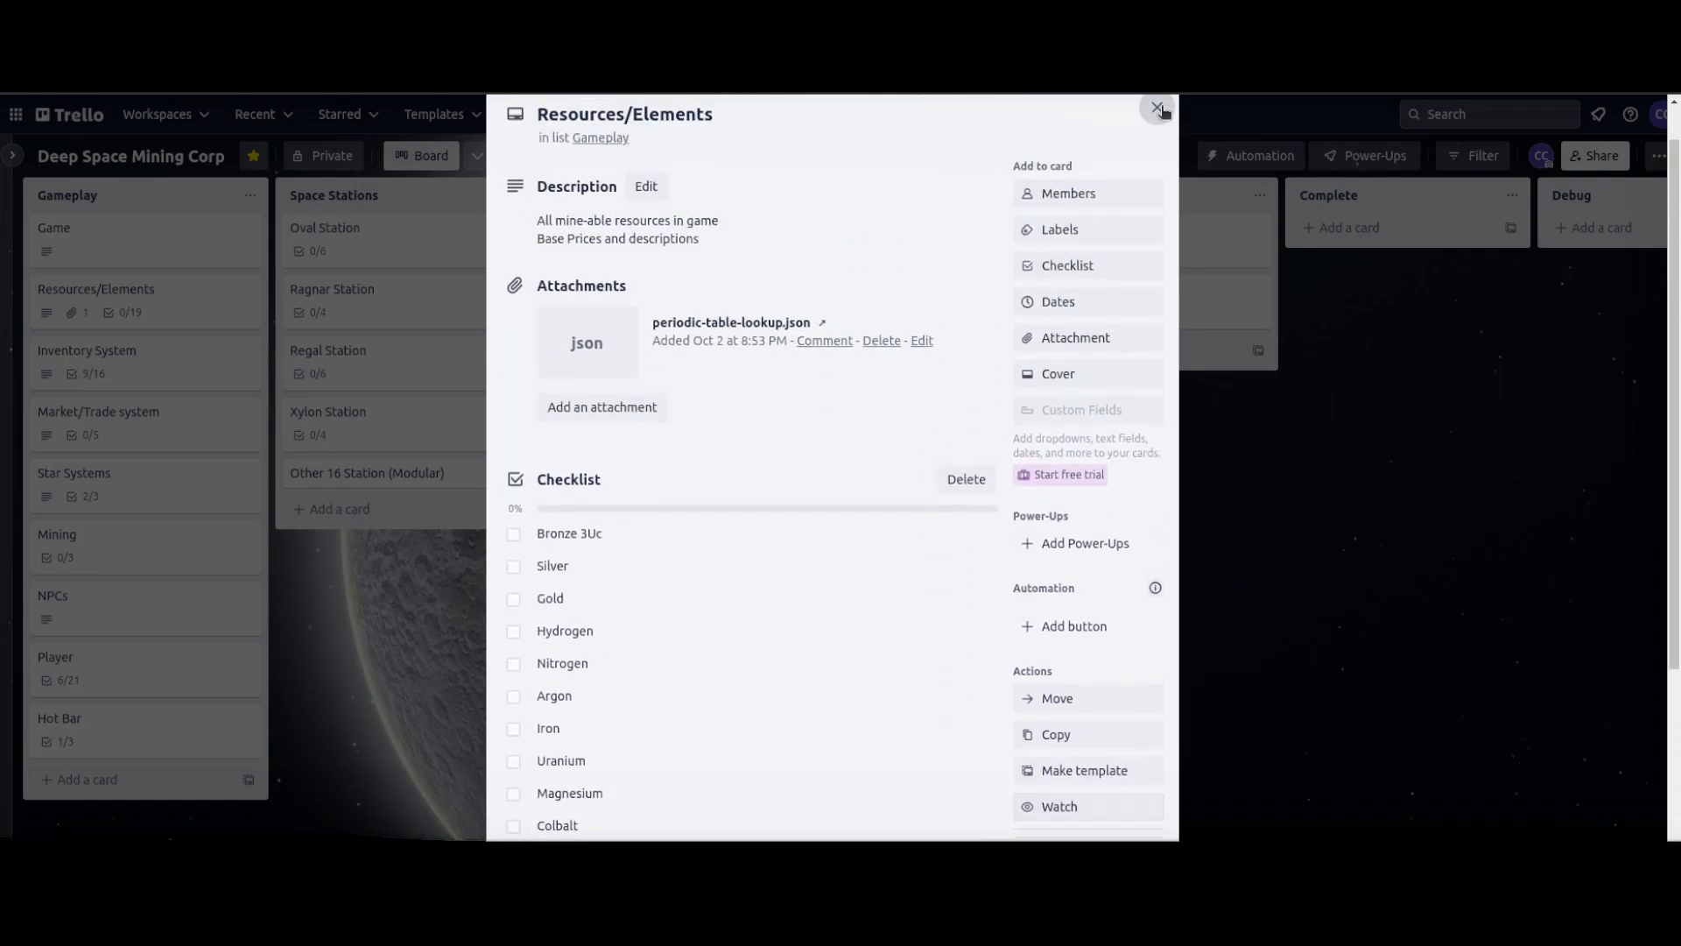
pyautogui.click(1156, 109)
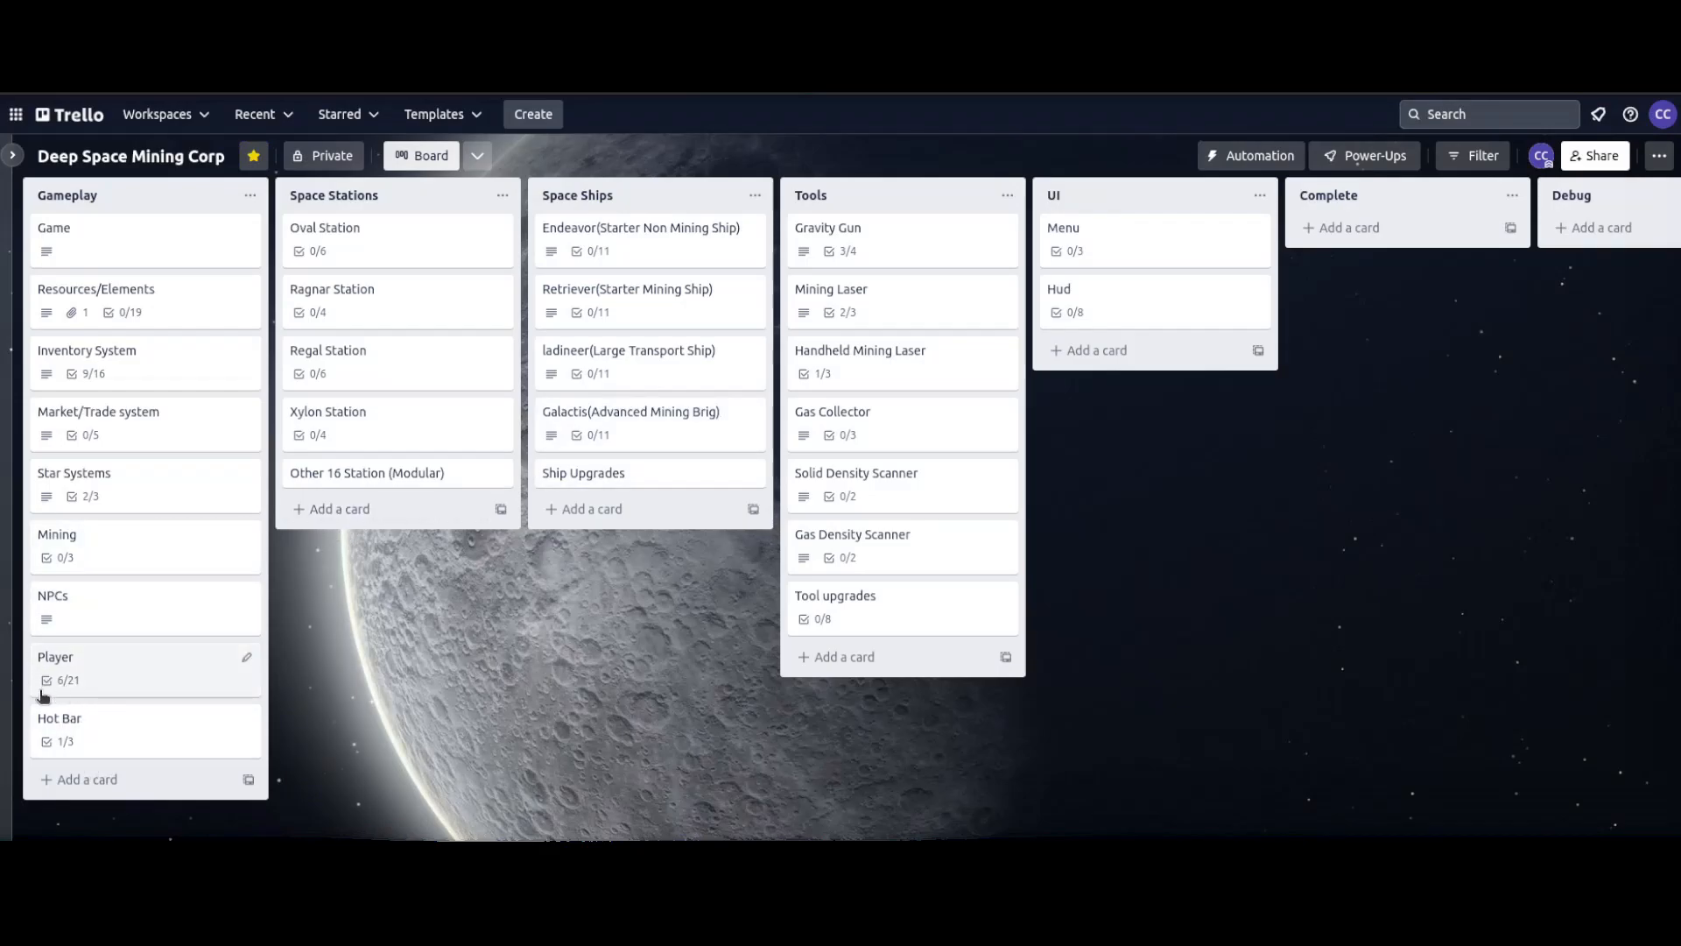
# In the Player card tick the EVA-to-walking transition task and scroll through the rest
pyautogui.click(54, 657)
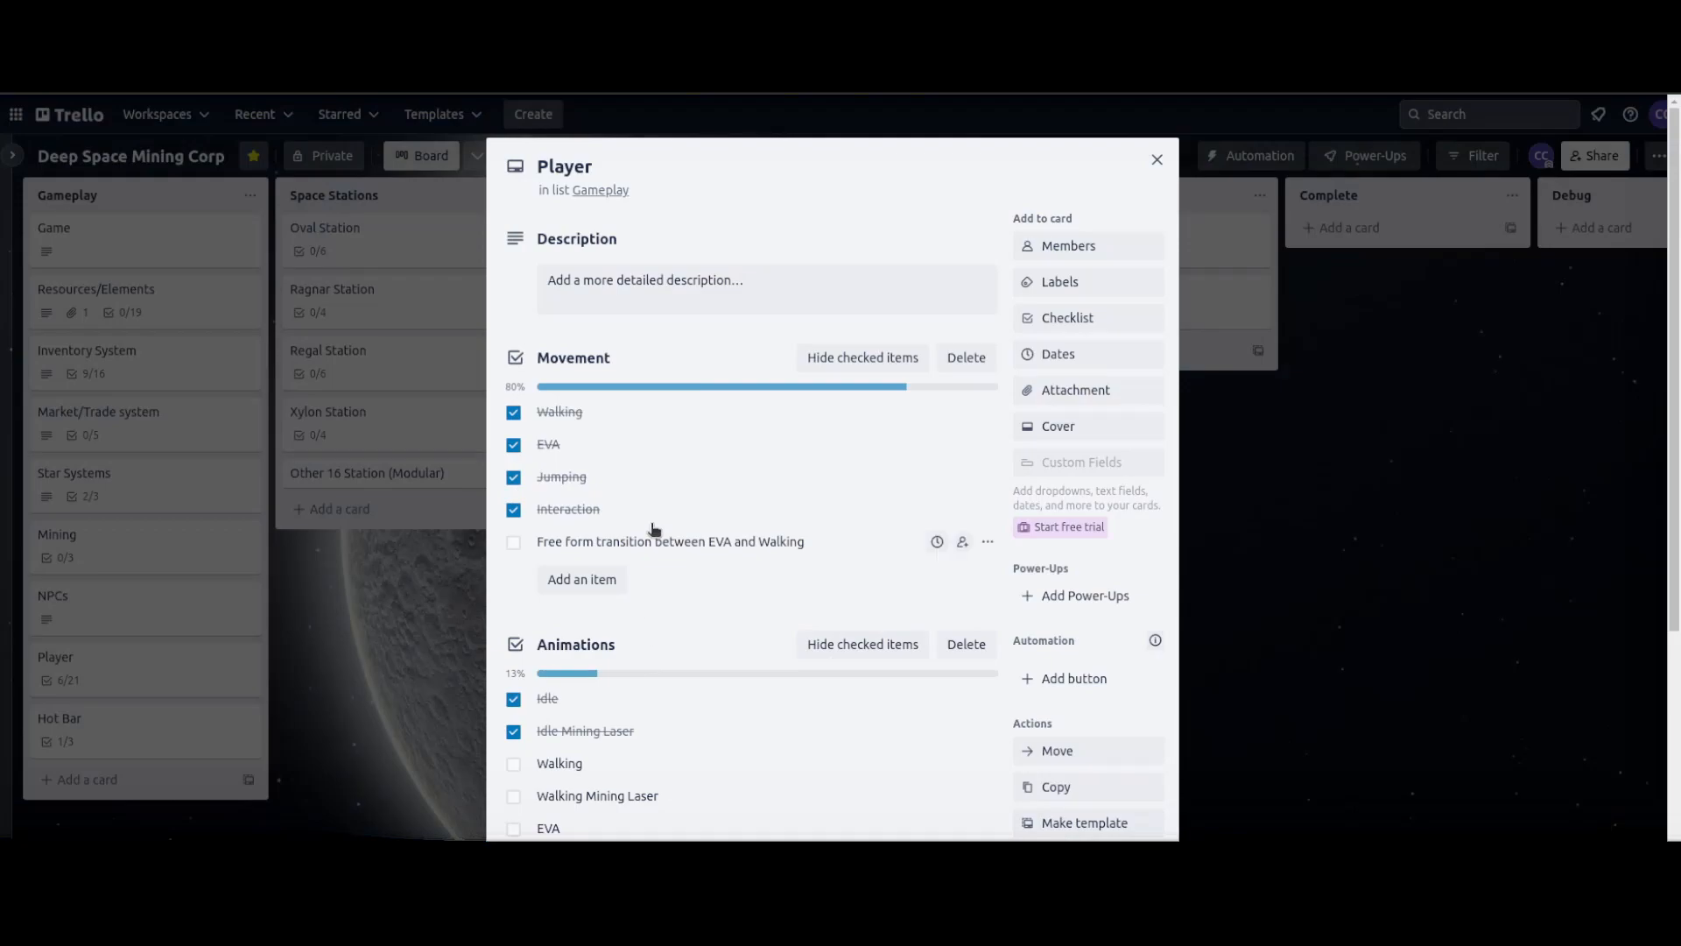
pyautogui.scroll(-3)
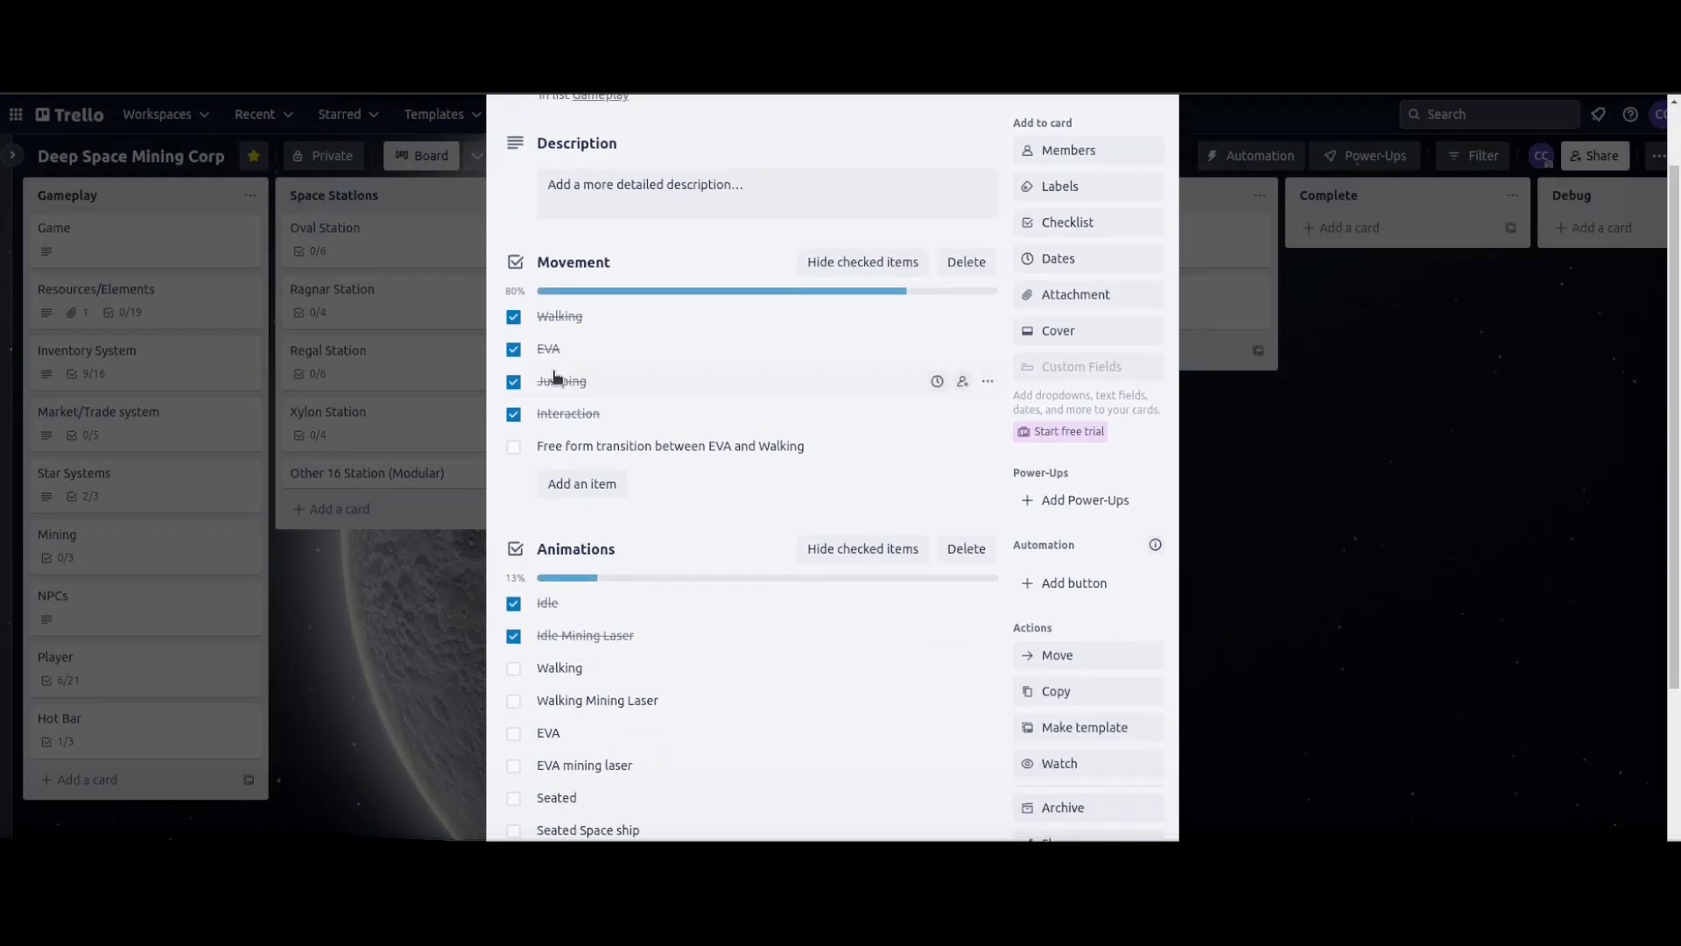
pyautogui.moveTo(874, 480)
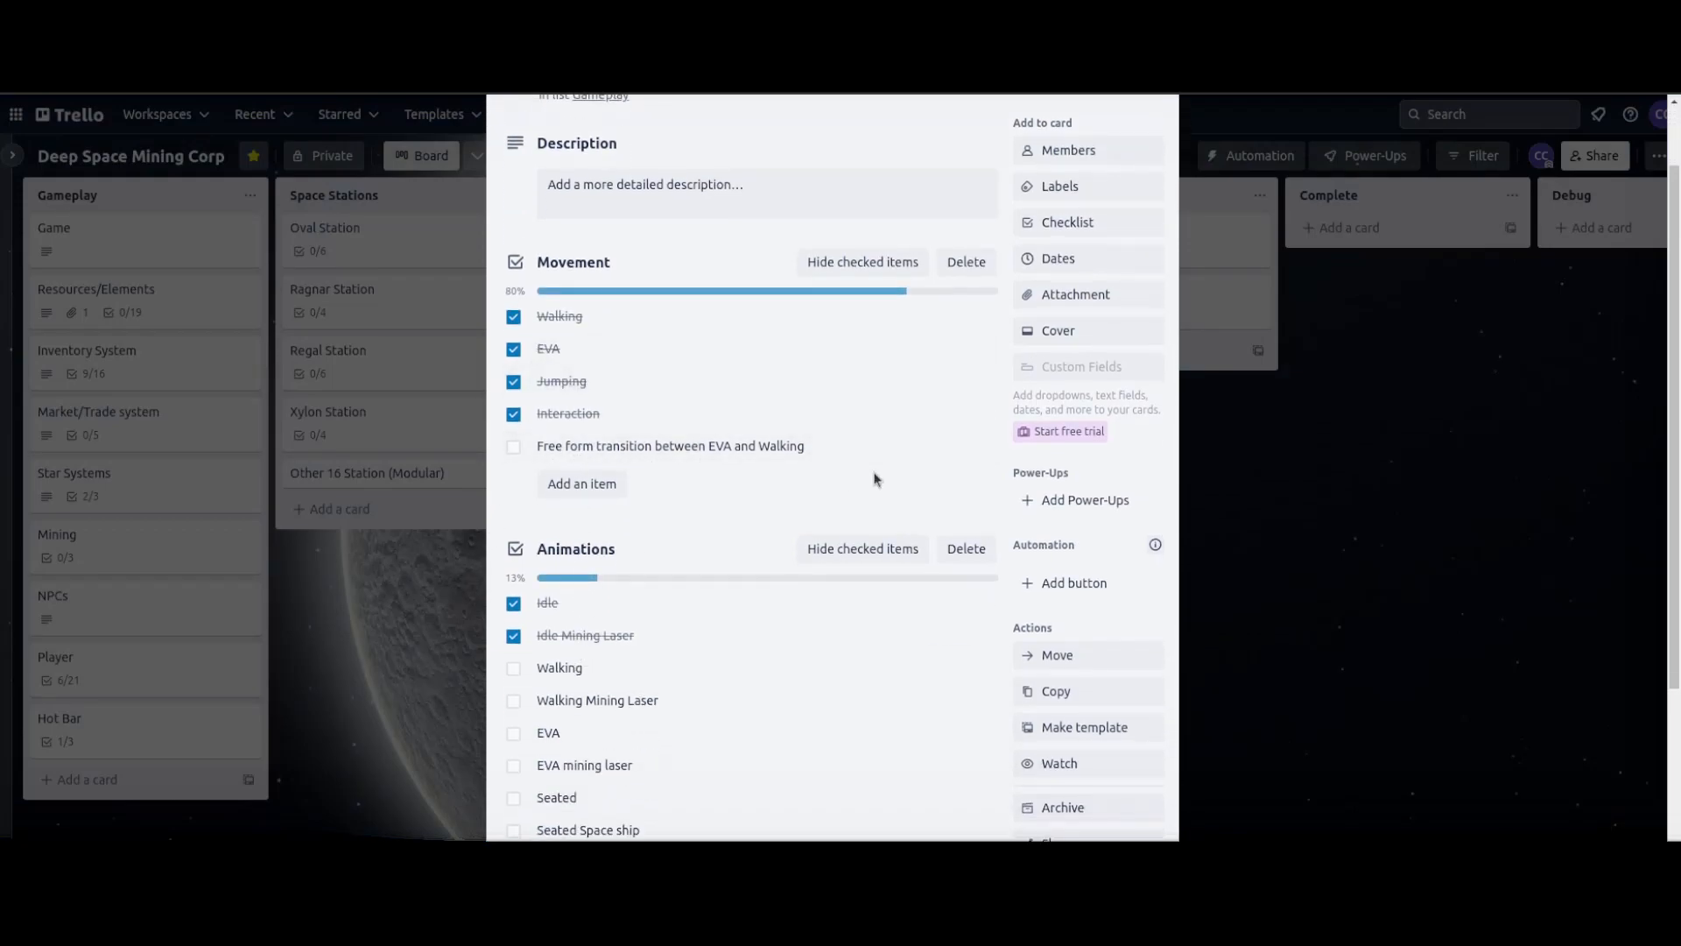
pyautogui.click(514, 448)
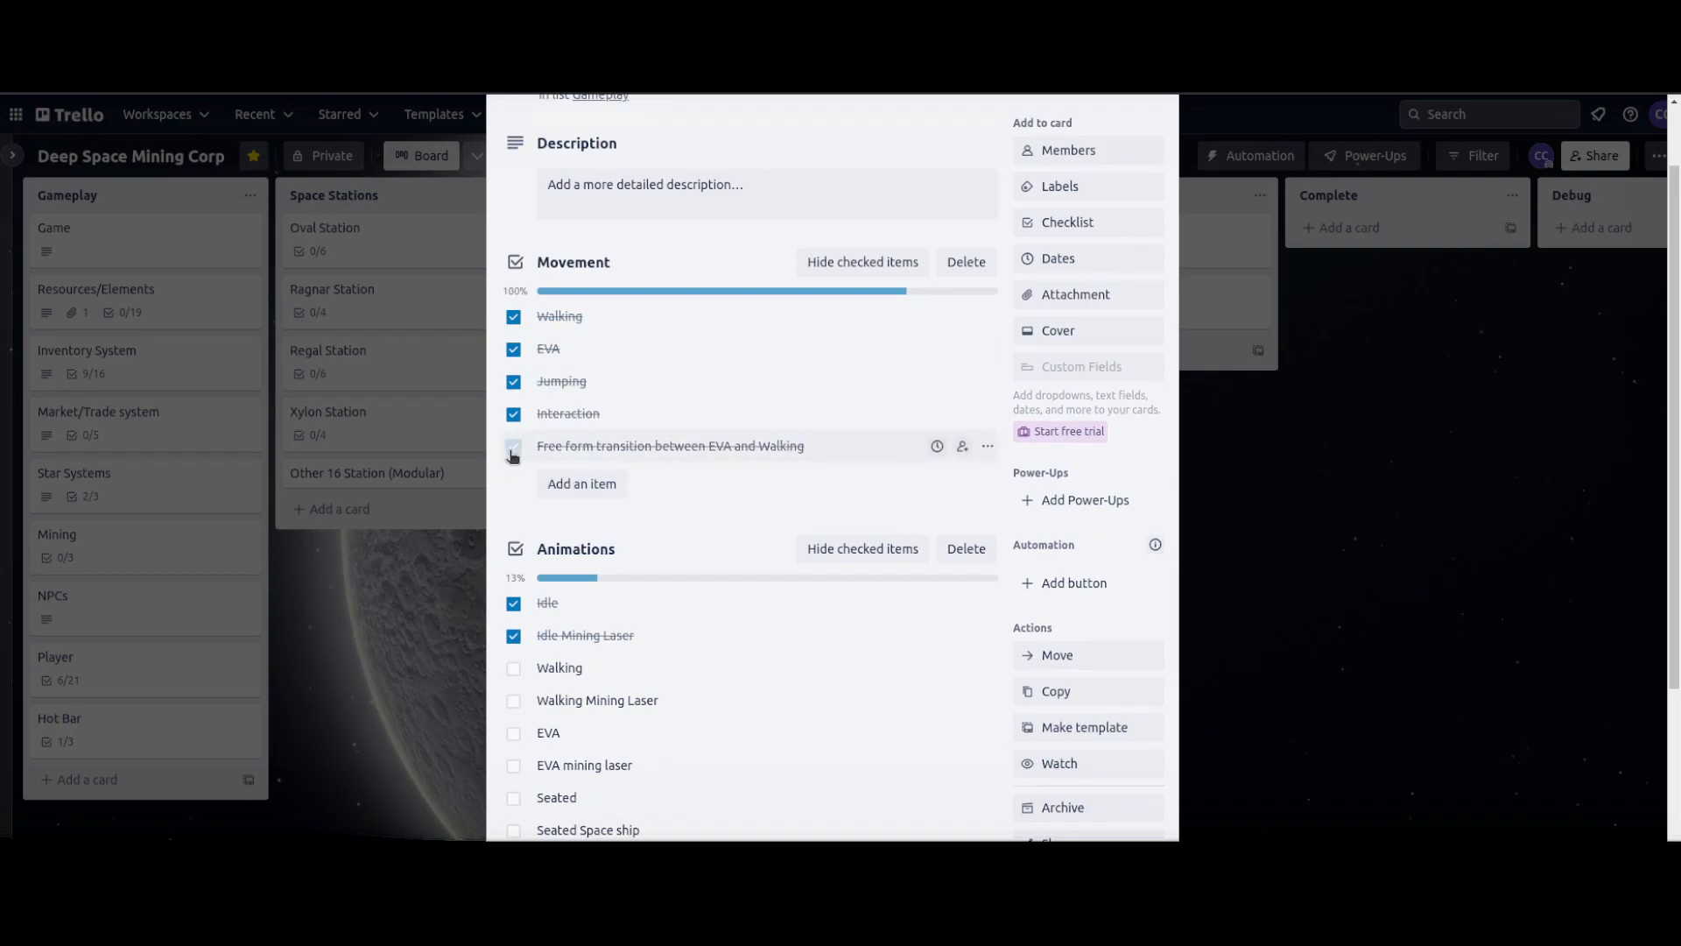
pyautogui.click(513, 445)
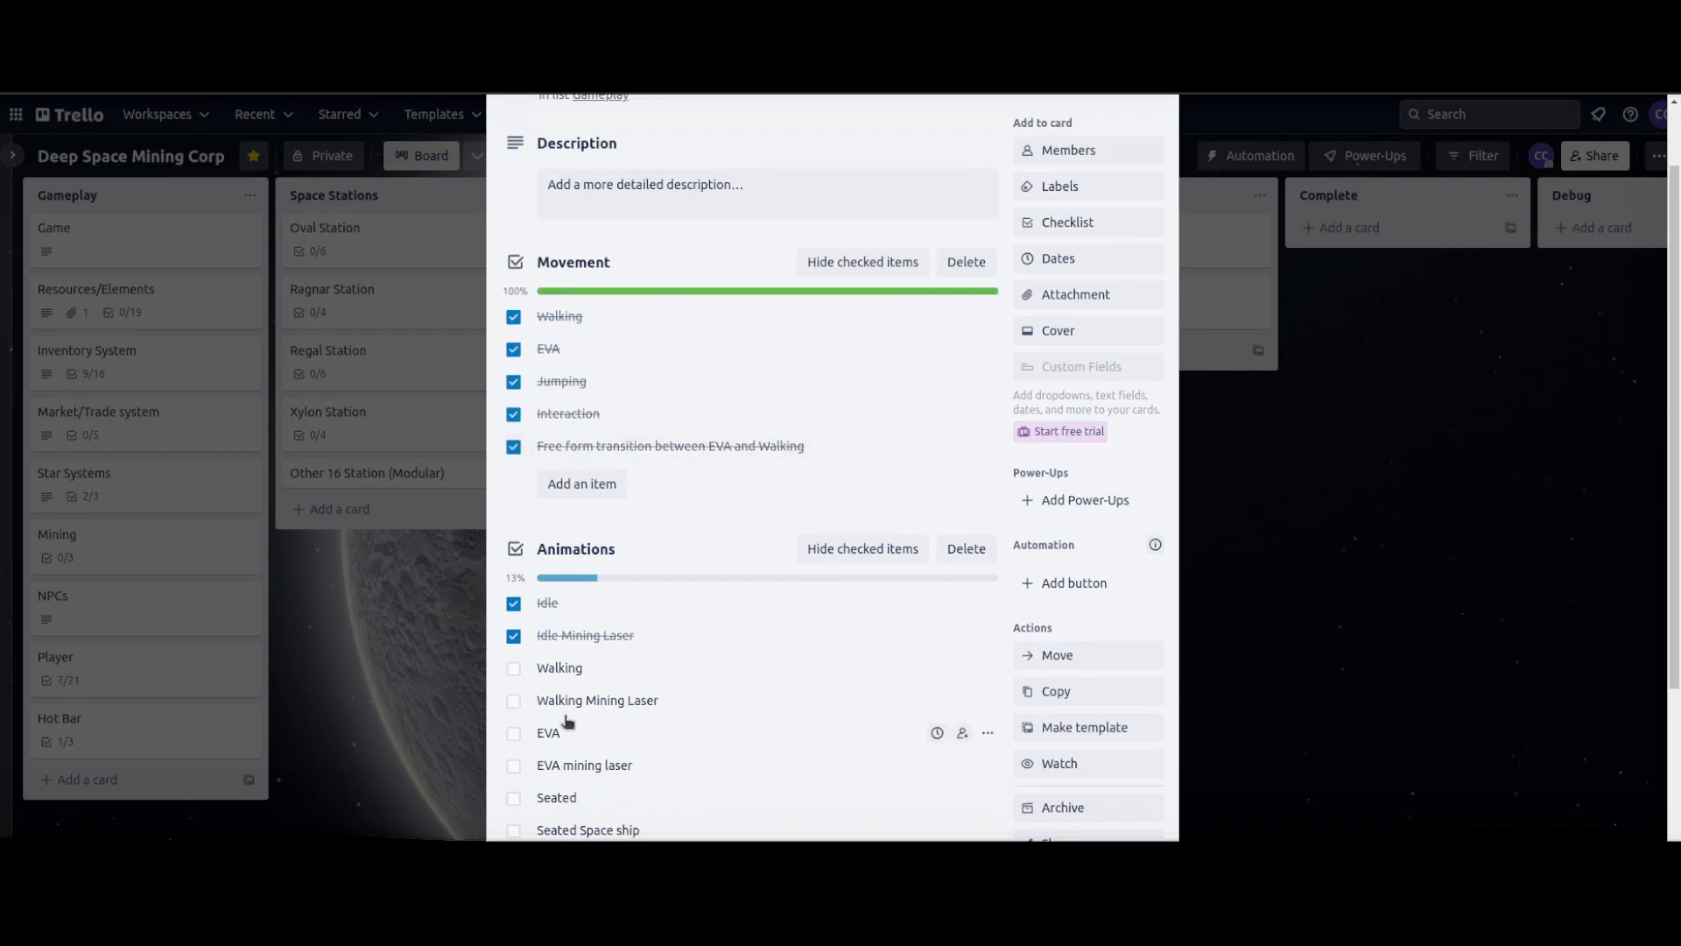
pyautogui.scroll(-3)
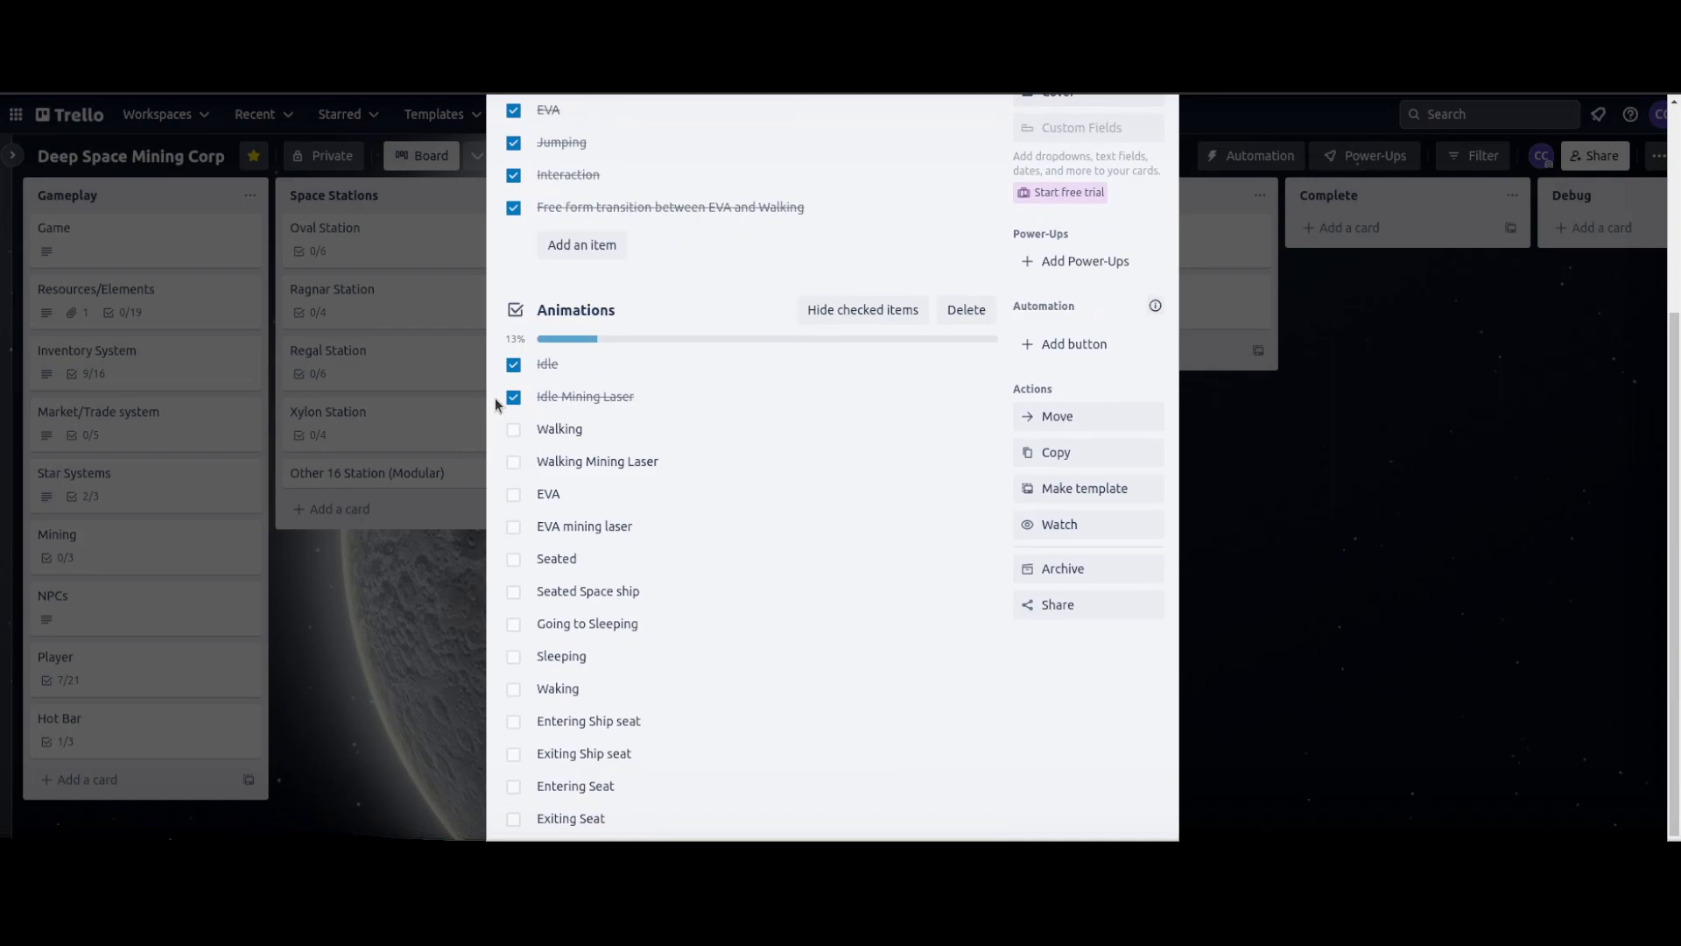
pyautogui.scroll(-3)
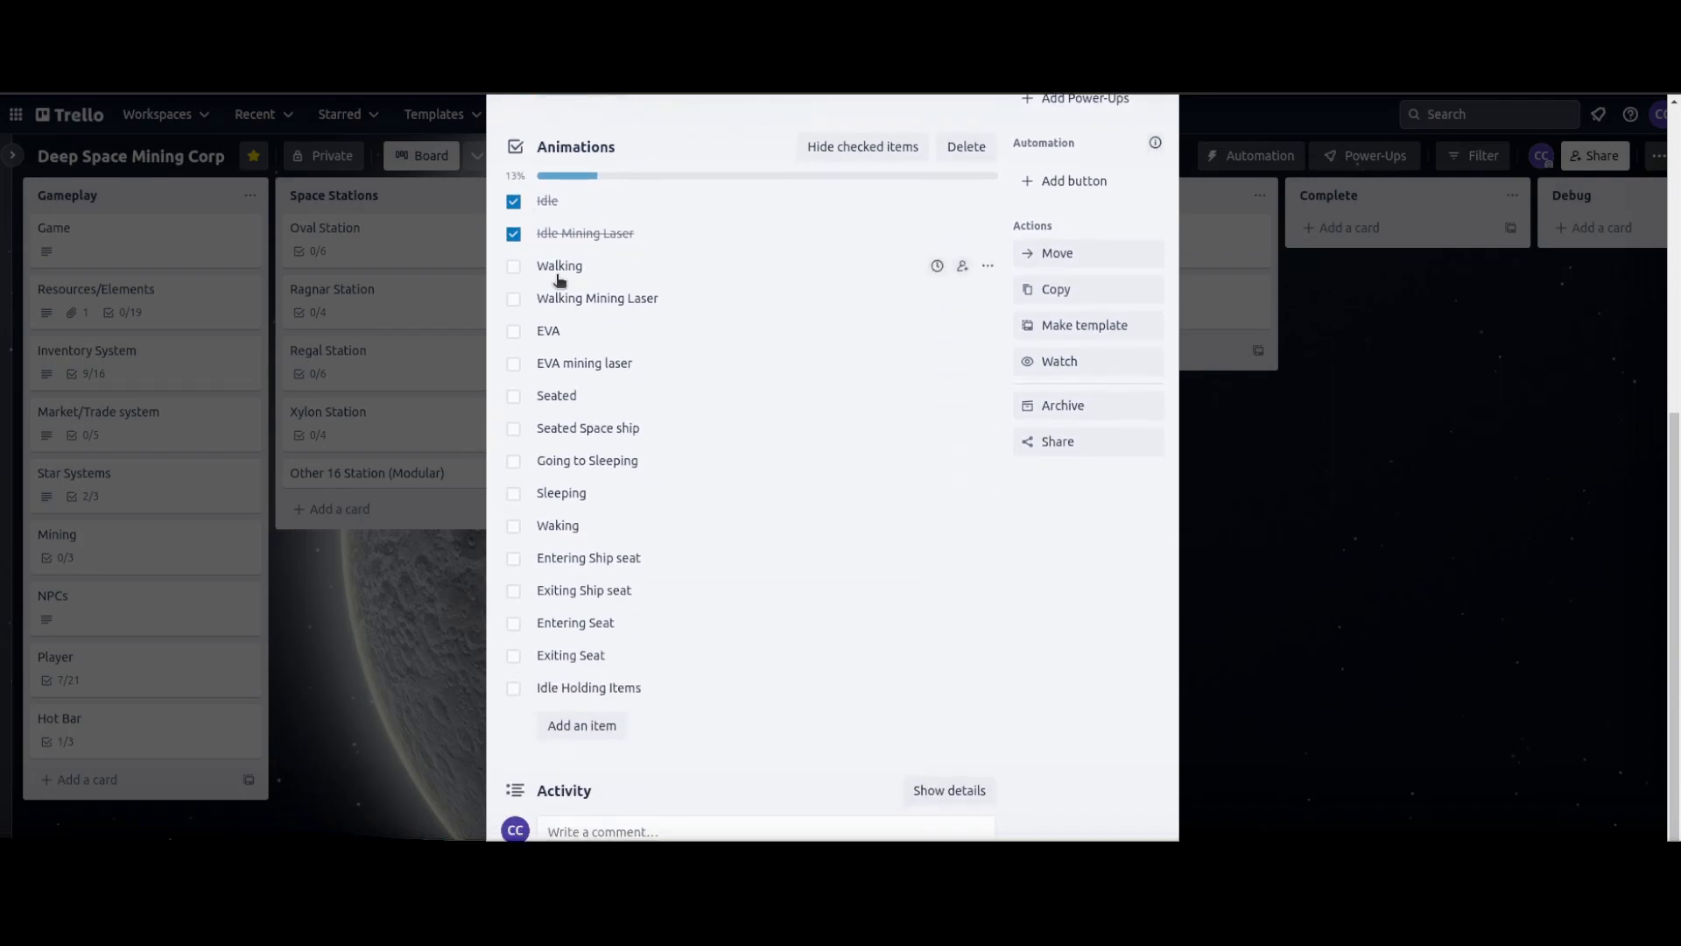
pyautogui.moveTo(1126, 151)
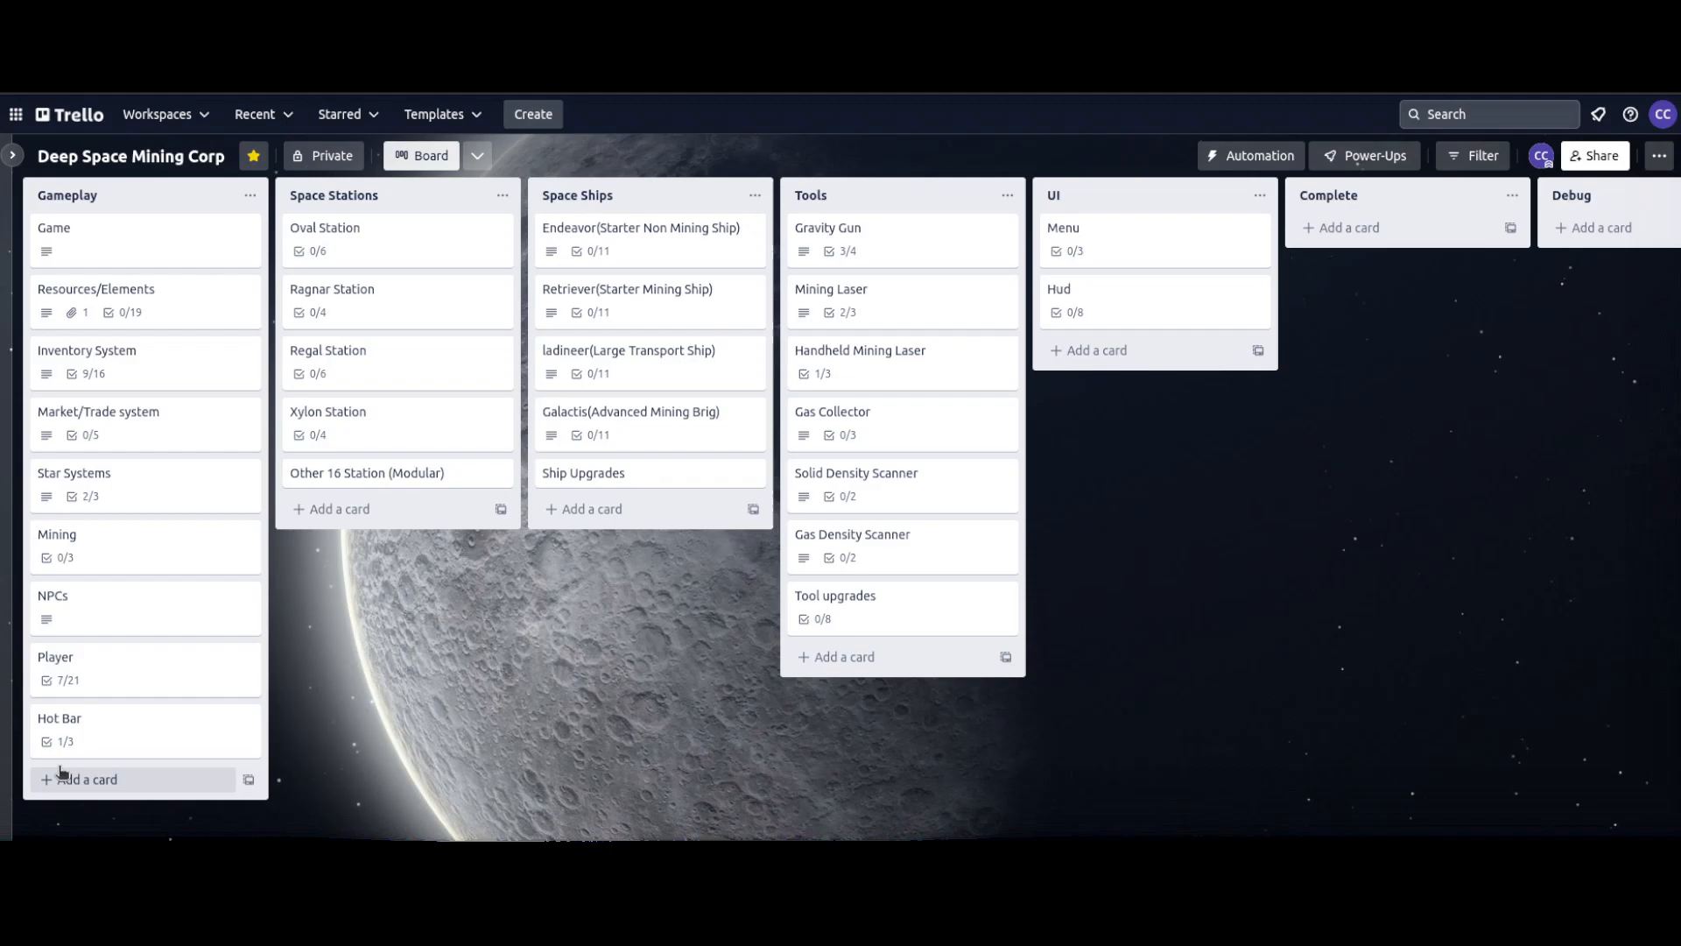
# In the Hot Bar card check 'Select Weapon from Hotbar' and 'Save hotbar inventory data' for 3/3, then close it
pyautogui.click(60, 718)
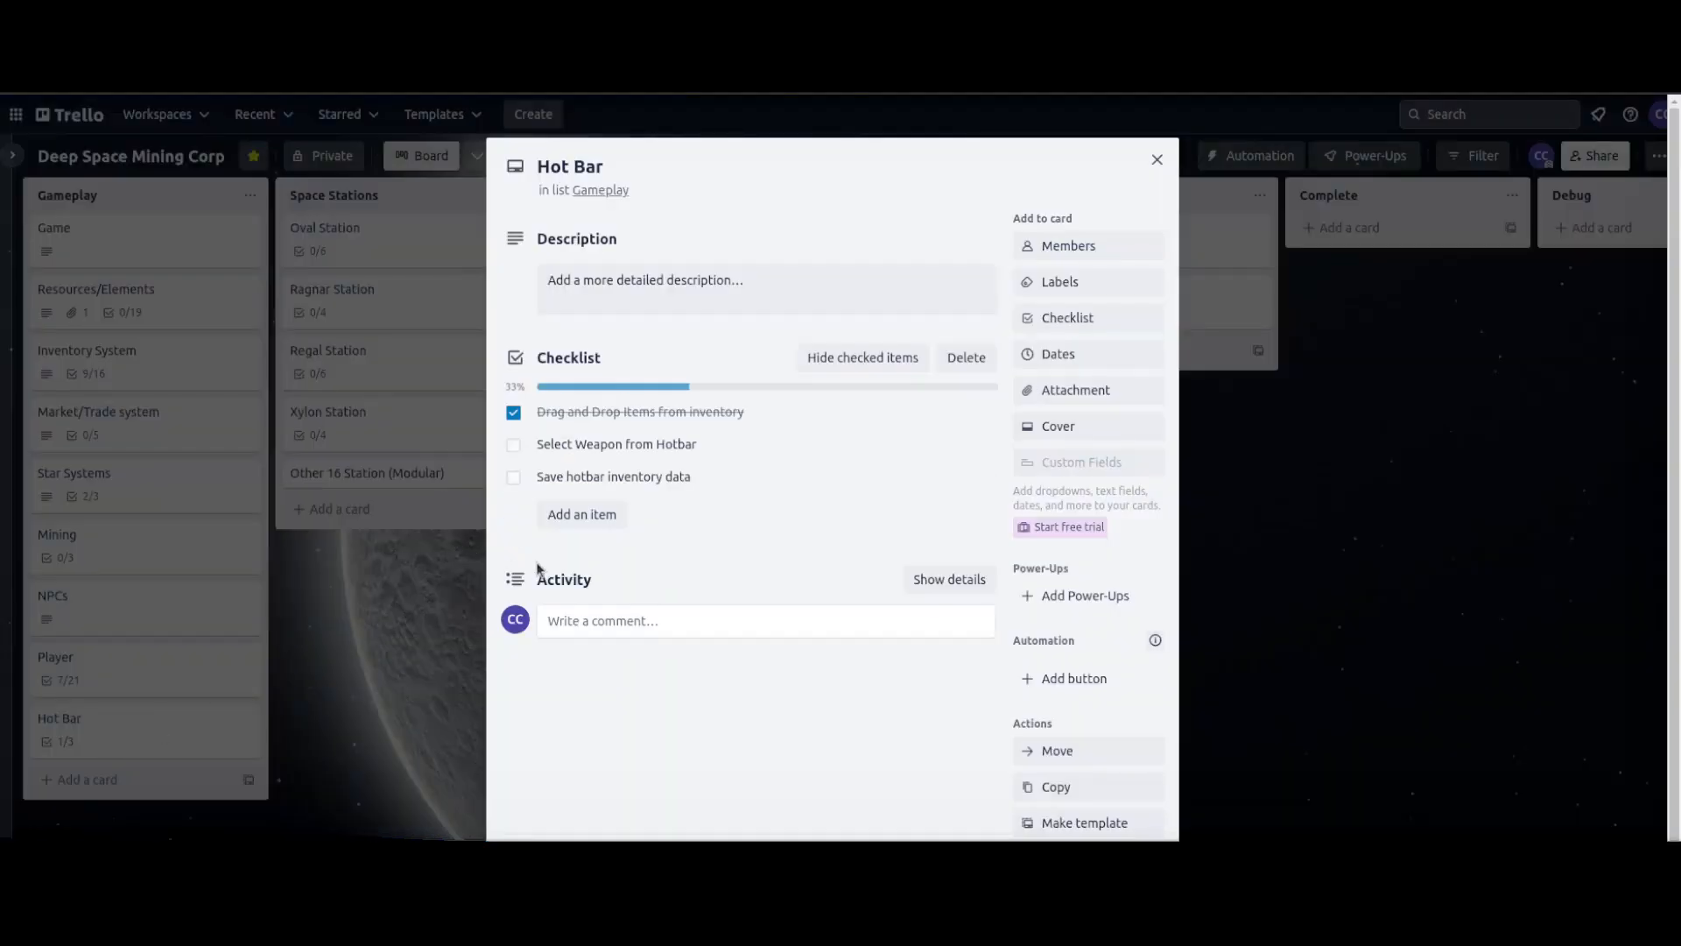
pyautogui.click(513, 443)
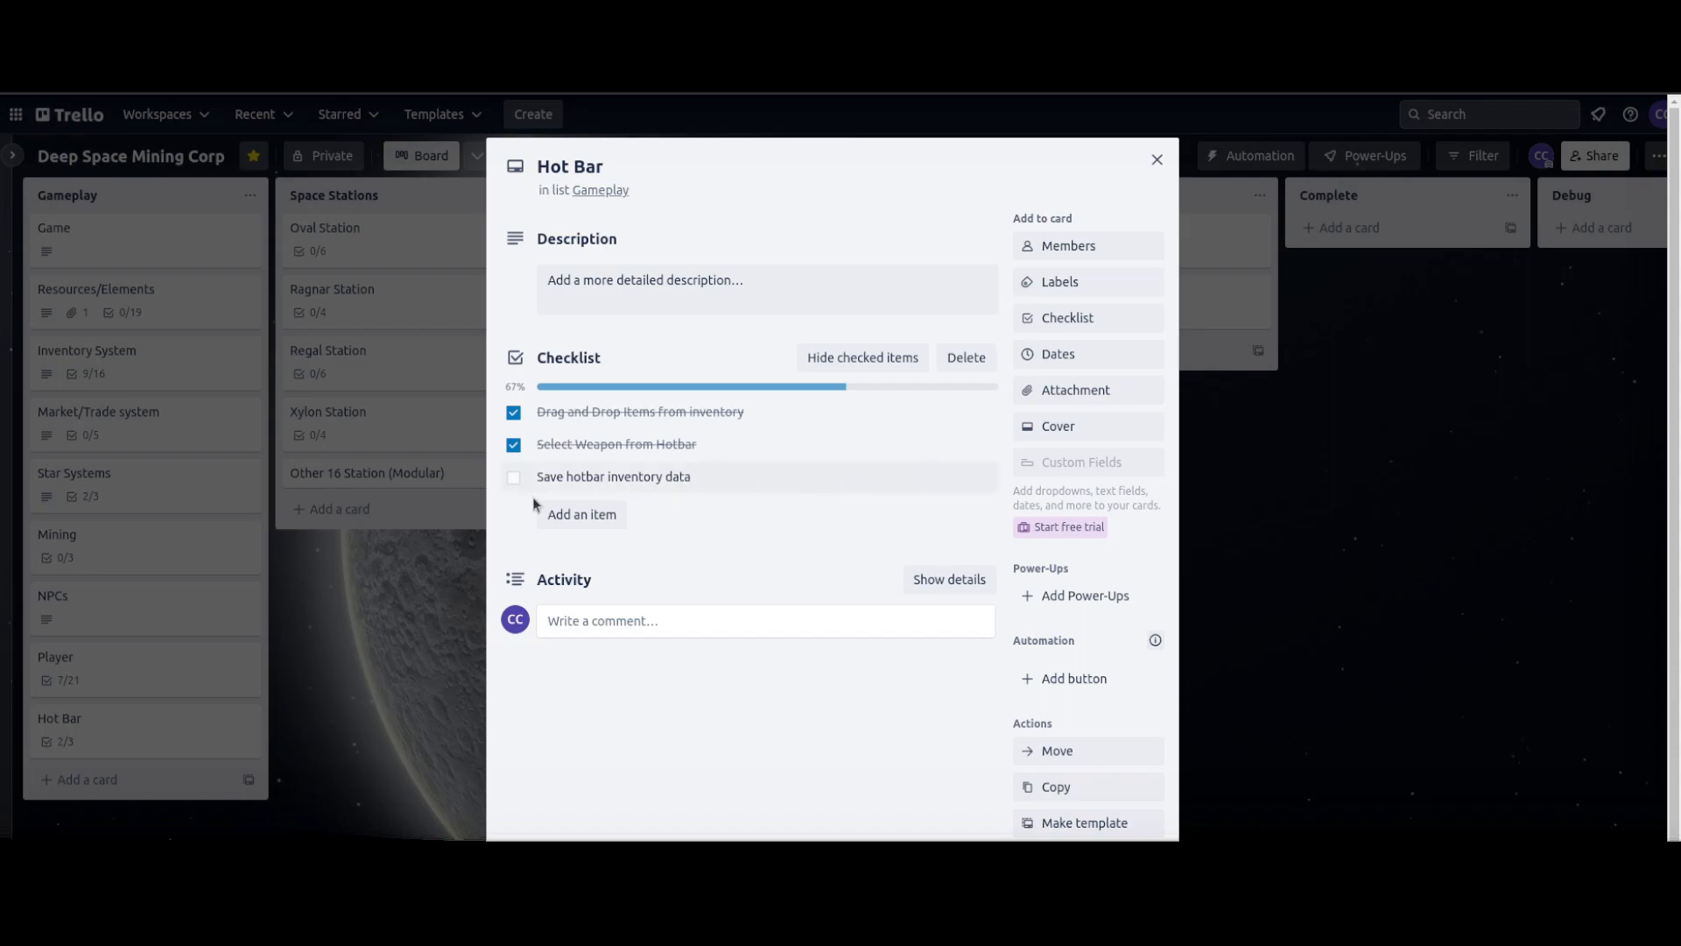
pyautogui.click(513, 476)
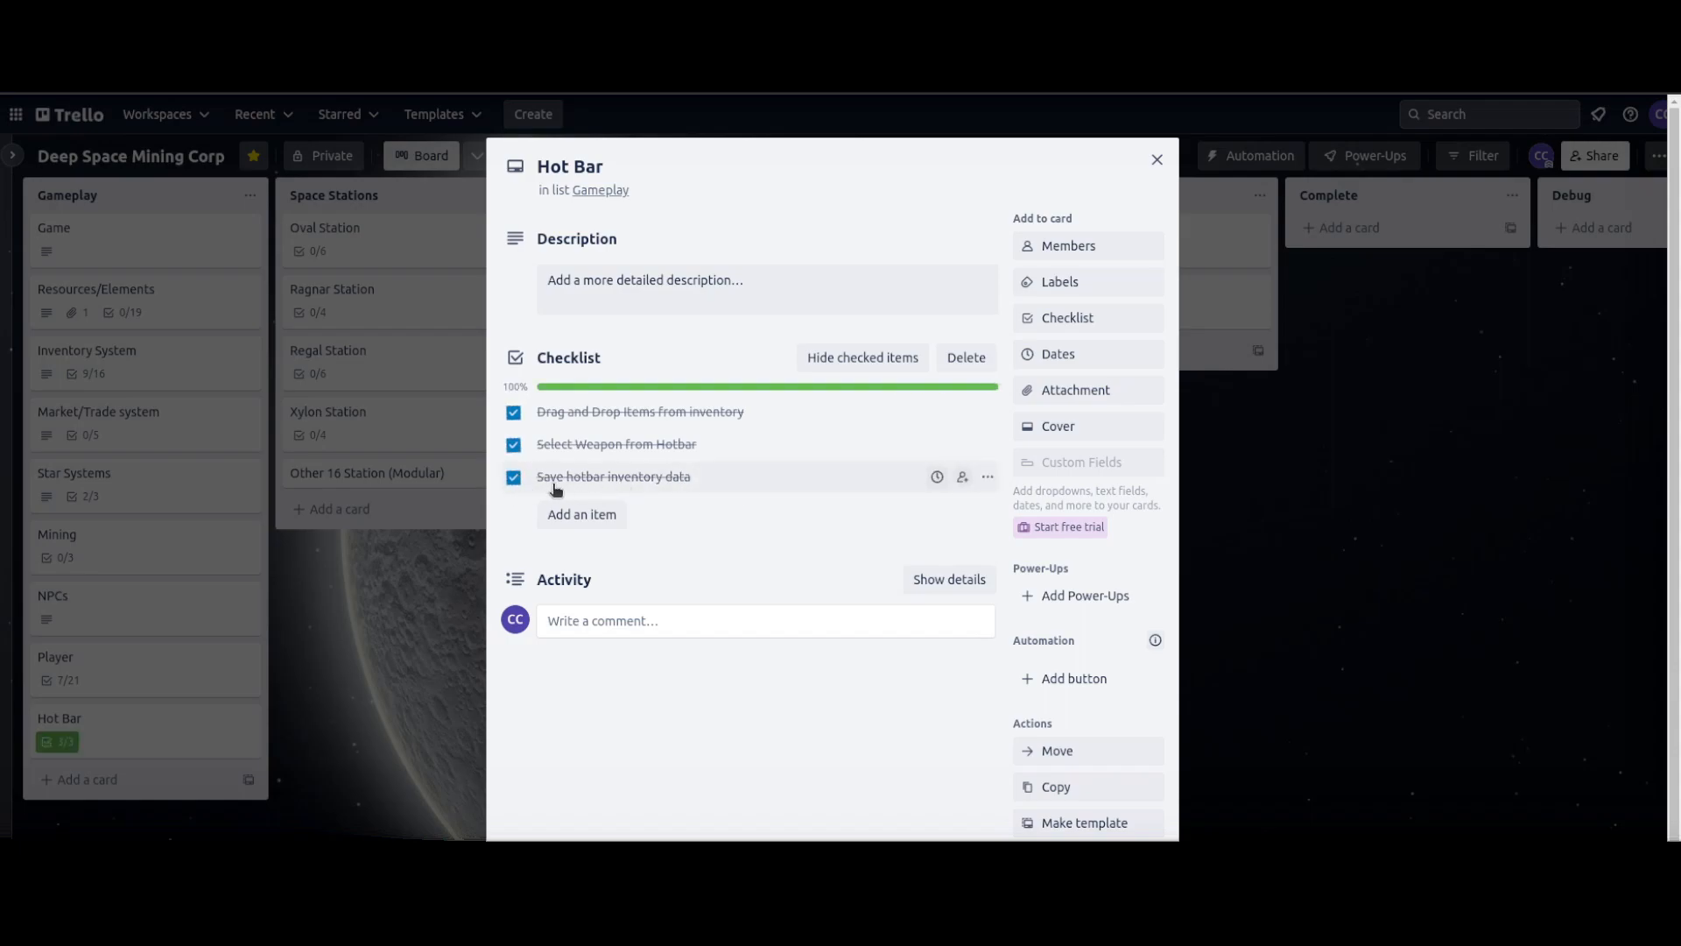
pyautogui.moveTo(1161, 151)
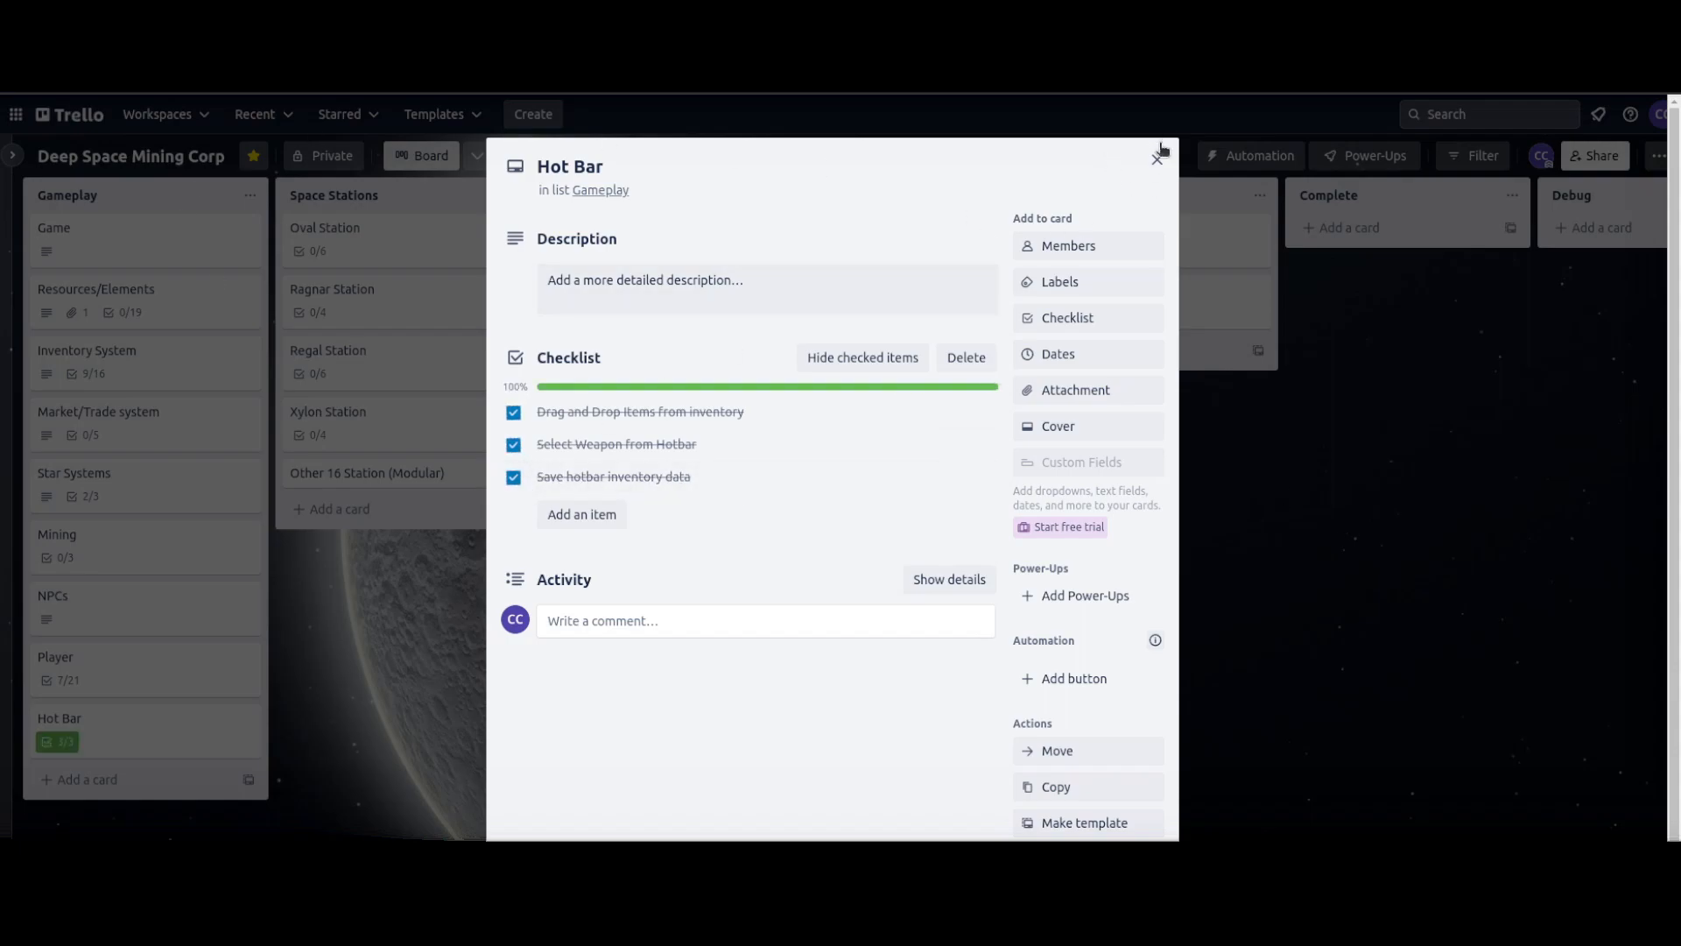
pyautogui.click(1156, 159)
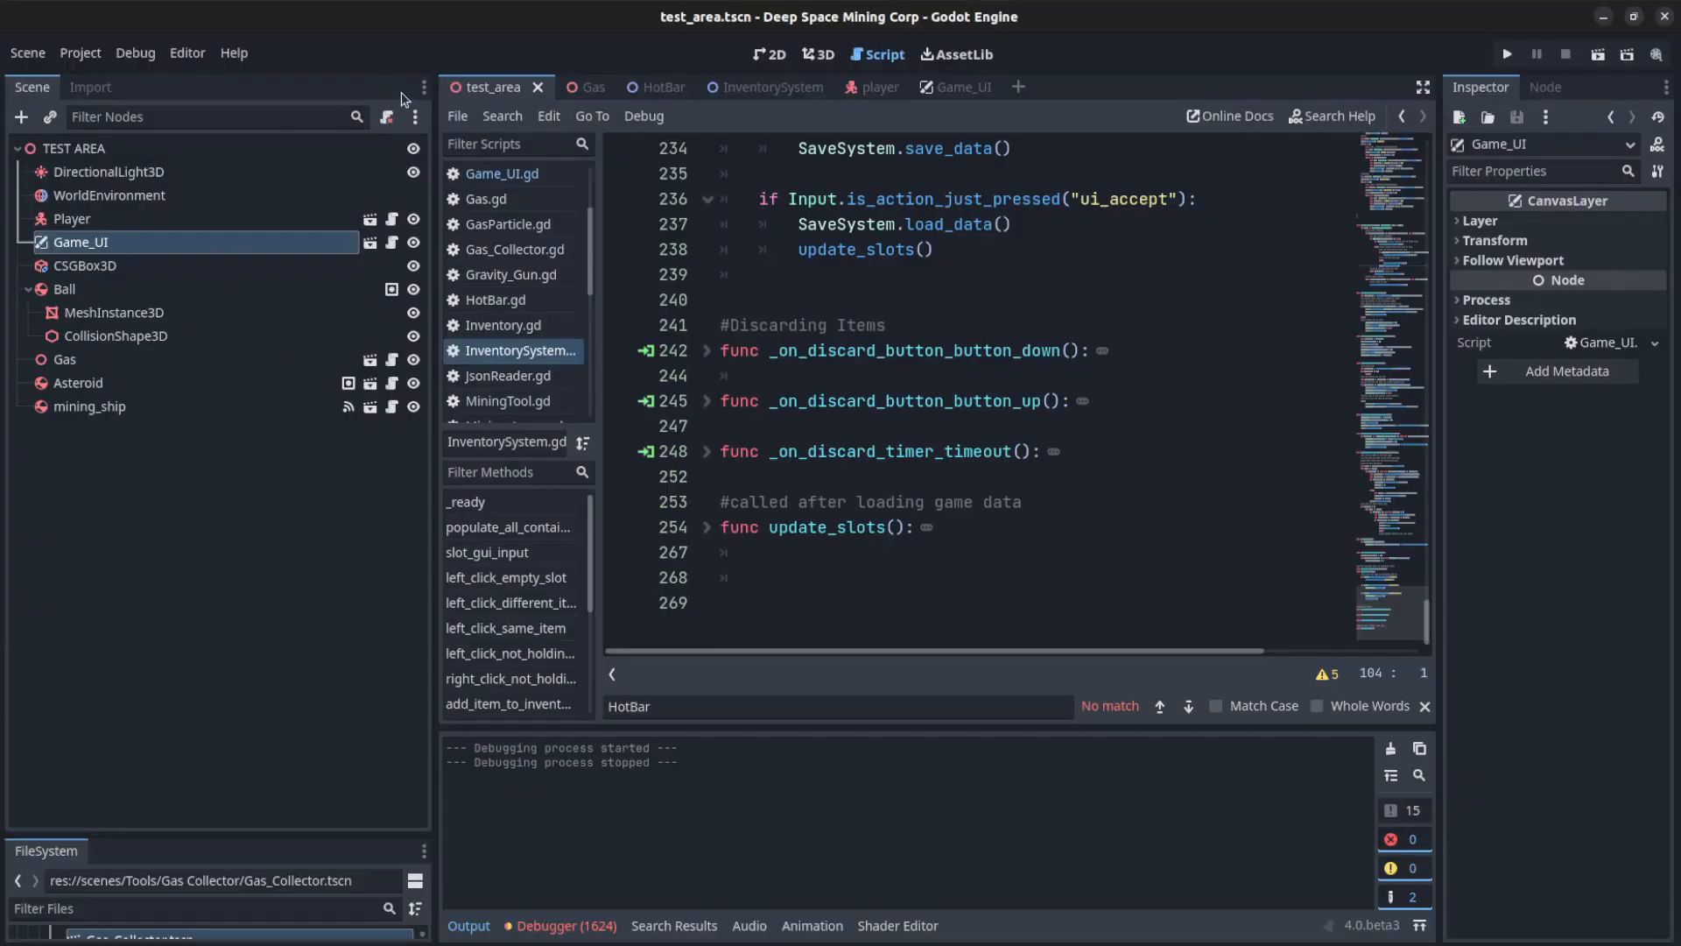
# From the InventorySystem scene load Inventory.gd and examine the Mining_Tool entry in the HotBar data
pyautogui.click(746, 87)
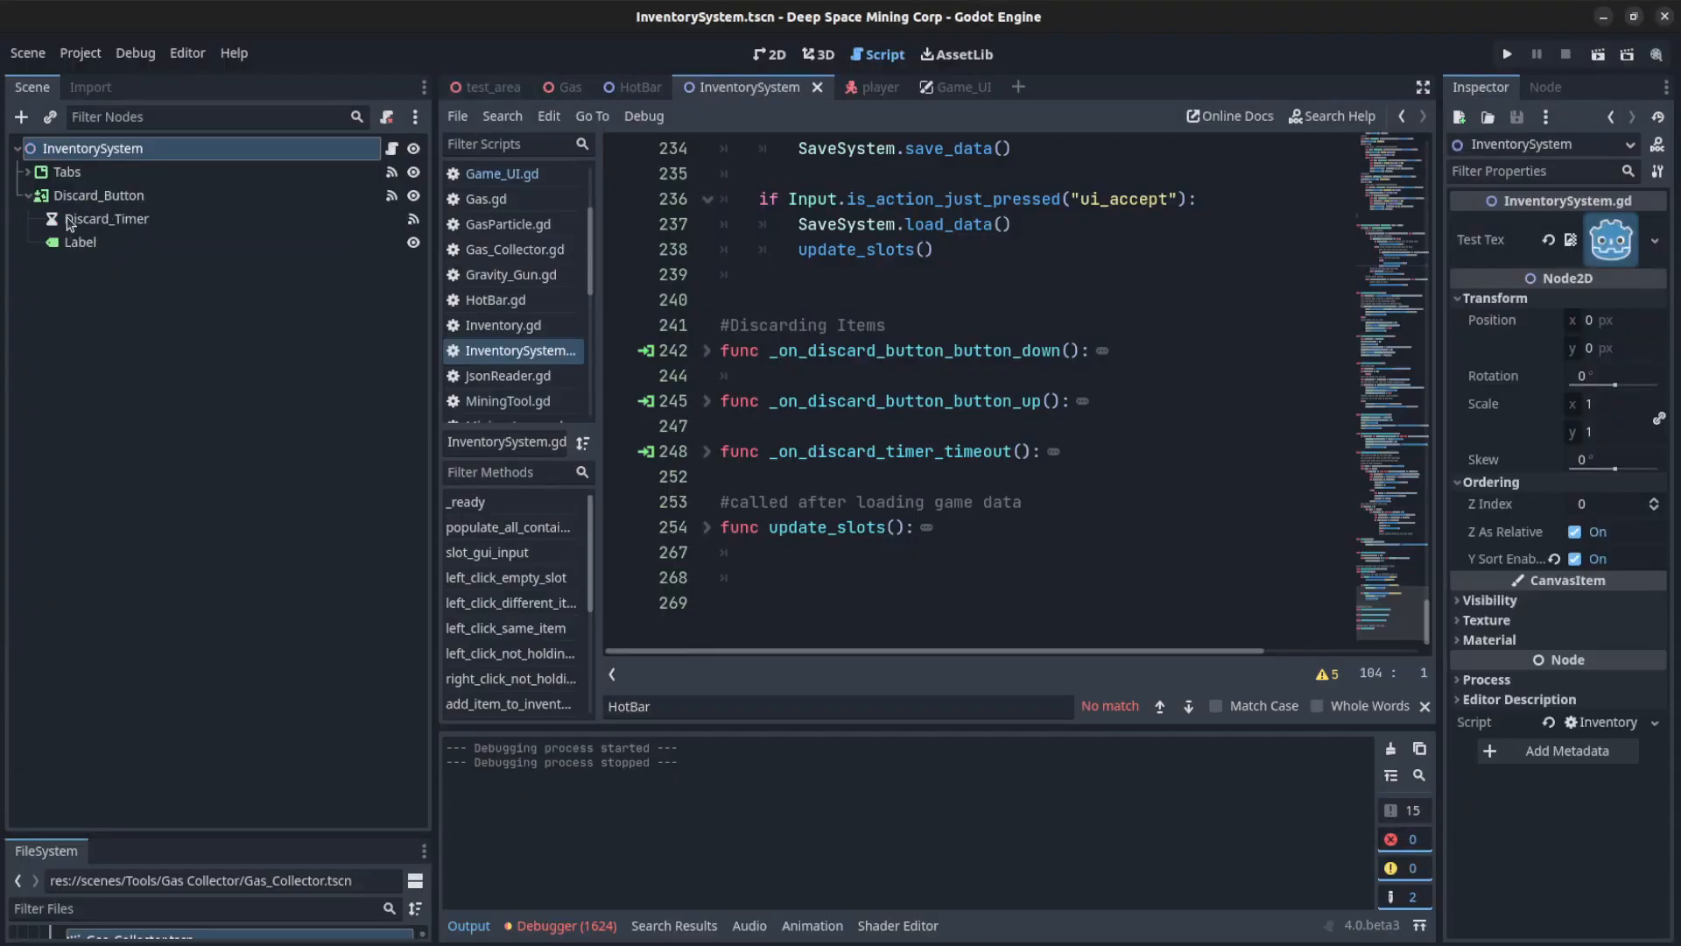
pyautogui.scroll(3)
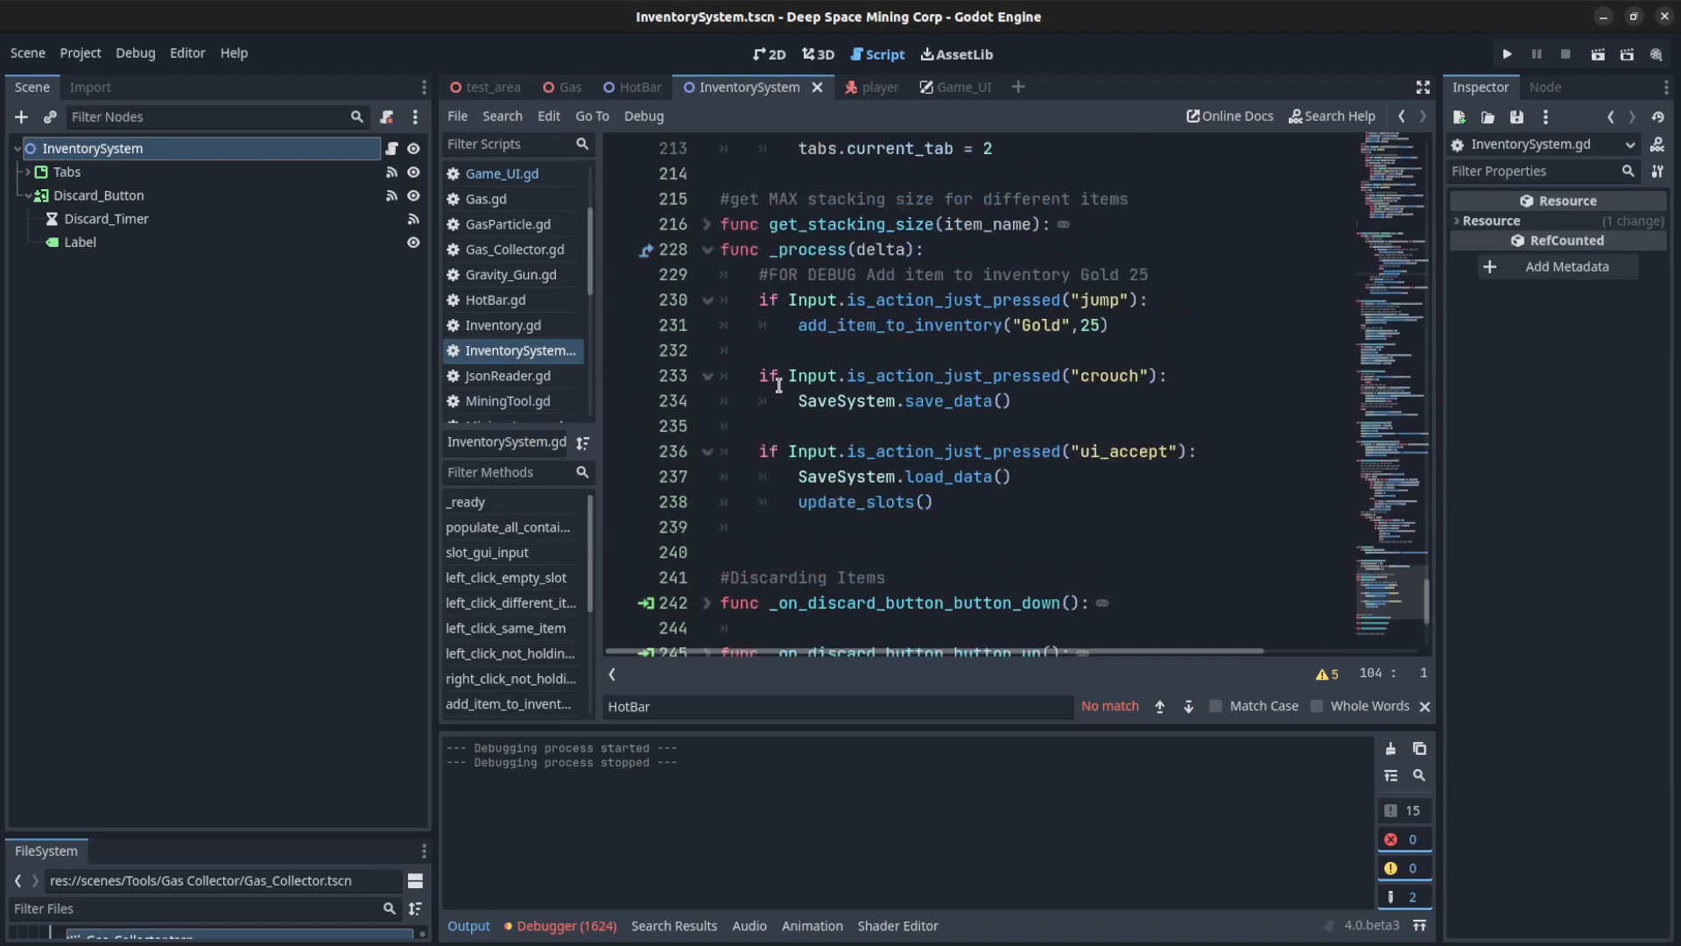
pyautogui.scroll(3)
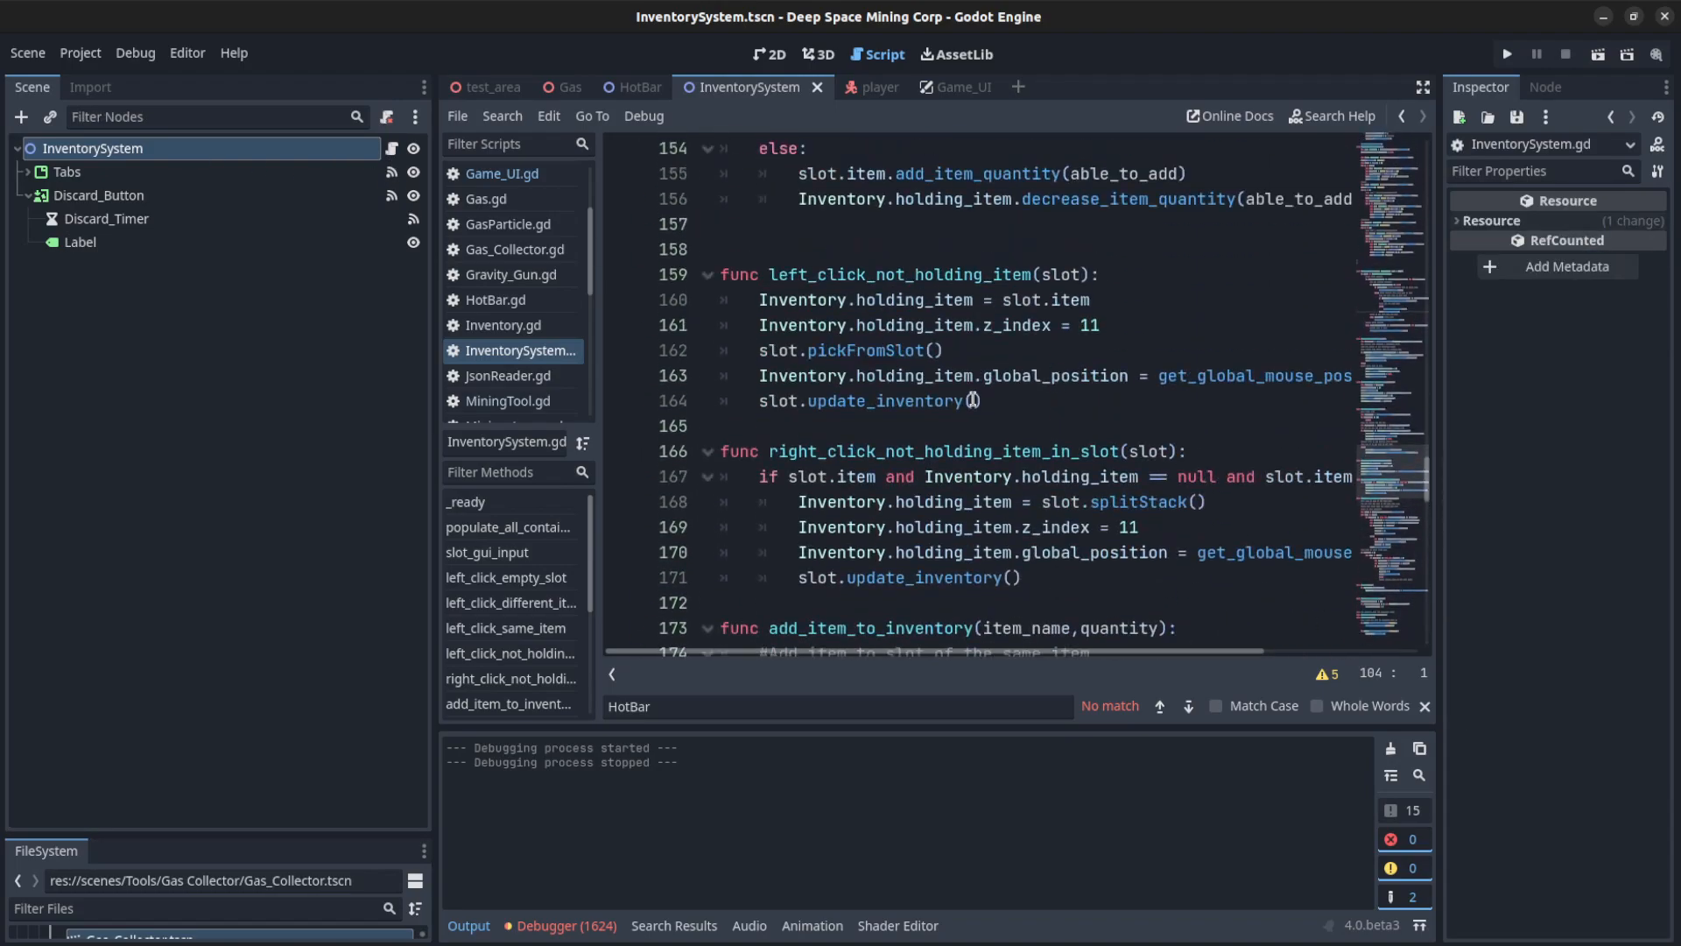
pyautogui.click(503, 325)
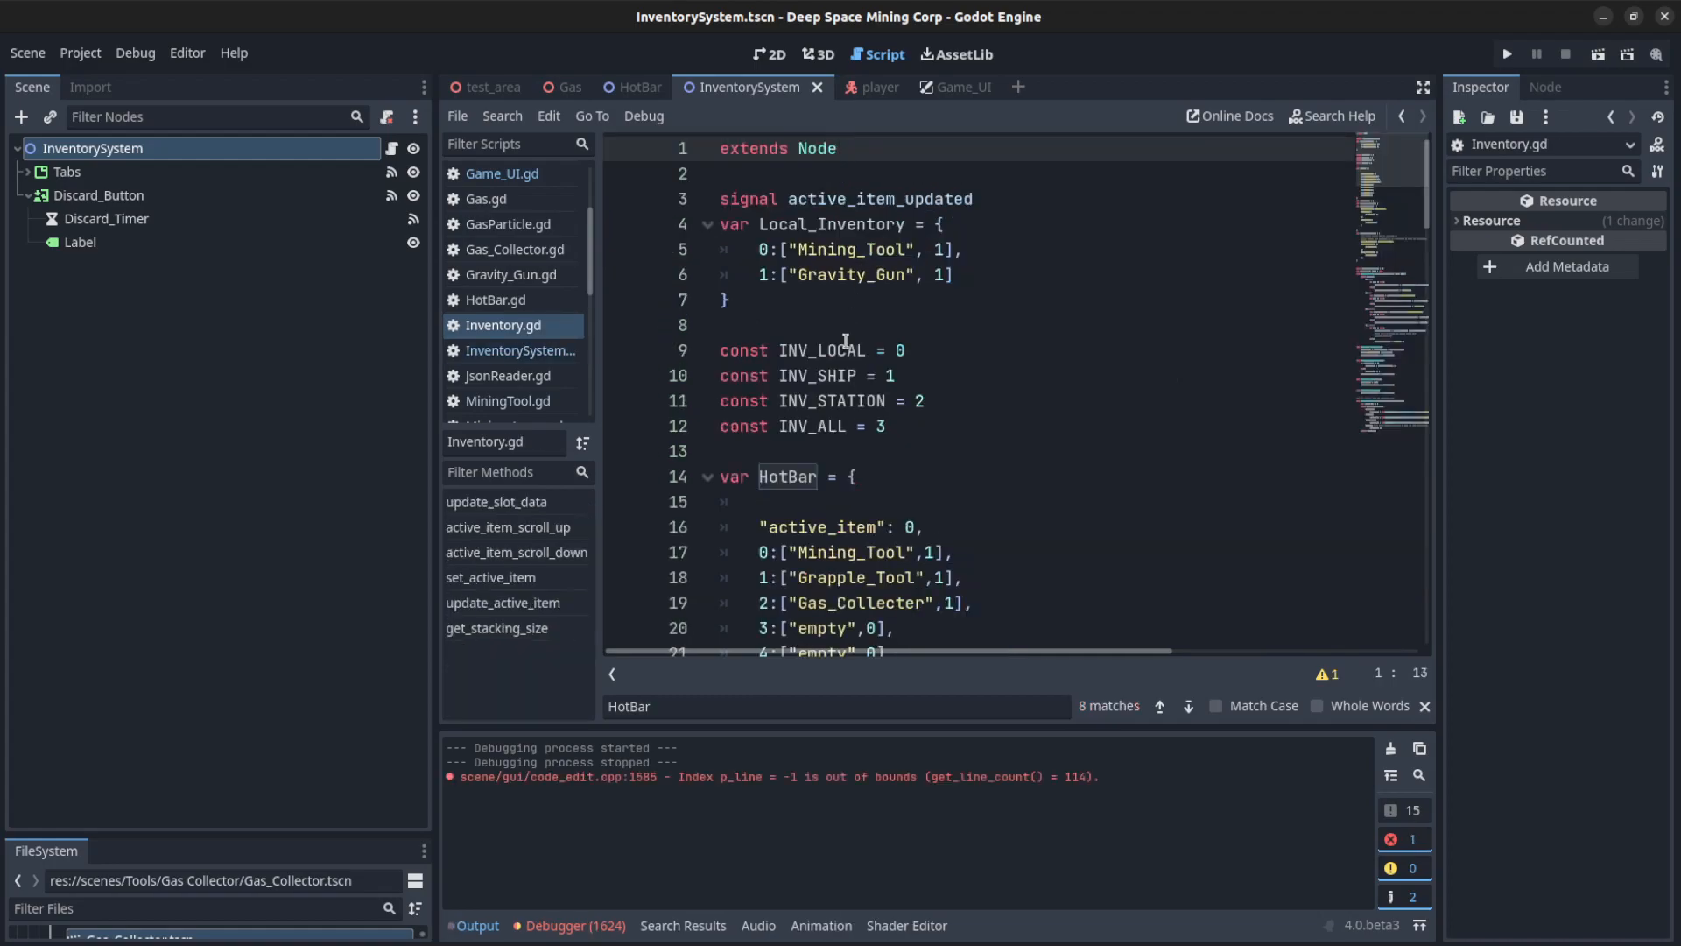
pyautogui.scroll(-3)
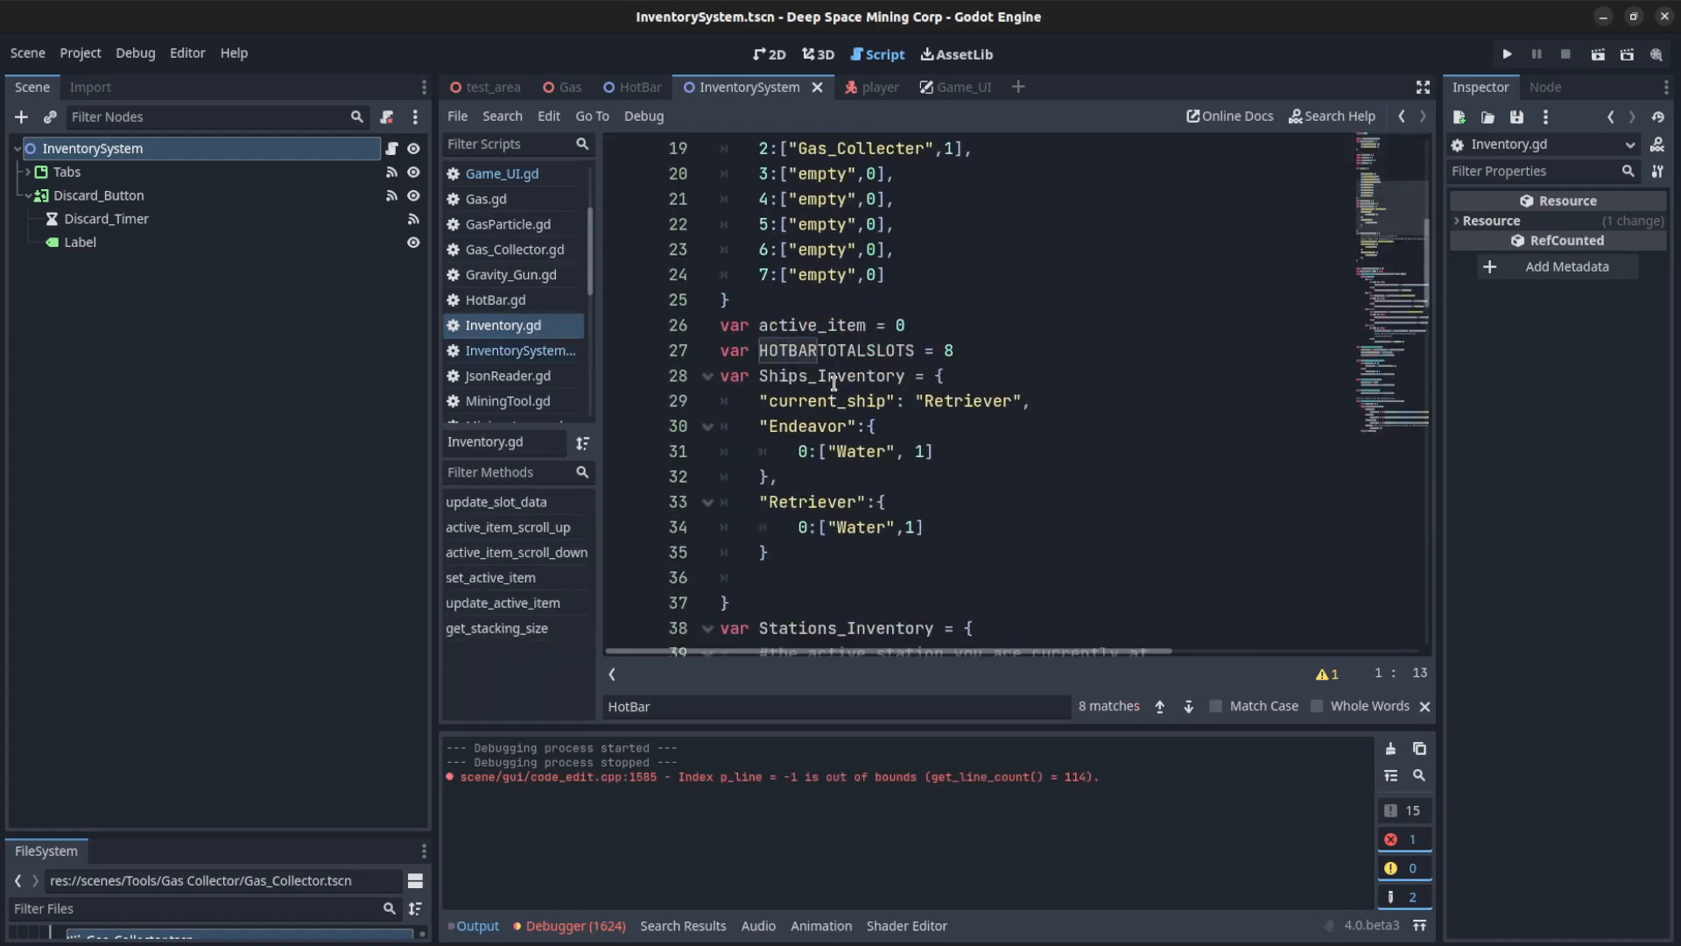
pyautogui.scroll(3)
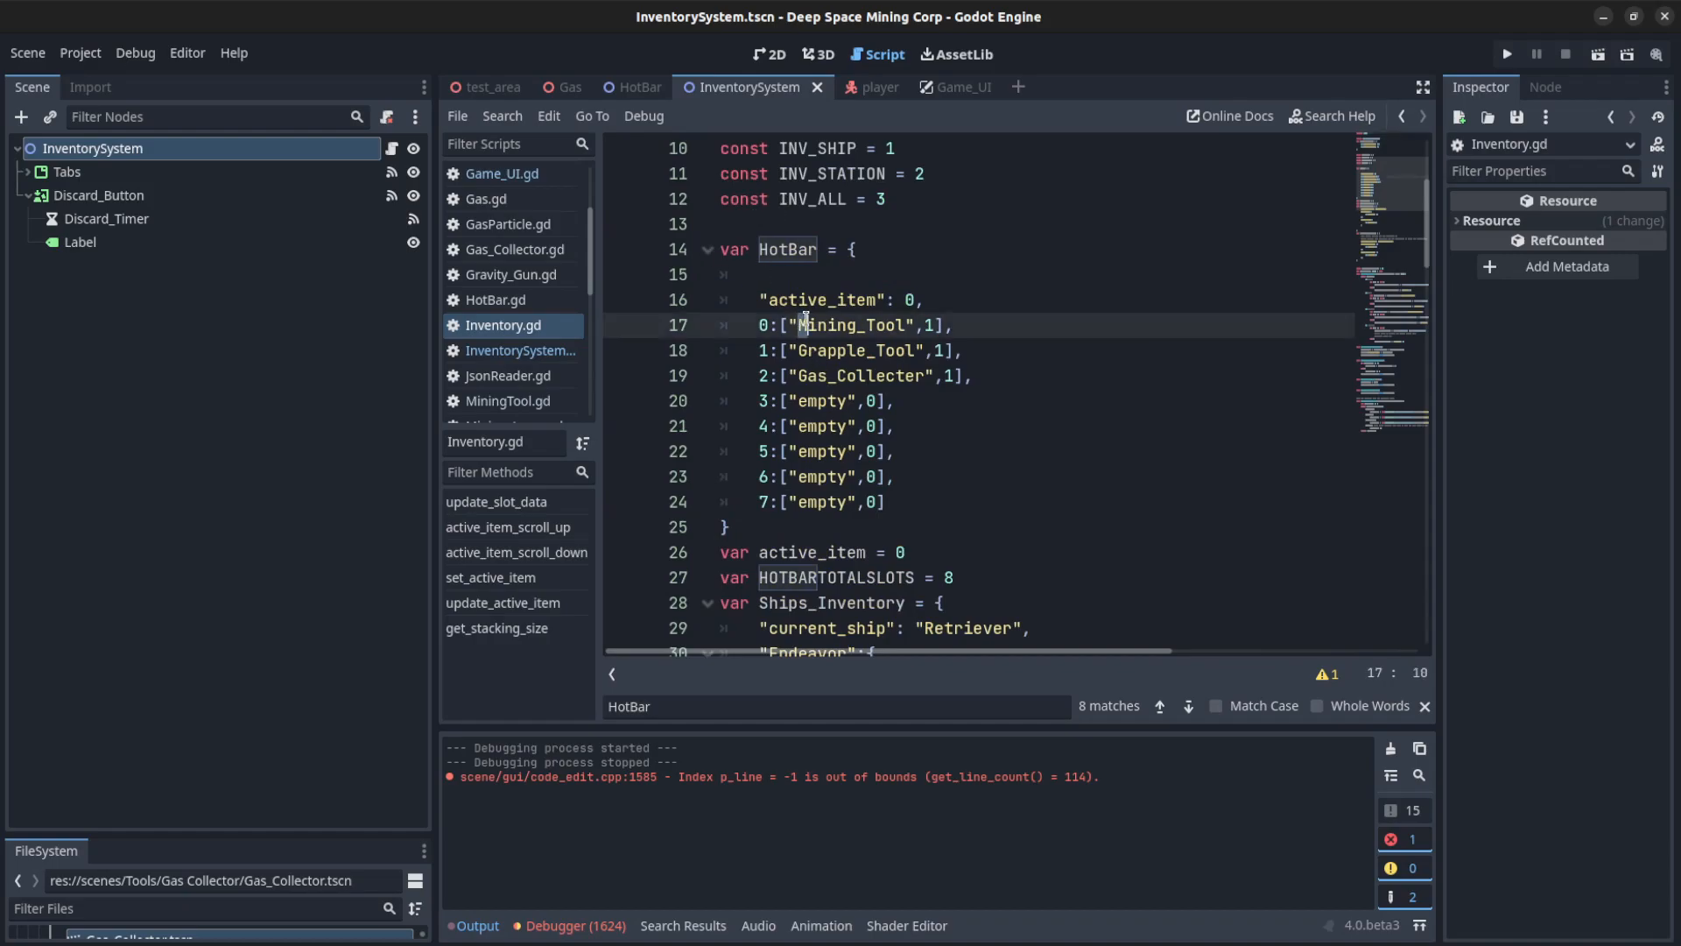
pyautogui.click(846, 375)
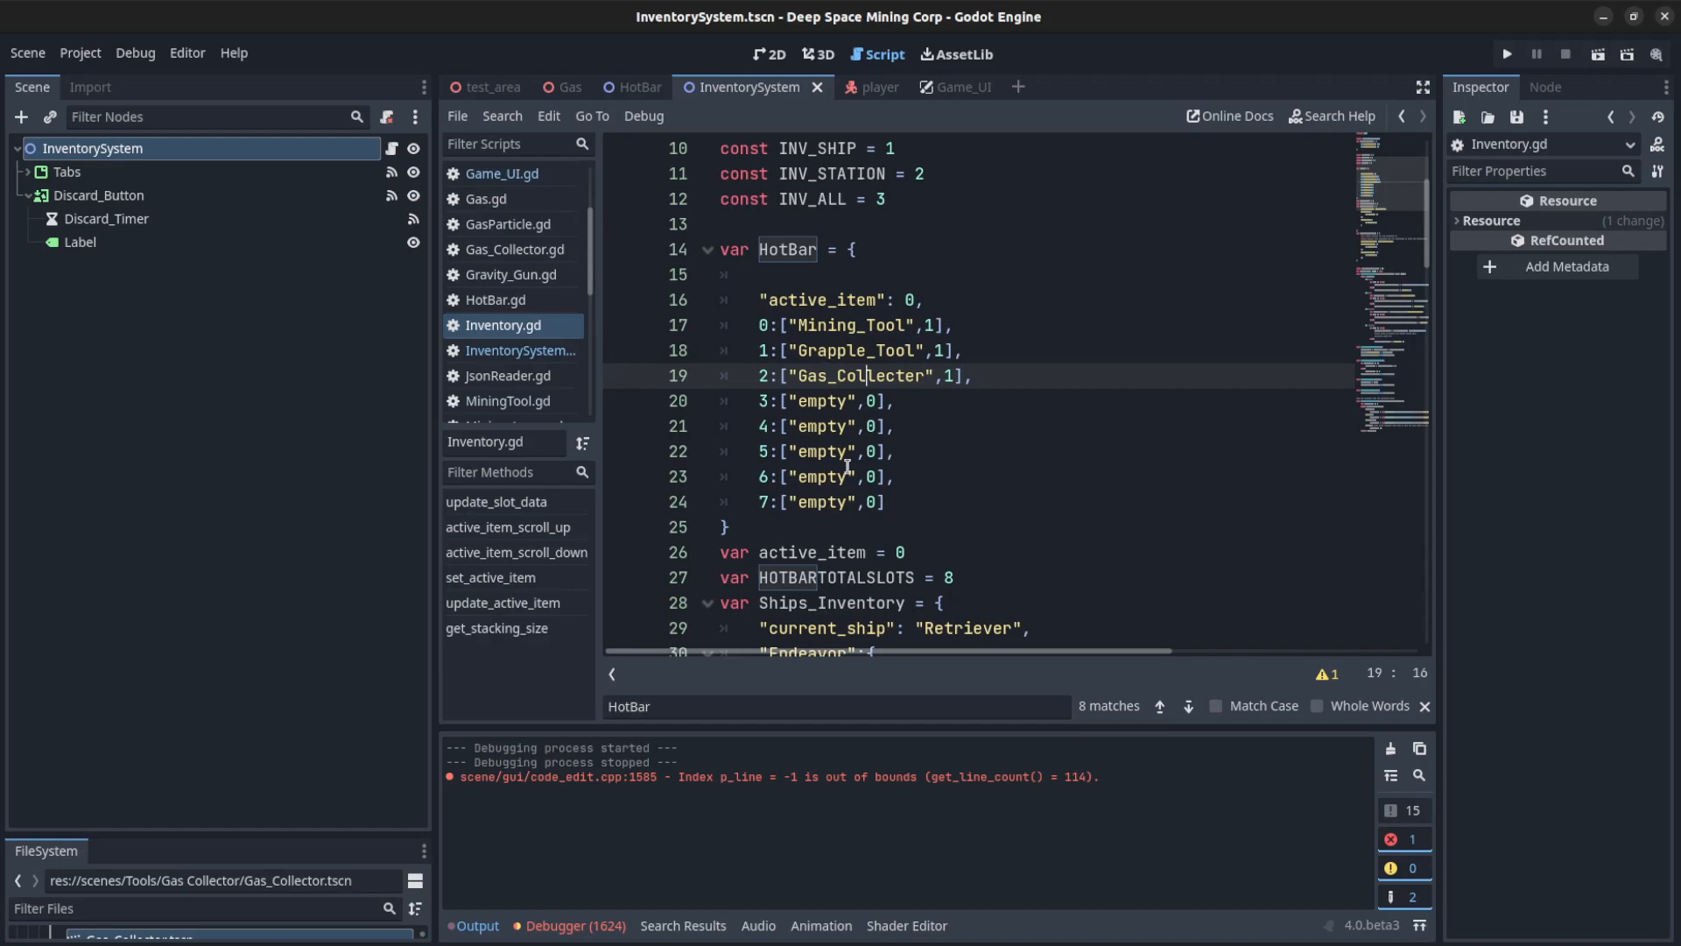
# Scroll to the Ships_Inventory data and examine the Retriever ship's Water entry
pyautogui.scroll(-3)
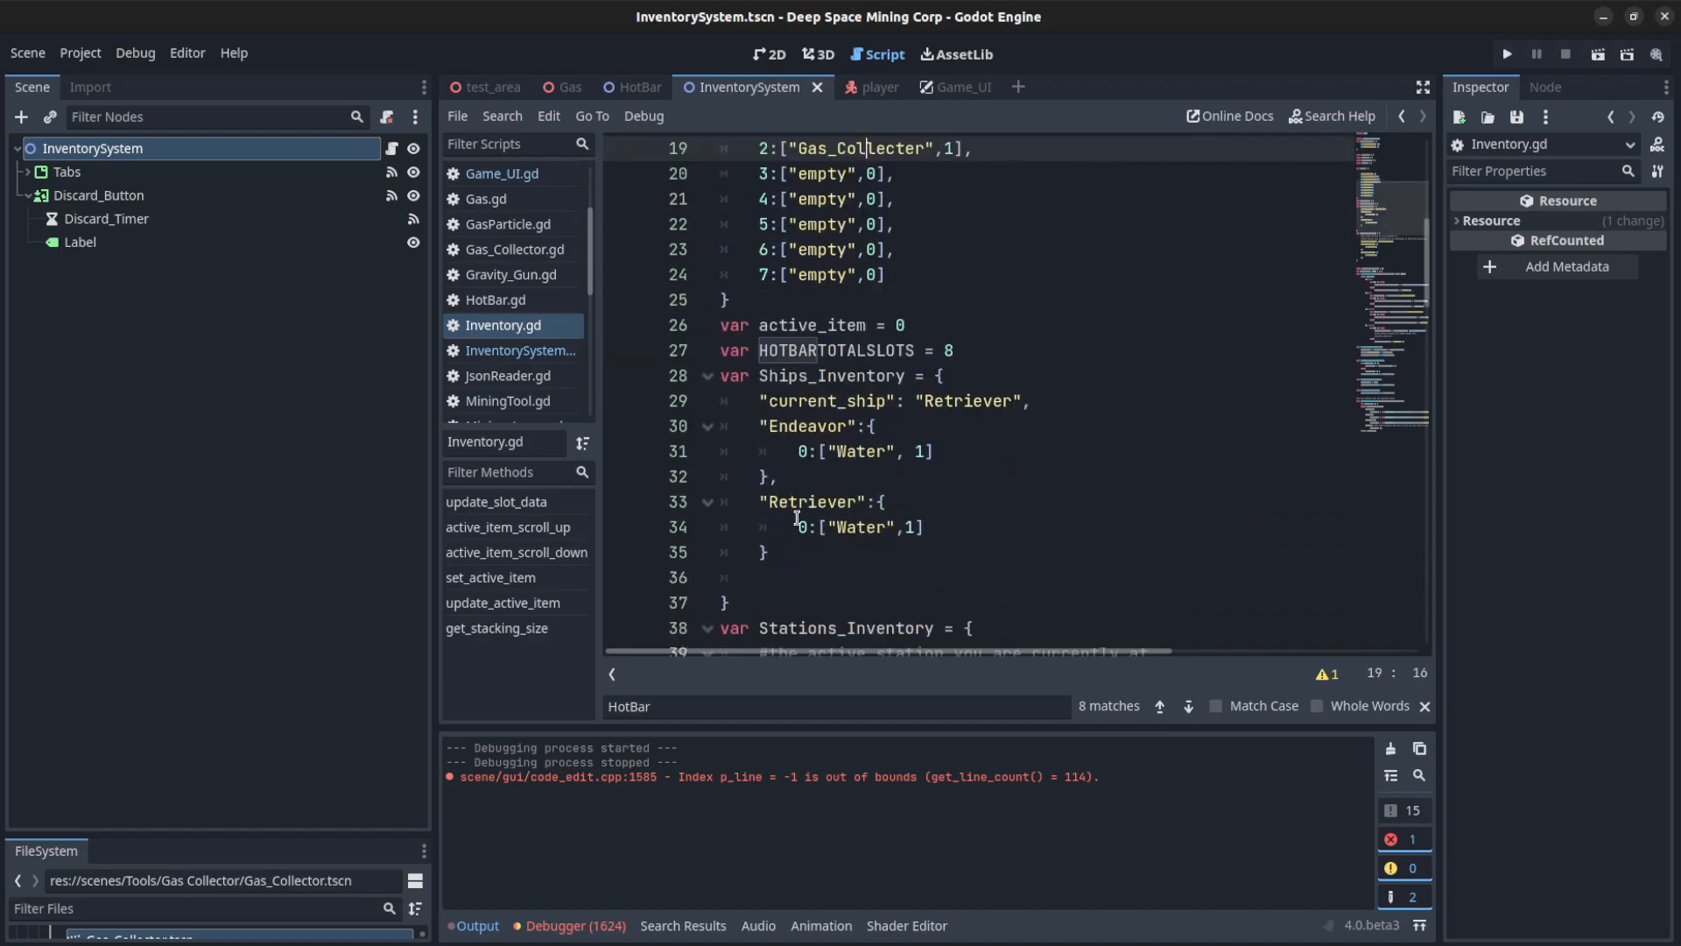
pyautogui.scroll(3)
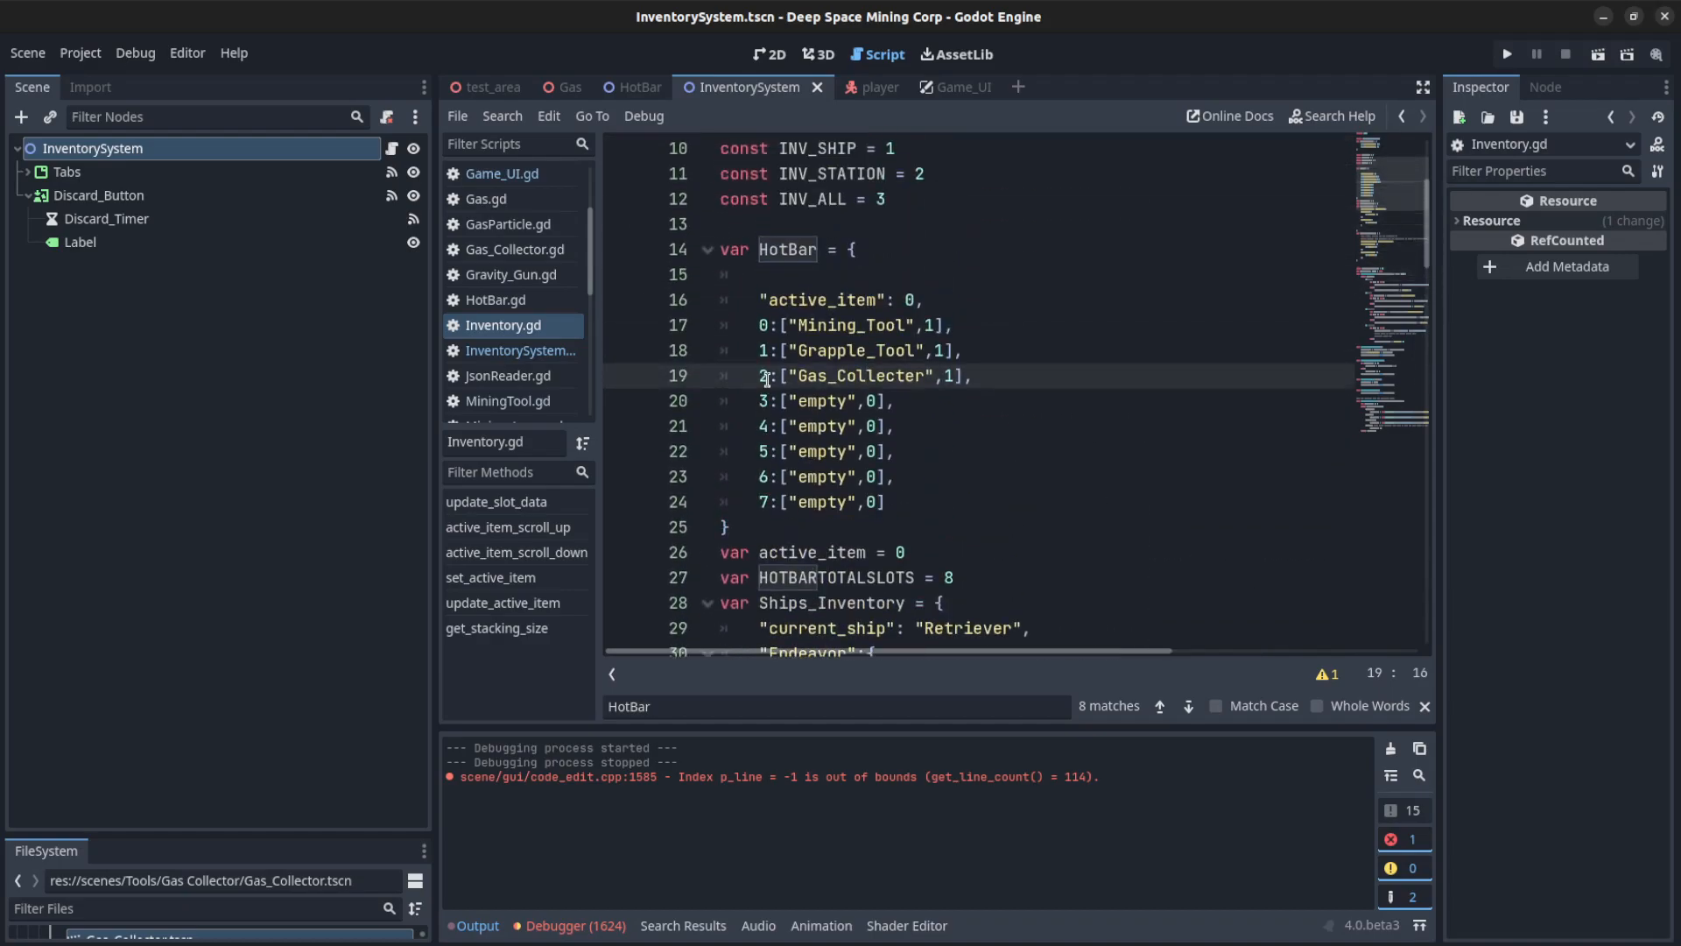
pyautogui.scroll(-3)
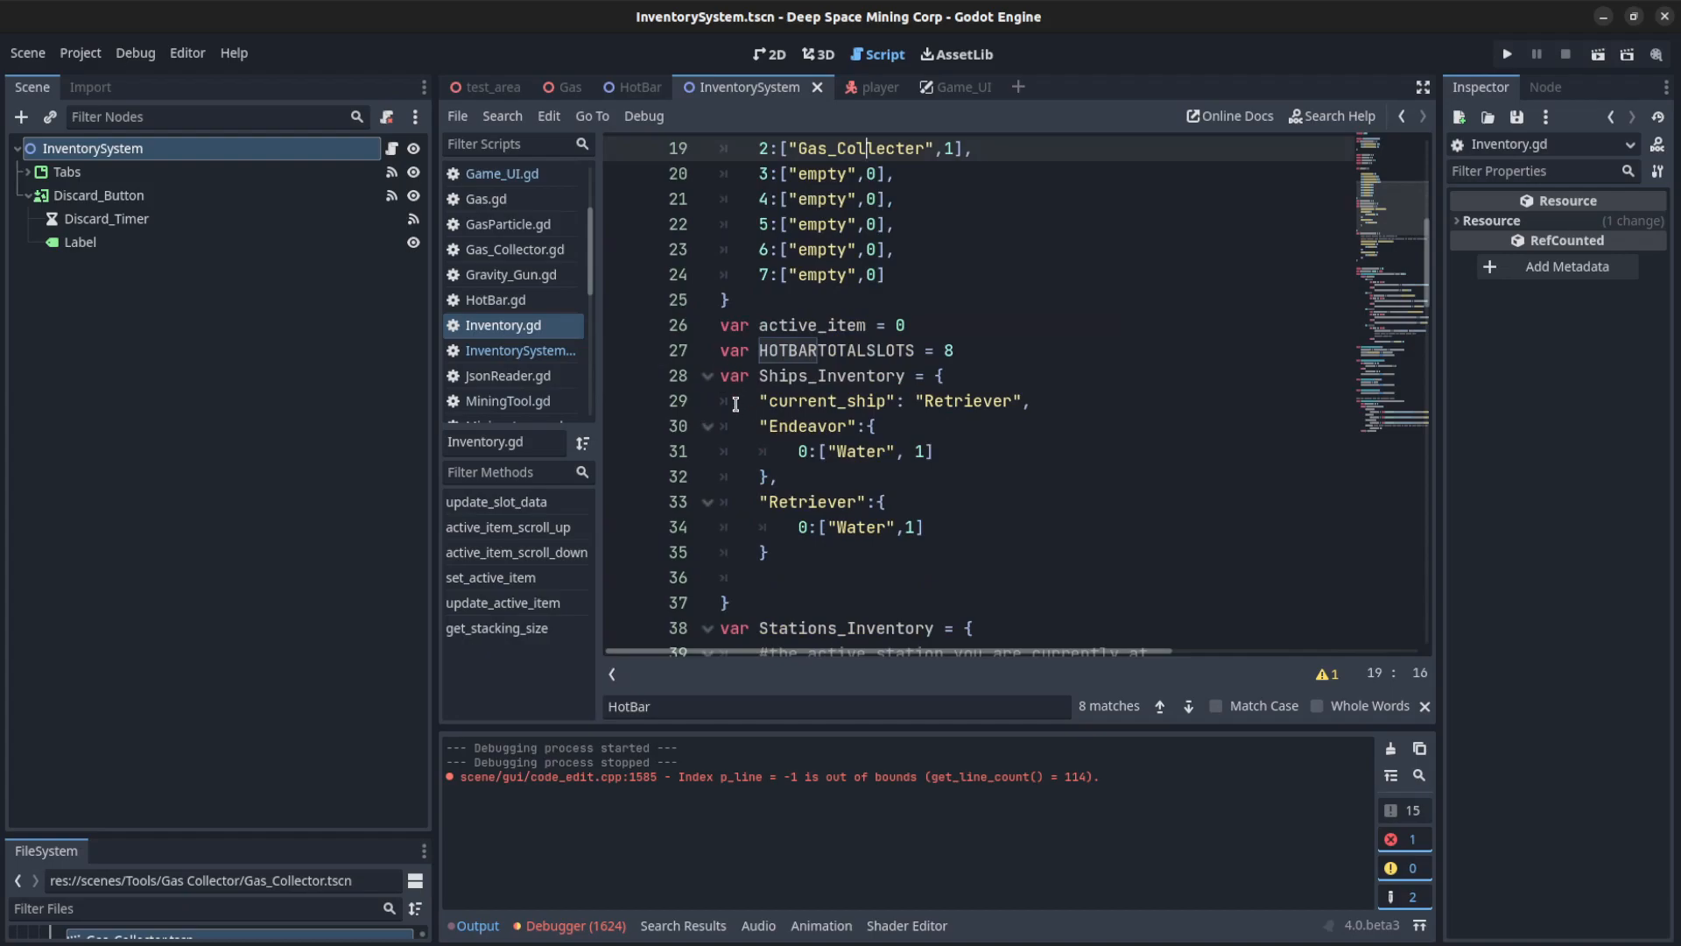
pyautogui.scroll(-3)
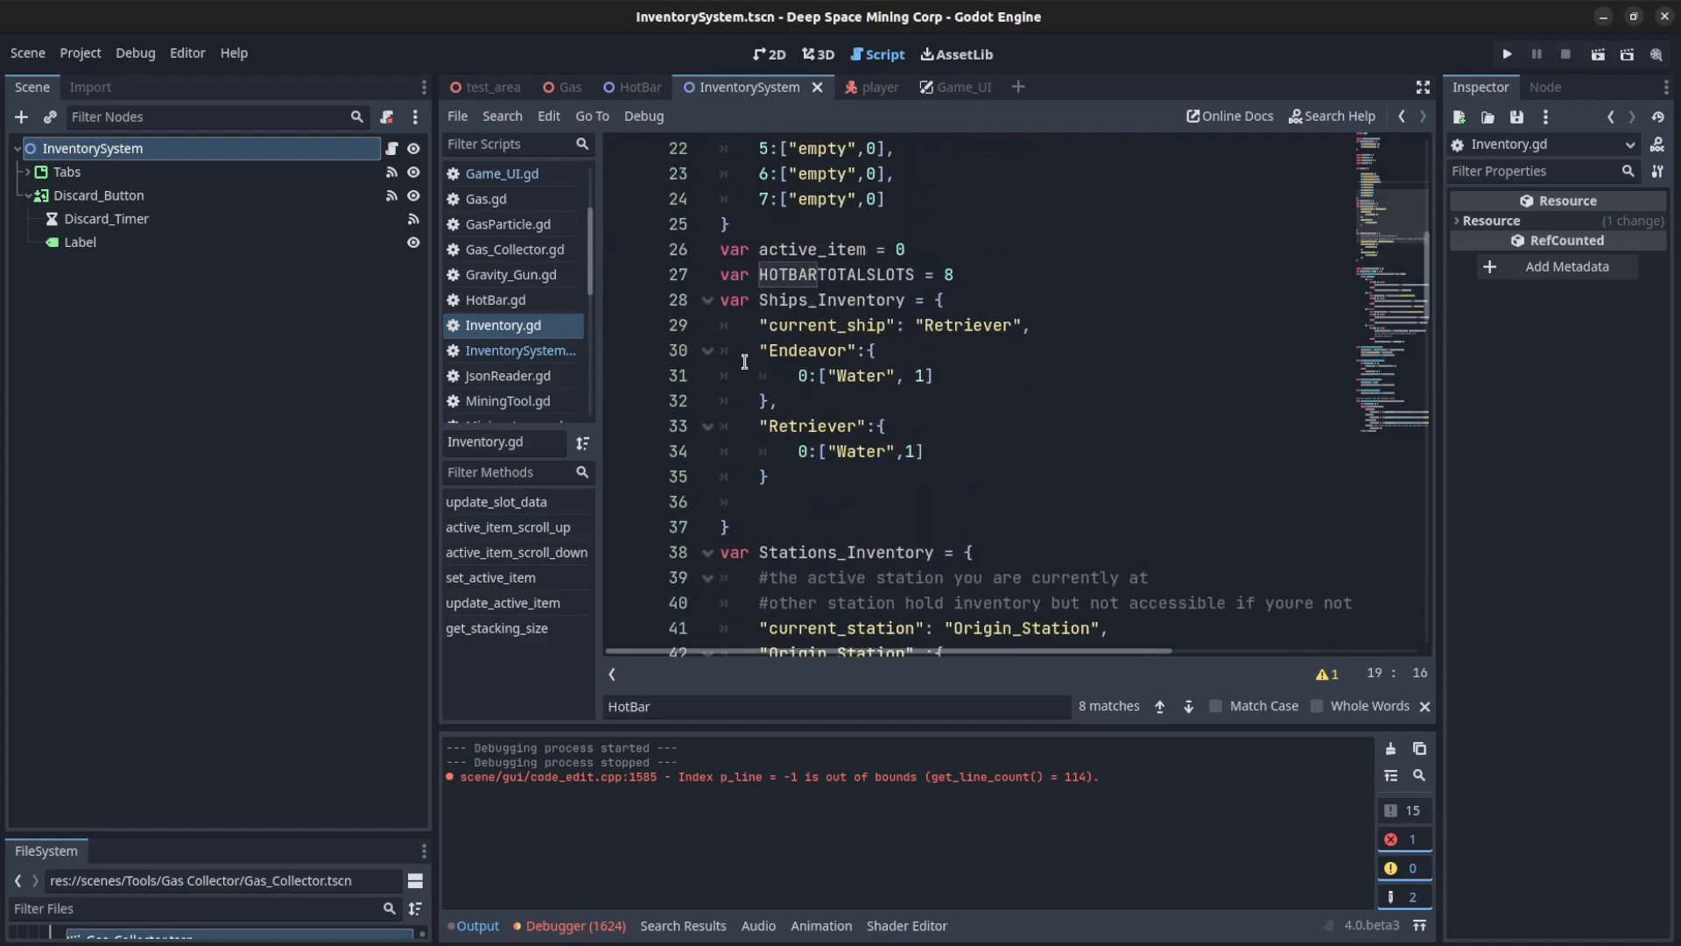
pyautogui.click(884, 450)
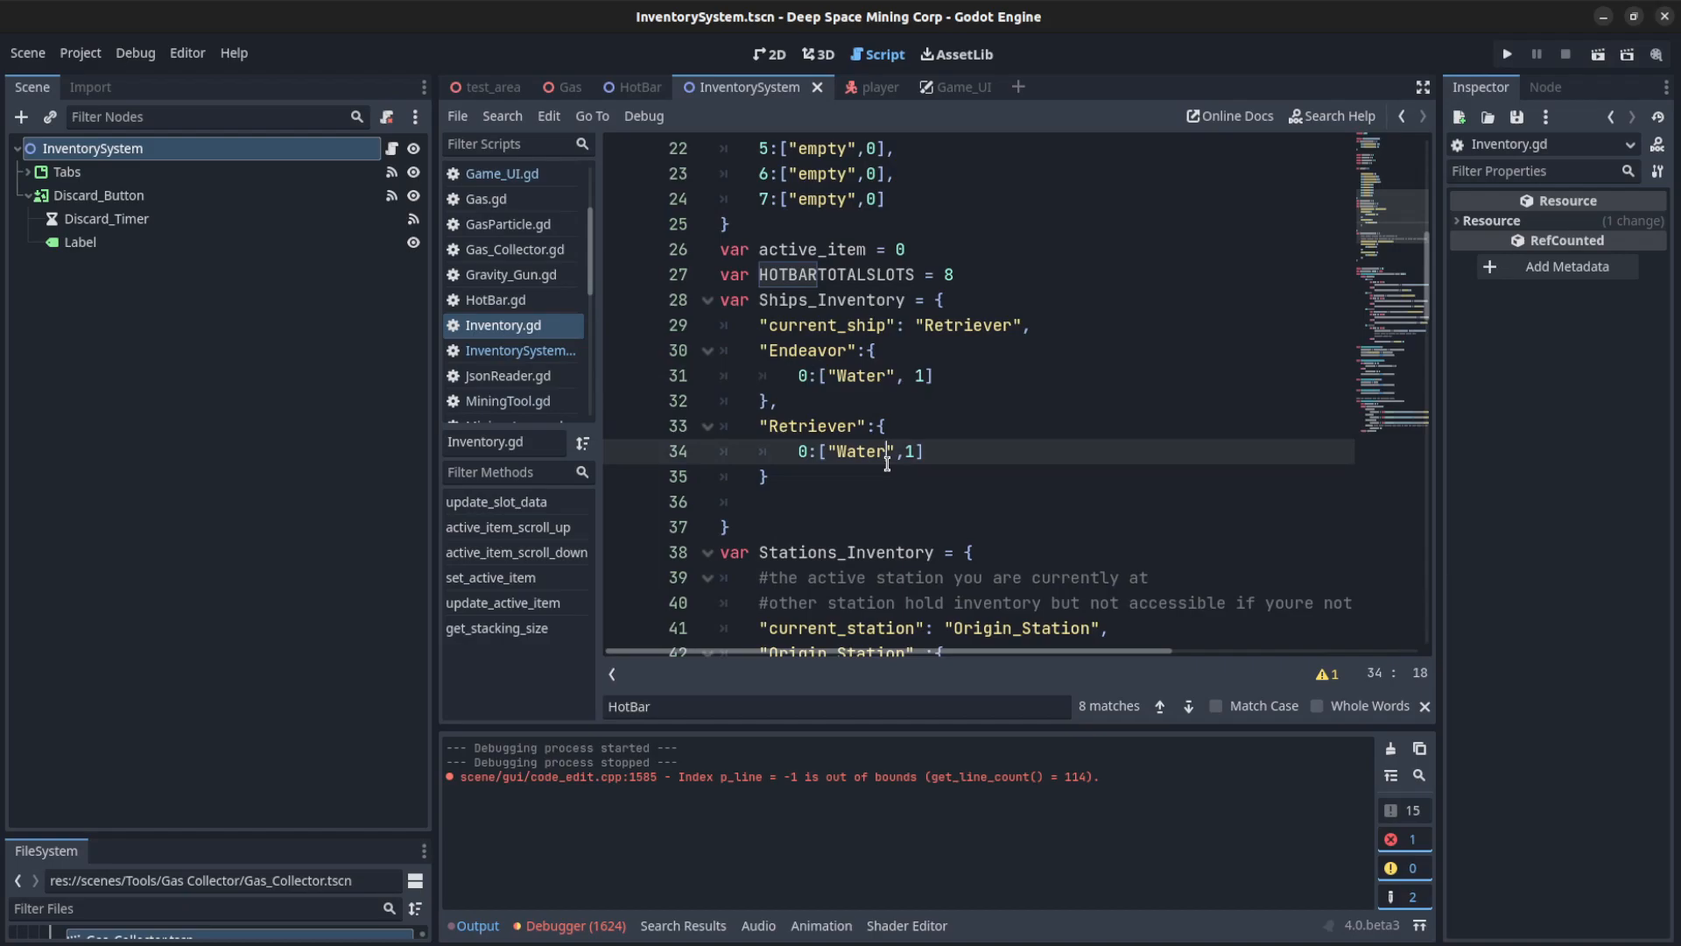
pyautogui.scroll(-3)
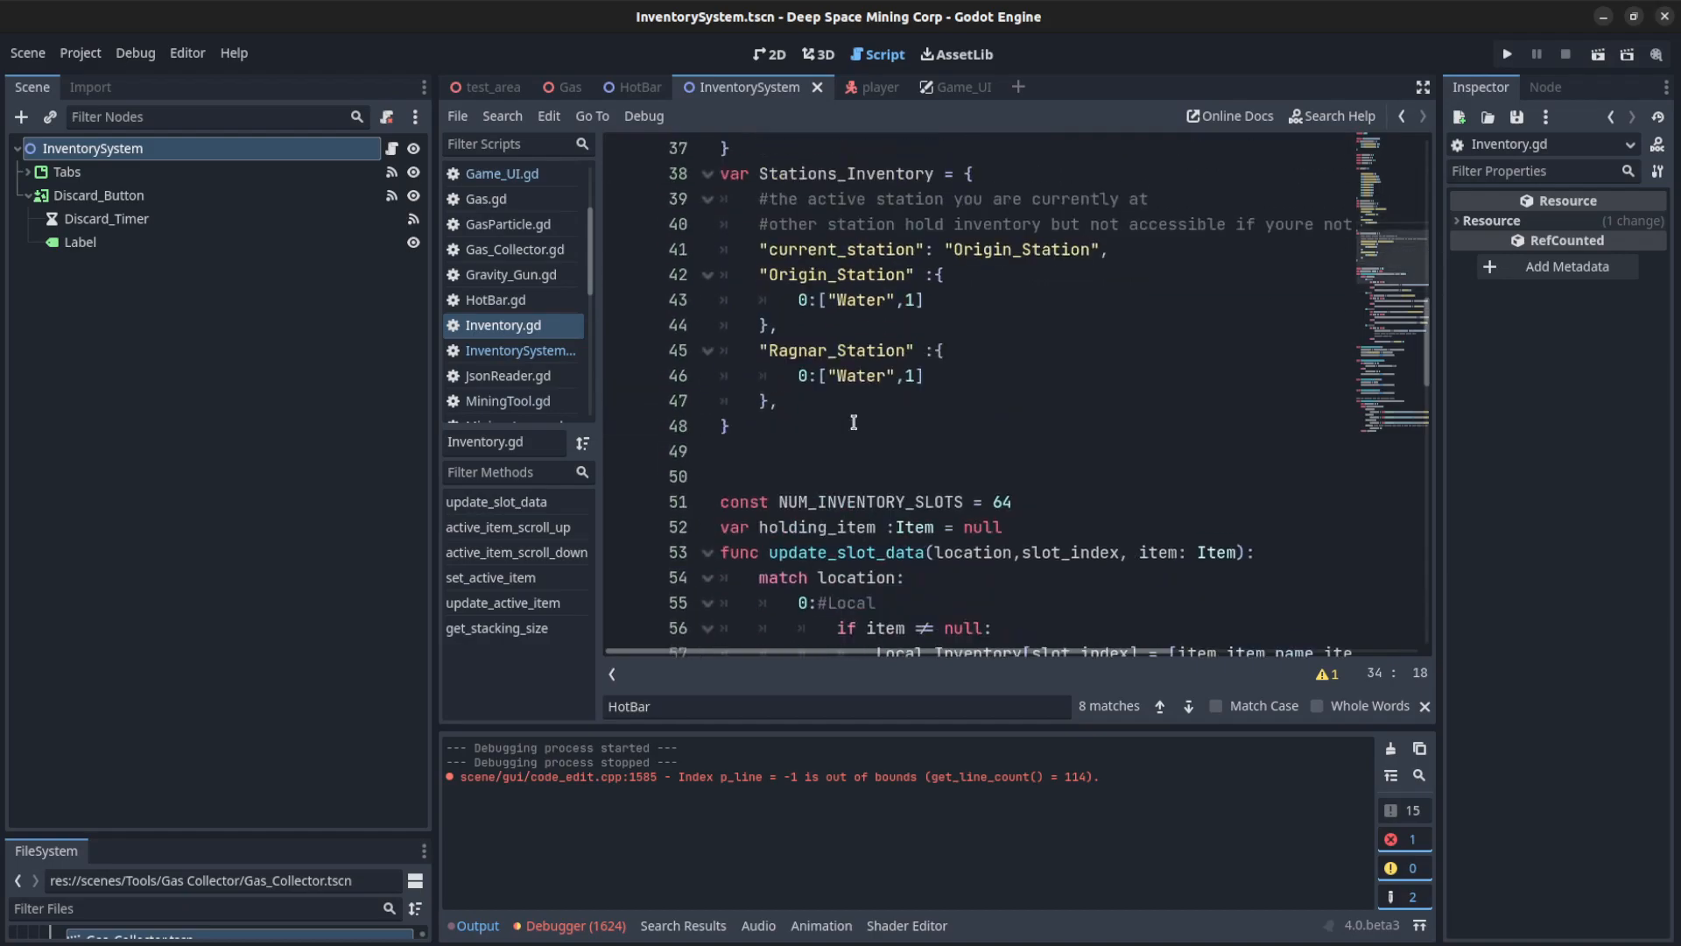
pyautogui.scroll(3)
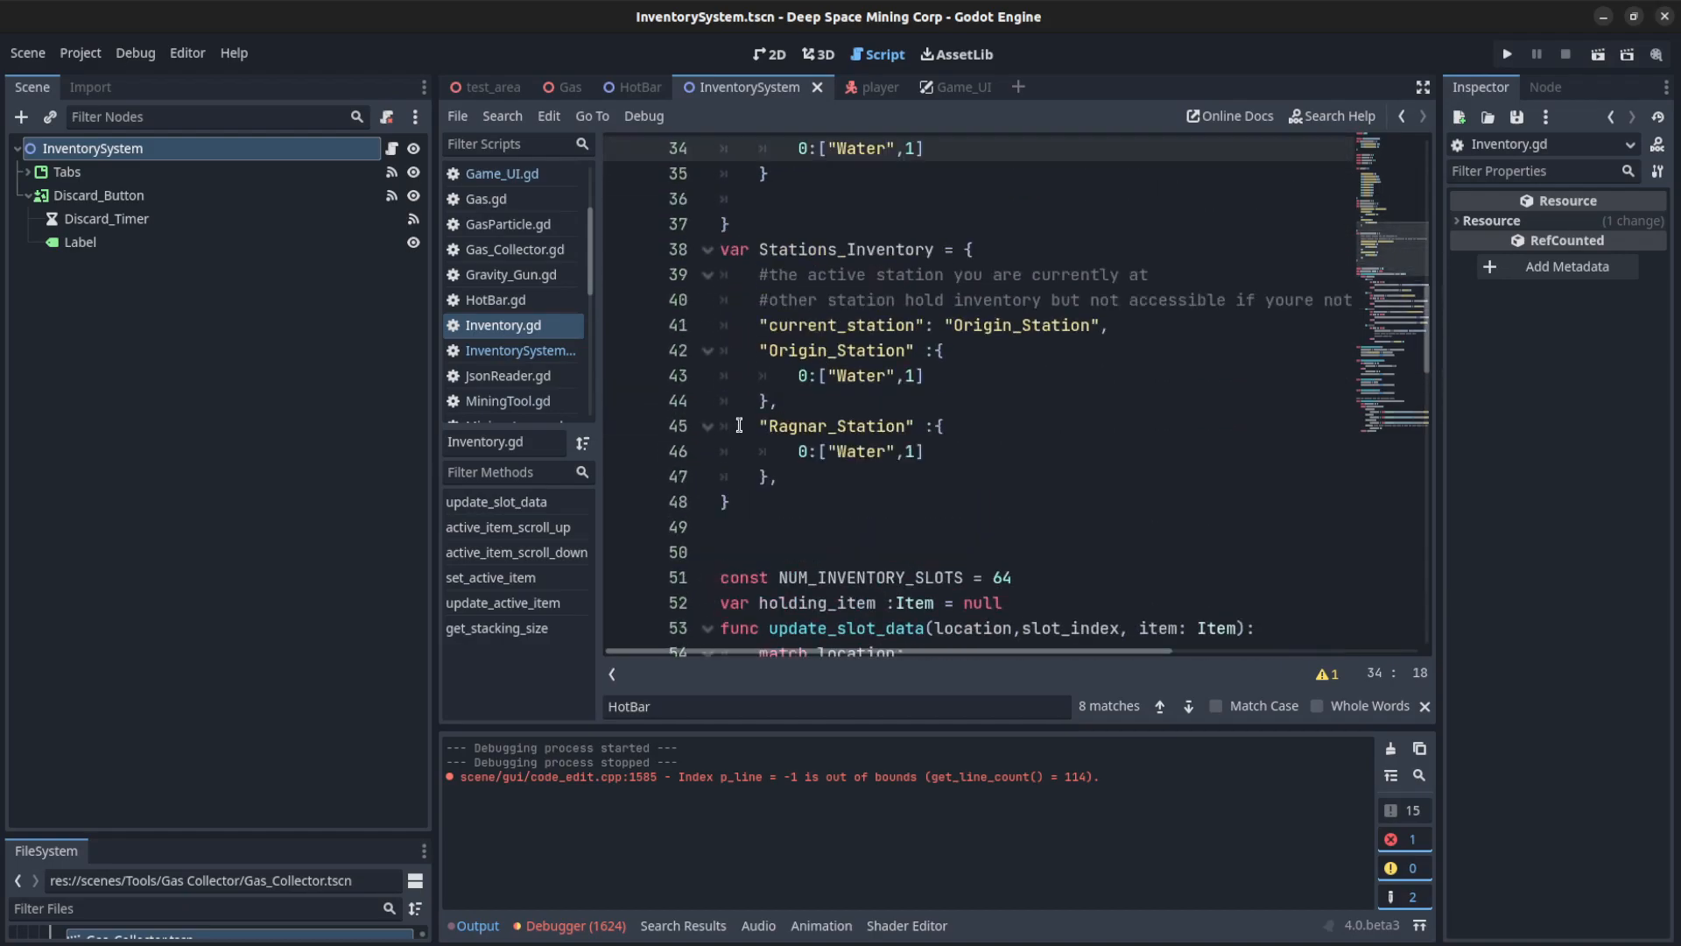
# Examine the Stations_Inventory entries and the local Gravity_Gun entry, then return to test_area
pyautogui.click(781, 426)
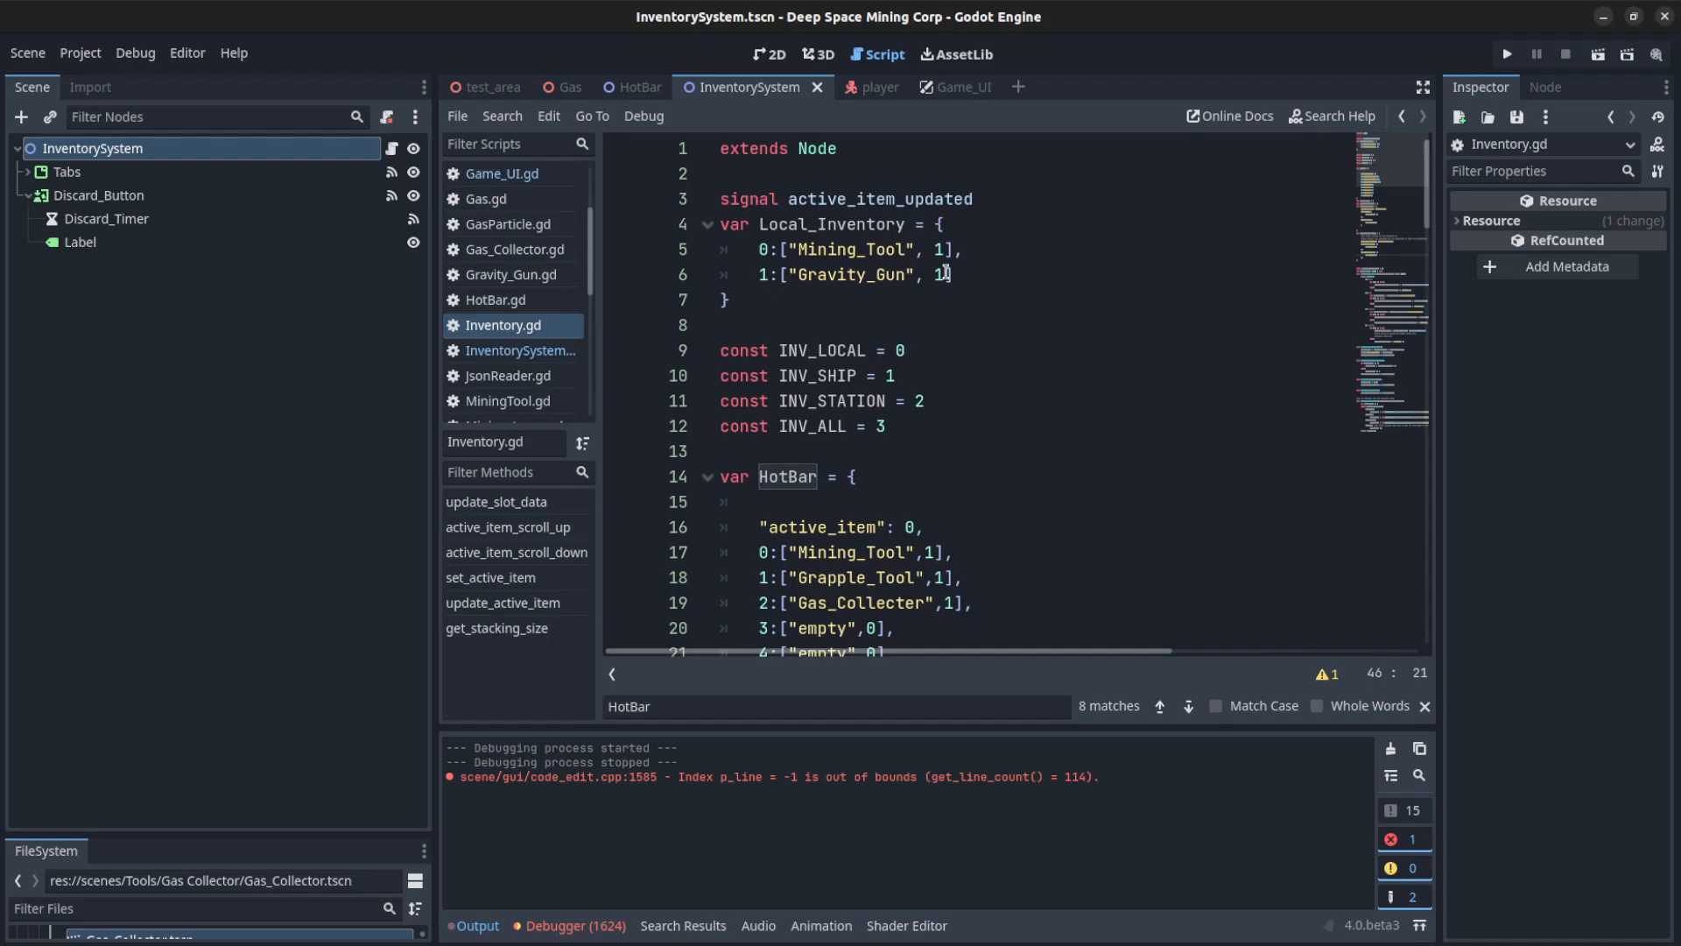
pyautogui.click(960, 275)
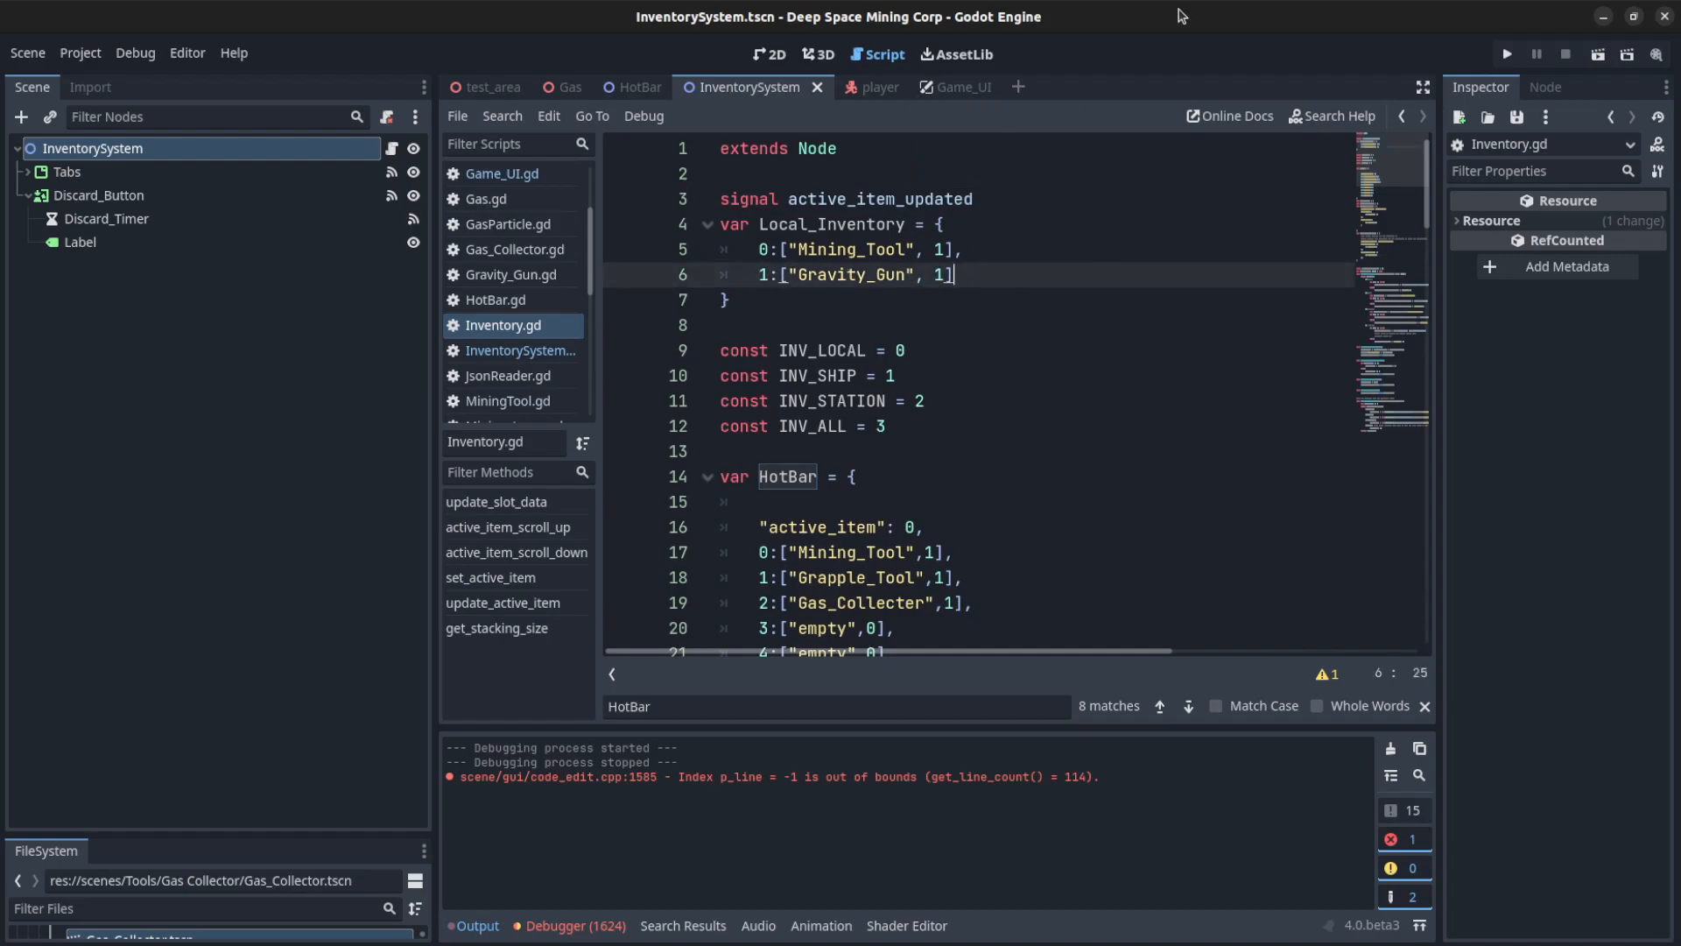
pyautogui.click(492, 88)
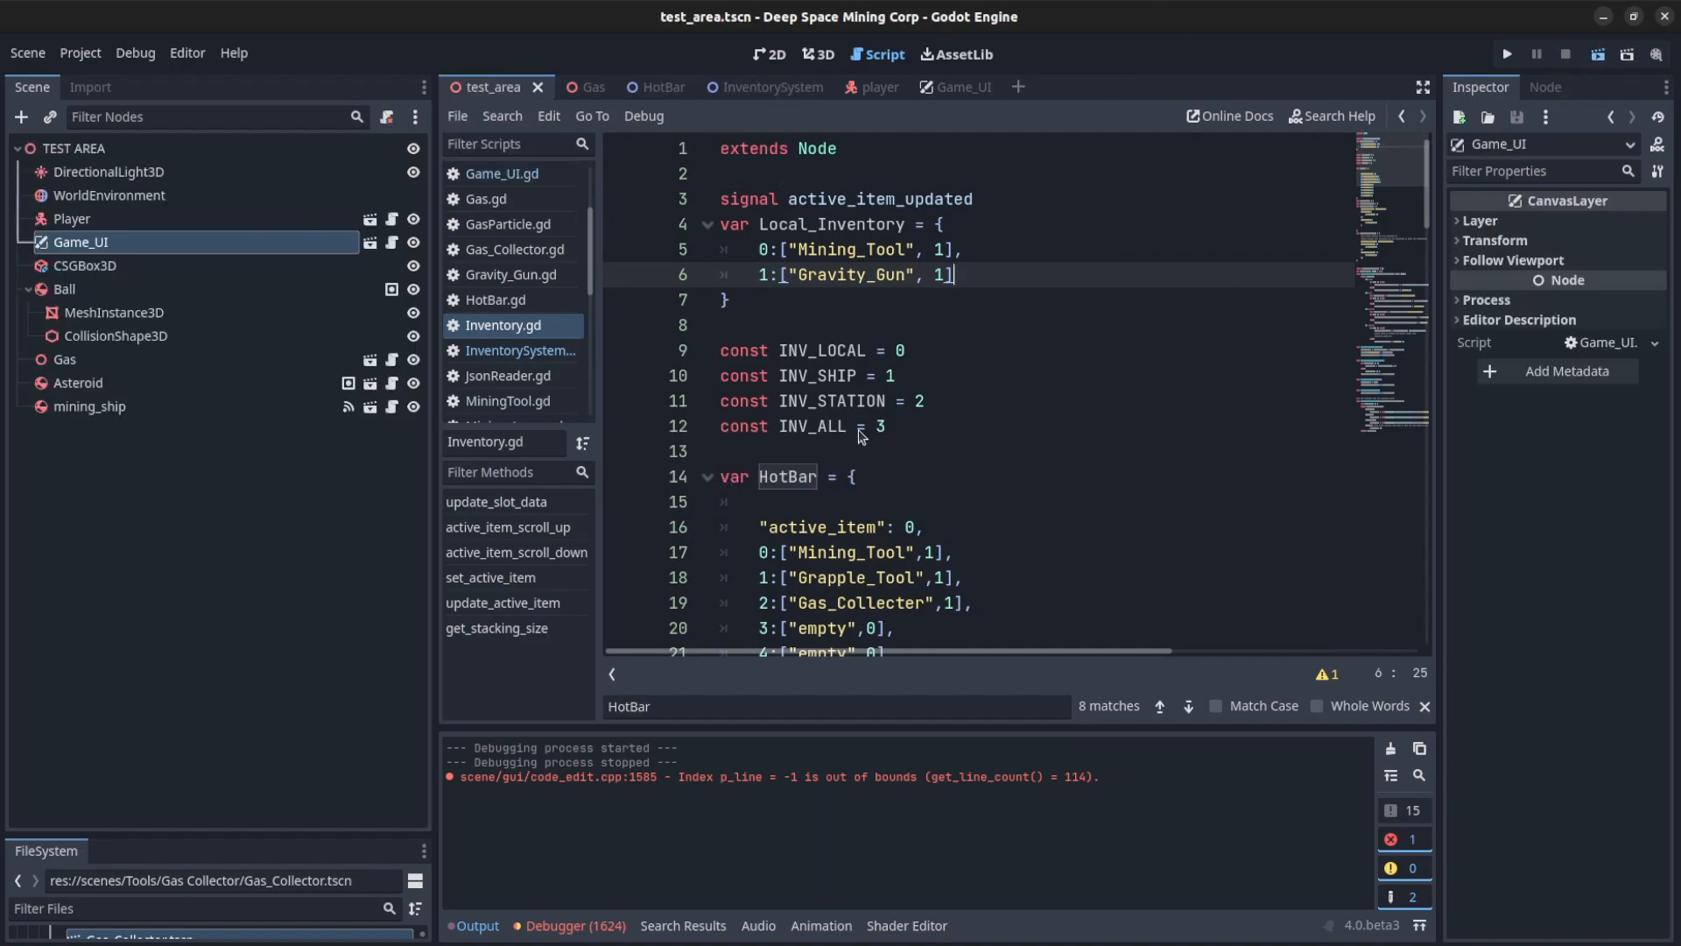
# Run the mining game, review its inventory grid and hotbar tools and ore stacks, then pause it
pyautogui.click(1505, 54)
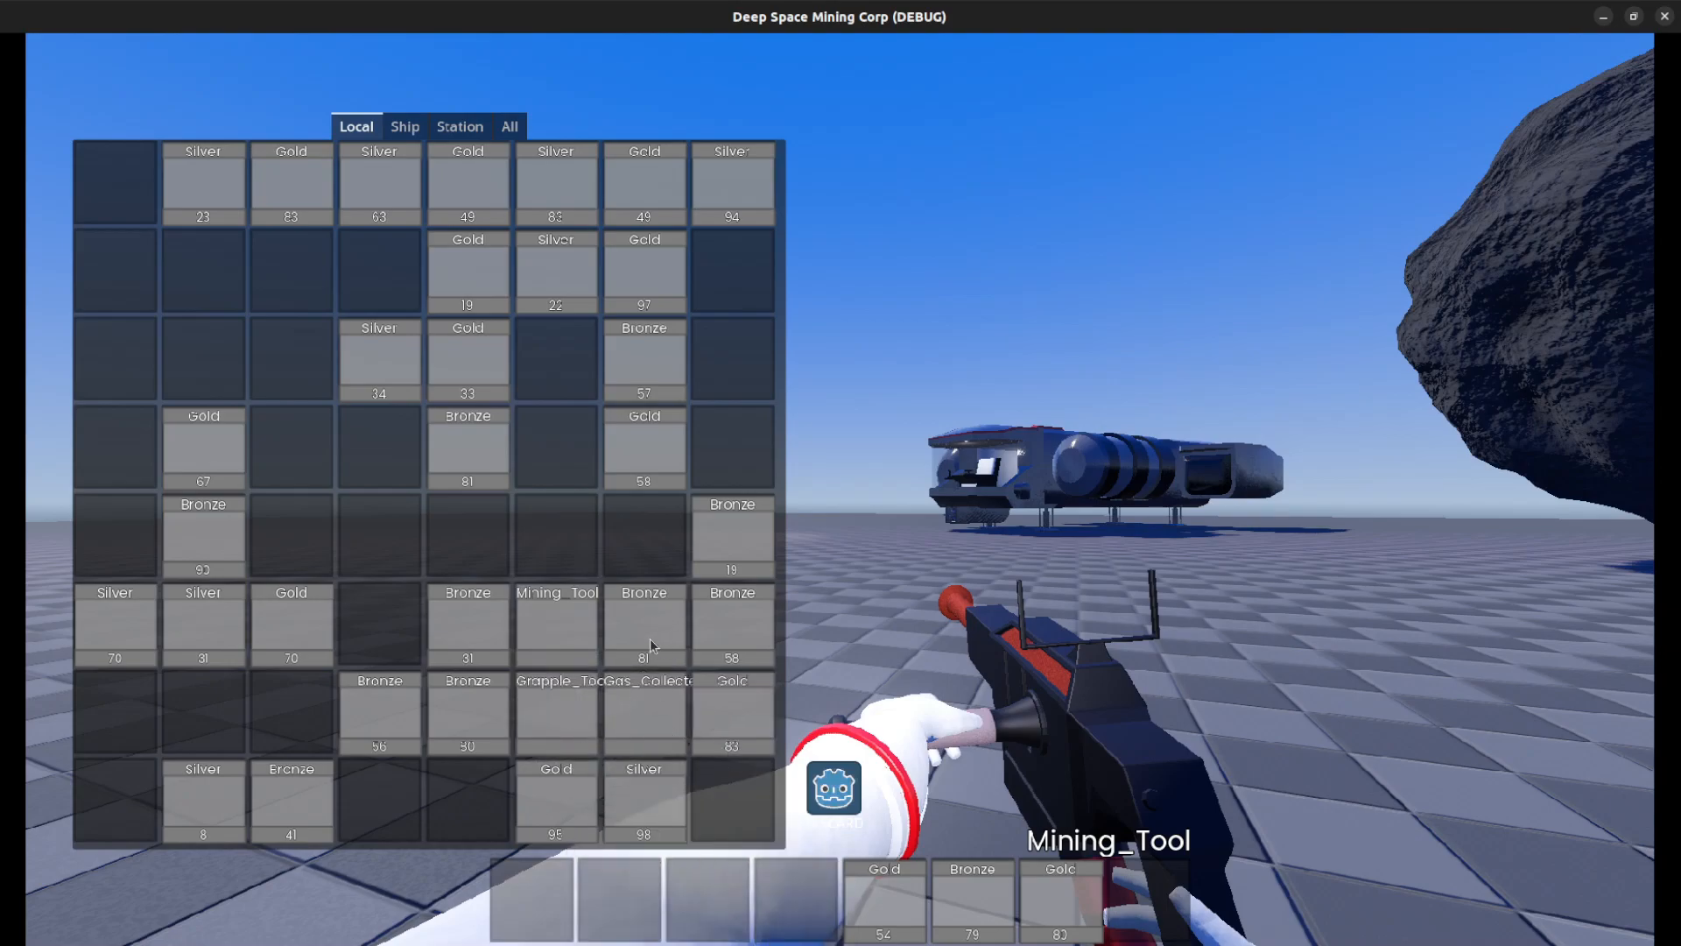
pyautogui.moveTo(575, 693)
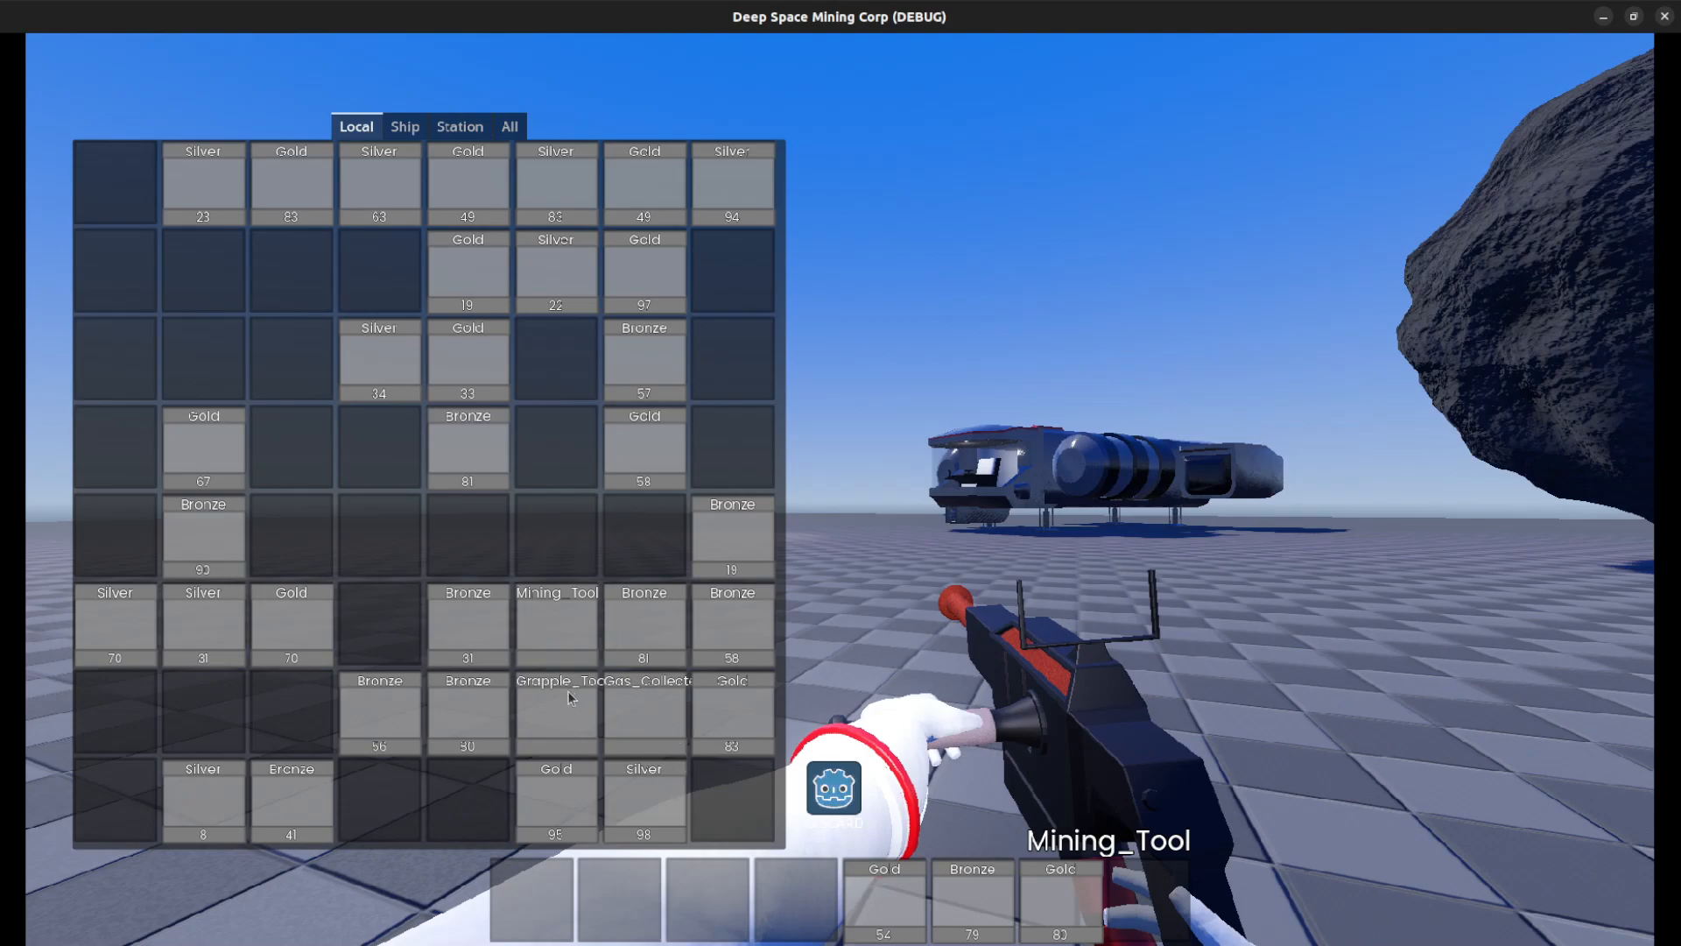
pyautogui.moveTo(617, 762)
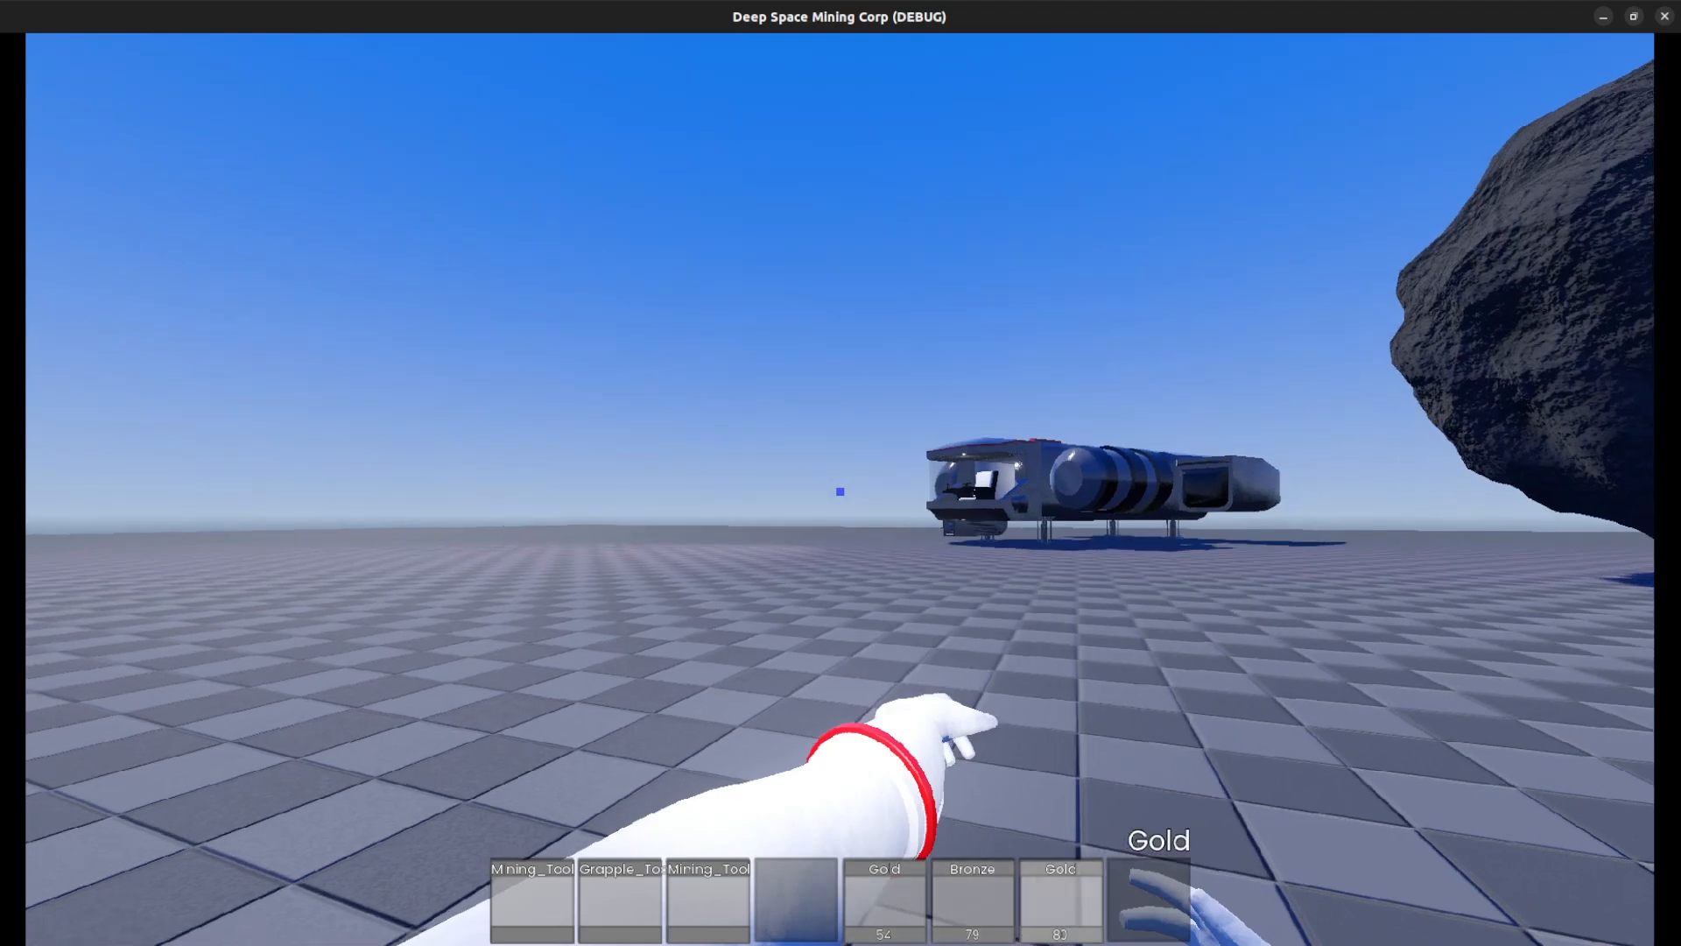
pyautogui.press('Escape')
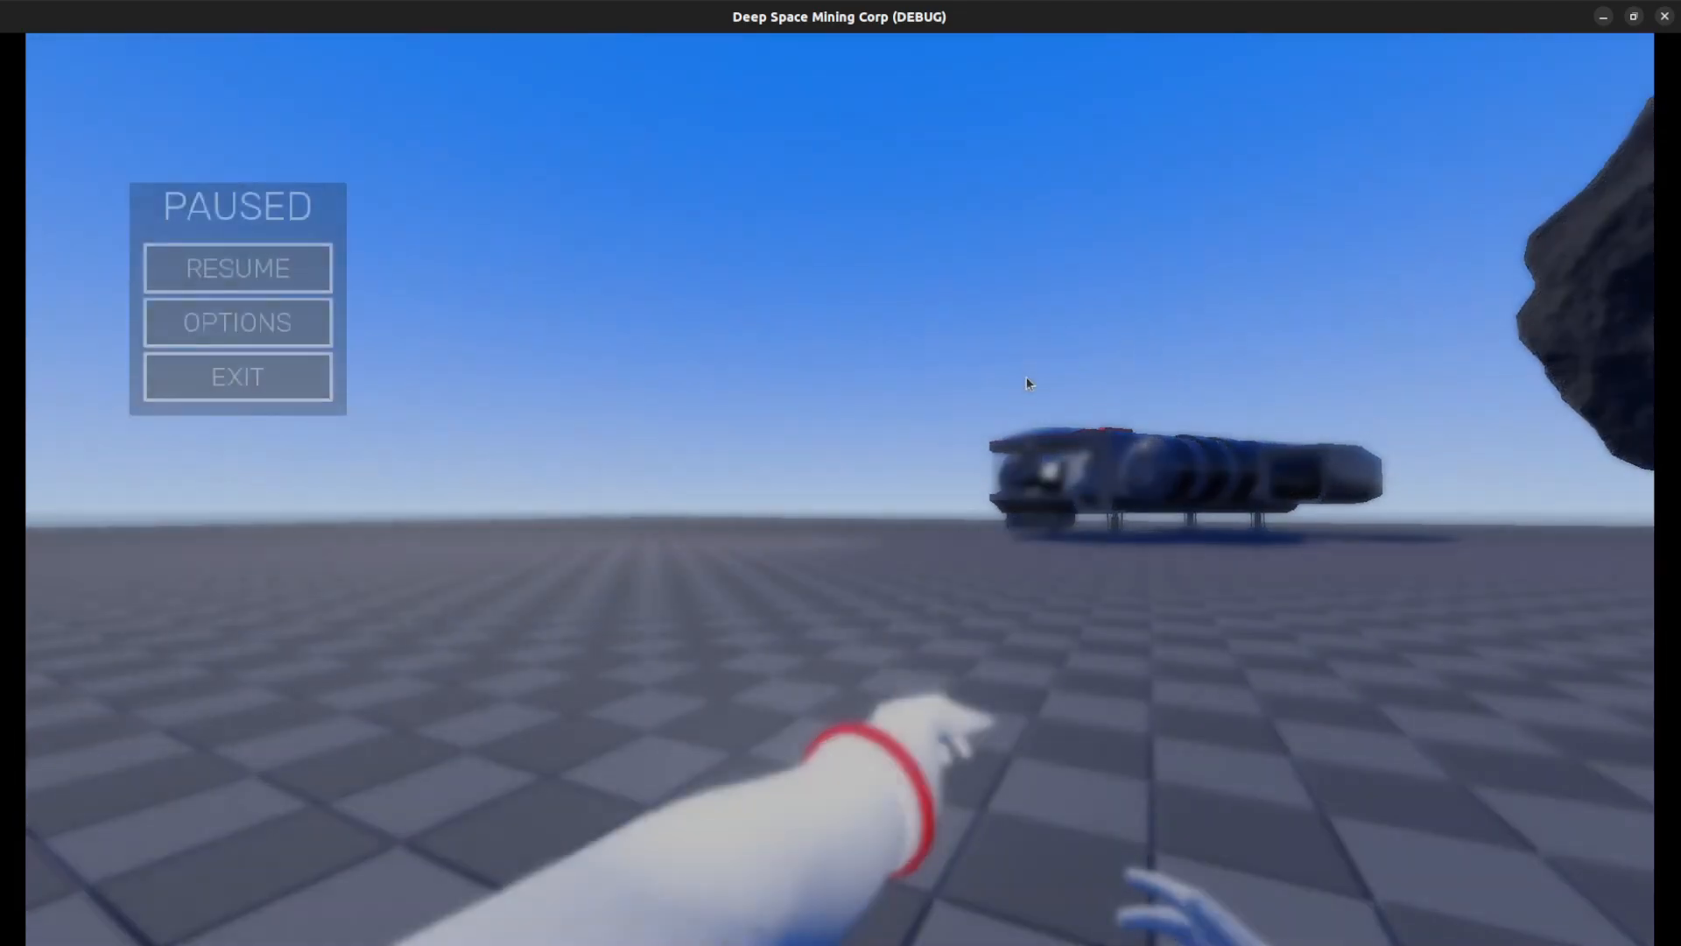